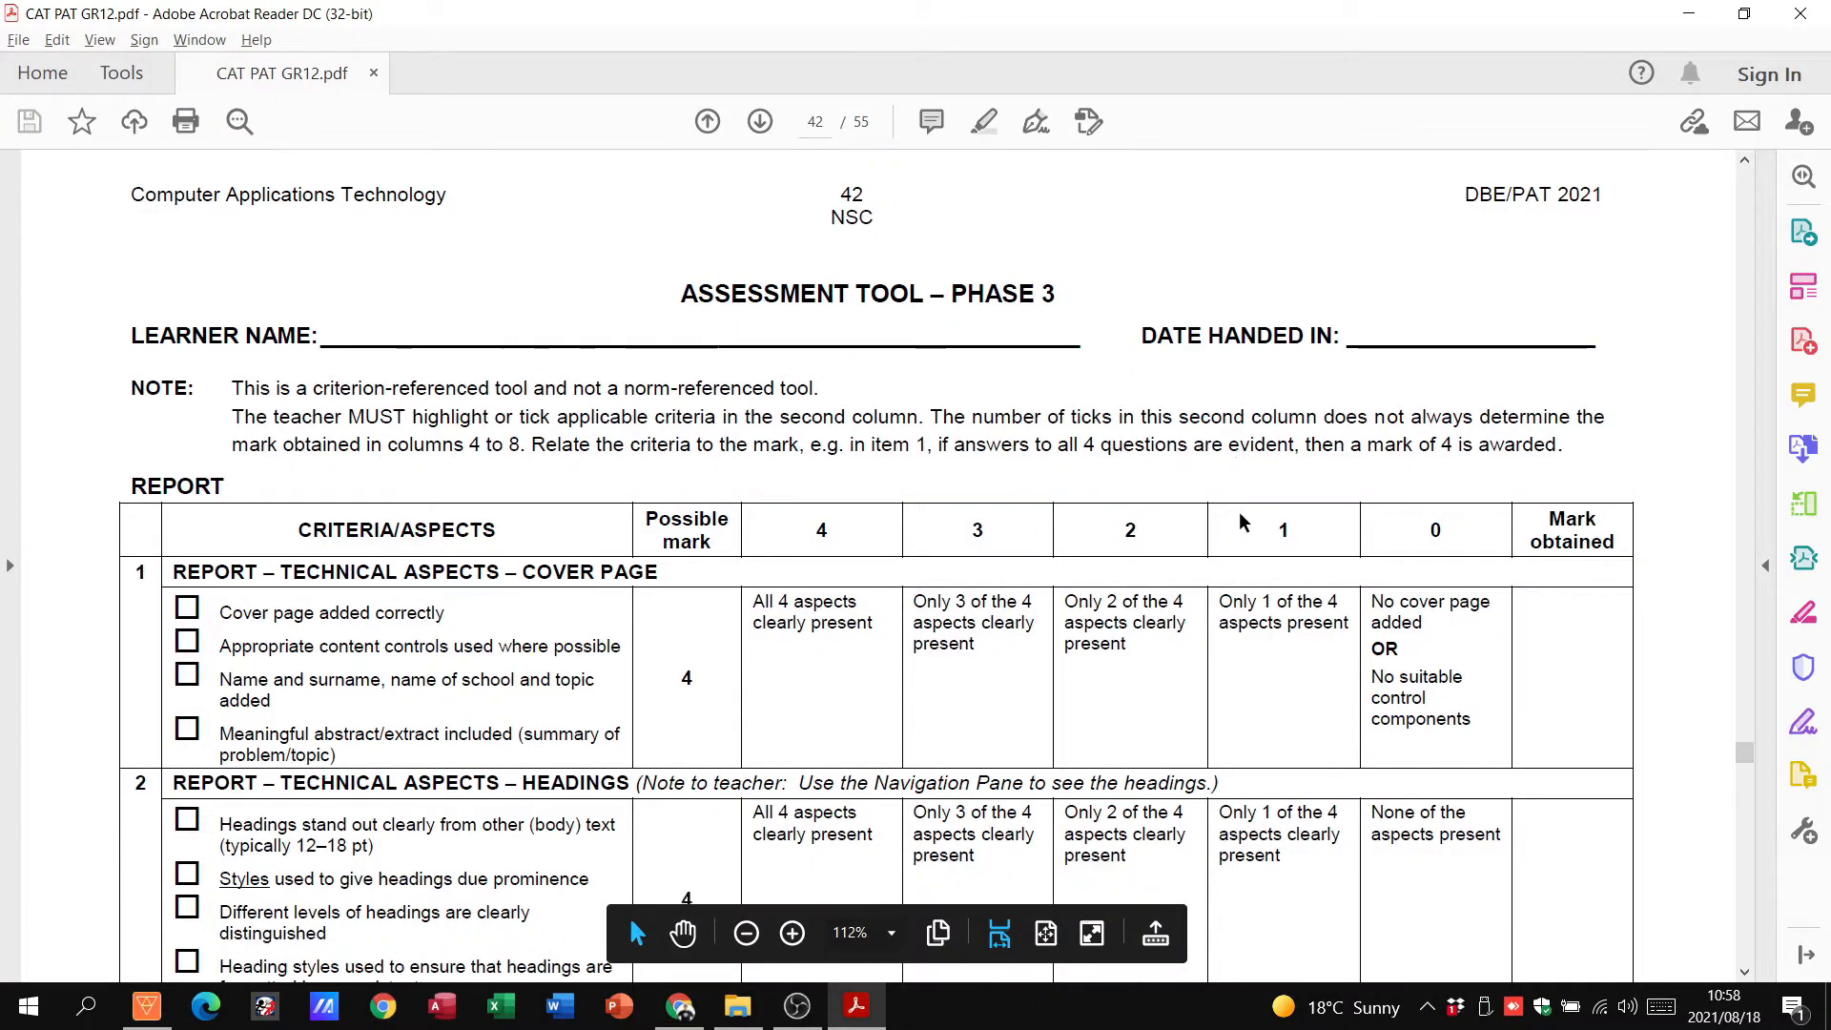
Scroll through the rubric's report and website criteria on pages 42–46
{"action": "scroll", "scroll_direction": "down", "scroll_amount": 3}
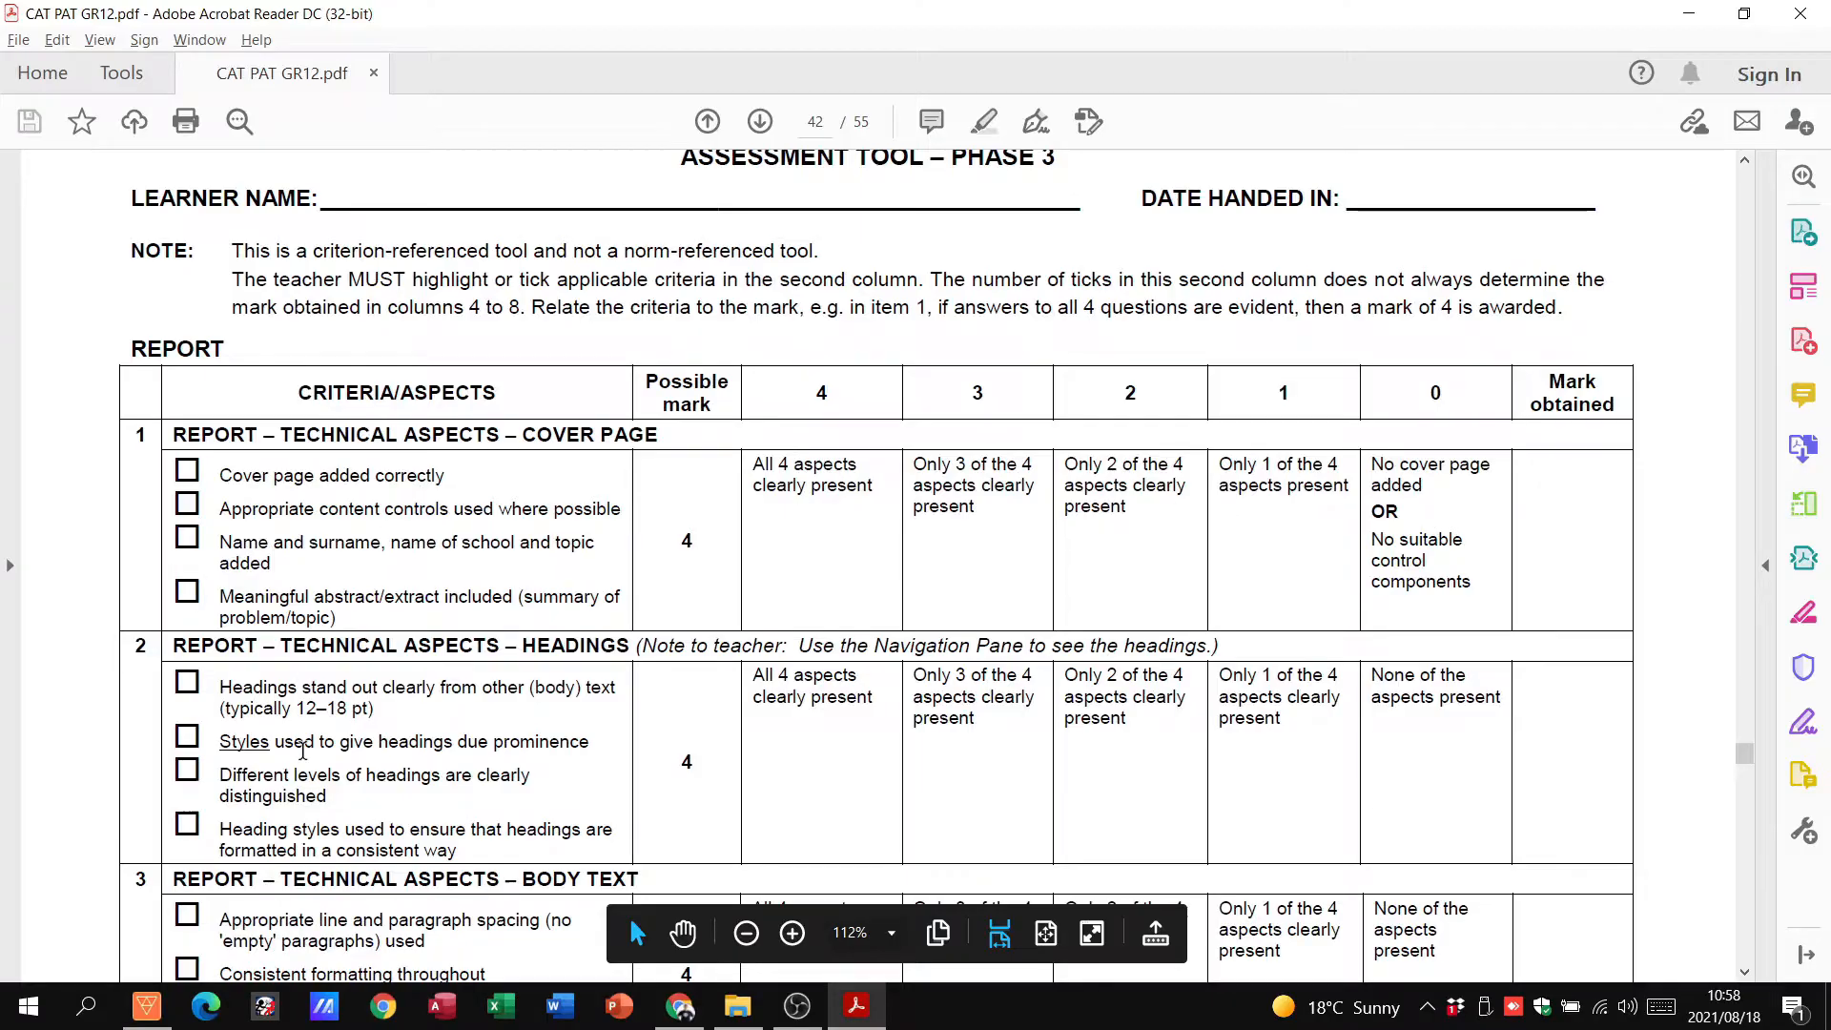
{"action": "scroll", "scroll_direction": "down", "scroll_amount": 3}
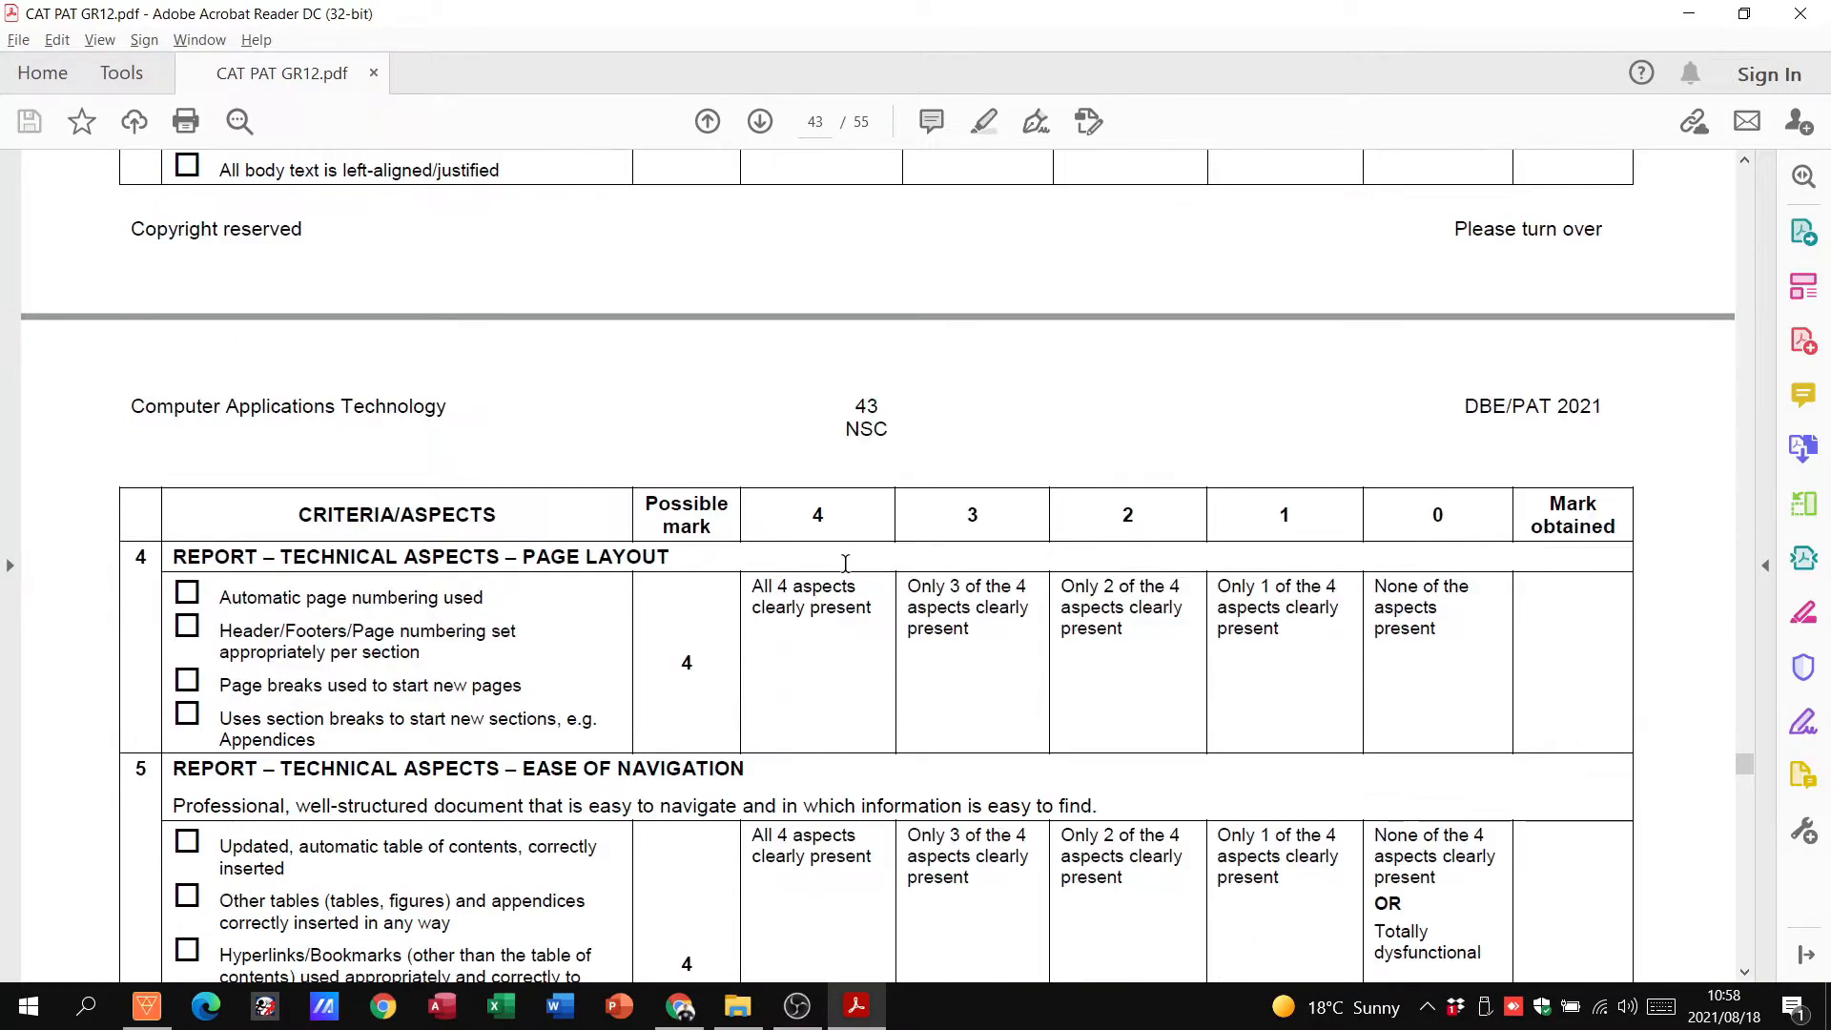
{"action": "scroll", "scroll_direction": "down", "scroll_amount": 3}
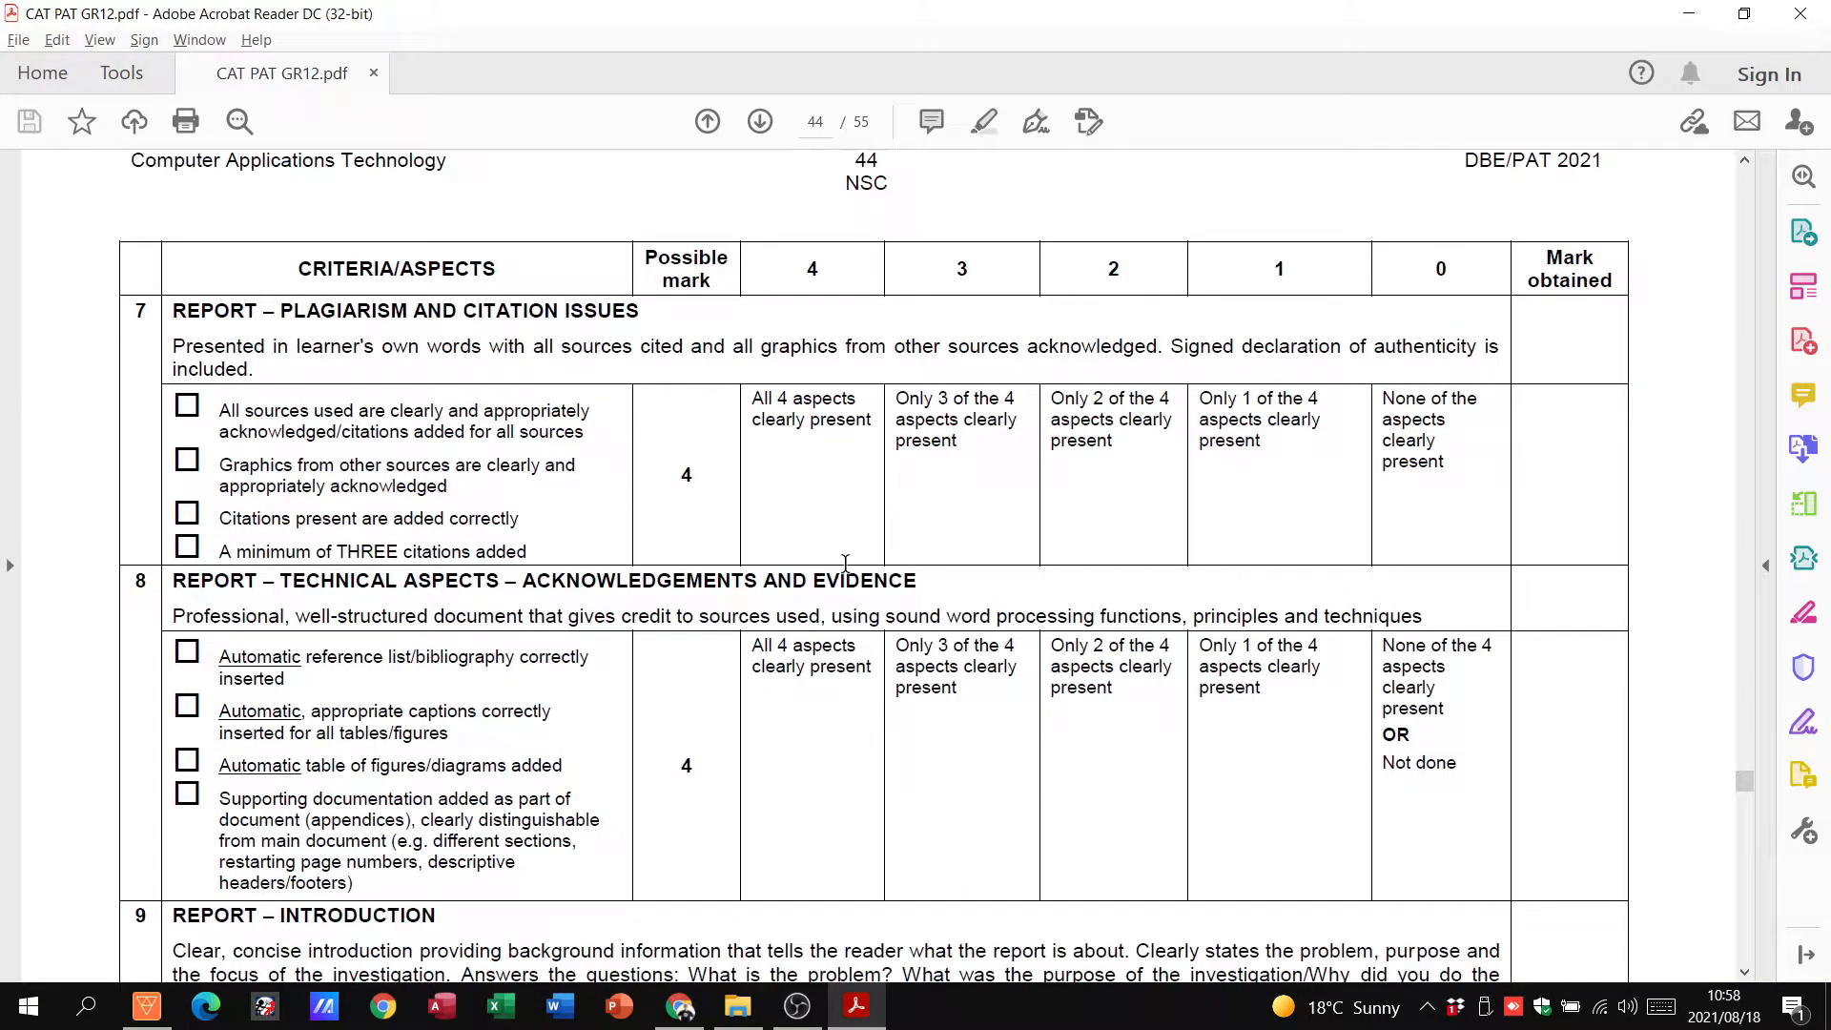
{"action": "scroll", "scroll_direction": "down", "scroll_amount": 3}
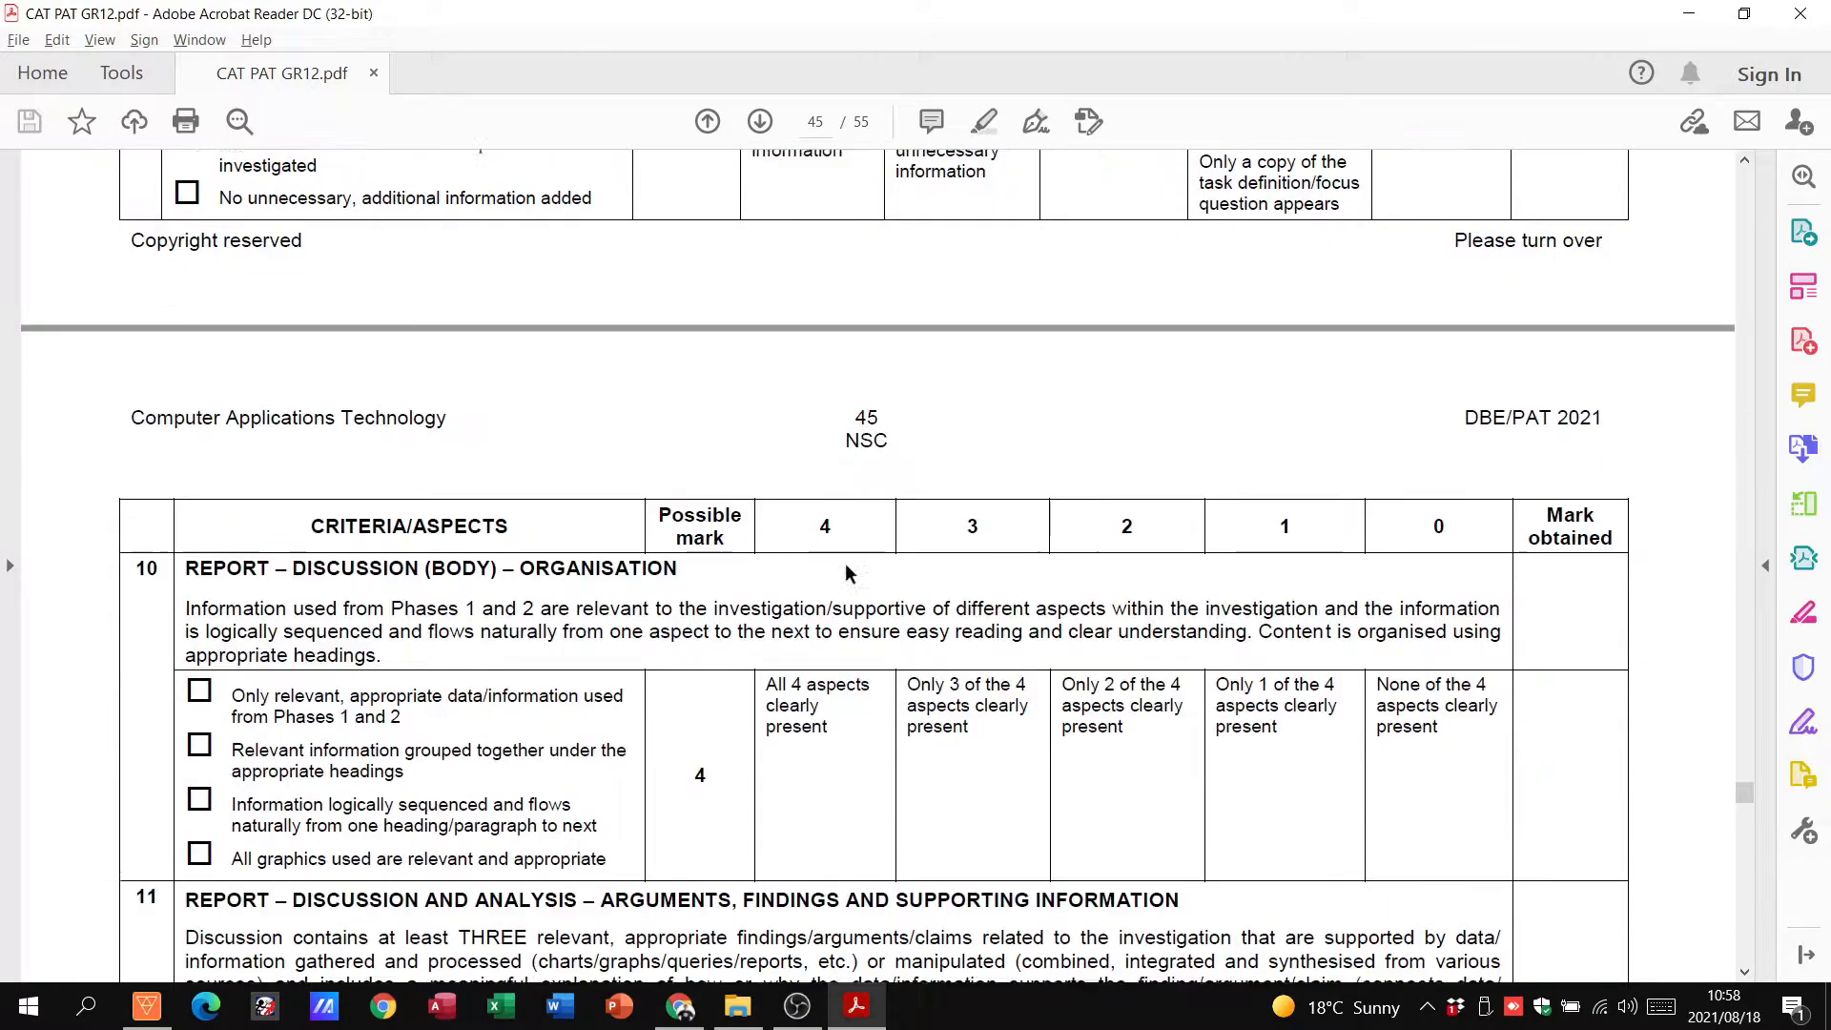
{"action": "left_click", "coordinate": [757, 122]}
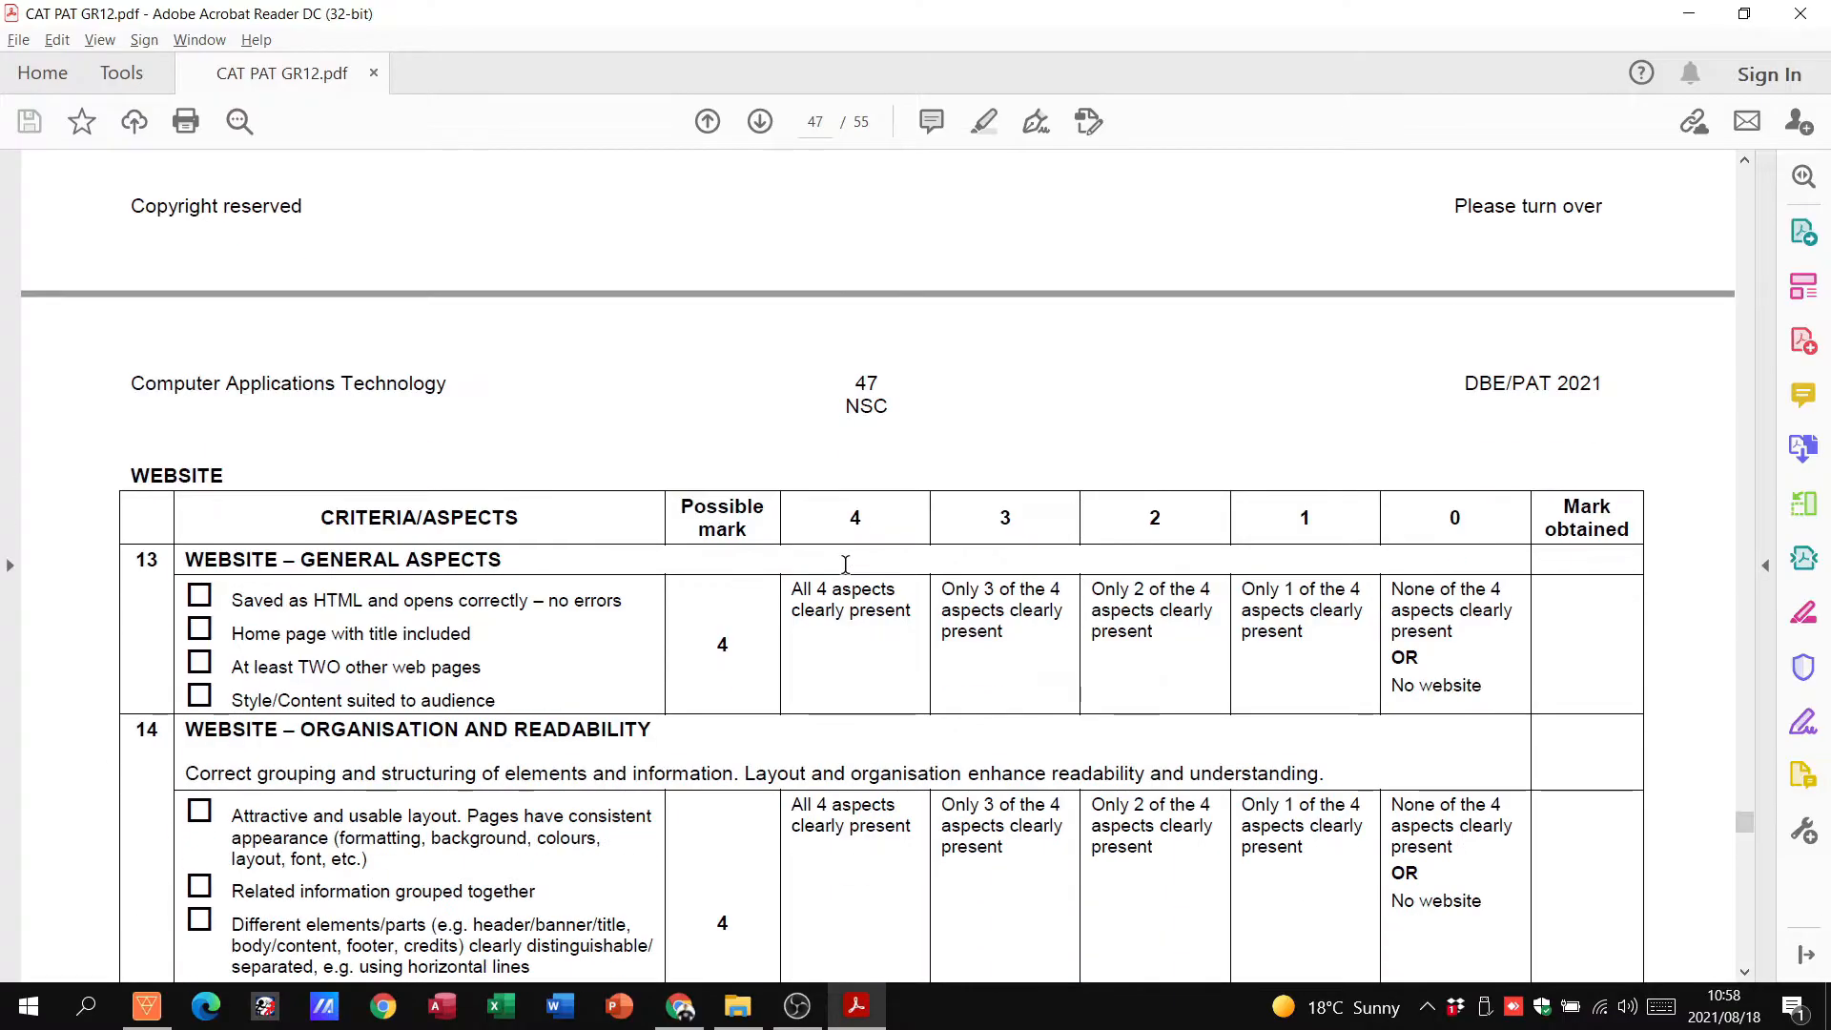
Continue through the general criteria to page 50, then return to the page 43 layout criteria
{"action": "scroll", "scroll_direction": "down", "scroll_amount": 3}
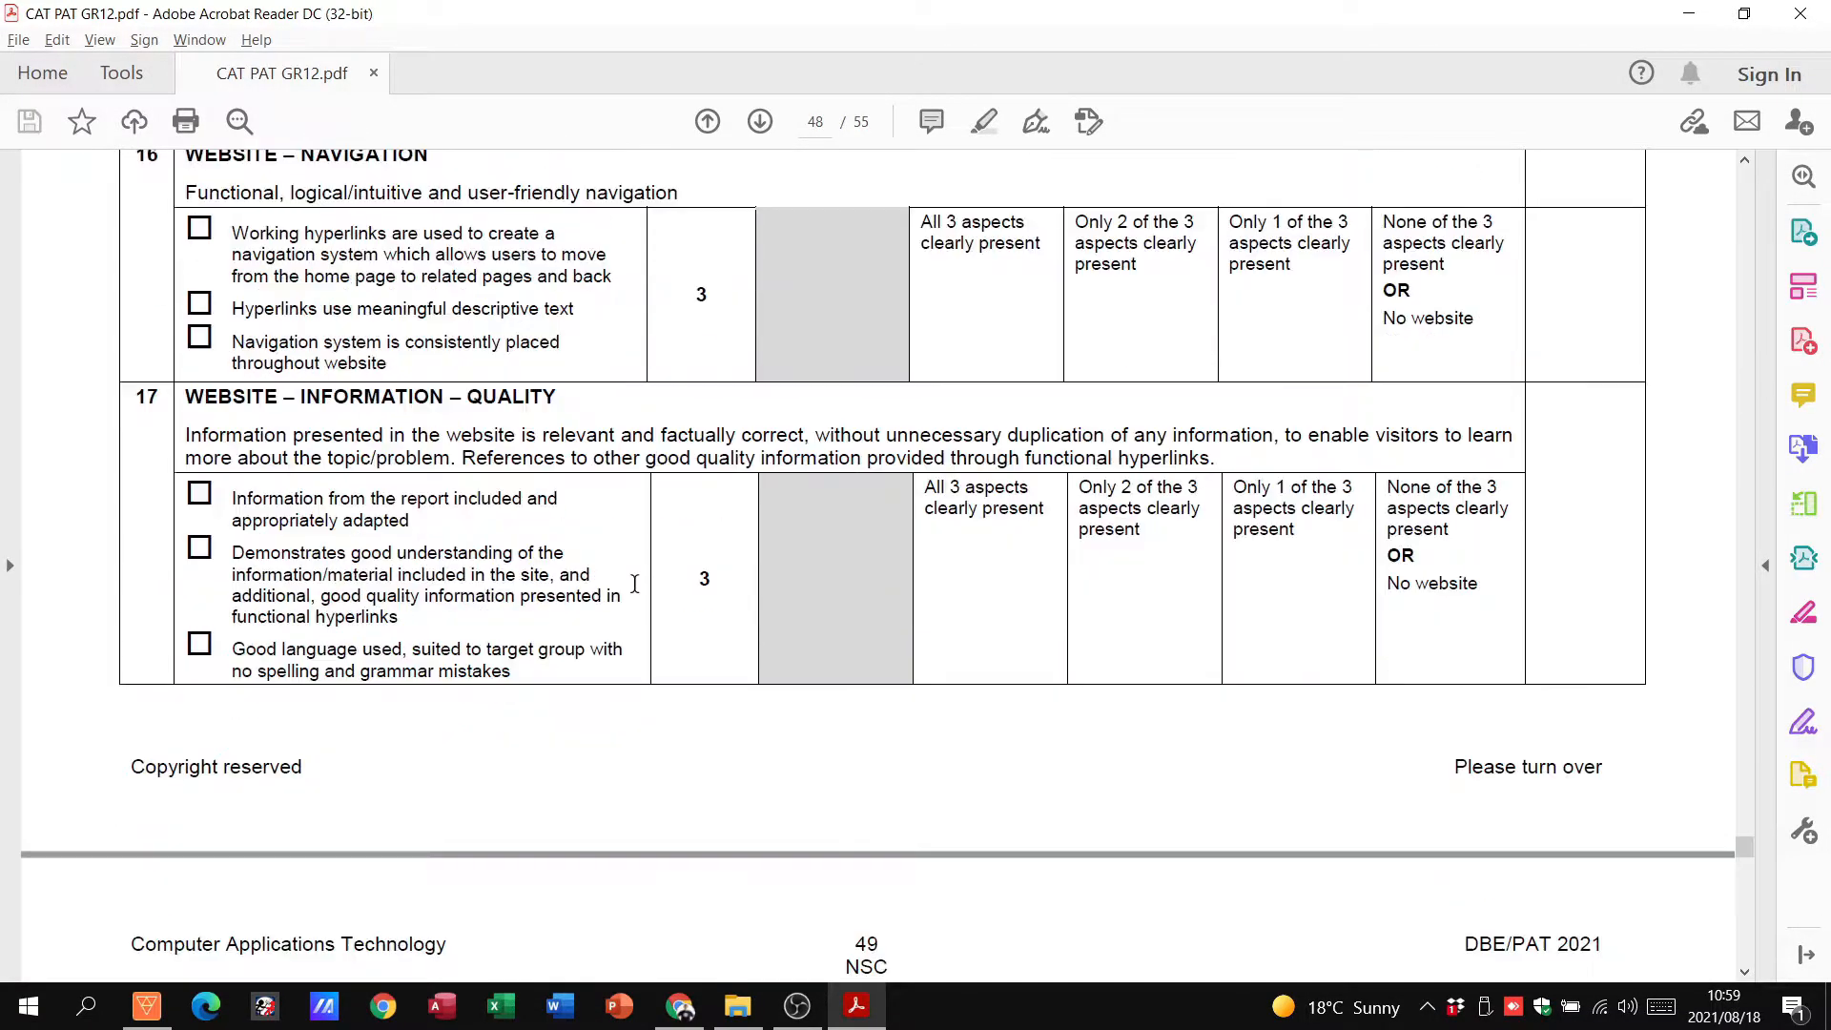
{"action": "scroll", "scroll_direction": "down", "scroll_amount": 3}
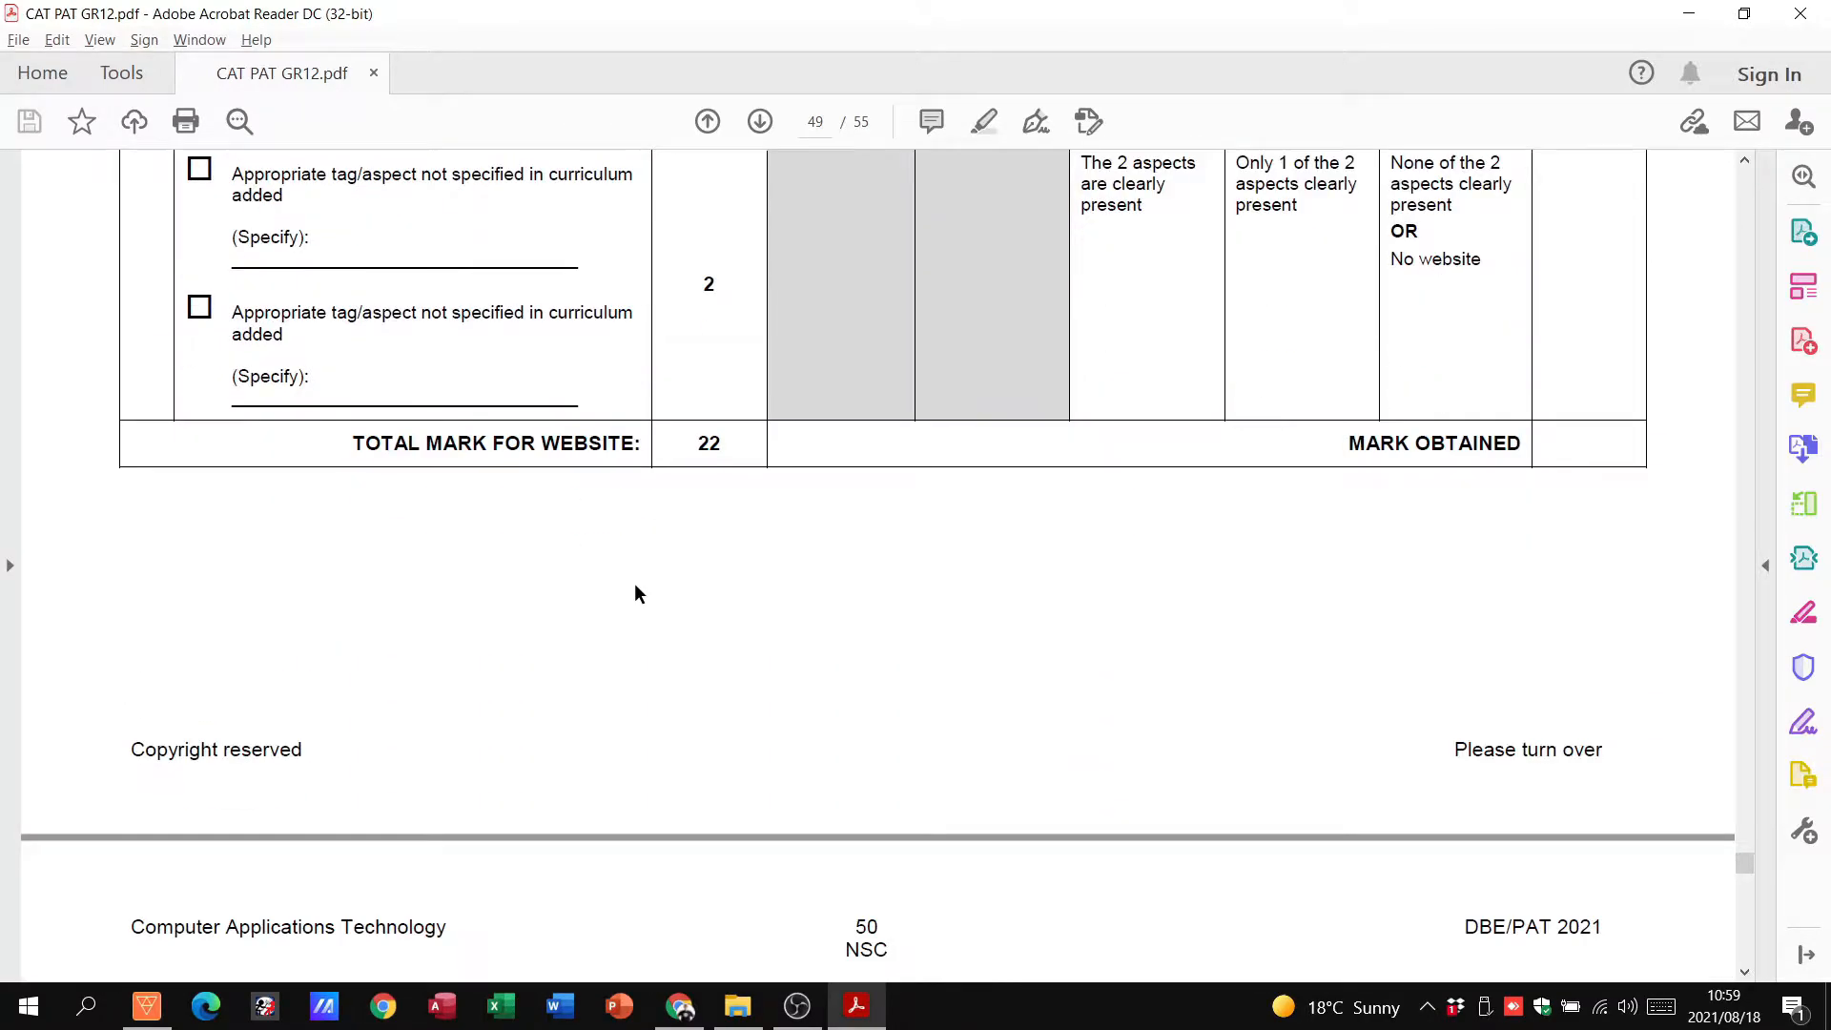
{"action": "scroll", "scroll_direction": "down", "scroll_amount": 3}
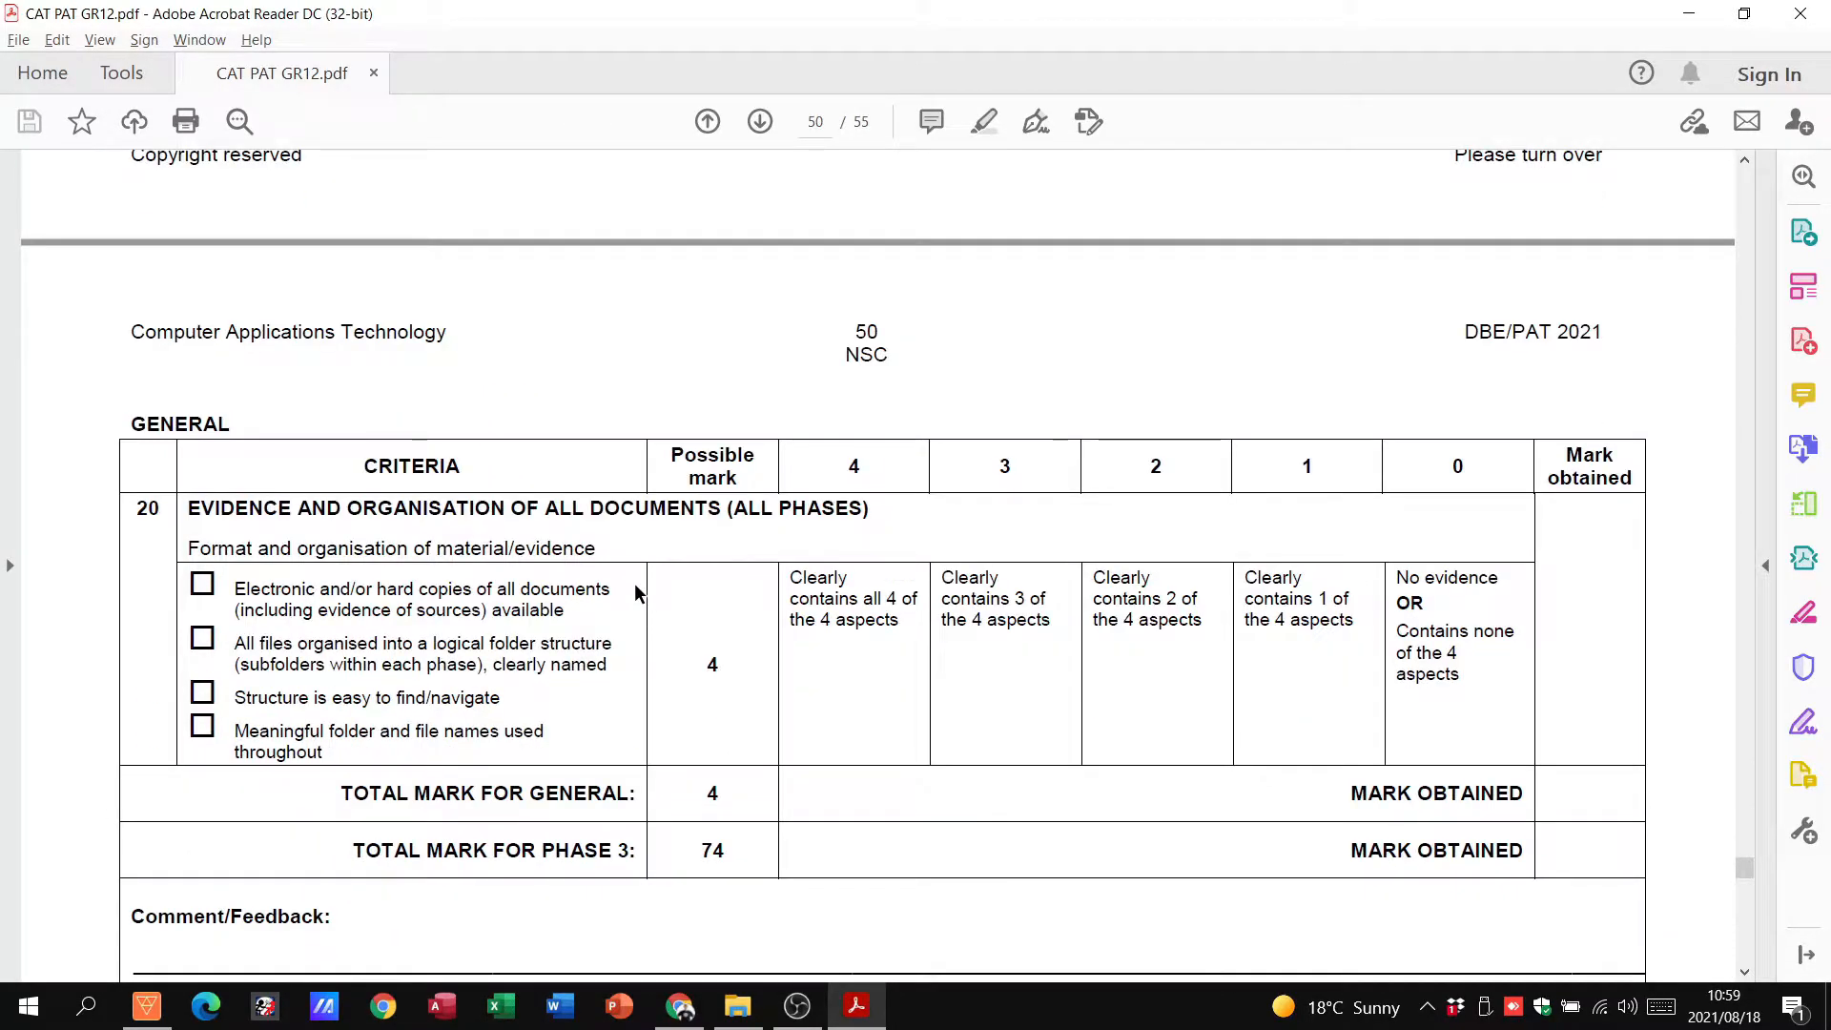
{"action": "mouse_move", "coordinate": [446, 641]}
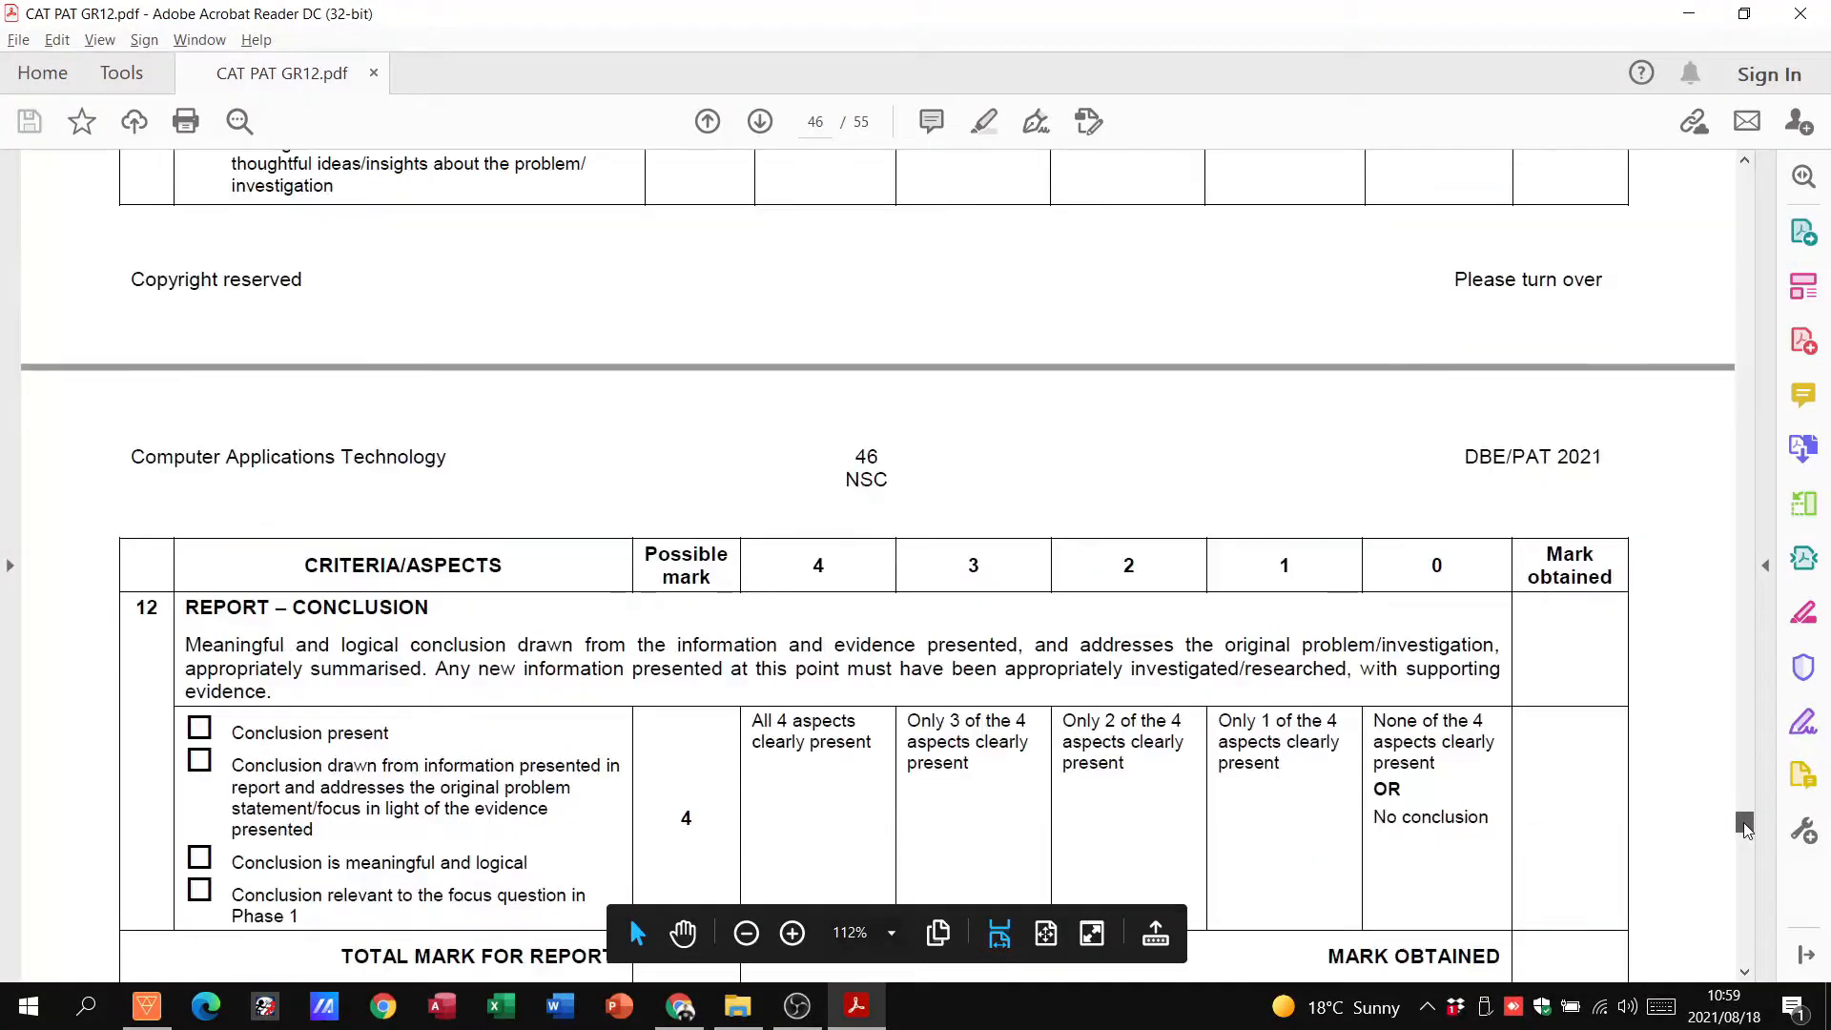
{"action": "scroll", "scroll_direction": "down", "scroll_amount": 3}
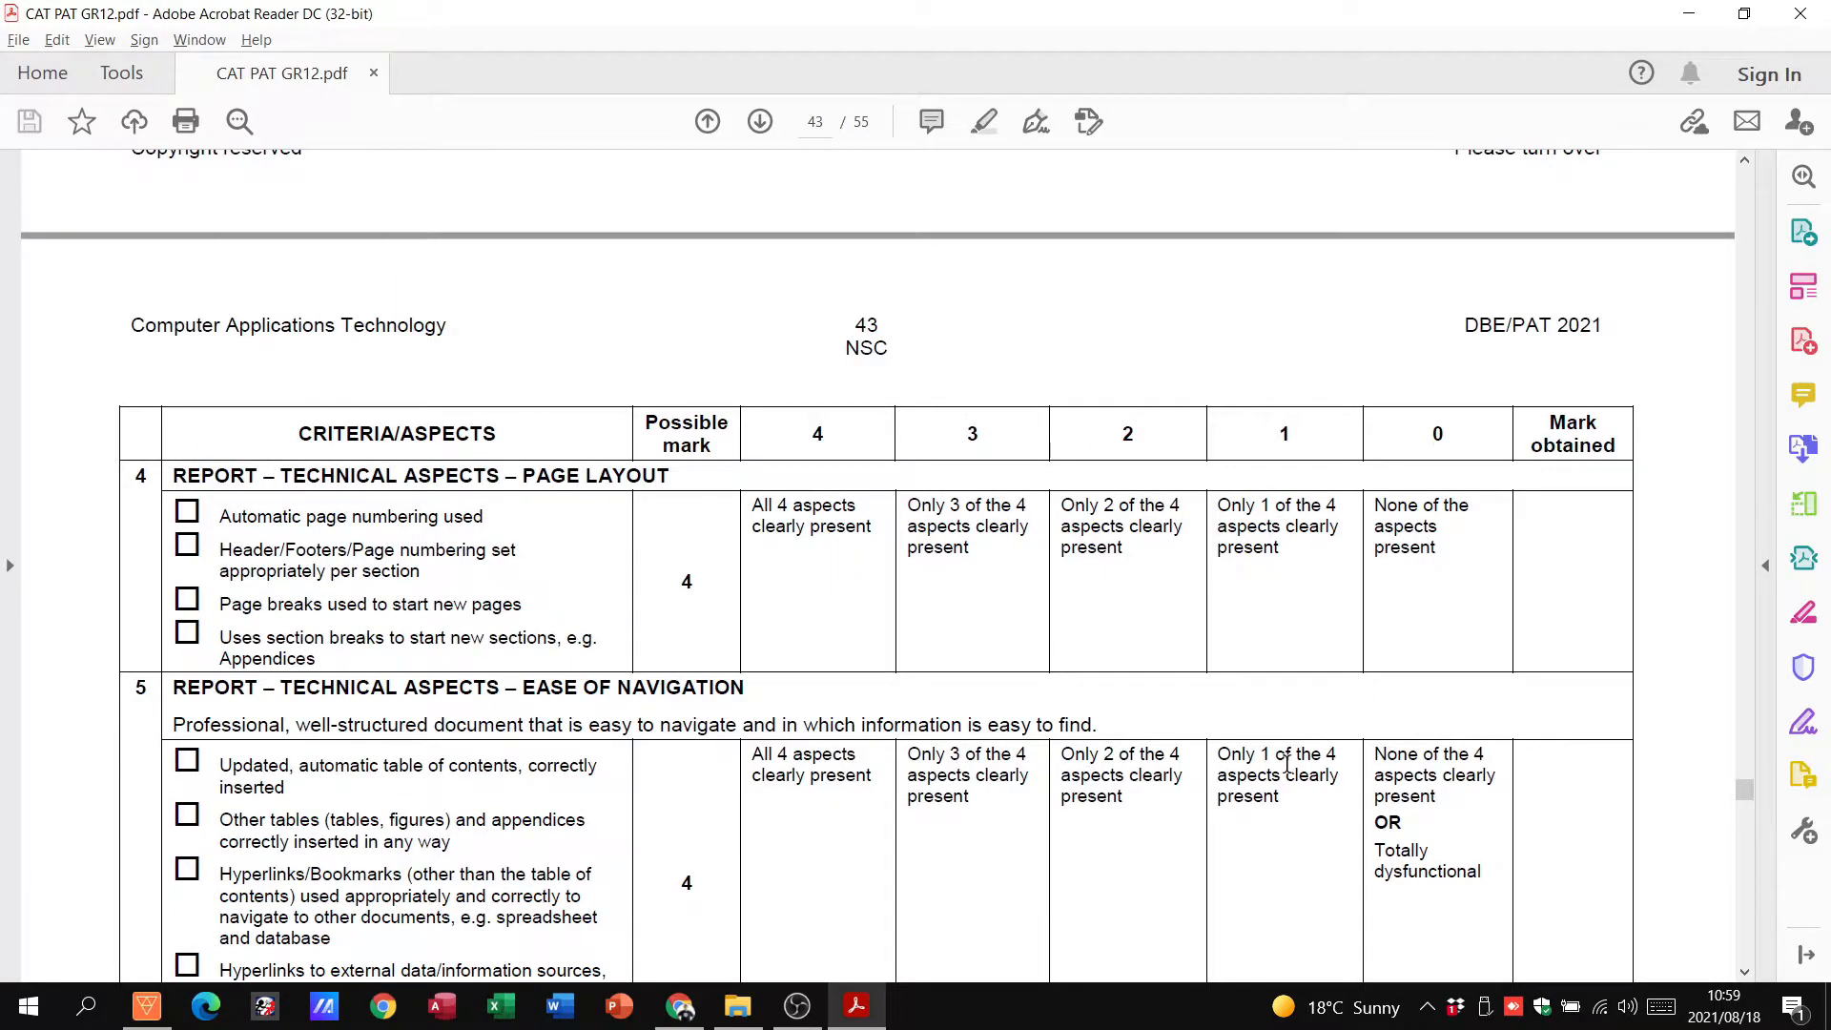
Navigate File Explorer up to Gr12 PAT 2021 and into the PAT P3 Hand-In folder
{"action": "left_click", "coordinate": [737, 1005]}
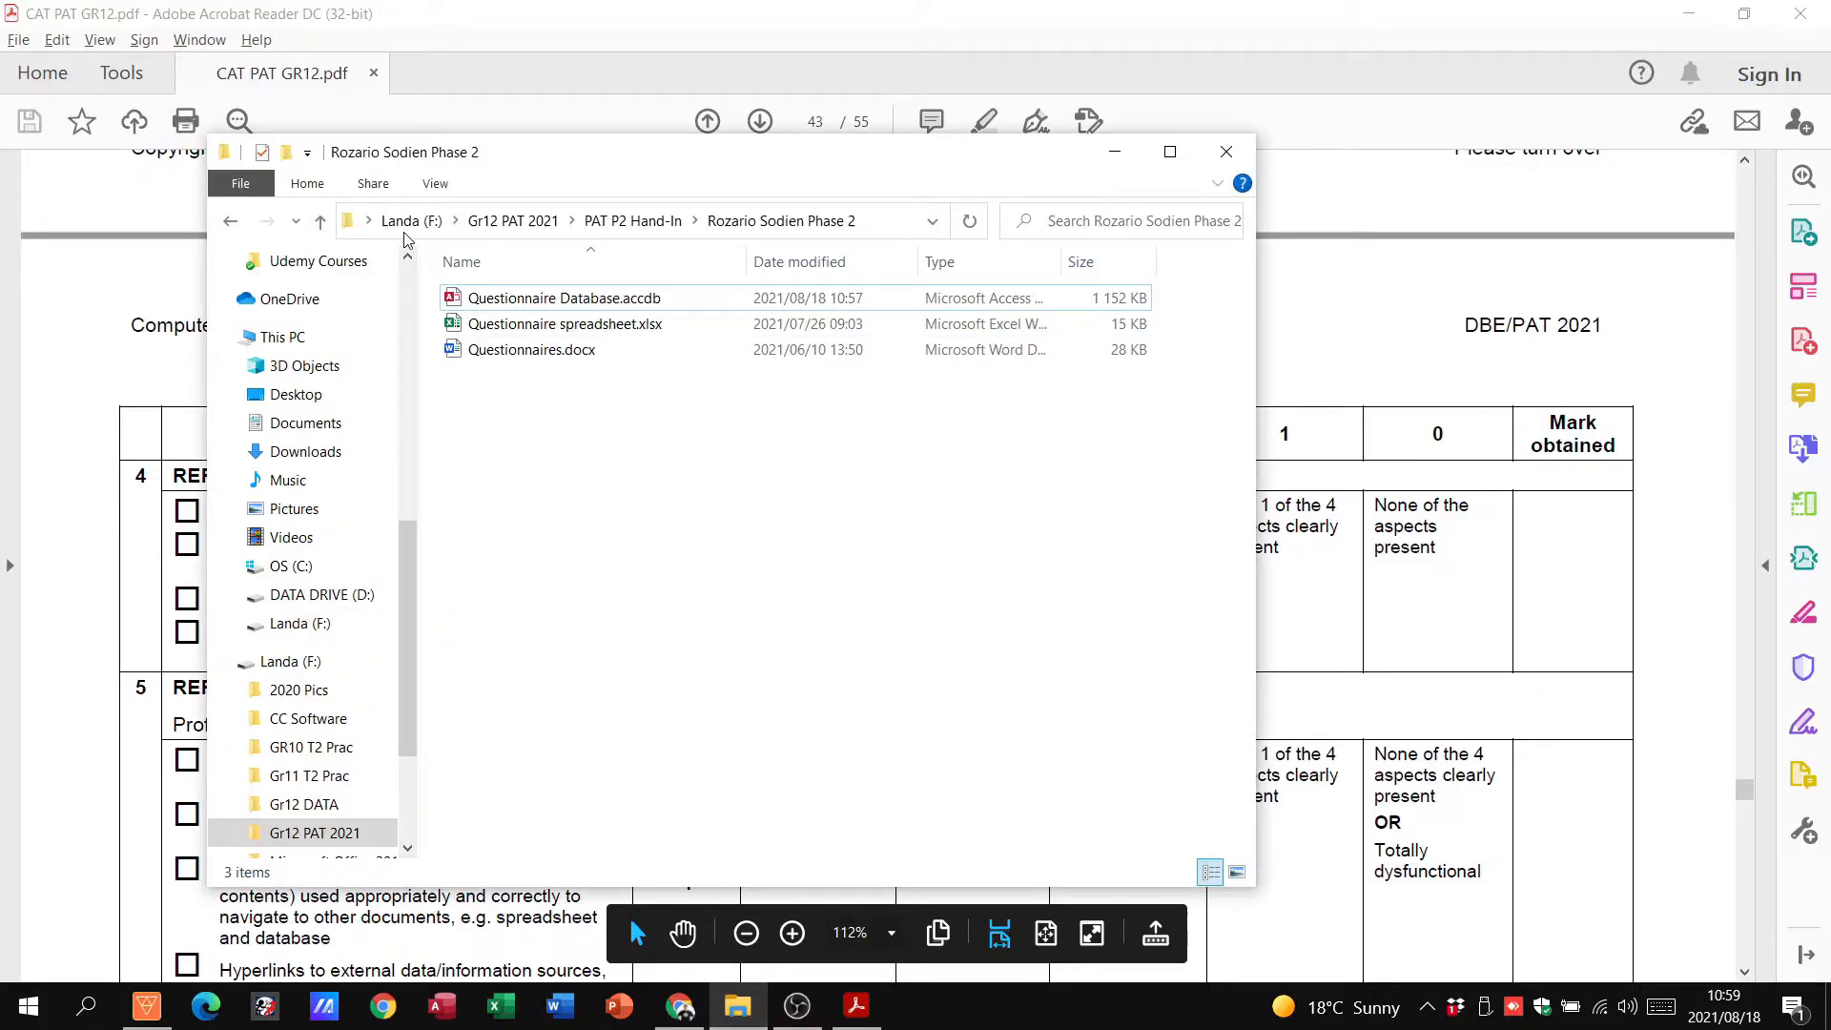
{"action": "left_click", "coordinate": [231, 221]}
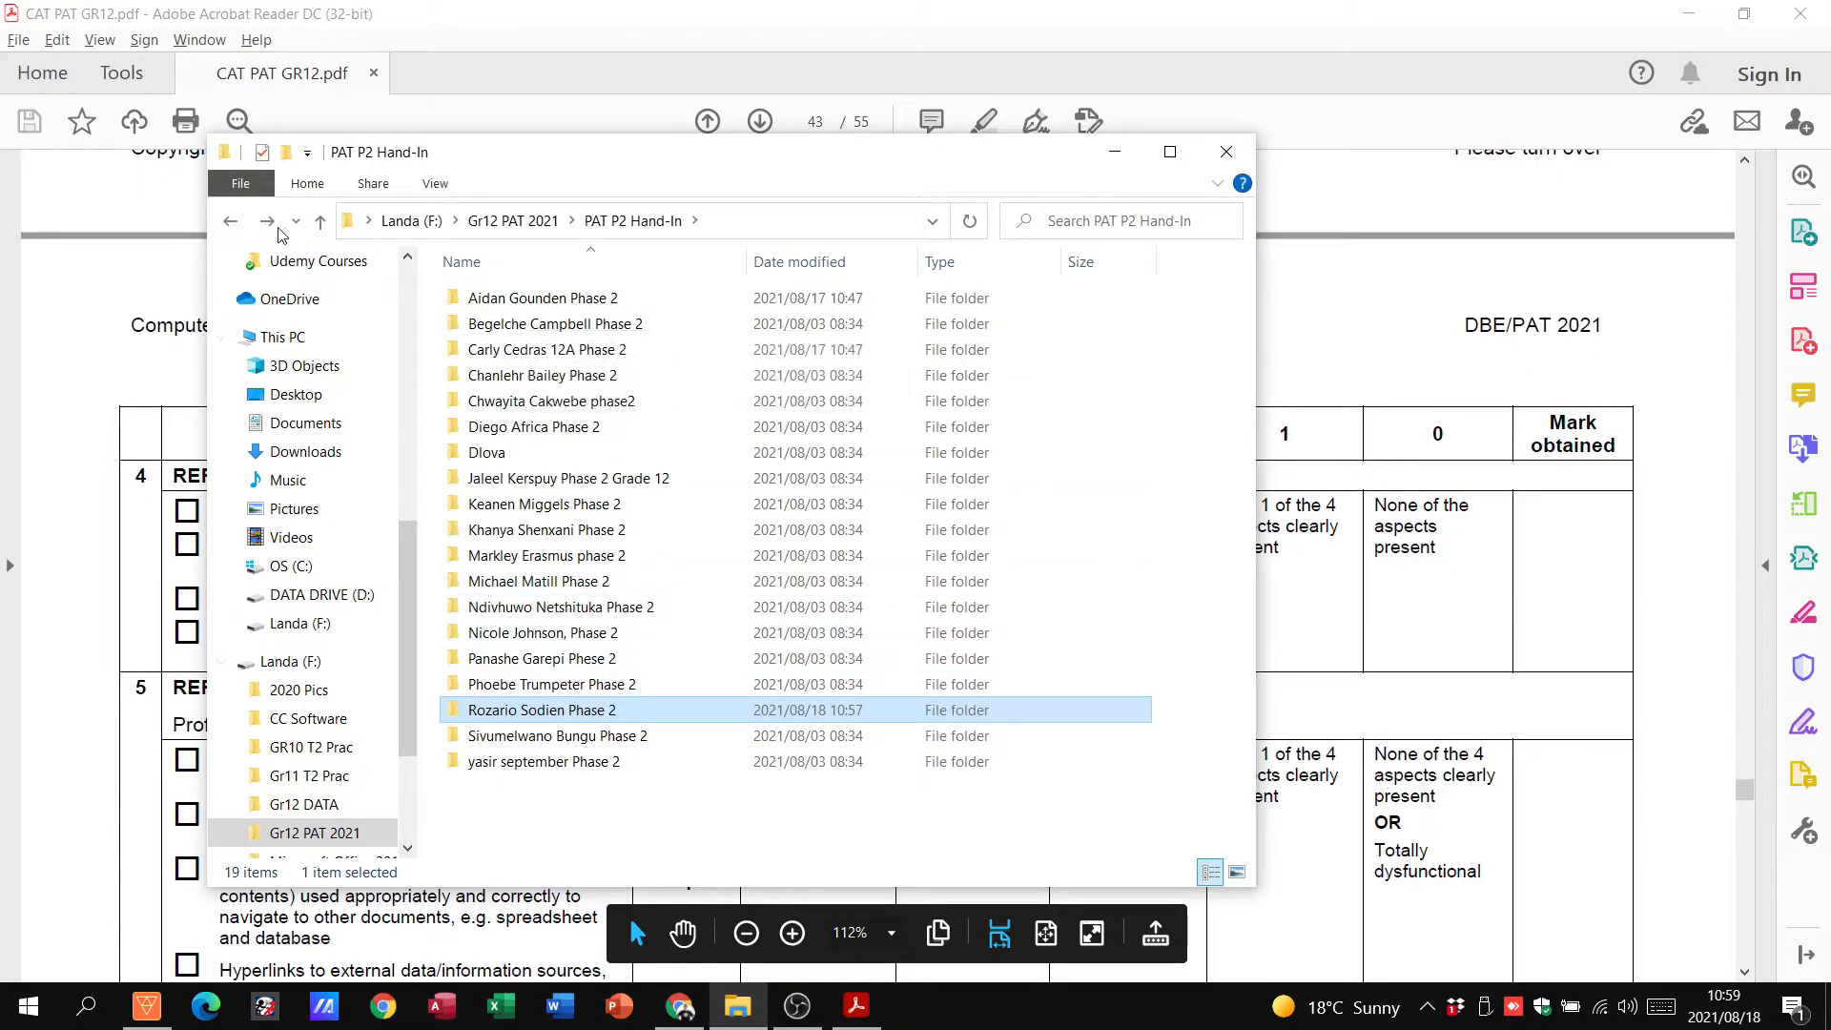
{"action": "left_click", "coordinate": [318, 221]}
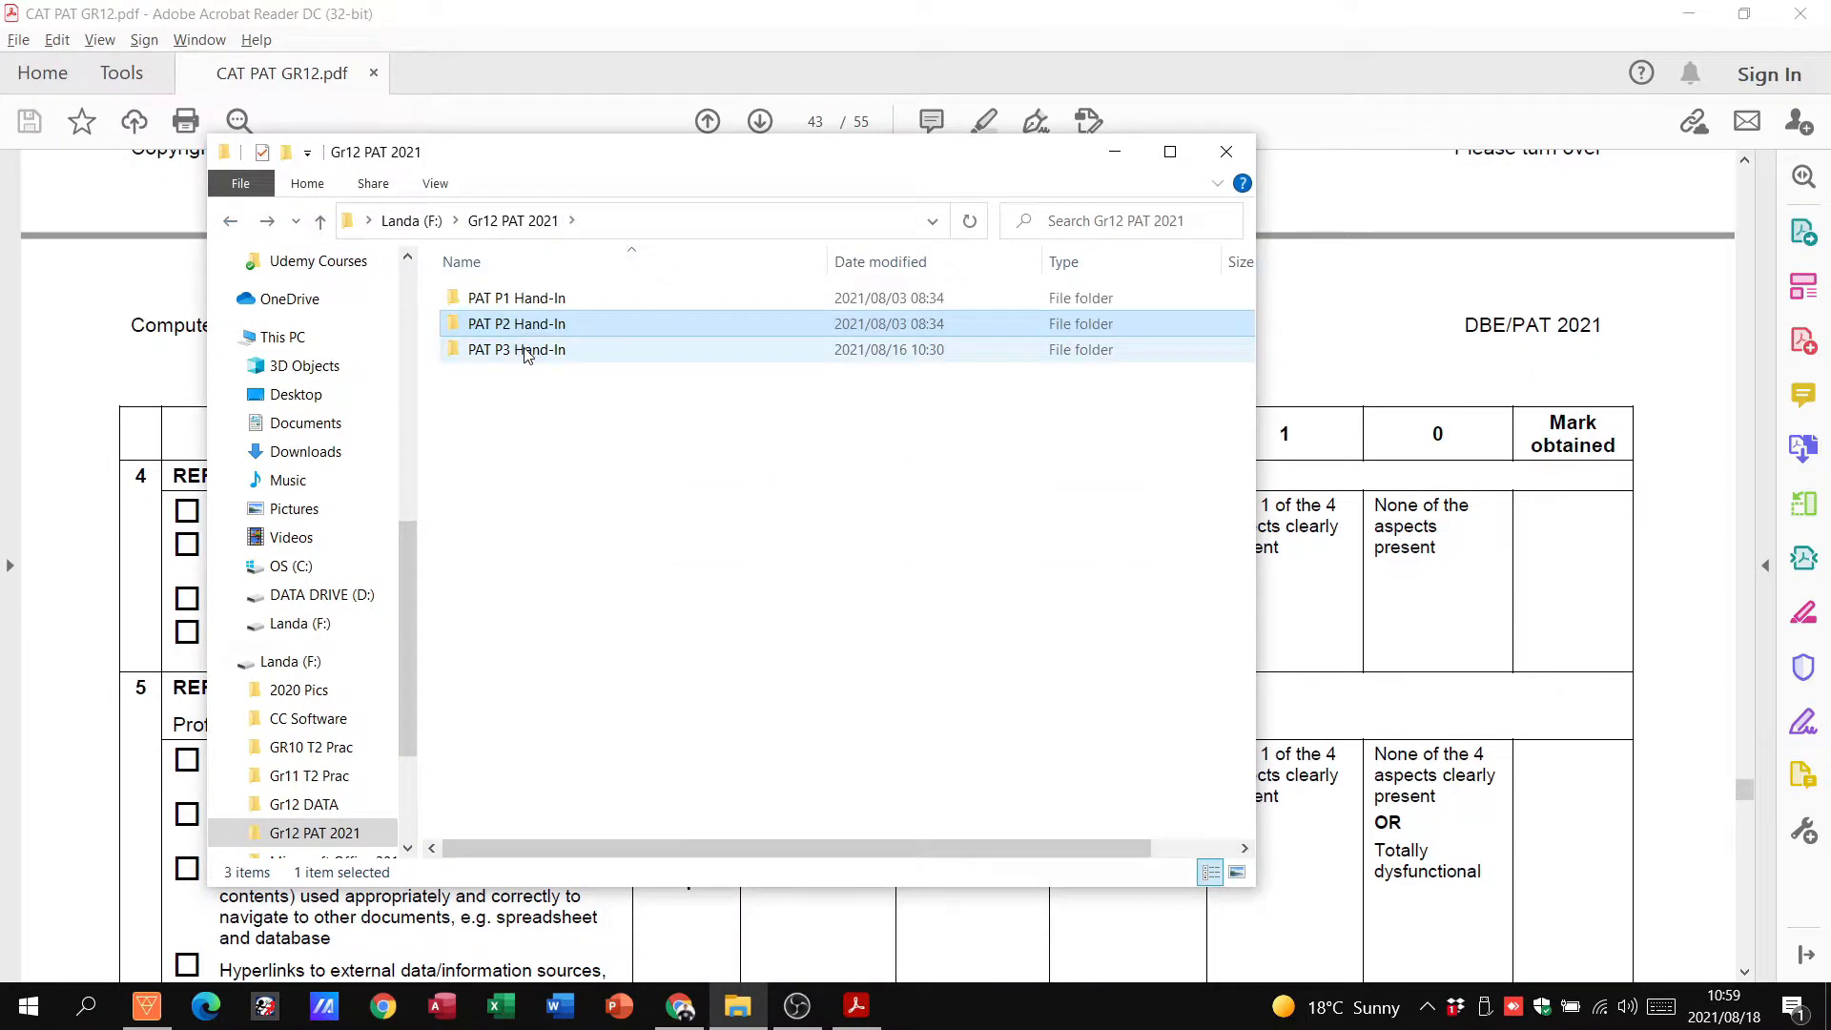
{"action": "double_click", "coordinate": [517, 349]}
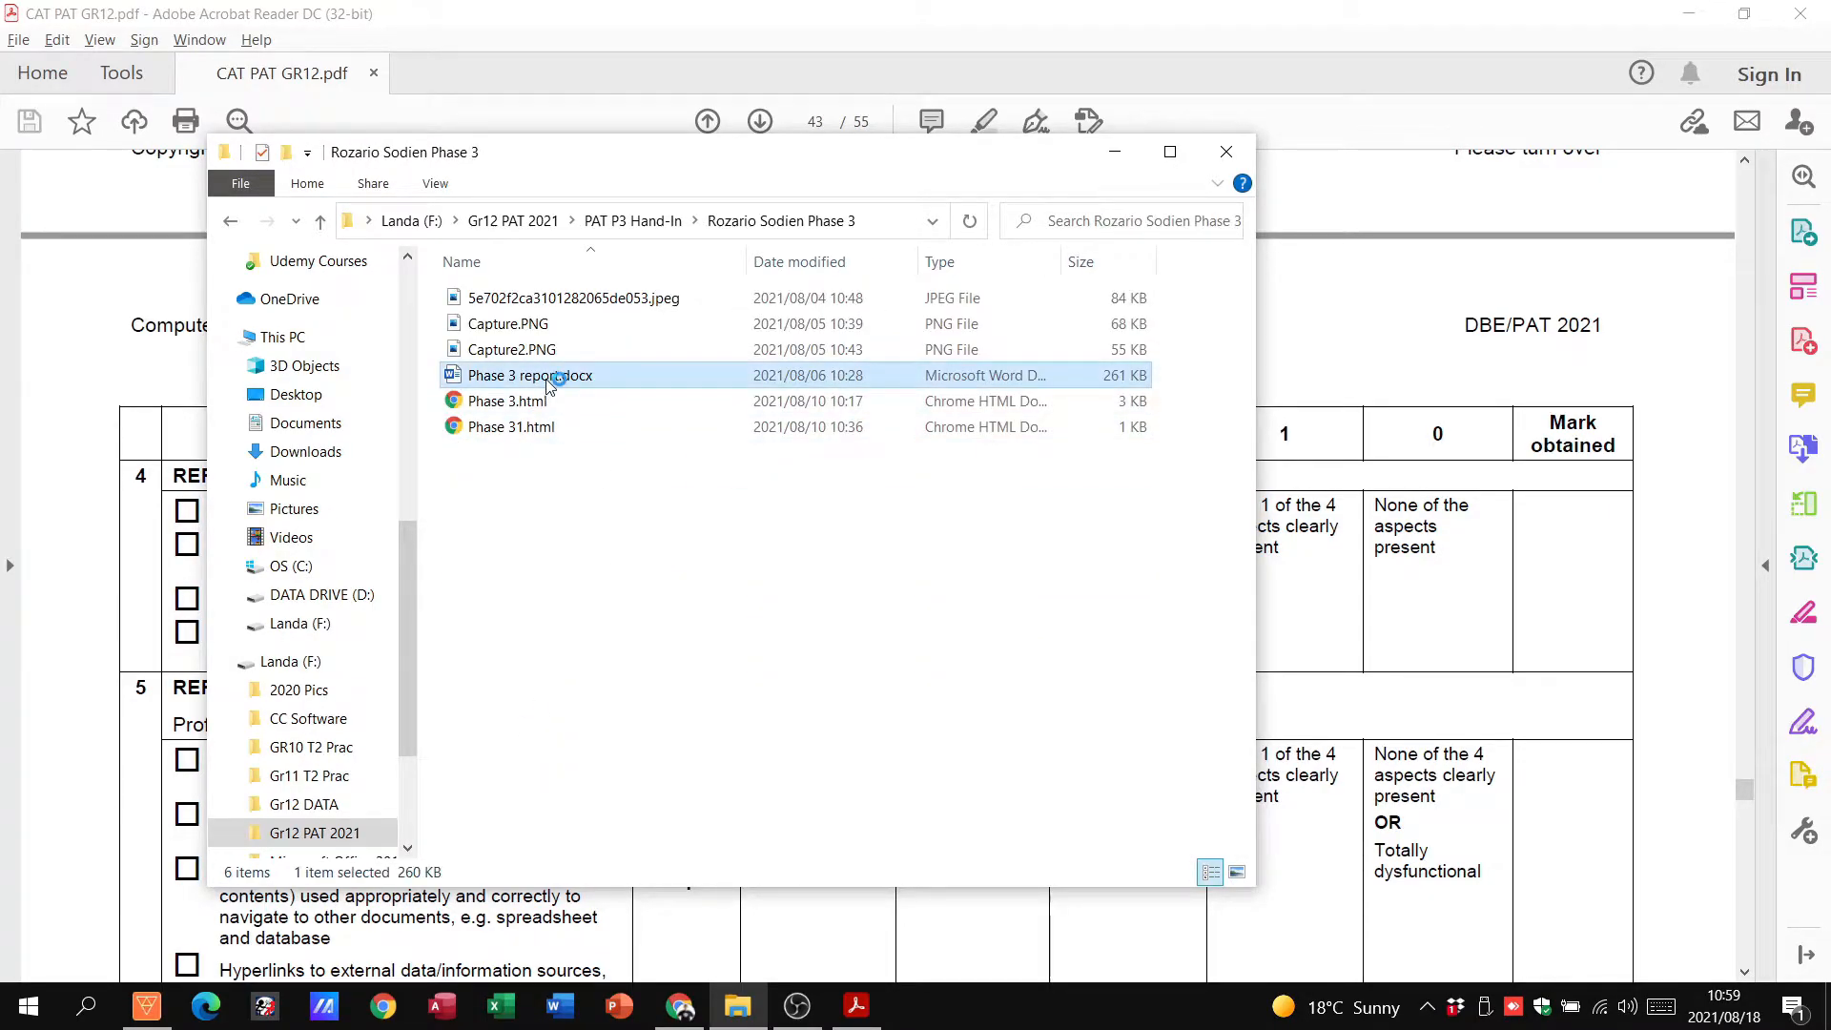
Open the learner's Phase 3 report.docx in Word from their hand-in folder
{"action": "double_click", "coordinate": [529, 376]}
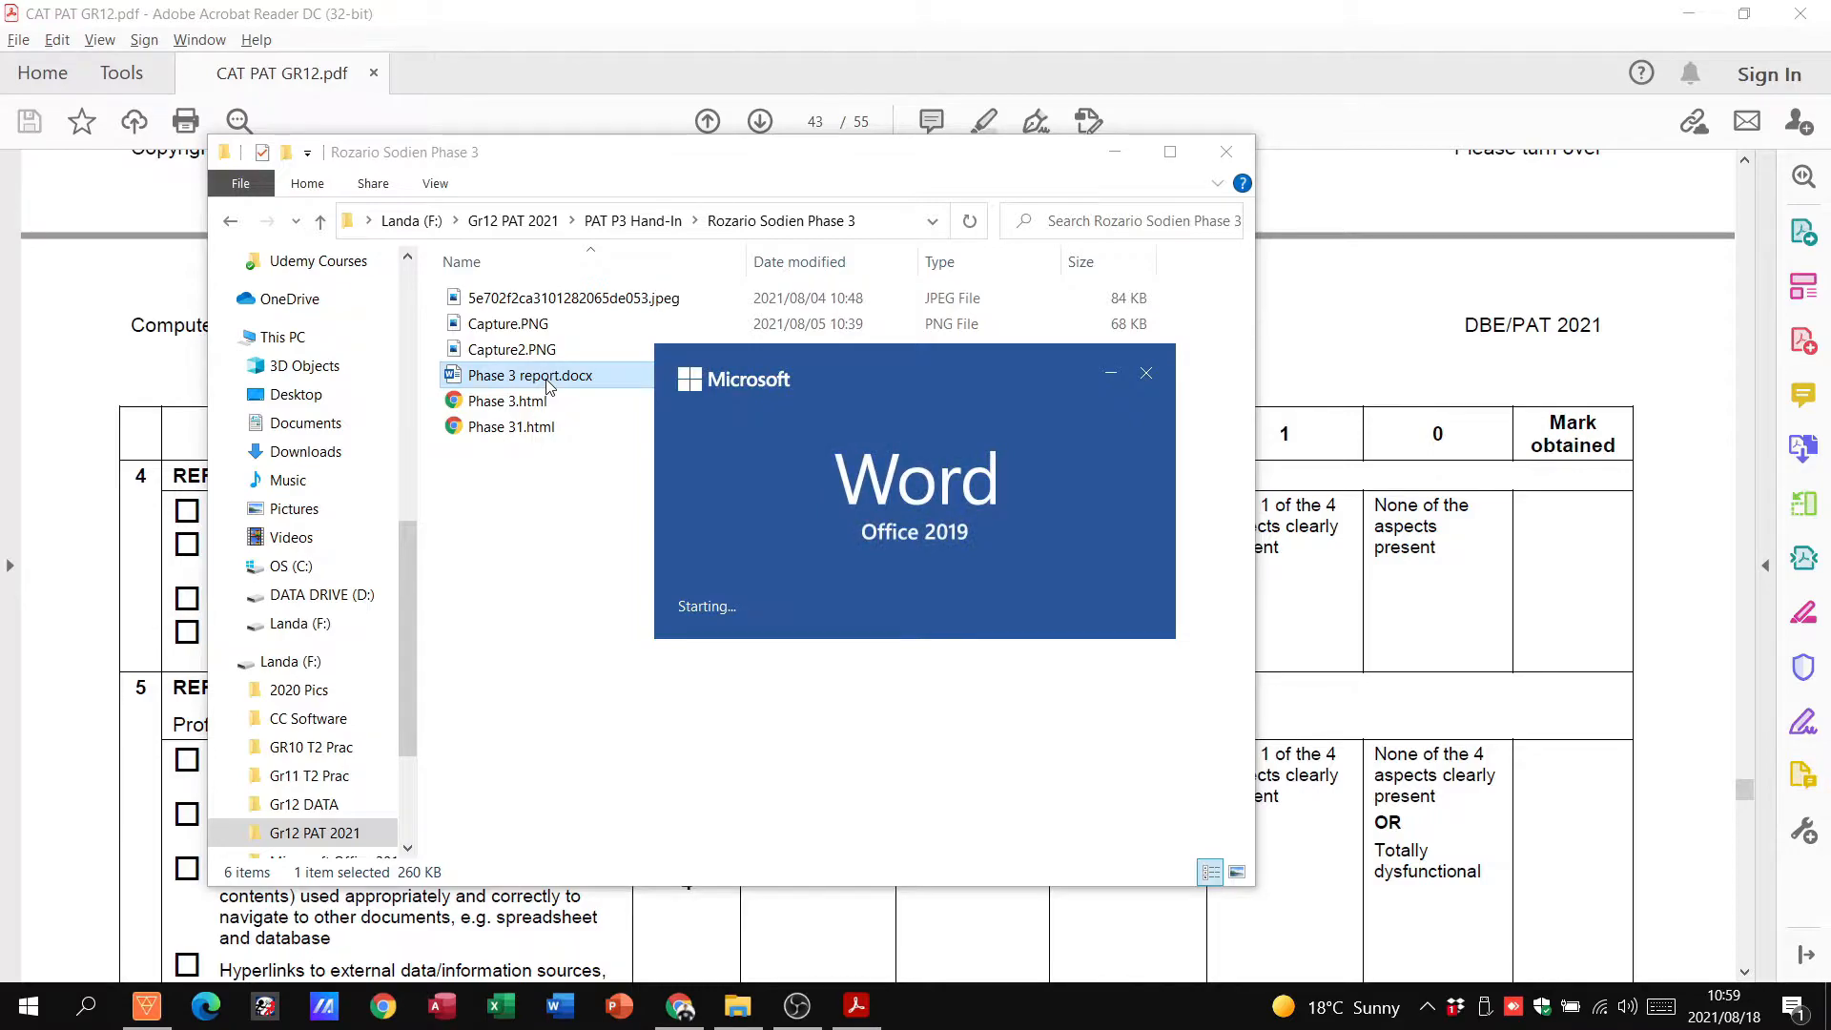
{"action": "double_click", "coordinate": [529, 375]}
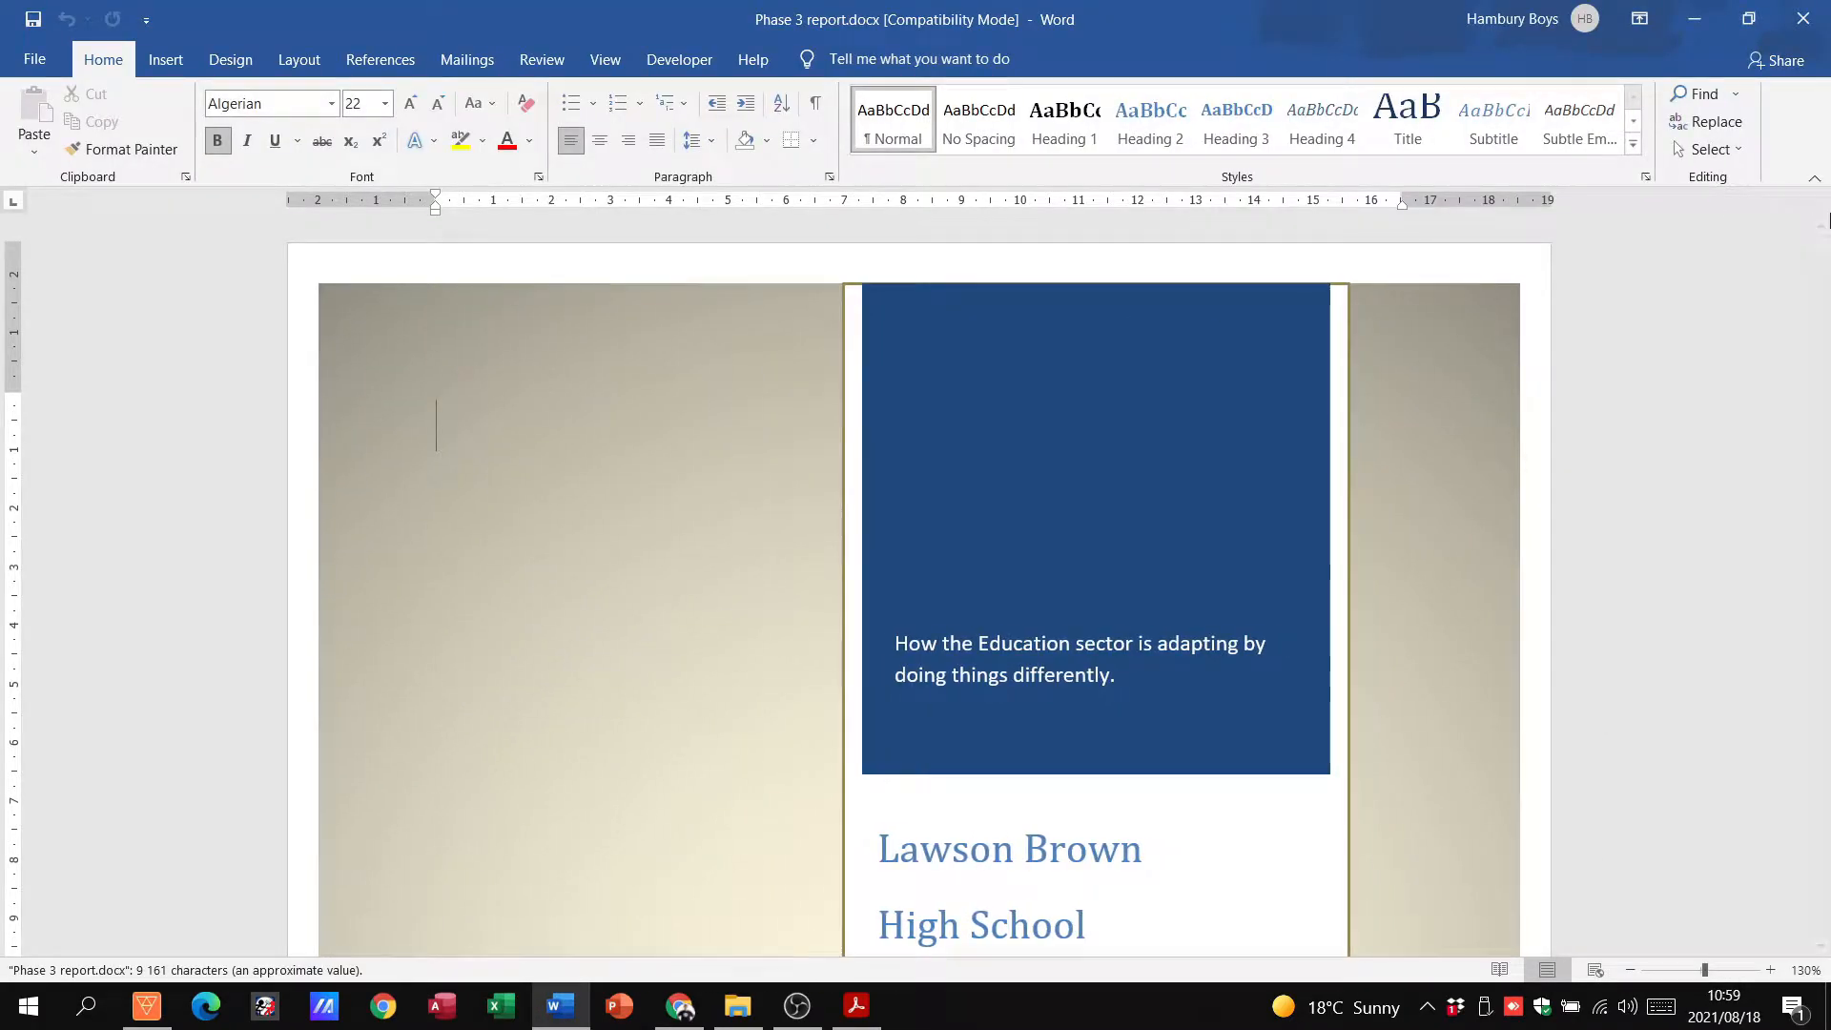
{"action": "scroll", "scroll_direction": "down", "scroll_amount": 3}
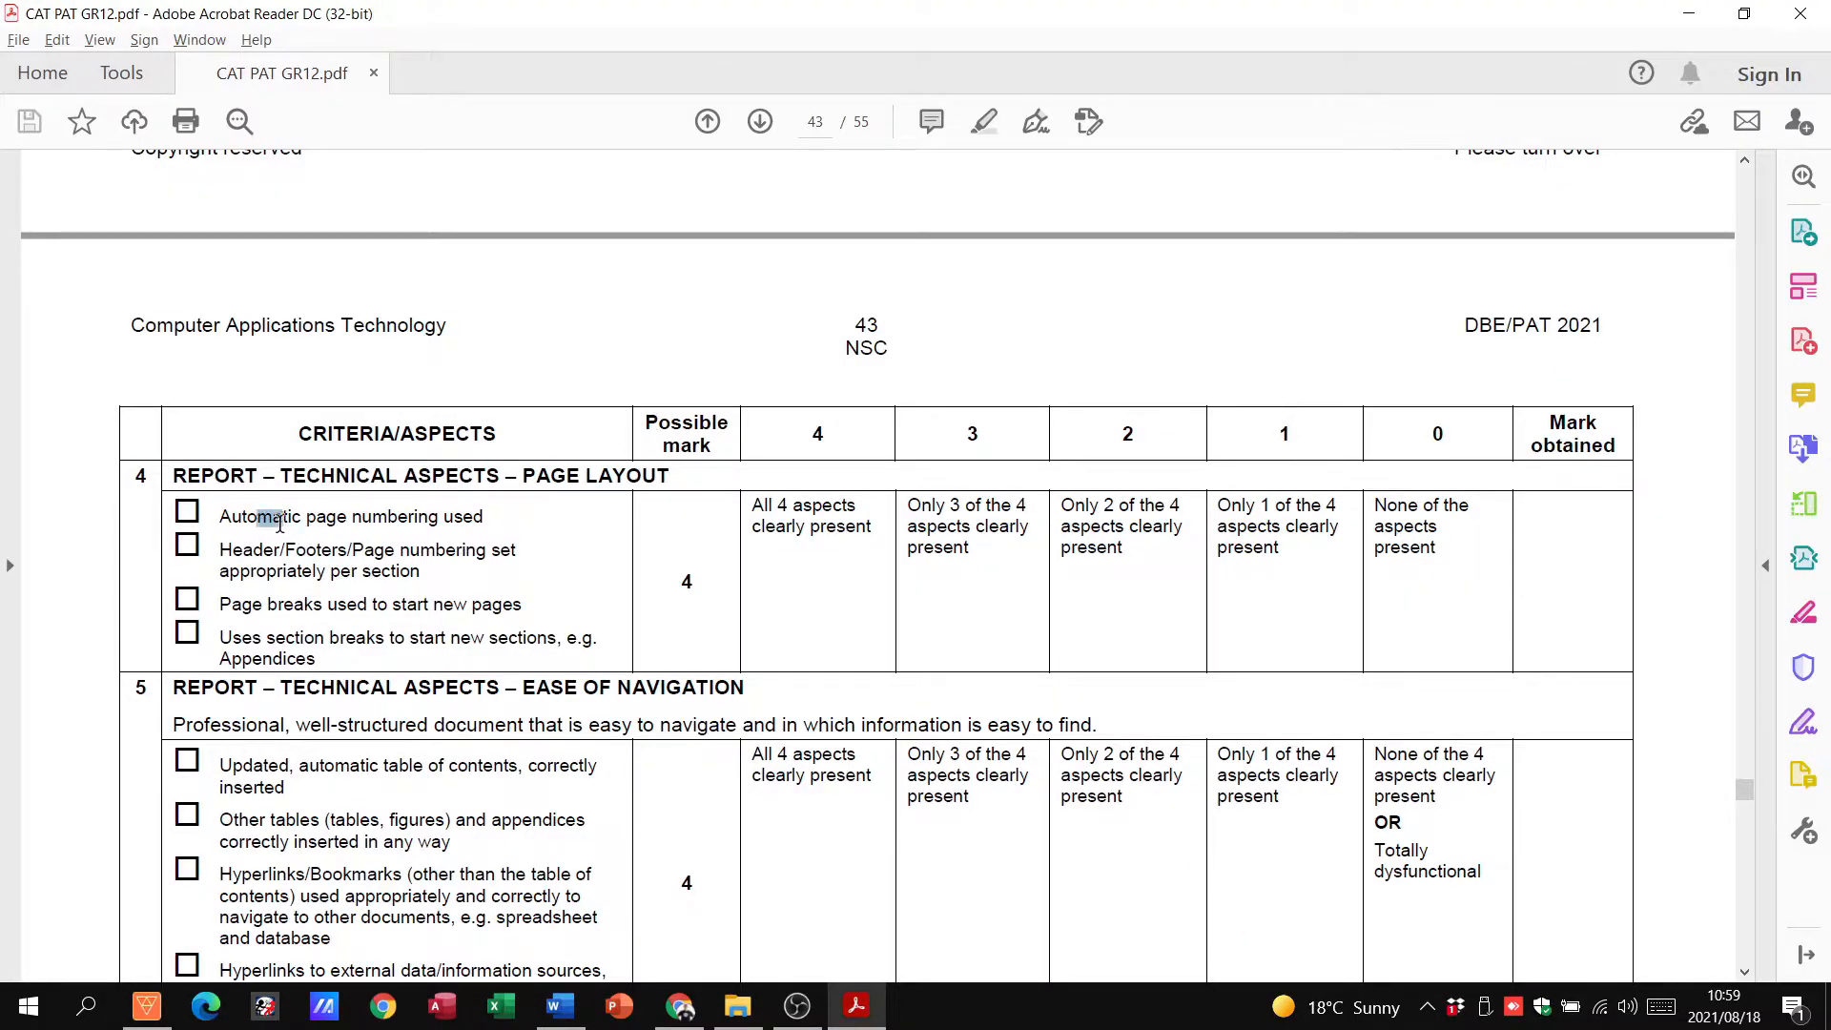
Review the page 42 cover page criteria, then check the report's cover page in Word
{"action": "left_click_drag", "start_coordinate": [217, 550], "coordinate": [360, 571]}
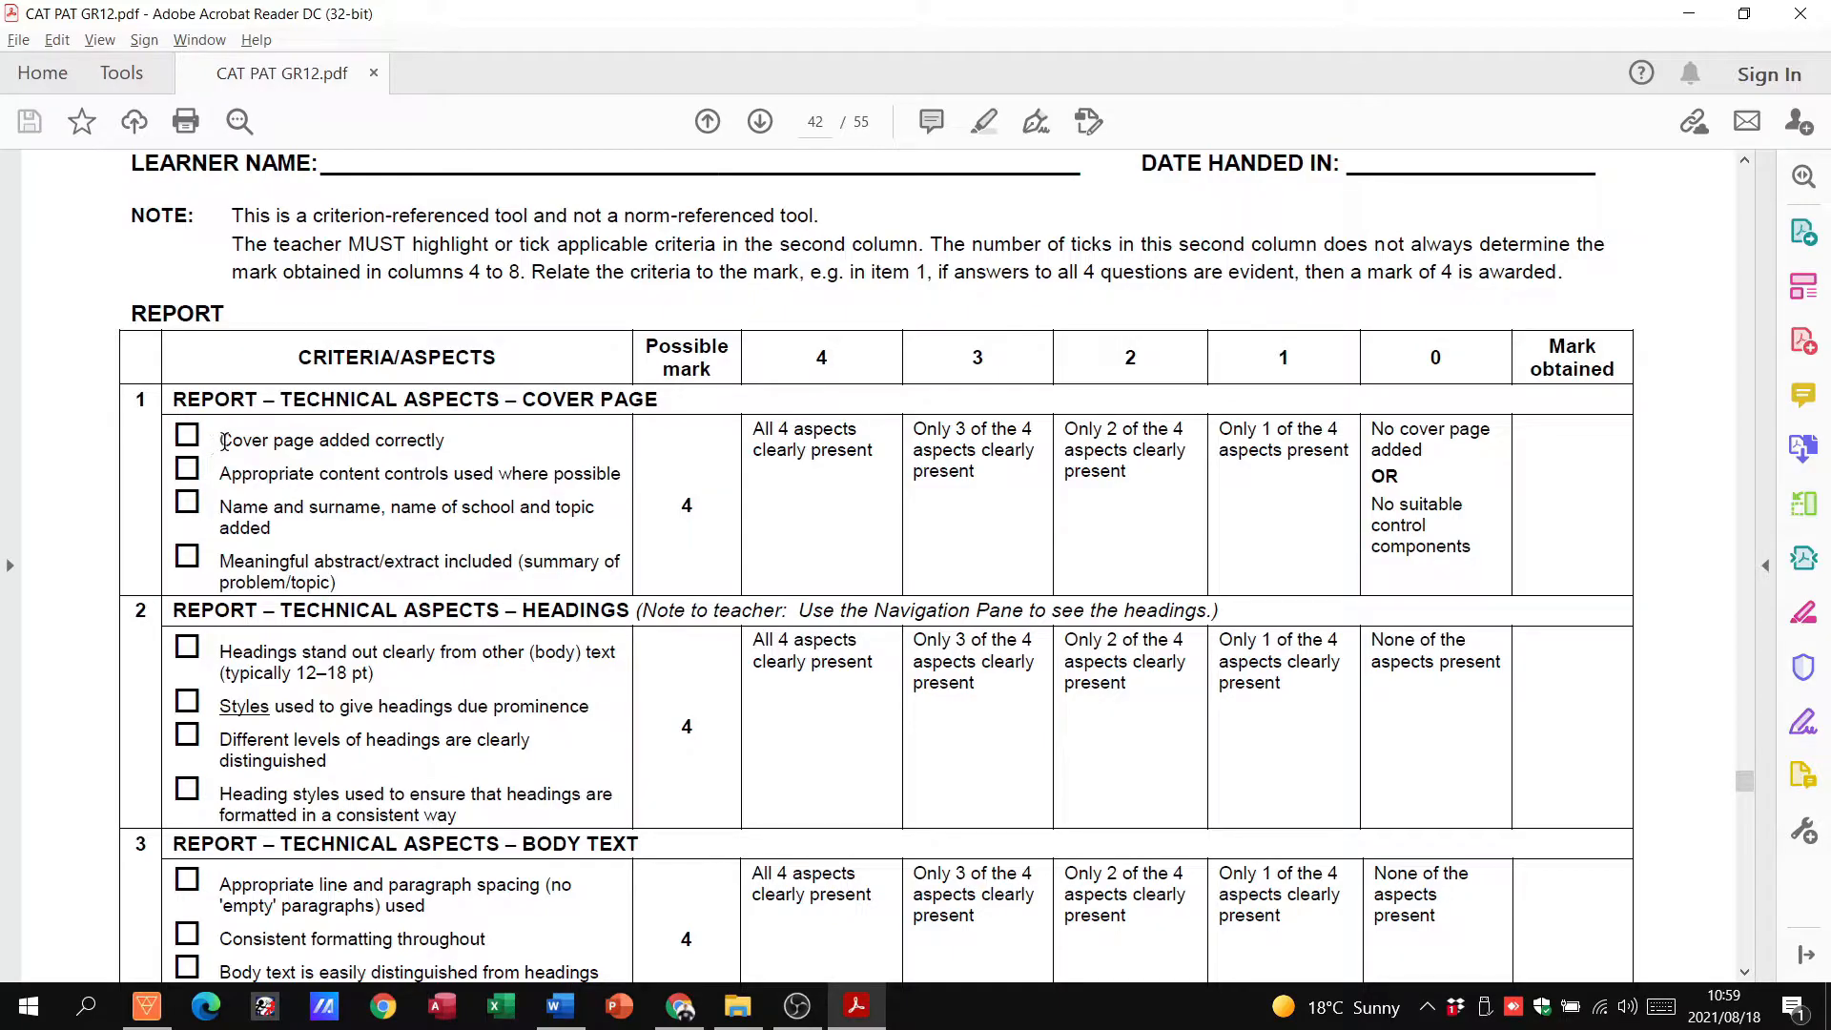
{"action": "left_click_drag", "start_coordinate": [219, 440], "coordinate": [383, 506]}
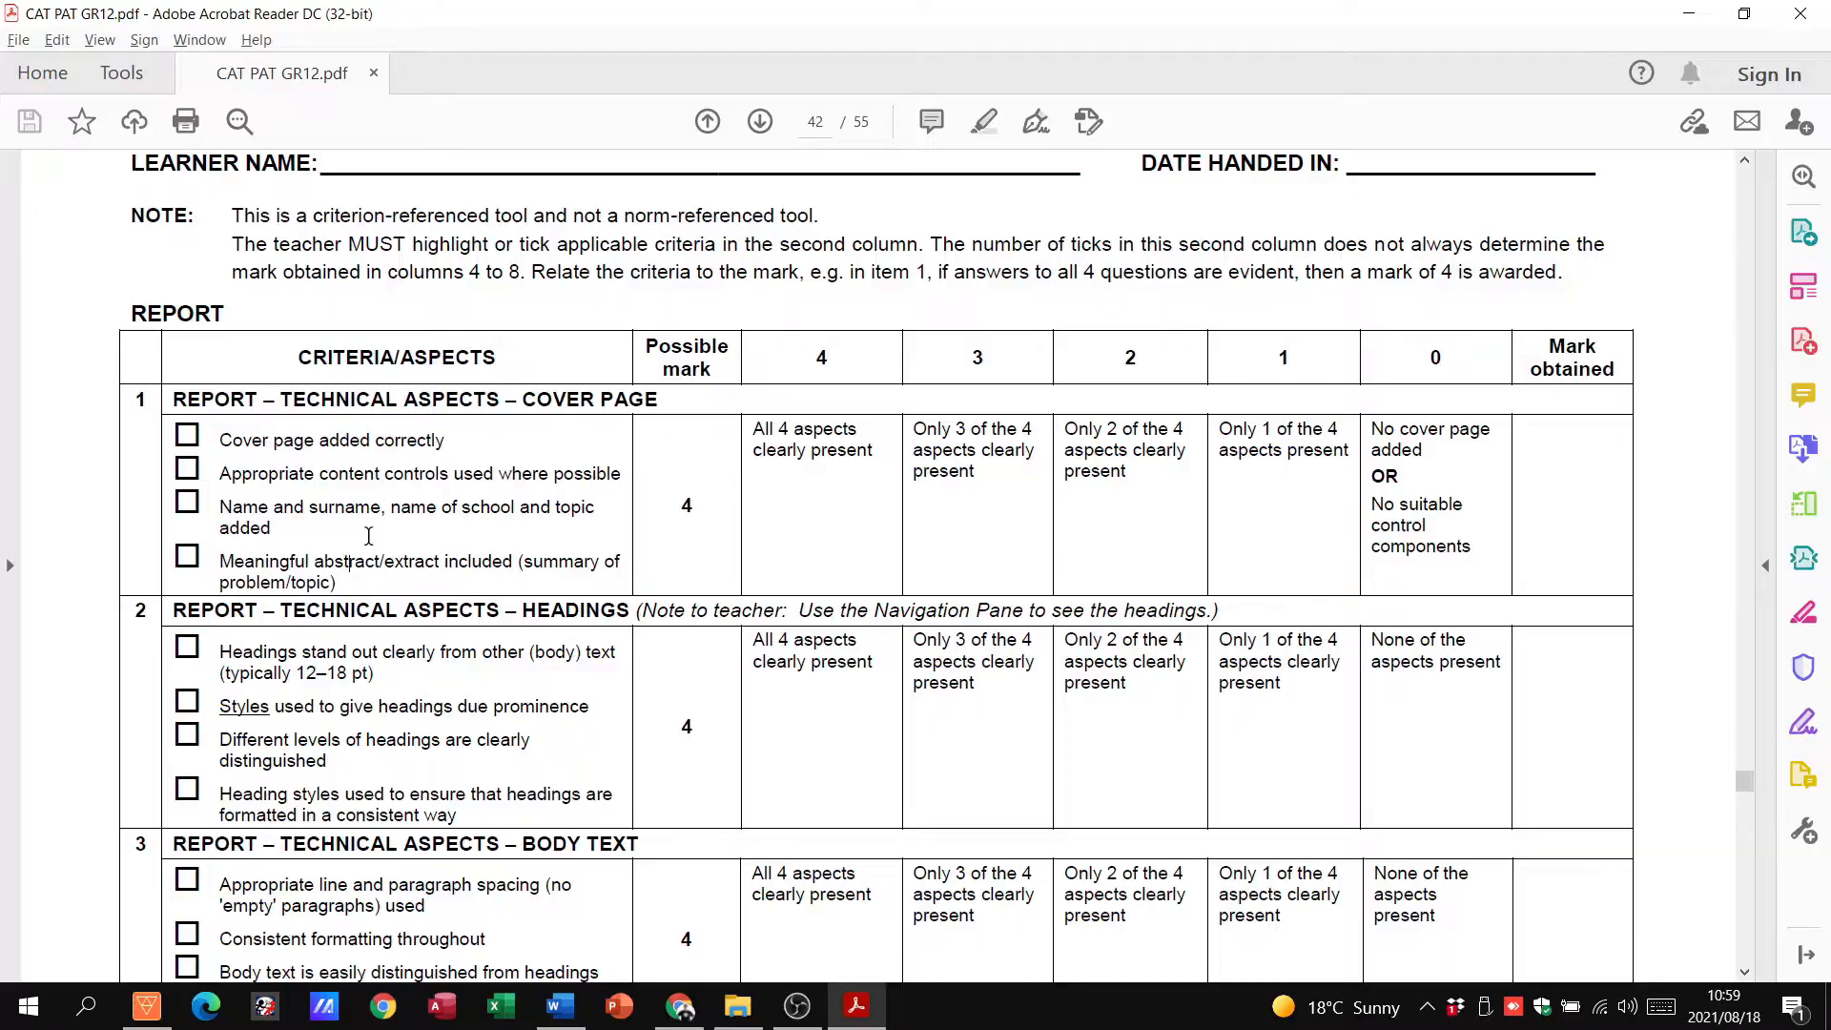
{"action": "left_click", "coordinate": [559, 1006]}
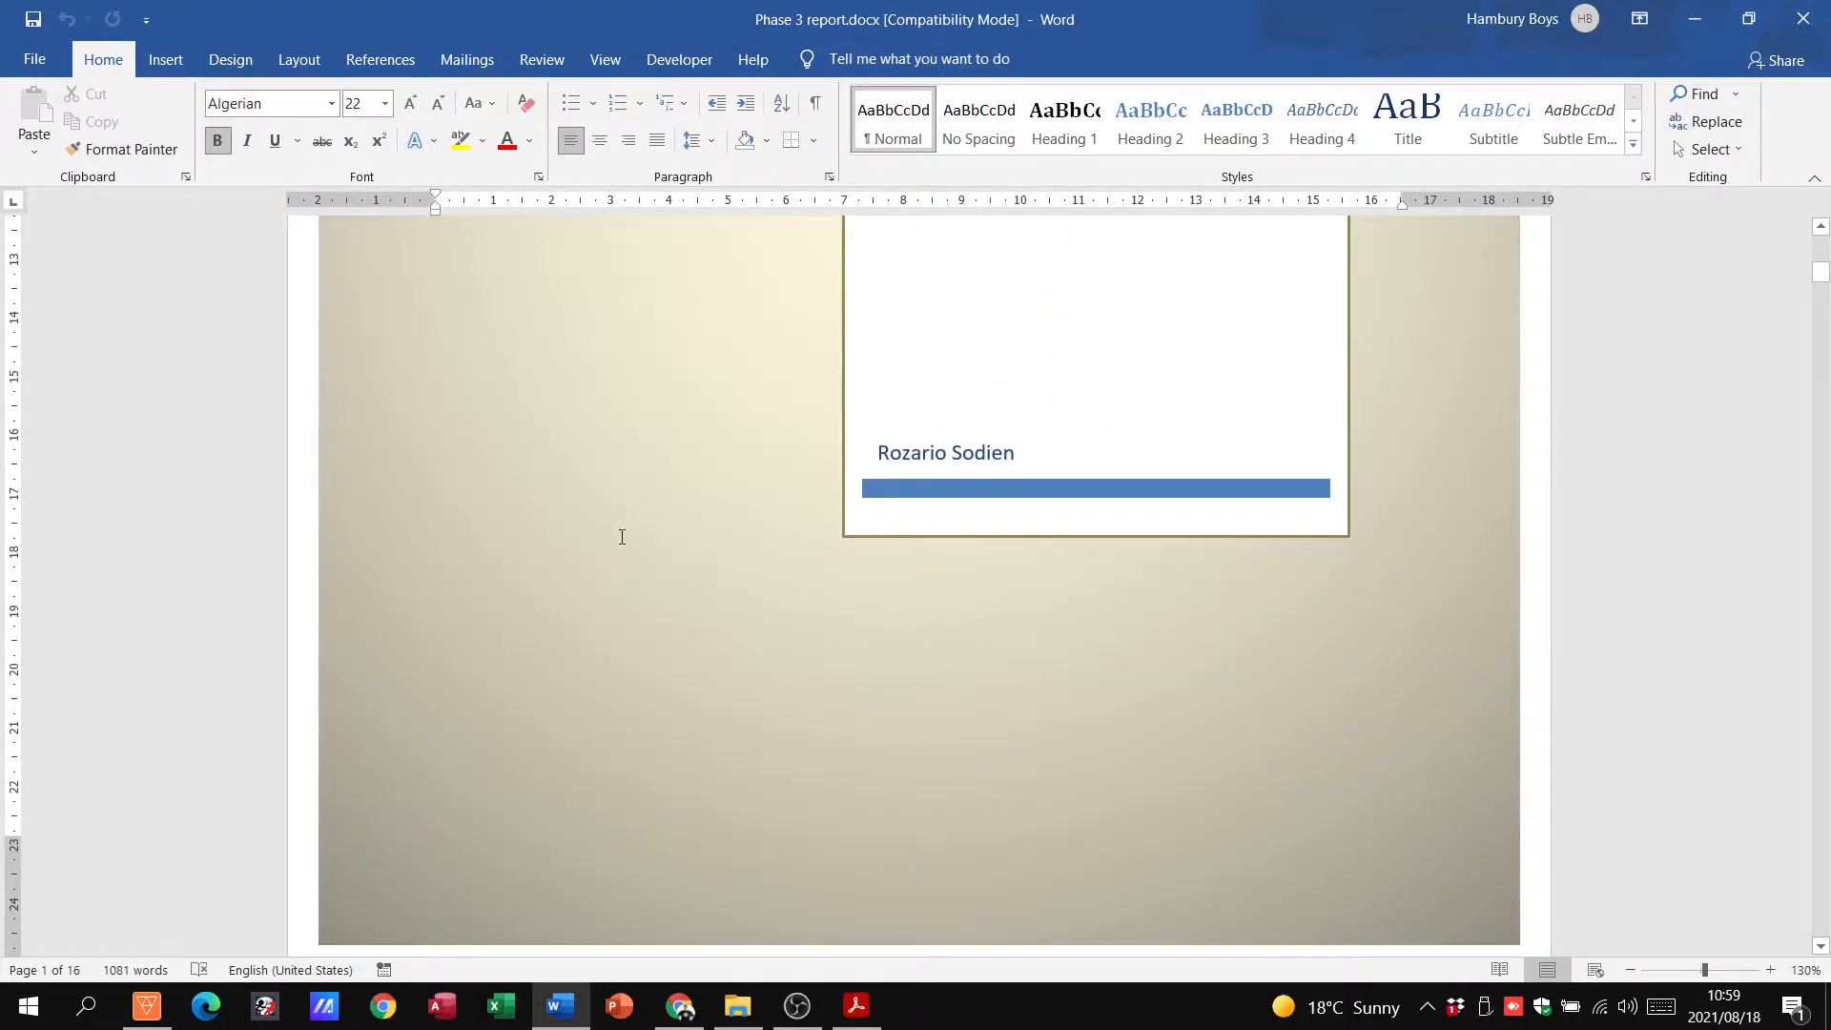
{"action": "scroll", "scroll_direction": "down", "scroll_amount": 3}
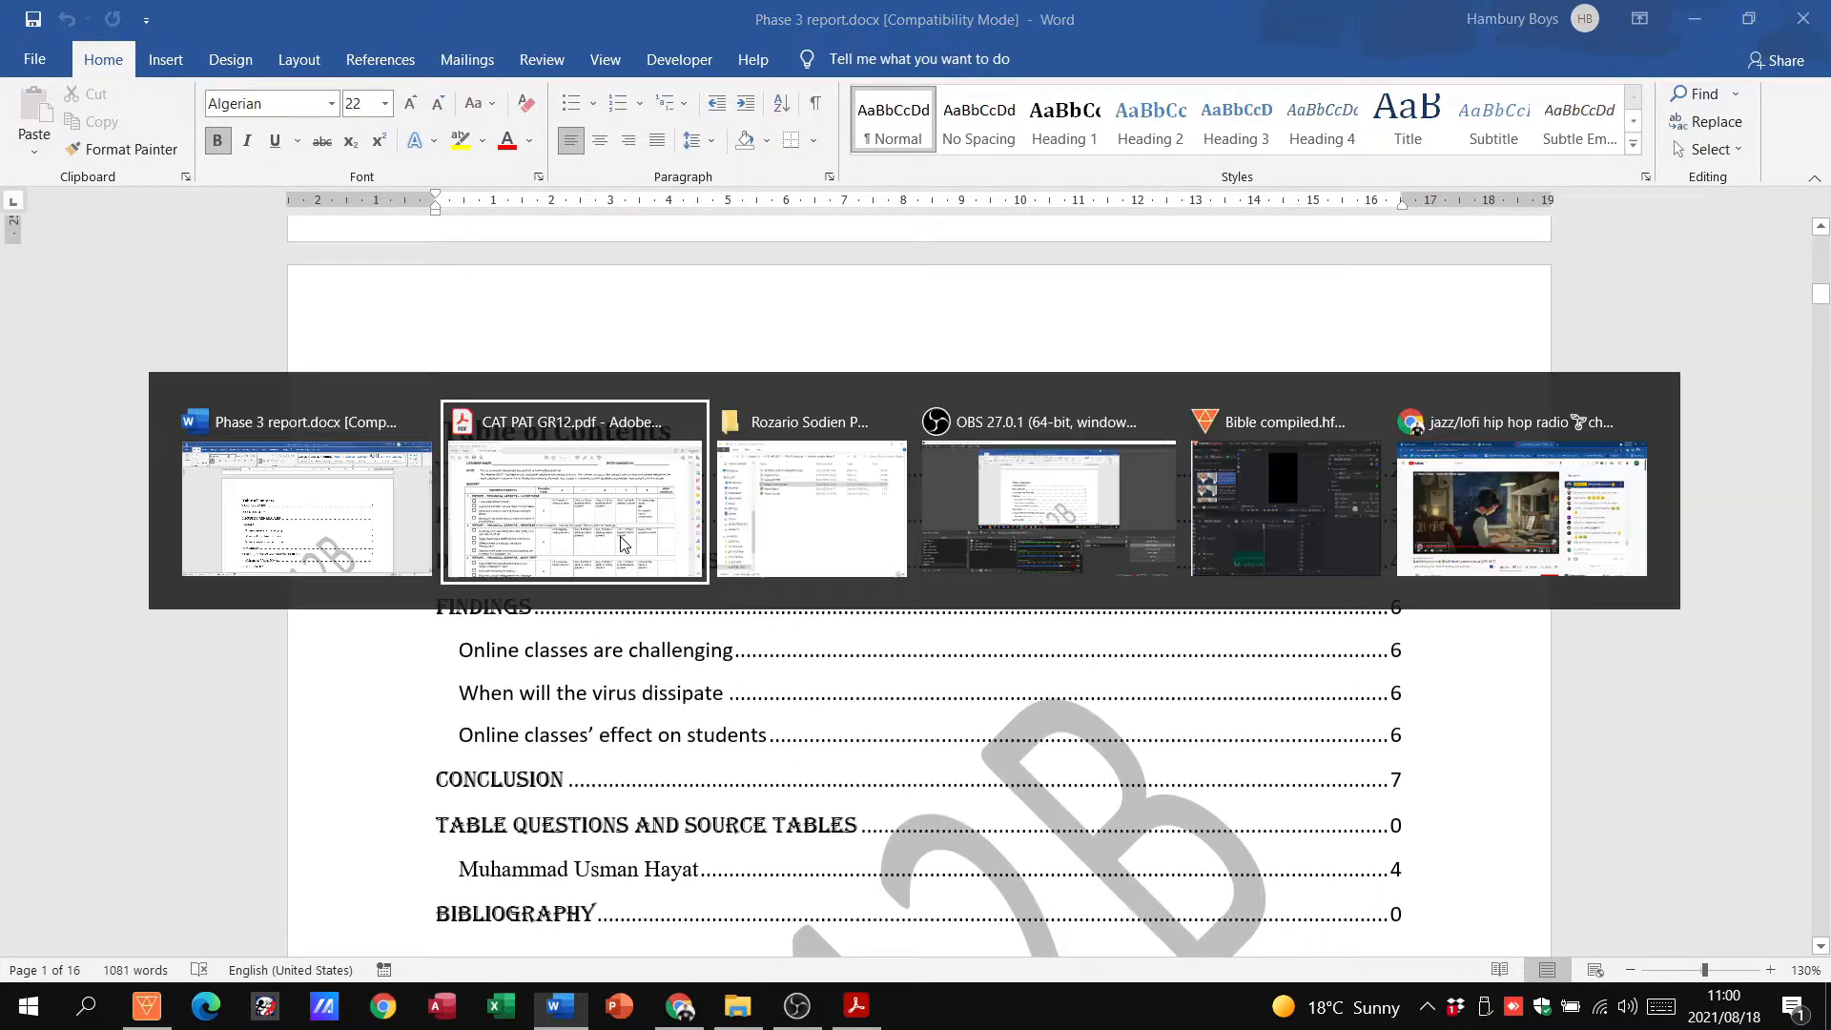
Switch back to the rubric and read the page 42 headings and body text criteria
{"action": "left_click", "coordinate": [572, 507]}
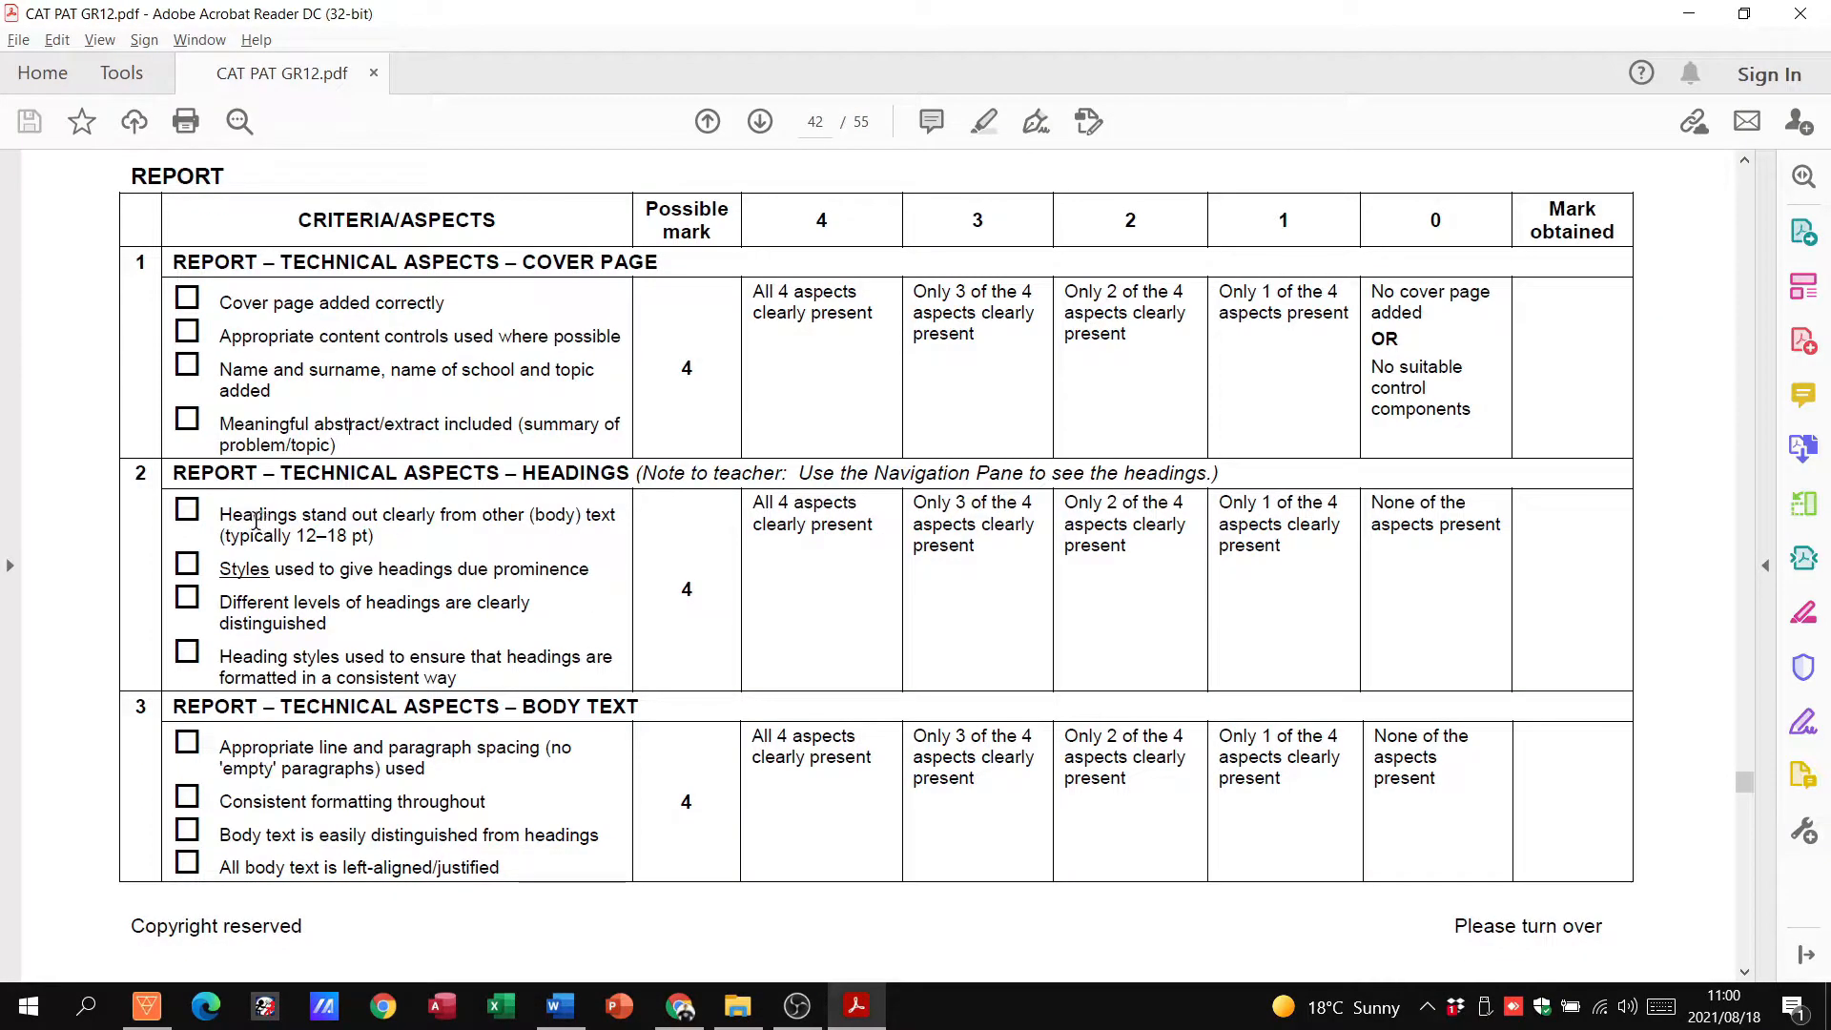
{"action": "mouse_move", "coordinate": [269, 557]}
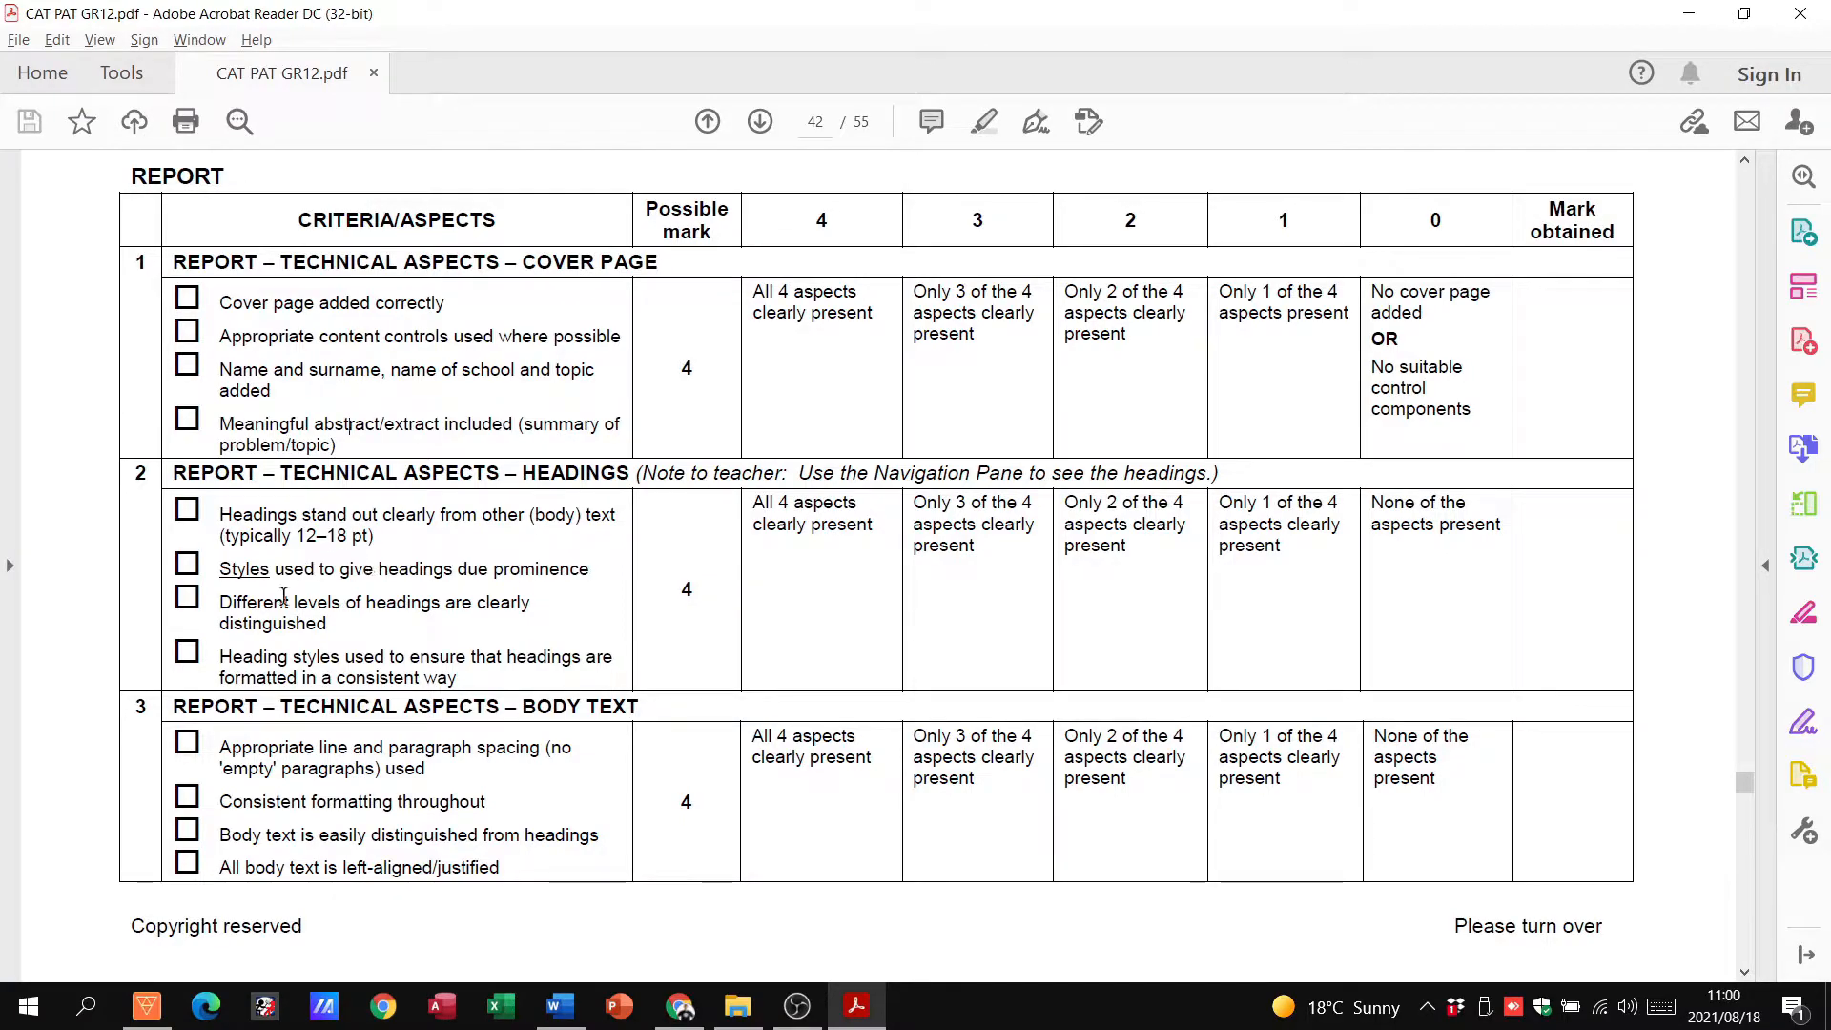
{"action": "scroll", "scroll_direction": "down", "scroll_amount": 3}
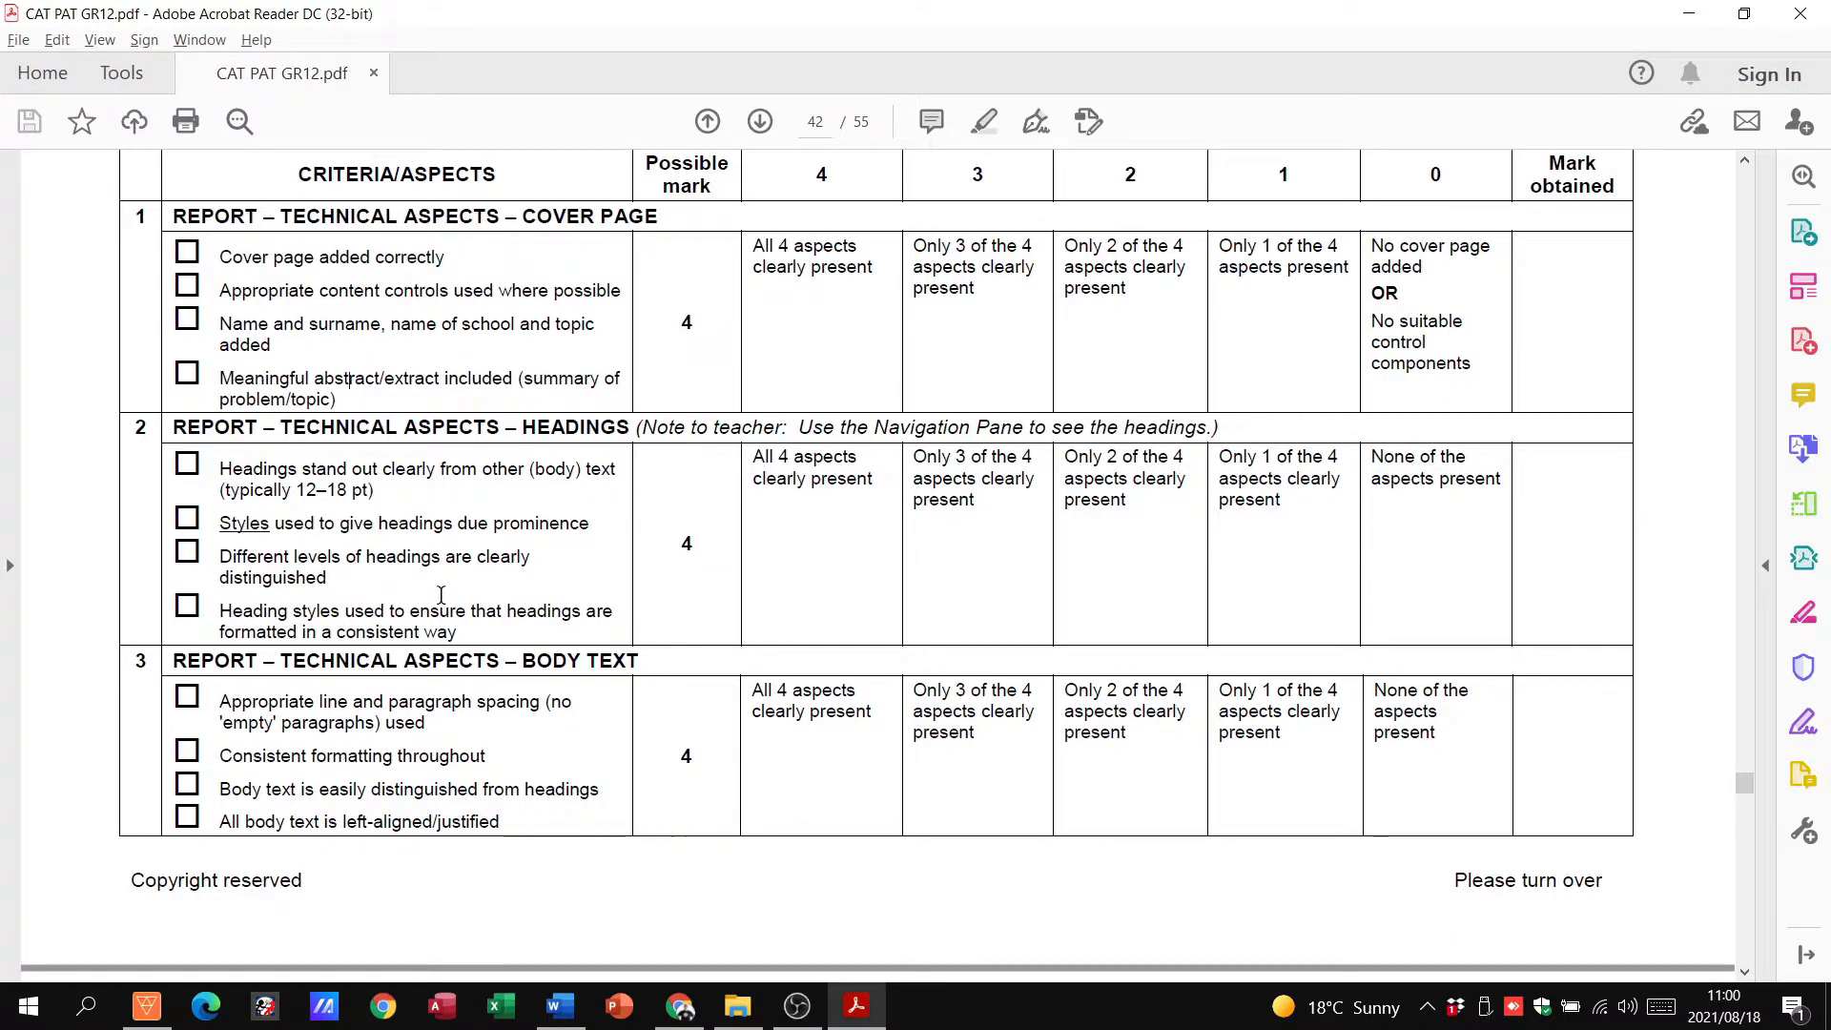
Check the report's pages including the Focus Question heading, then return to the rubric
{"action": "left_click", "coordinate": [559, 1005]}
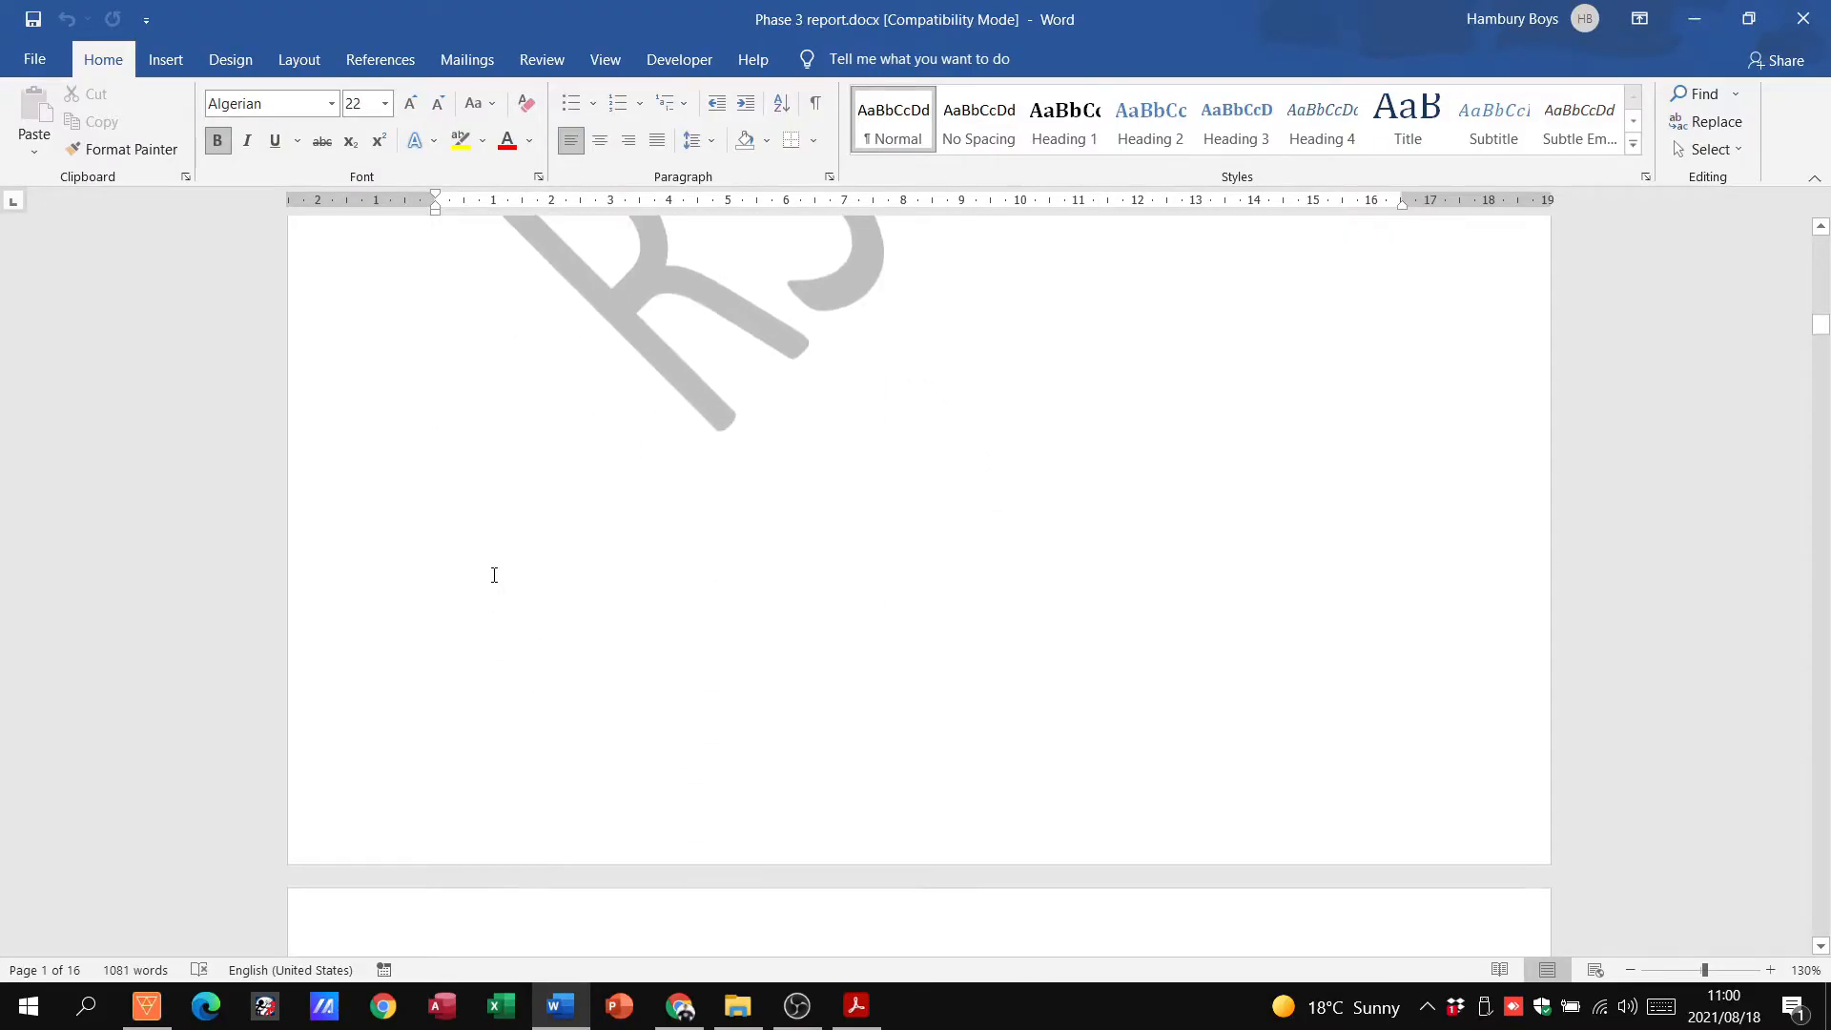
{"action": "scroll", "scroll_direction": "down", "scroll_amount": 3}
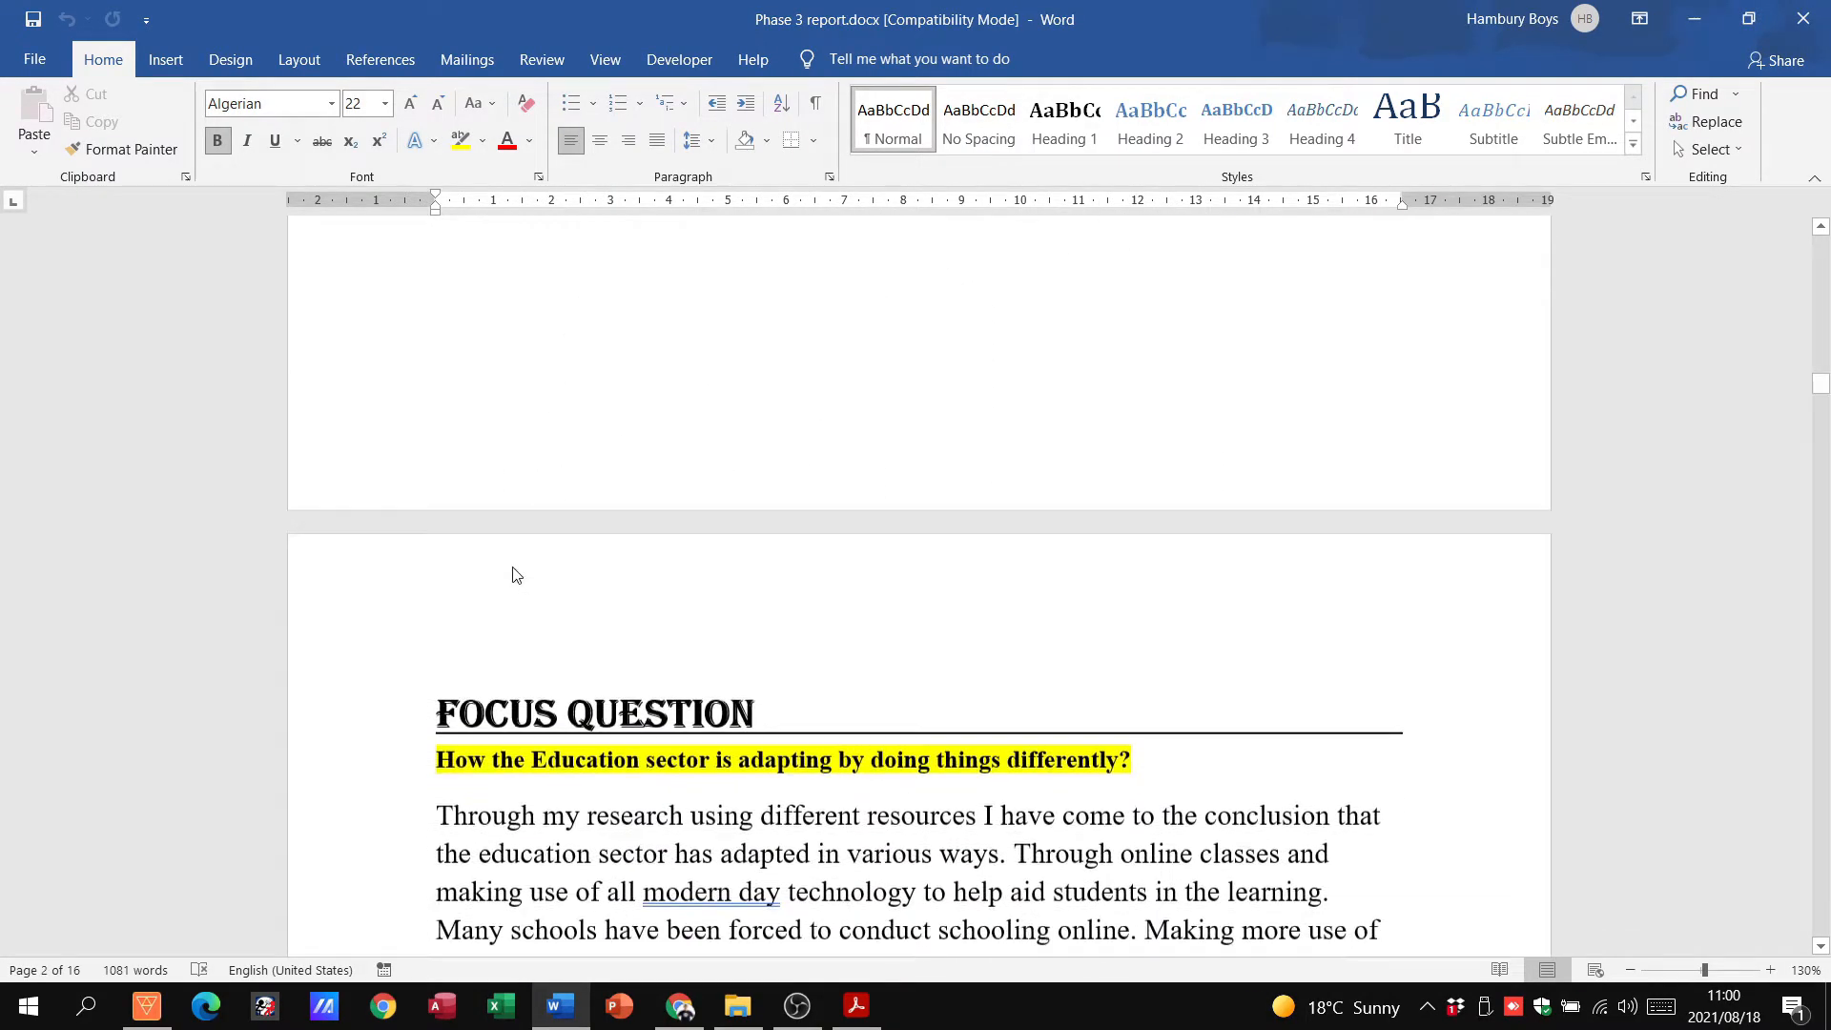
{"action": "scroll", "scroll_direction": "down", "scroll_amount": 3}
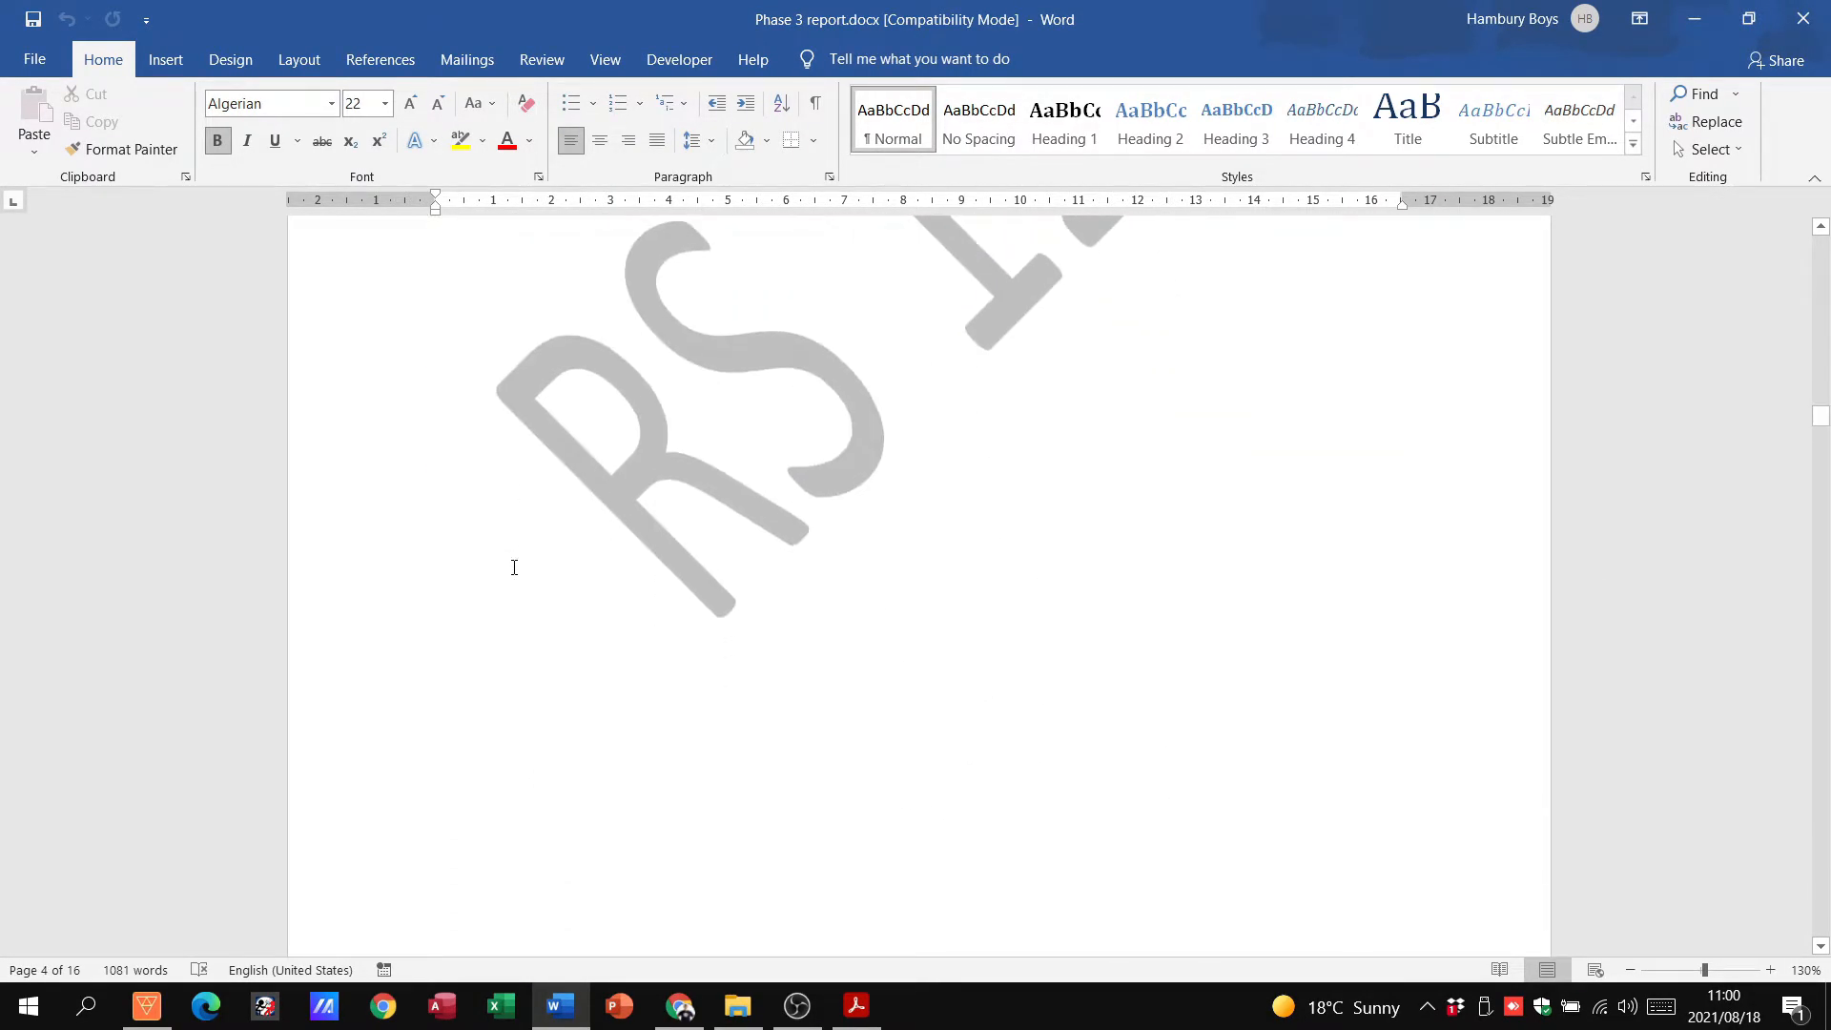
{"action": "left_click", "coordinate": [857, 1006]}
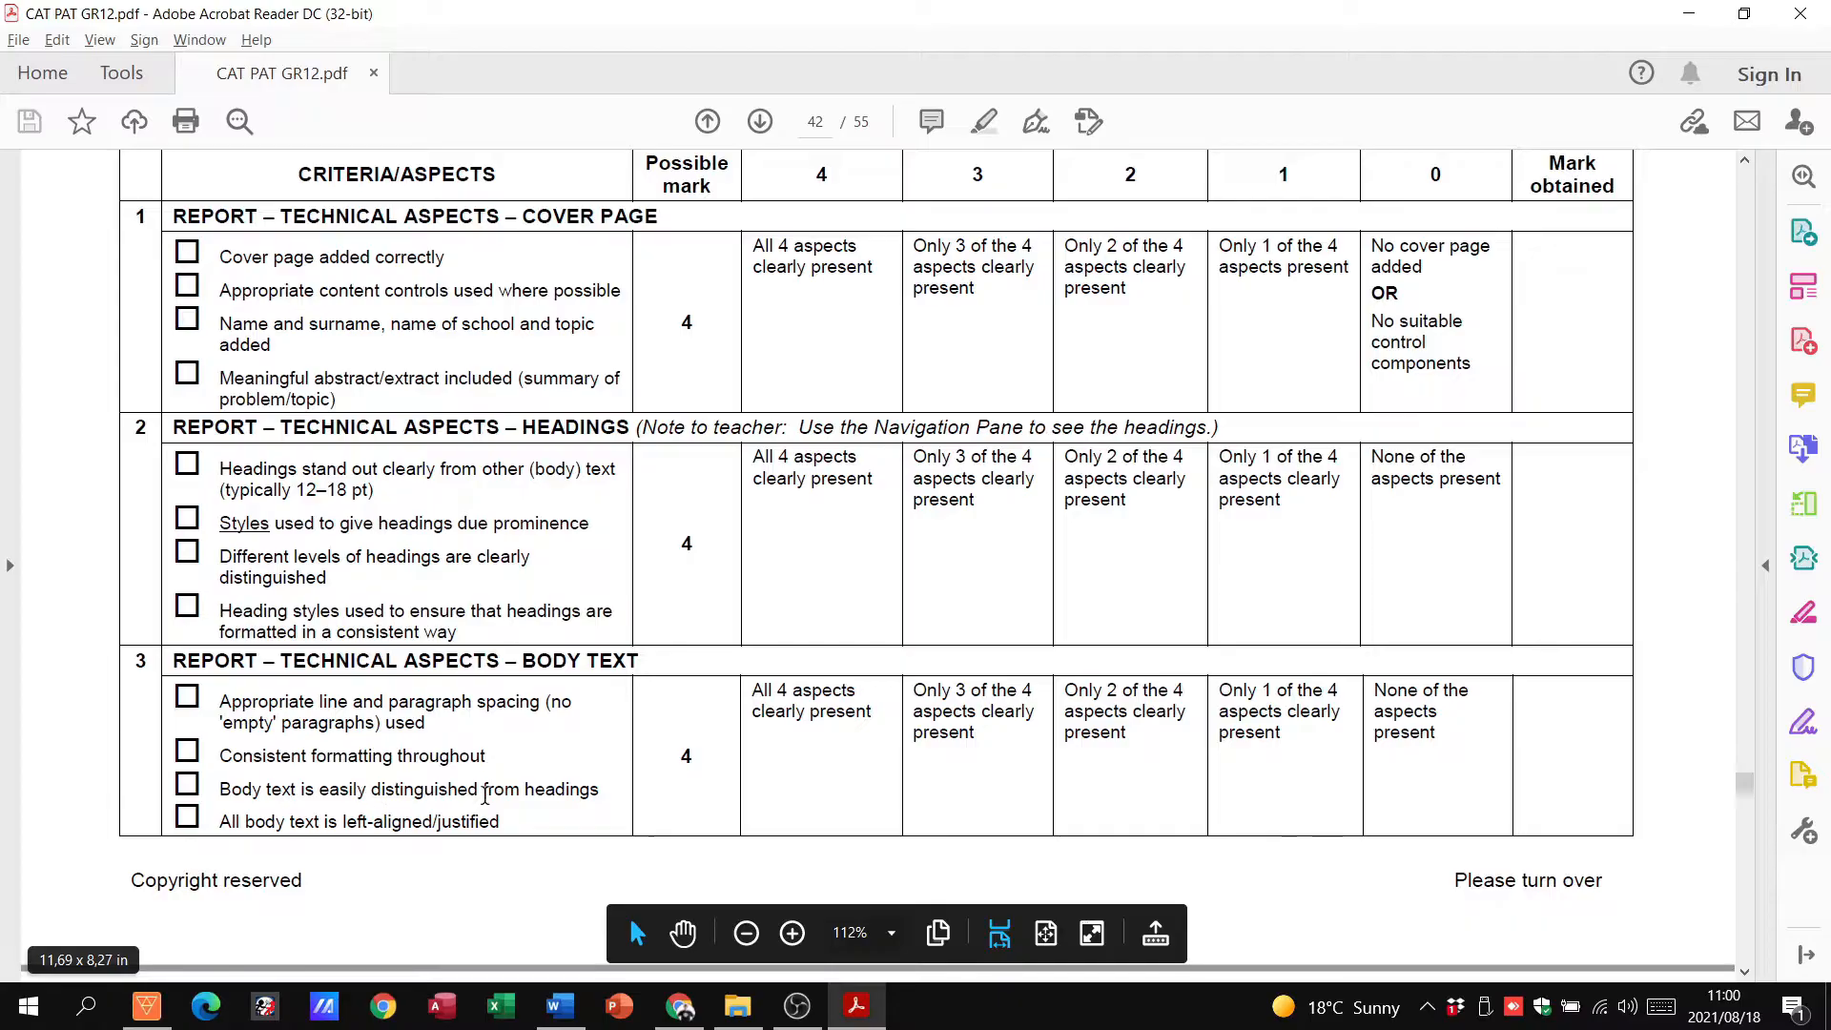
Read criteria 4 and 5 on page 43 for layout and navigation, then return to the report
{"action": "scroll", "scroll_direction": "down", "scroll_amount": 3}
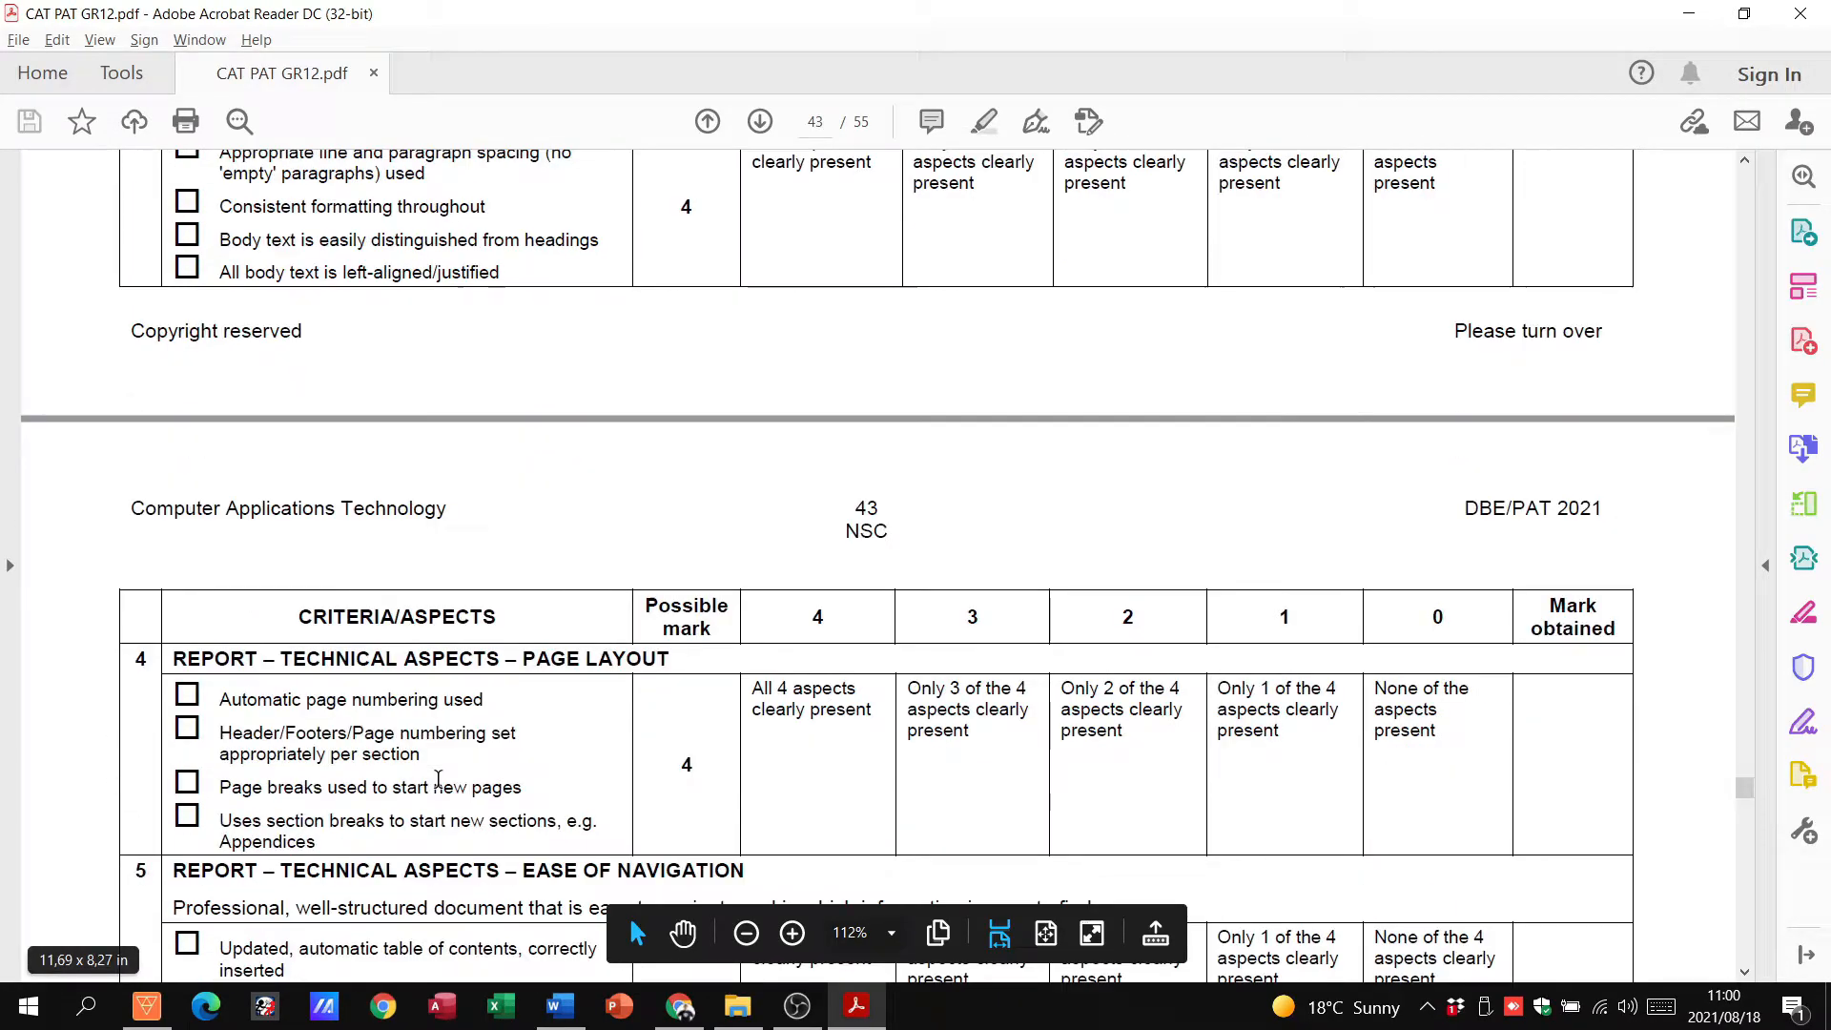
{"action": "scroll", "scroll_direction": "down", "scroll_amount": 3}
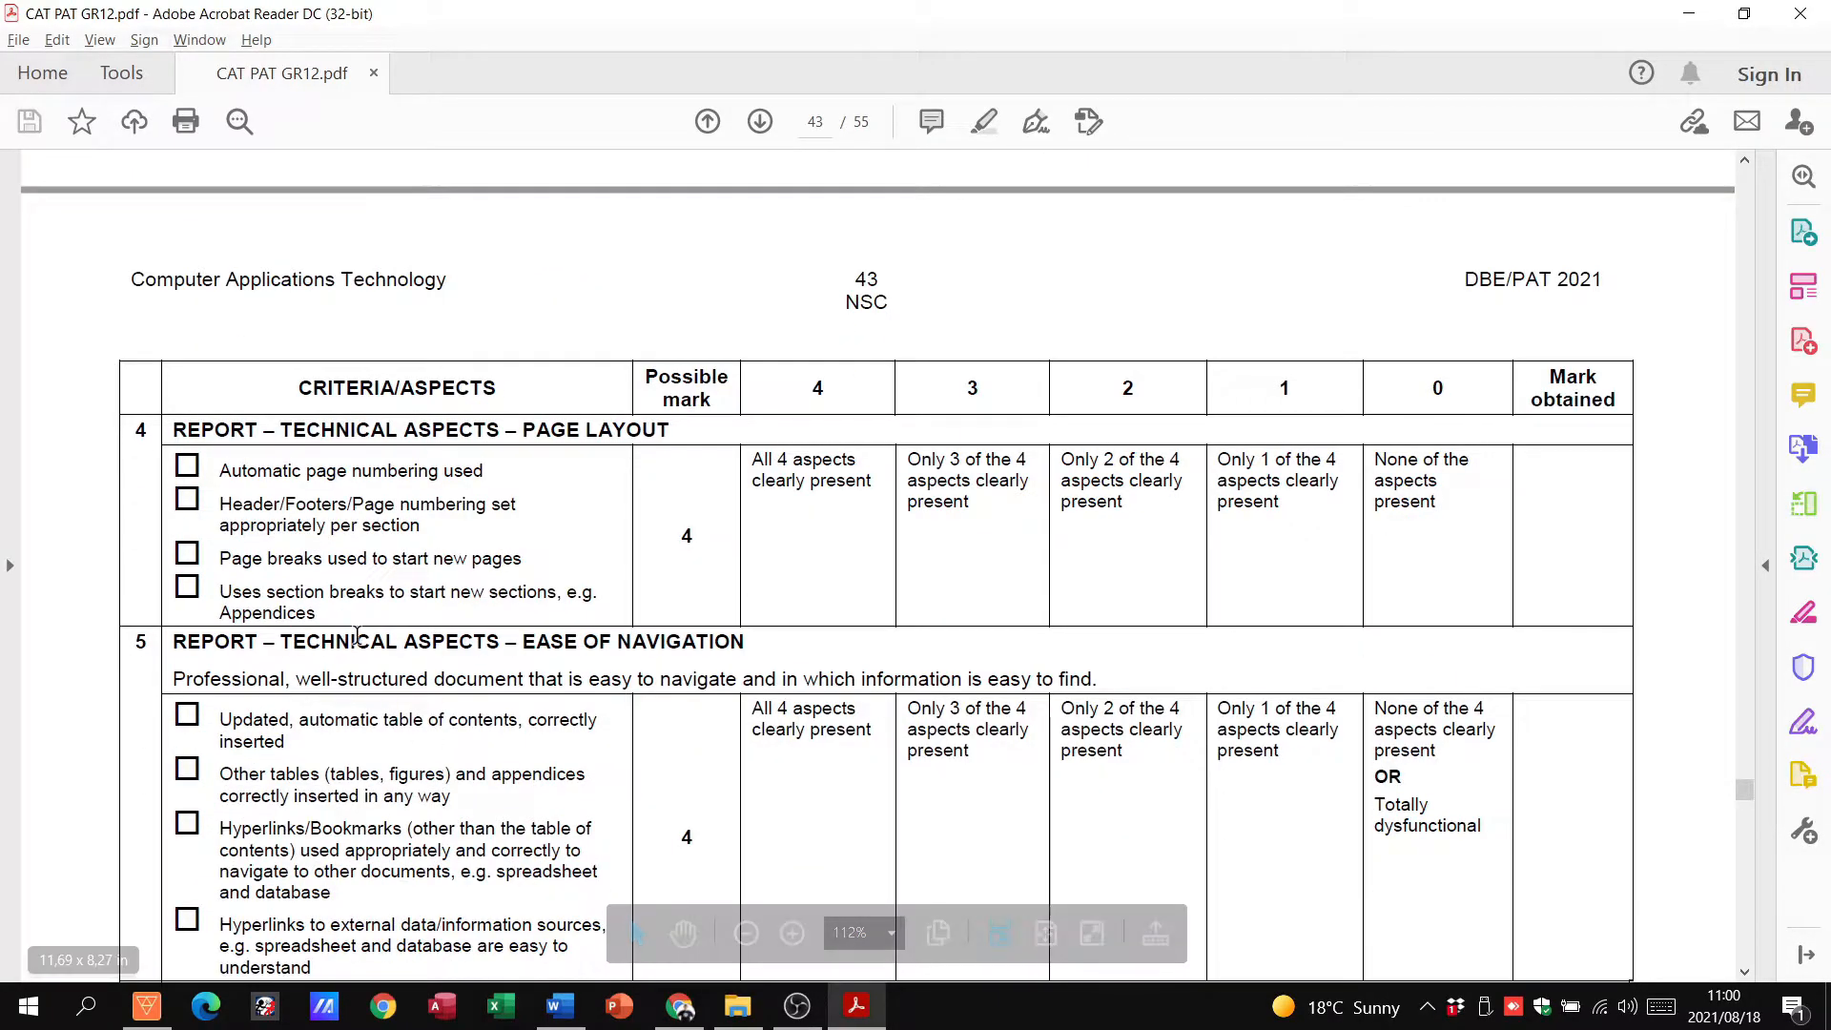
{"action": "left_click", "coordinate": [559, 1006]}
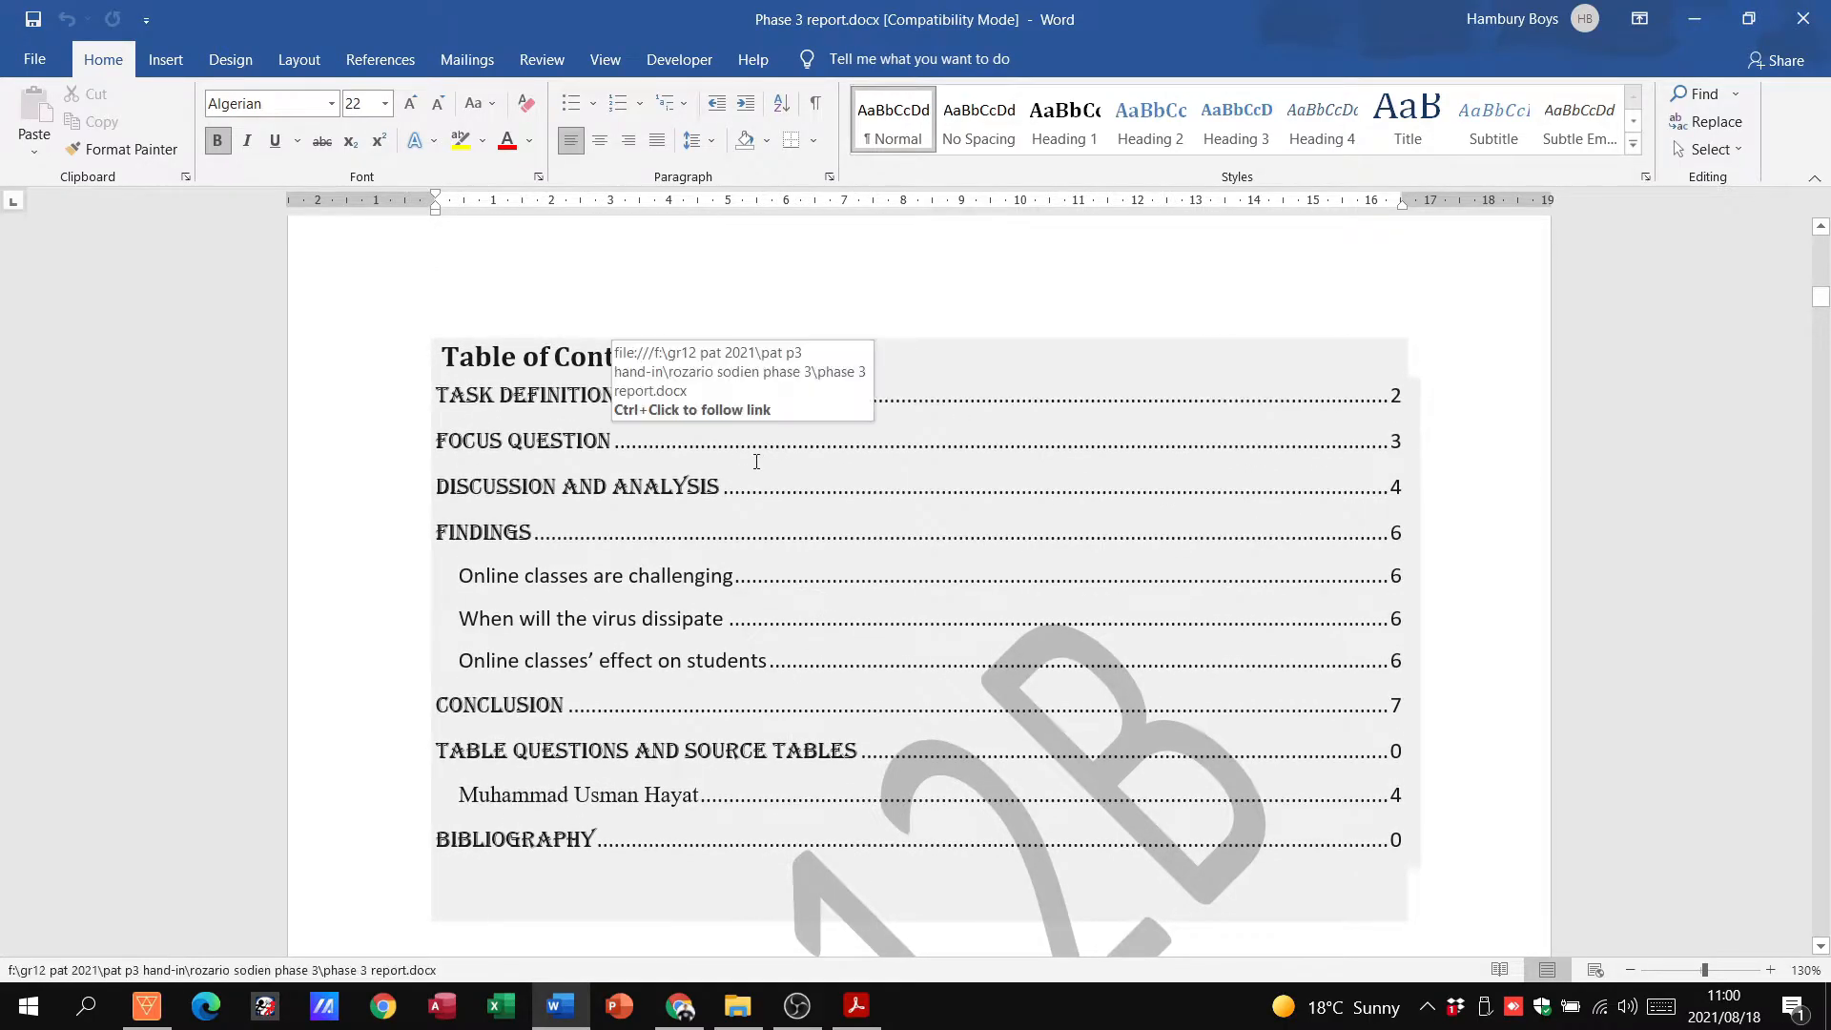
{"action": "mouse_move", "coordinate": [755, 462]}
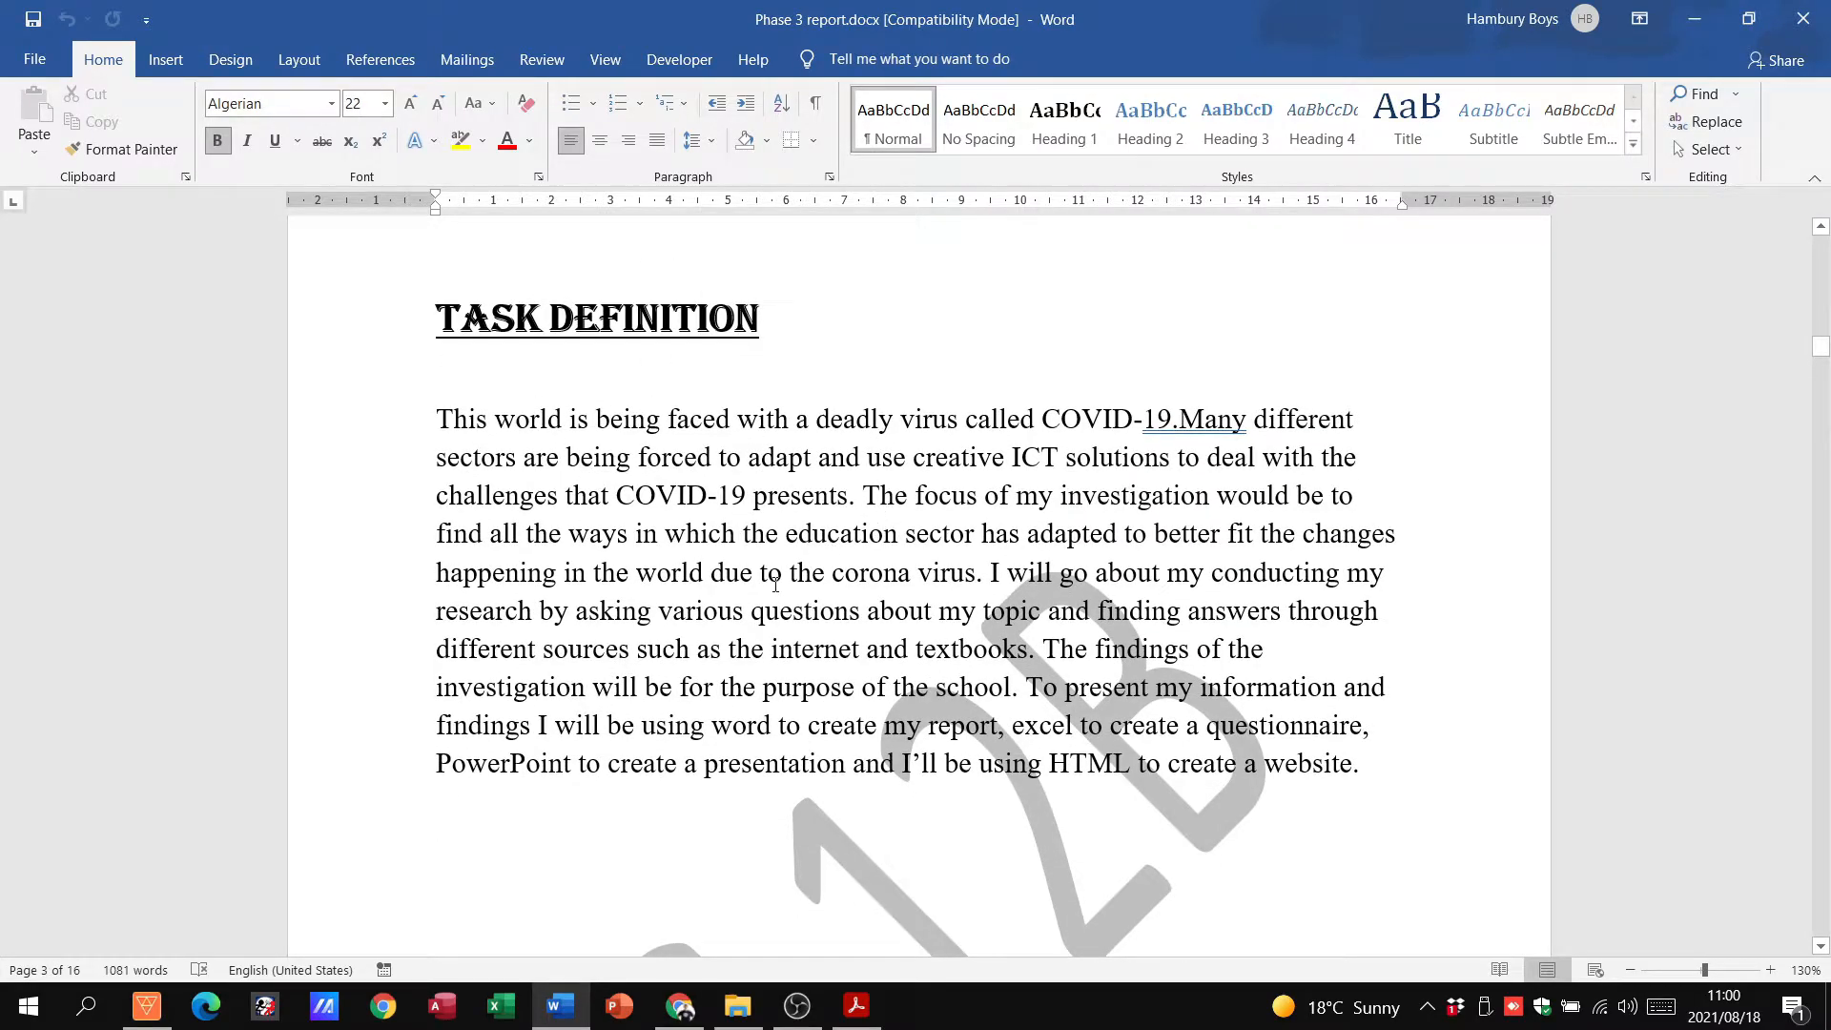
Go through the report's table of contents, task definition and discussion figures
{"action": "left_click_drag", "start_coordinate": [435, 418], "coordinate": [1061, 611]}
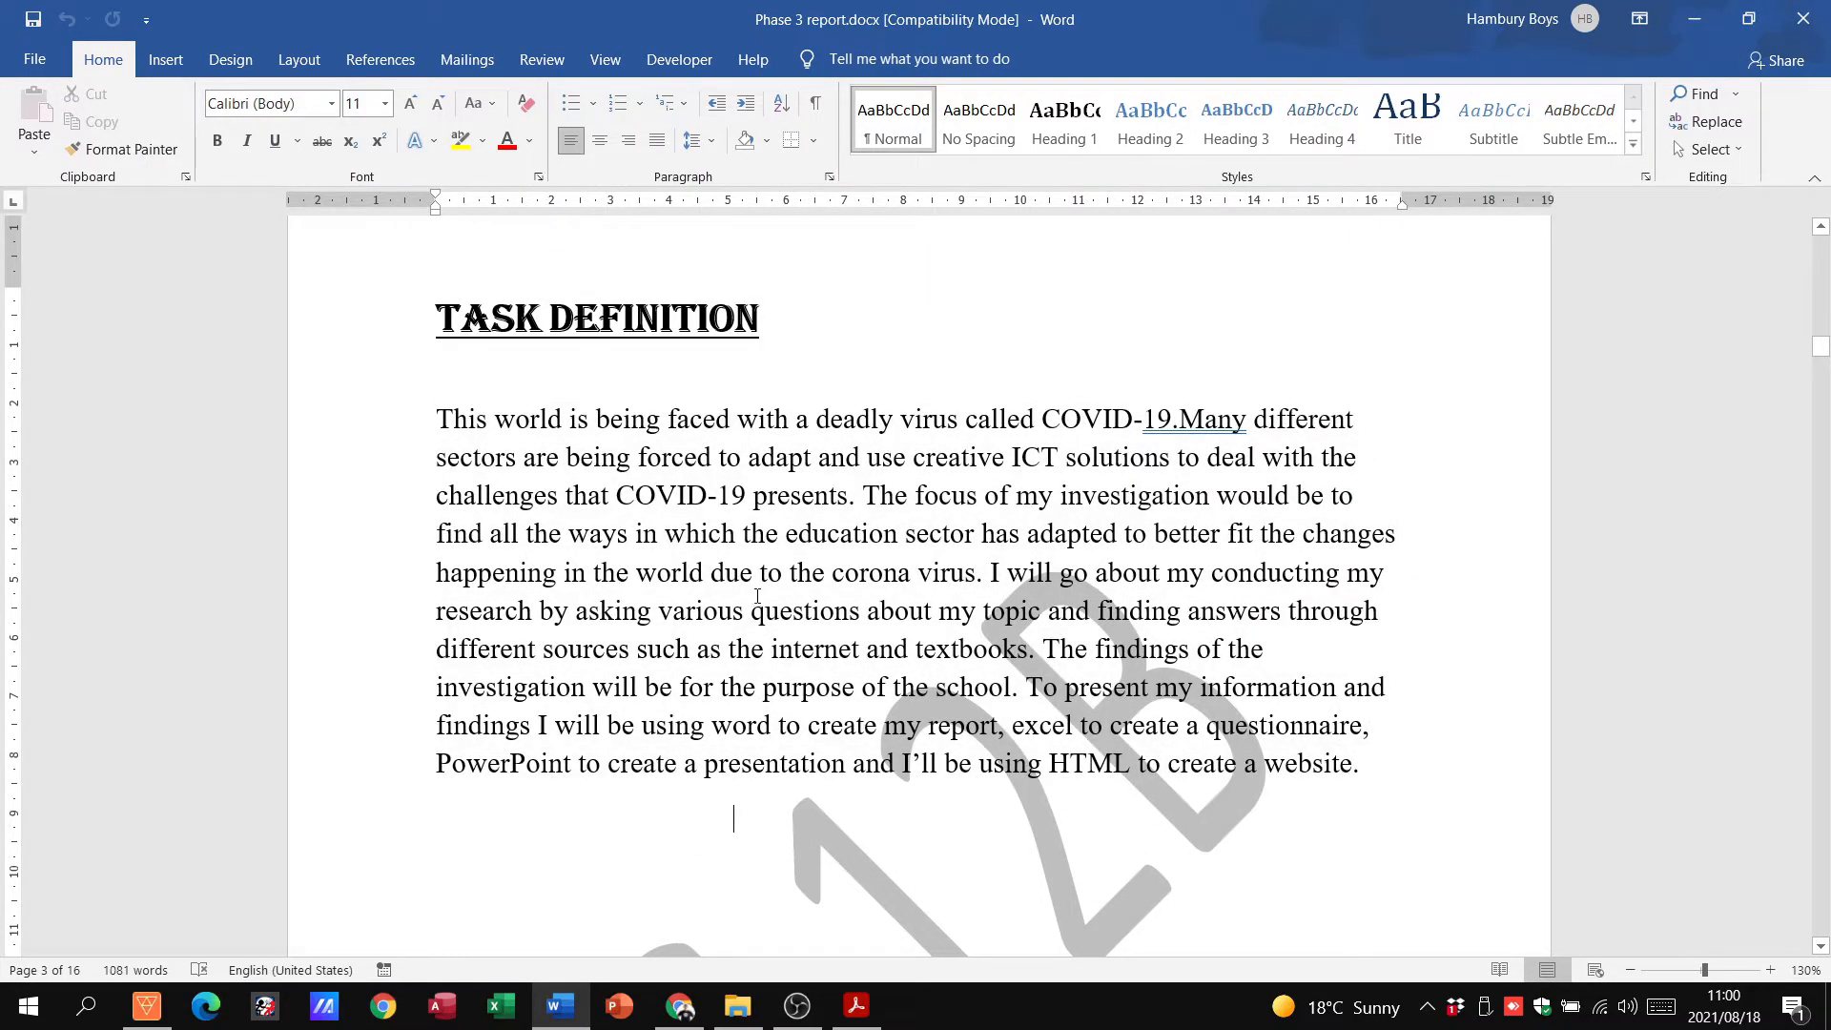
{"action": "scroll", "scroll_direction": "down", "scroll_amount": 3}
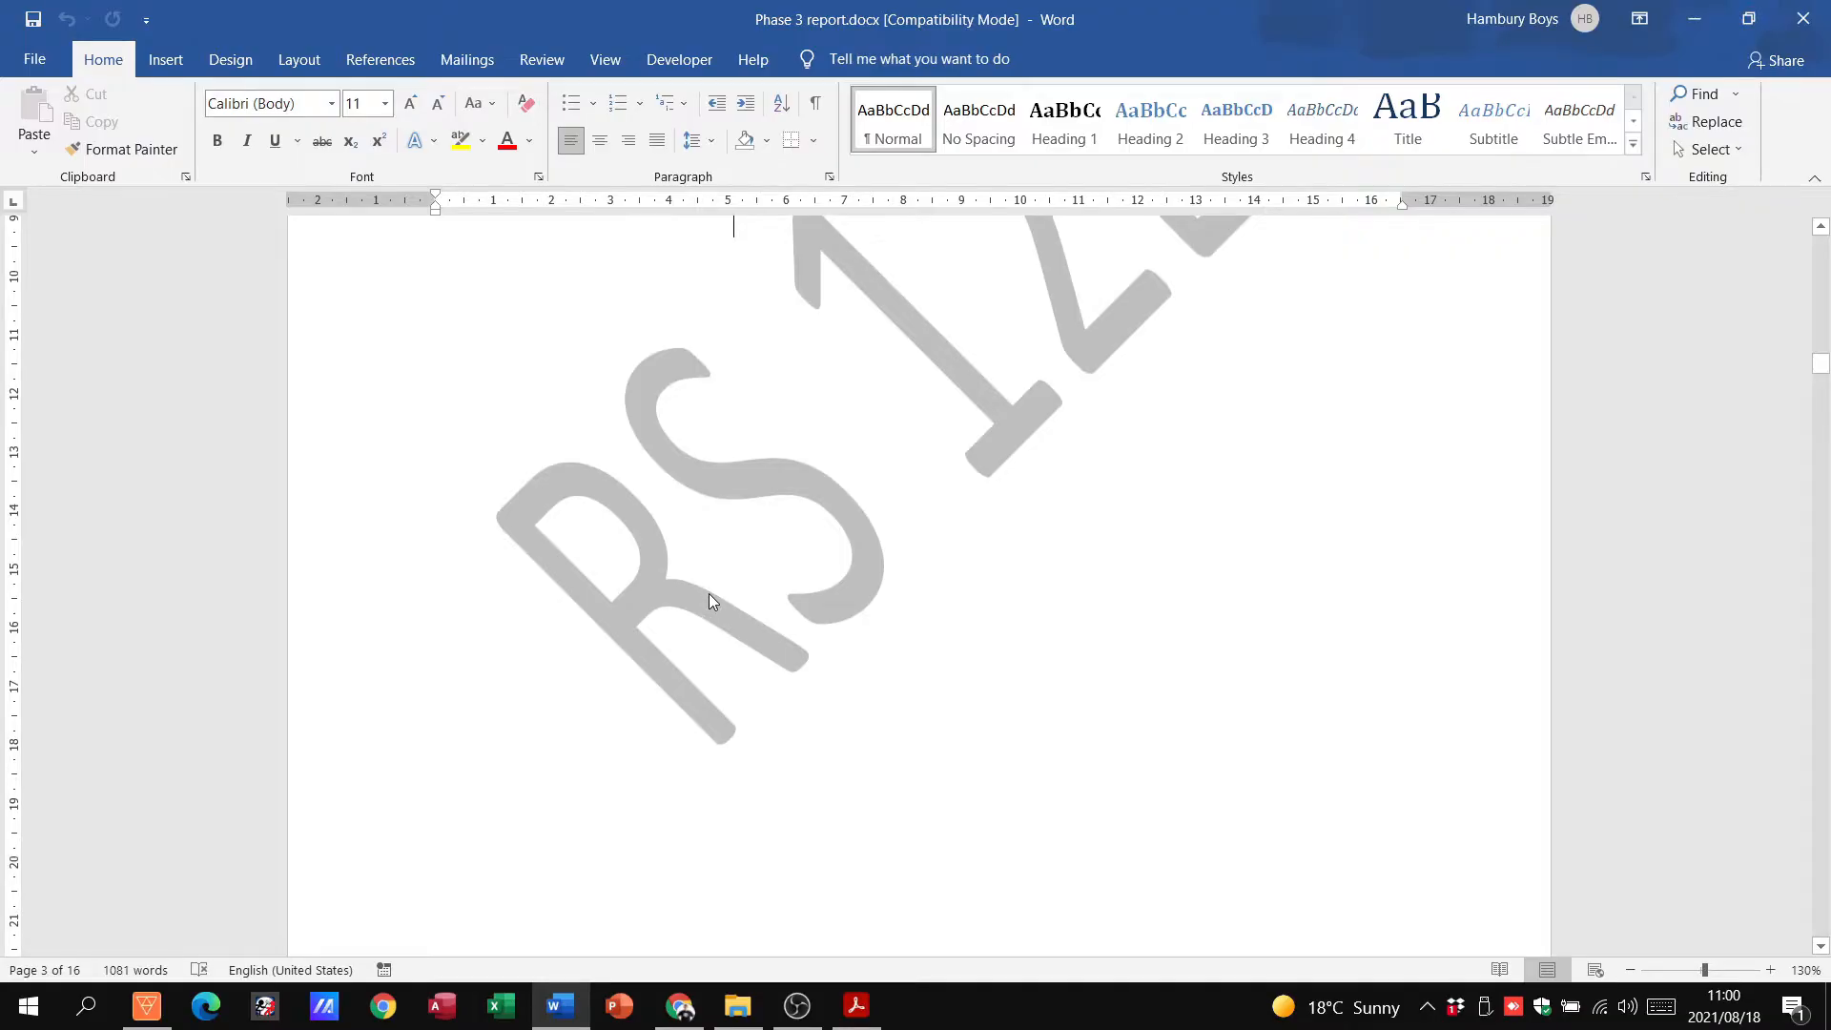
{"action": "scroll", "scroll_direction": "down", "scroll_amount": 3}
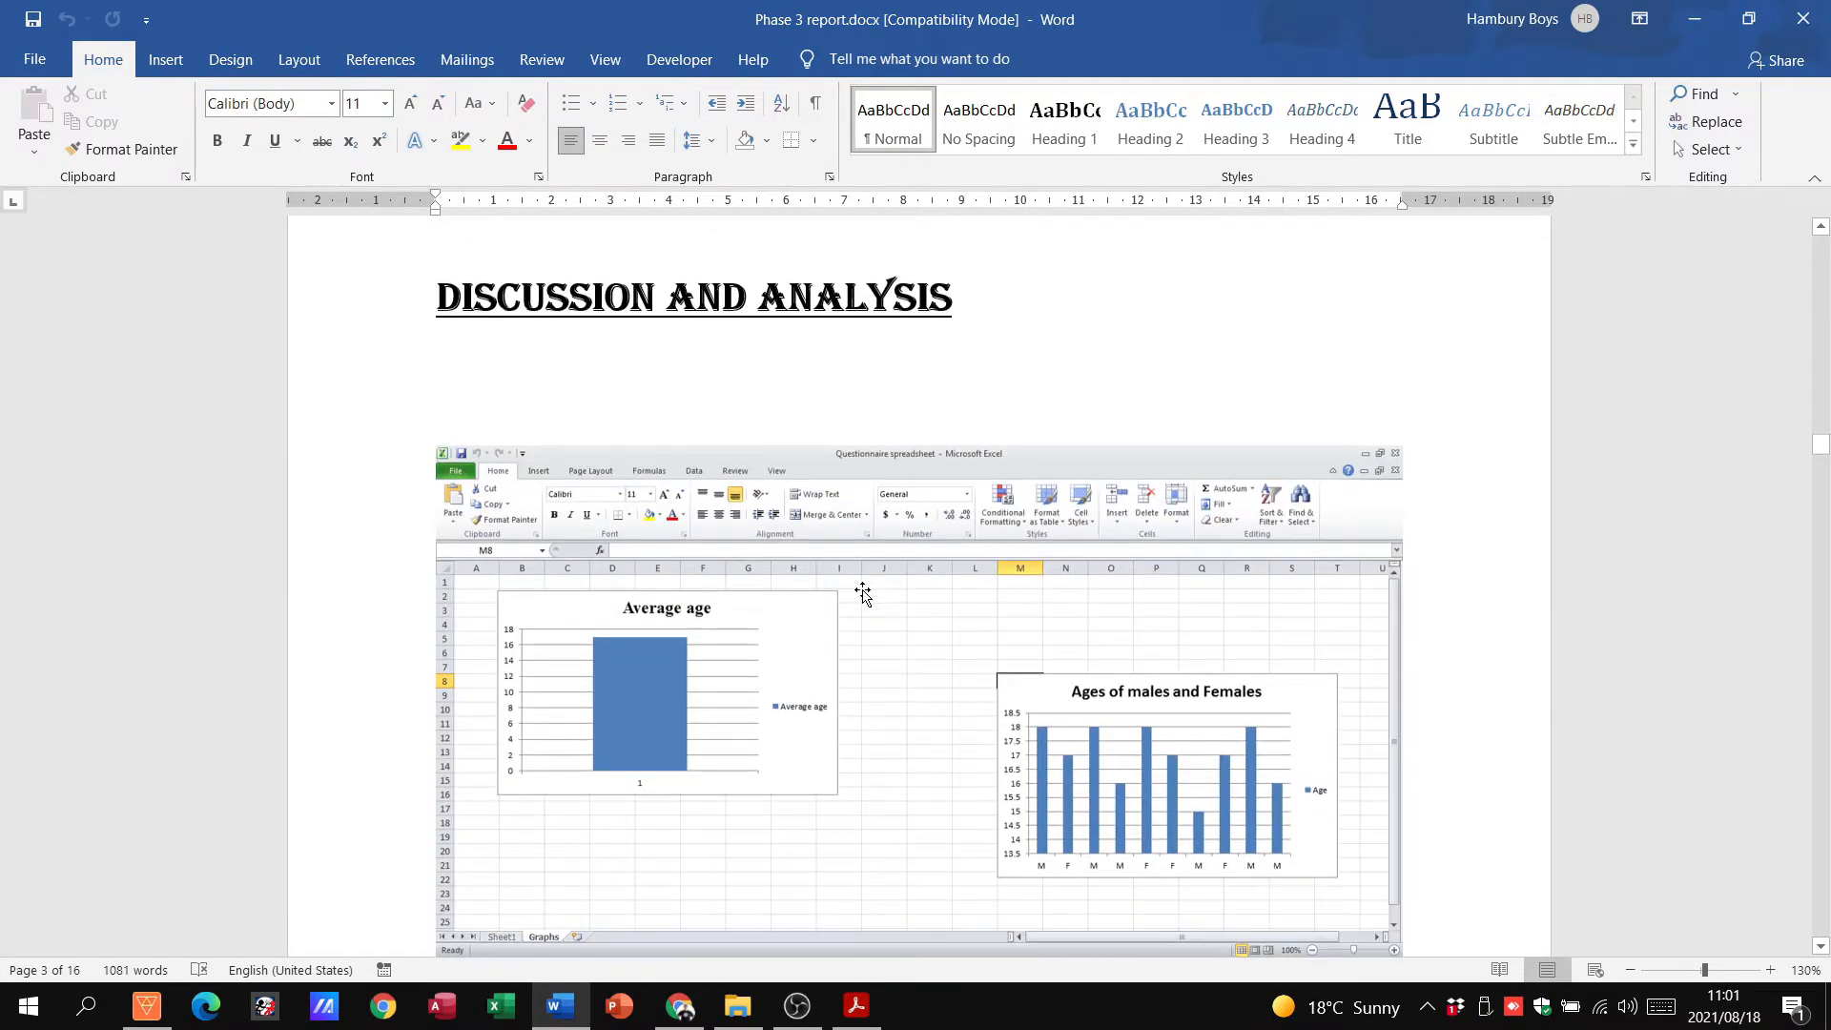
{"action": "scroll", "scroll_direction": "down", "scroll_amount": 3}
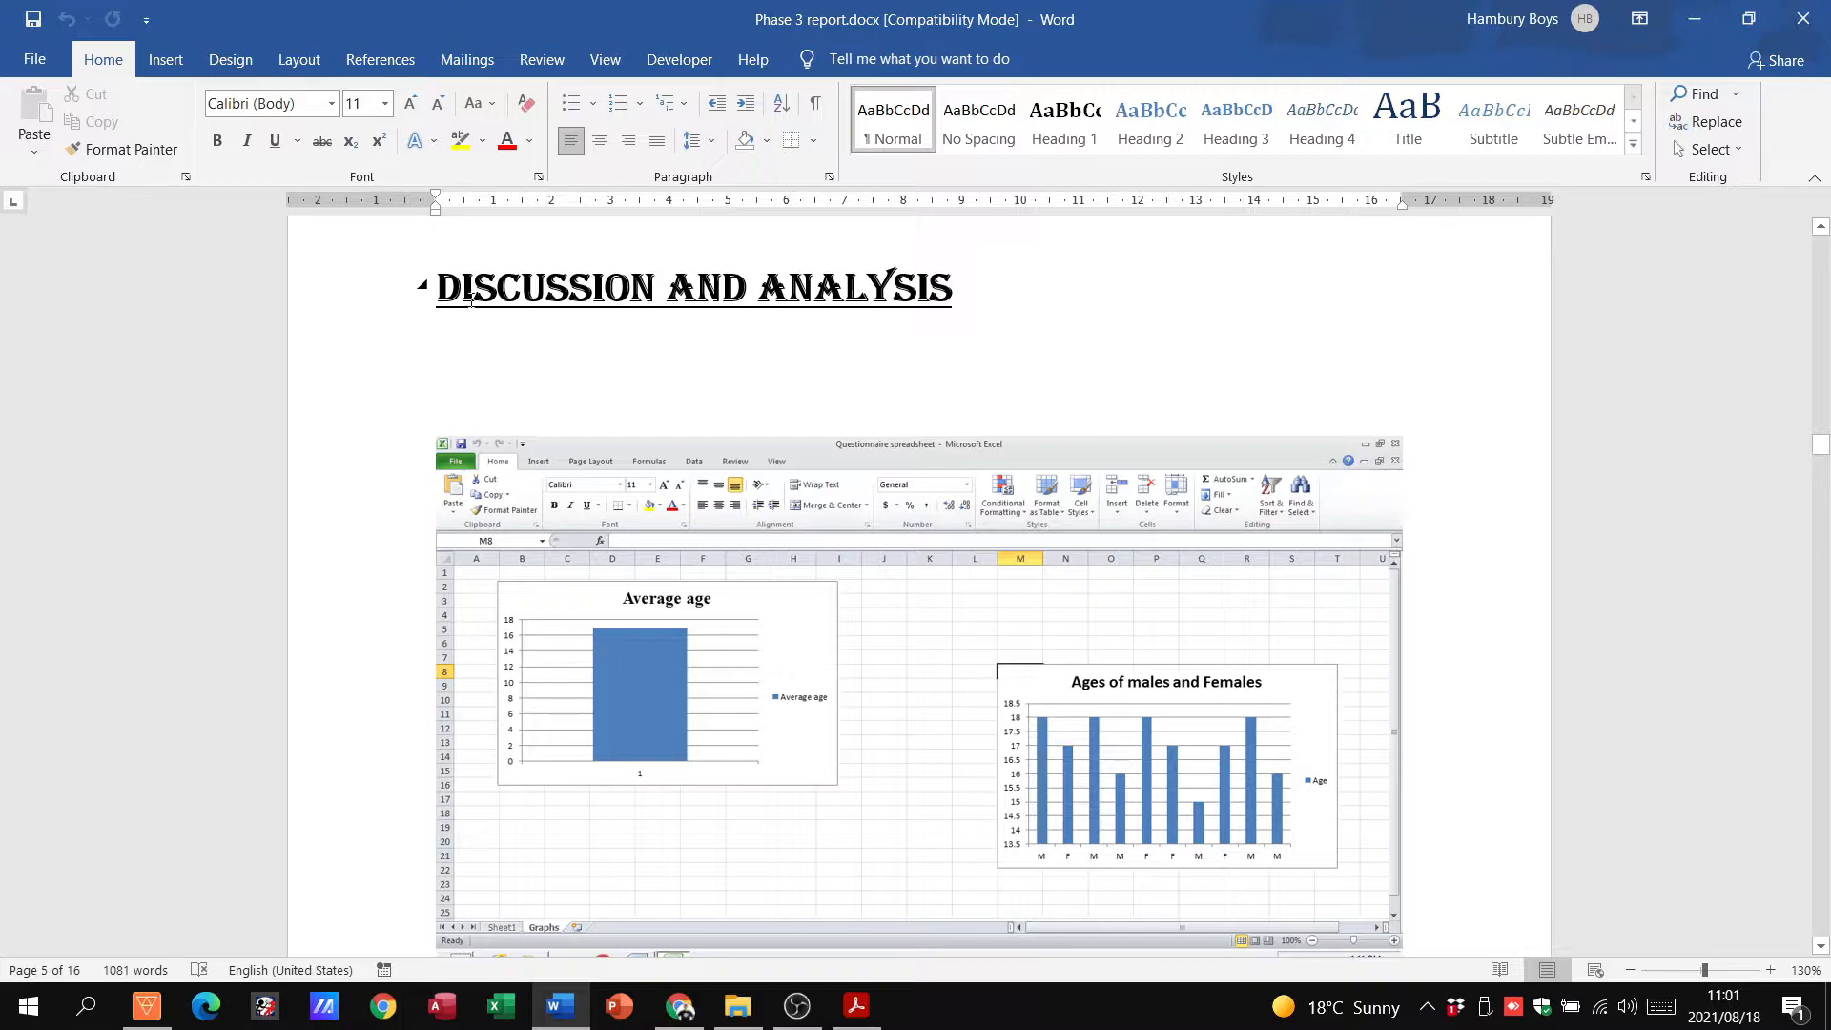
{"action": "mouse_move", "coordinate": [833, 643]}
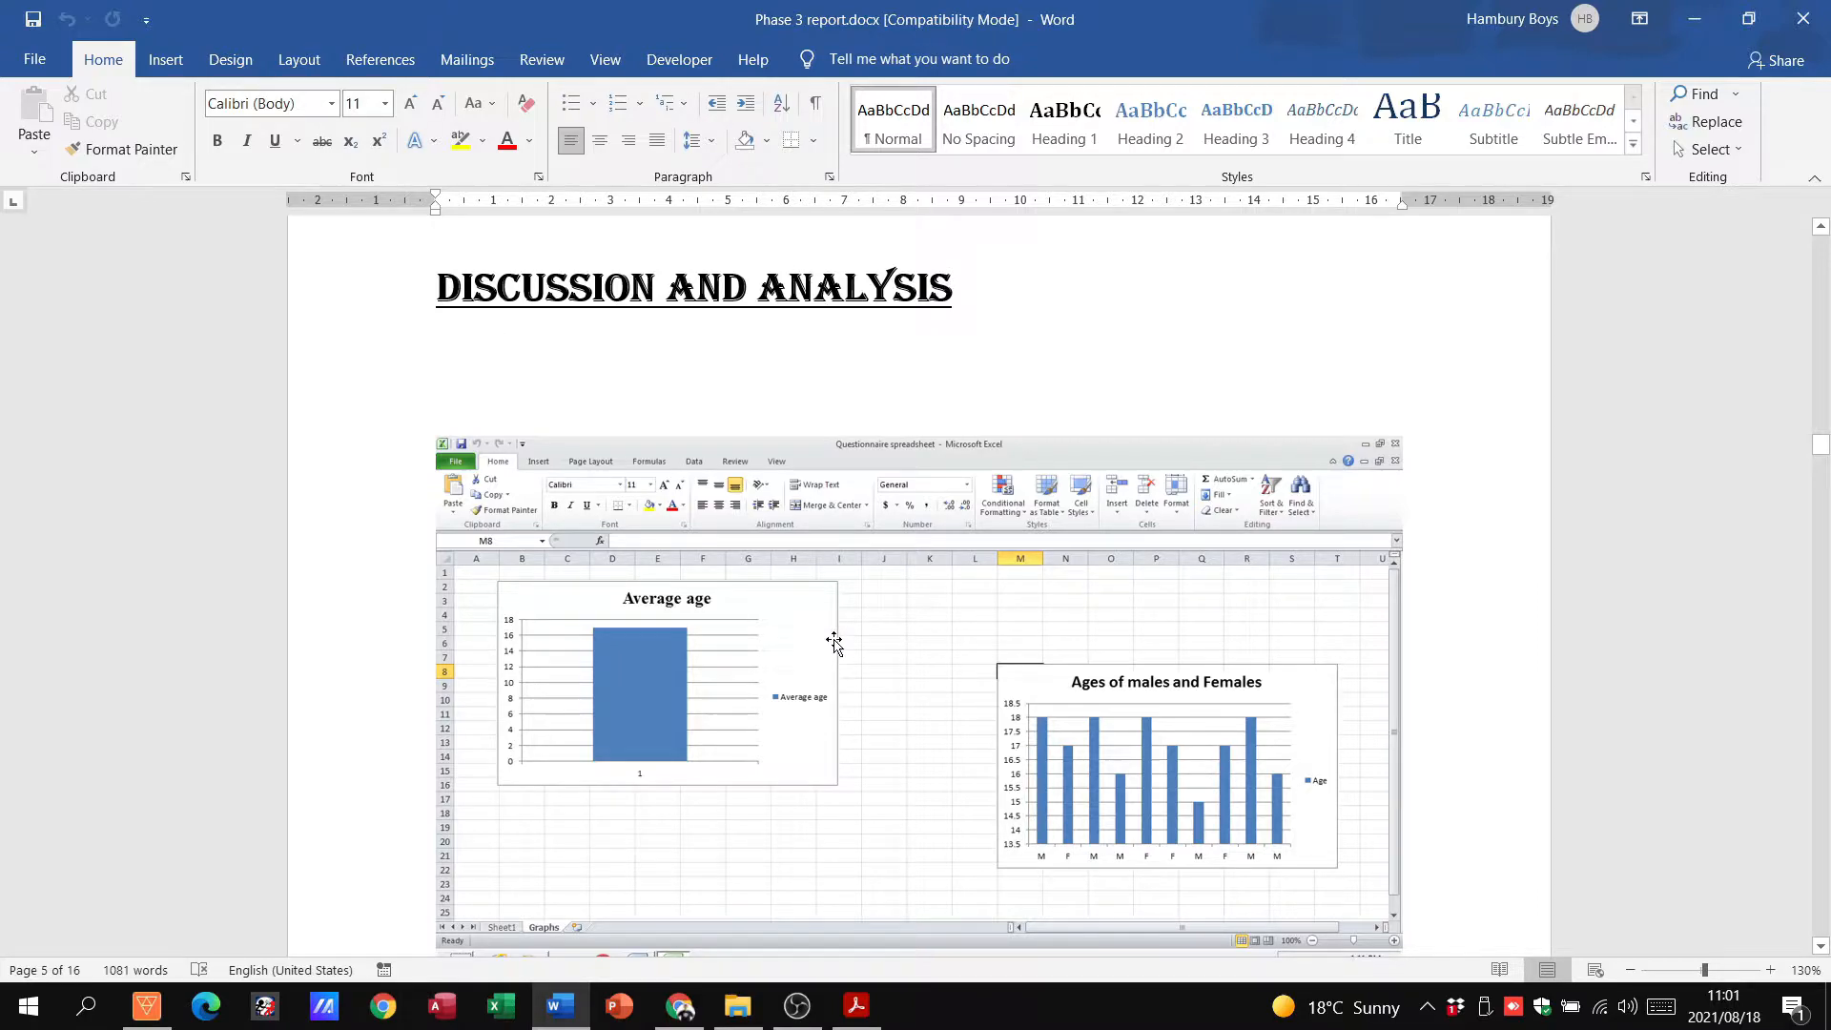
{"action": "mouse_move", "coordinate": [792, 688]}
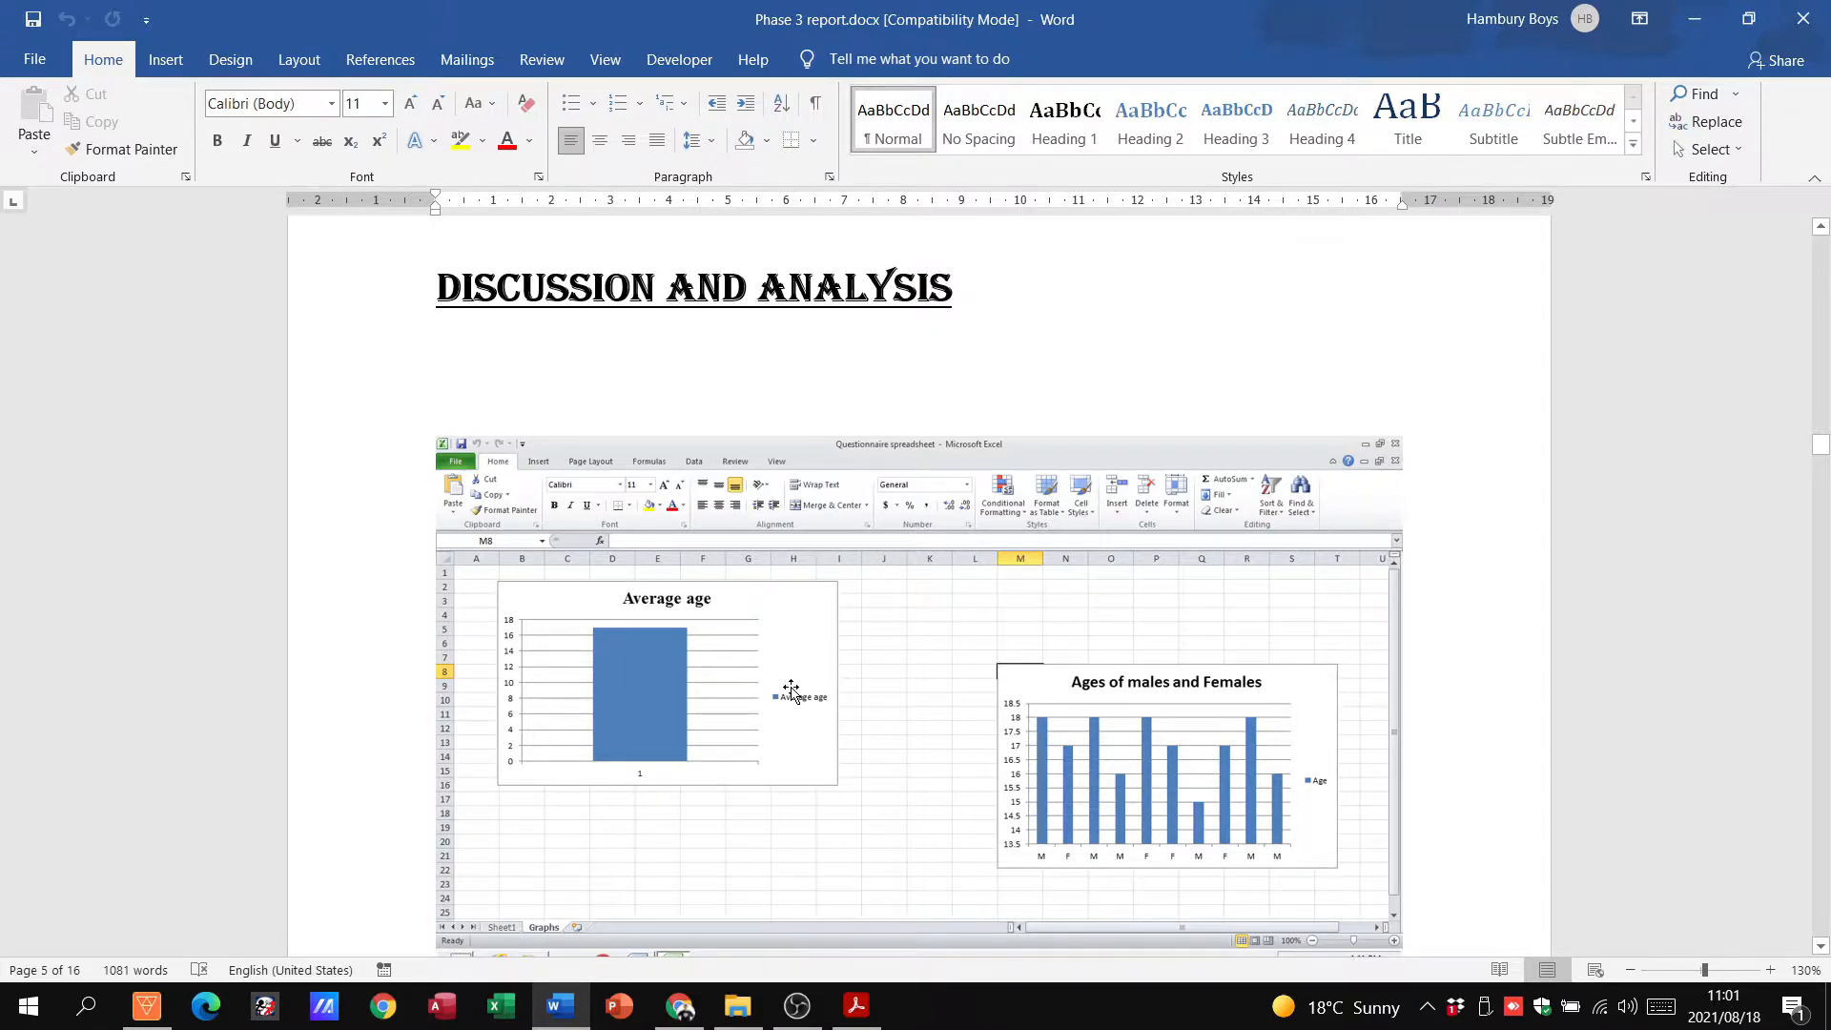
{"action": "scroll", "scroll_direction": "down", "scroll_amount": 3}
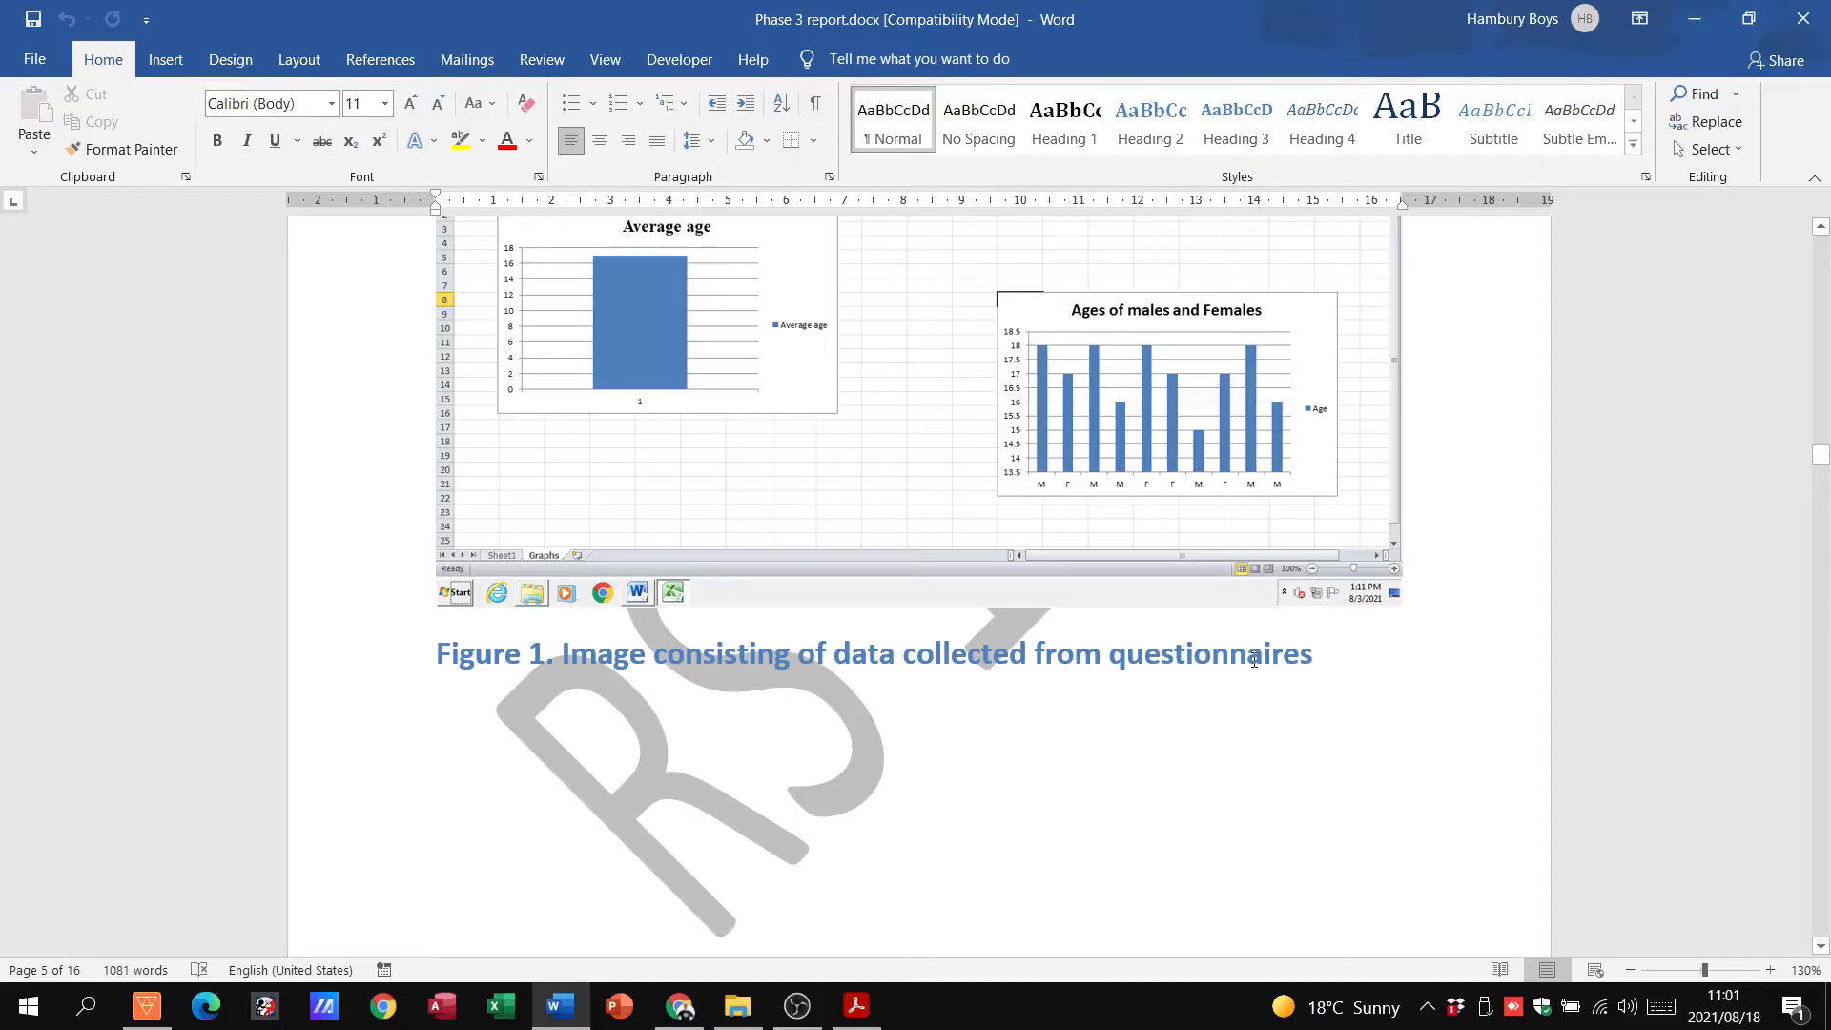
{"action": "mouse_move", "coordinate": [496, 632]}
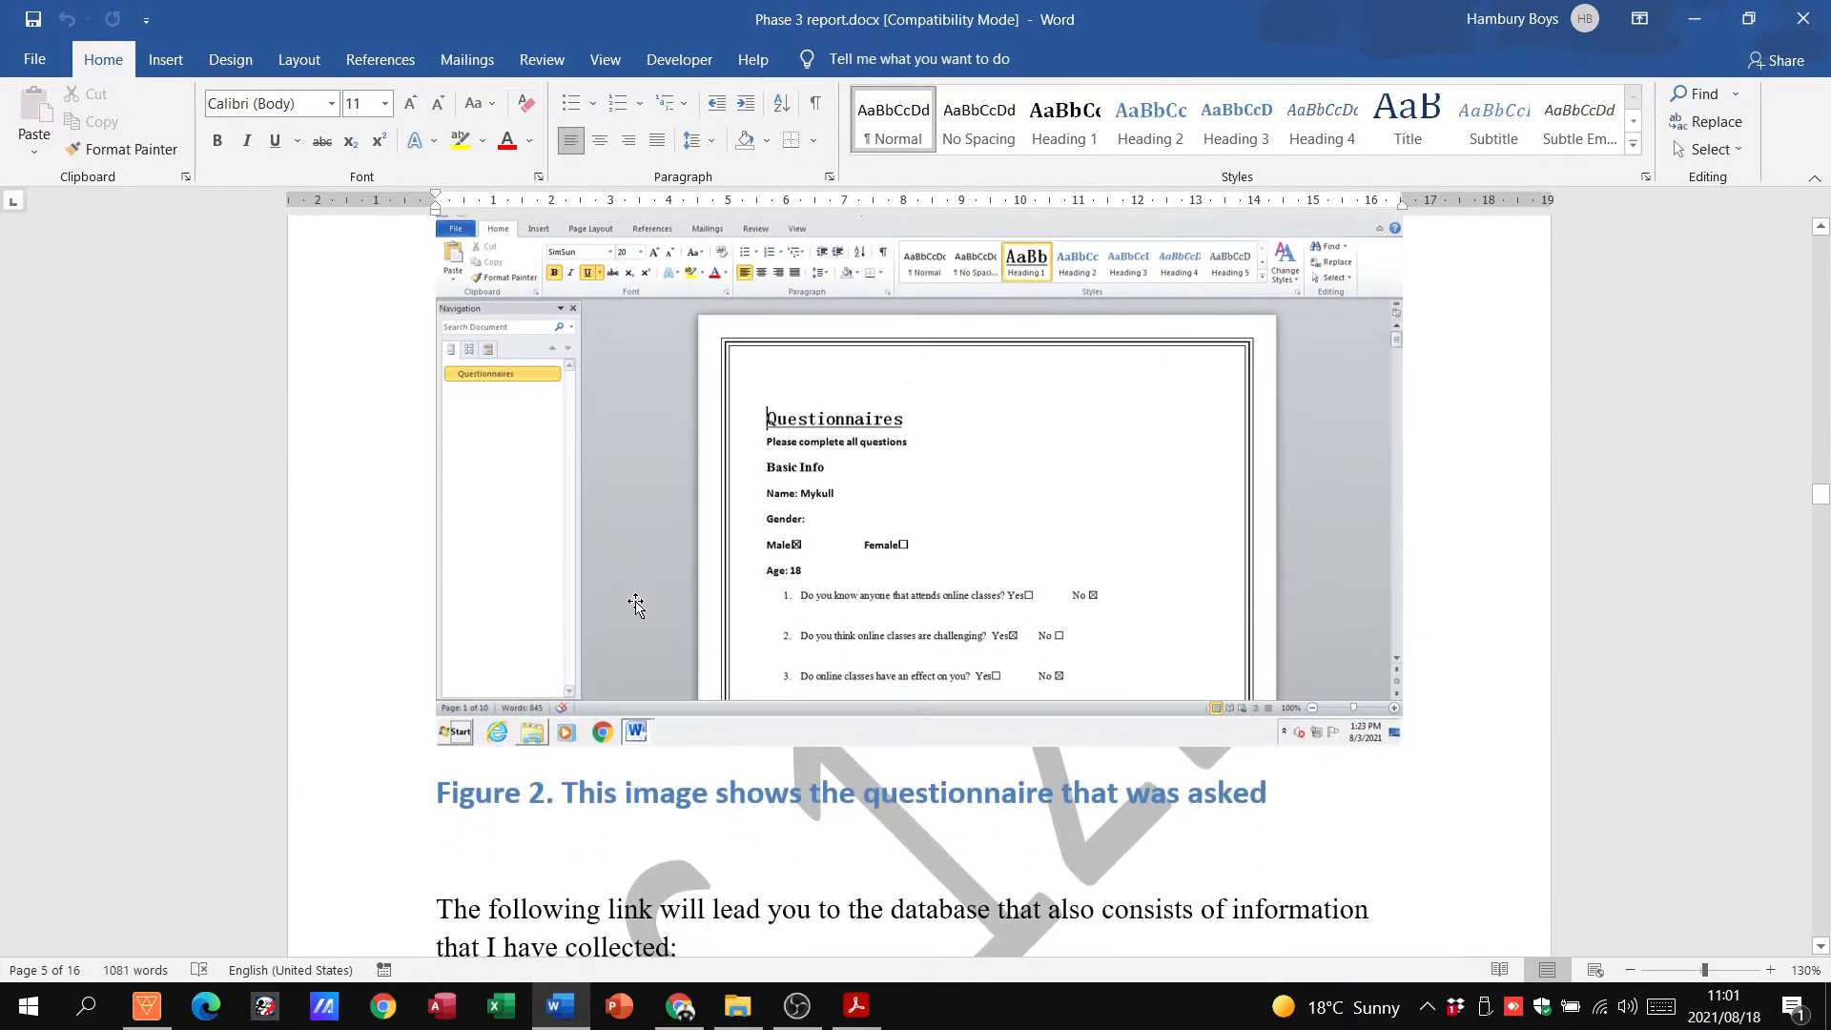
Continue through the findings to the Table Questions and Source Tables heading
{"action": "scroll", "scroll_direction": "down", "scroll_amount": 3}
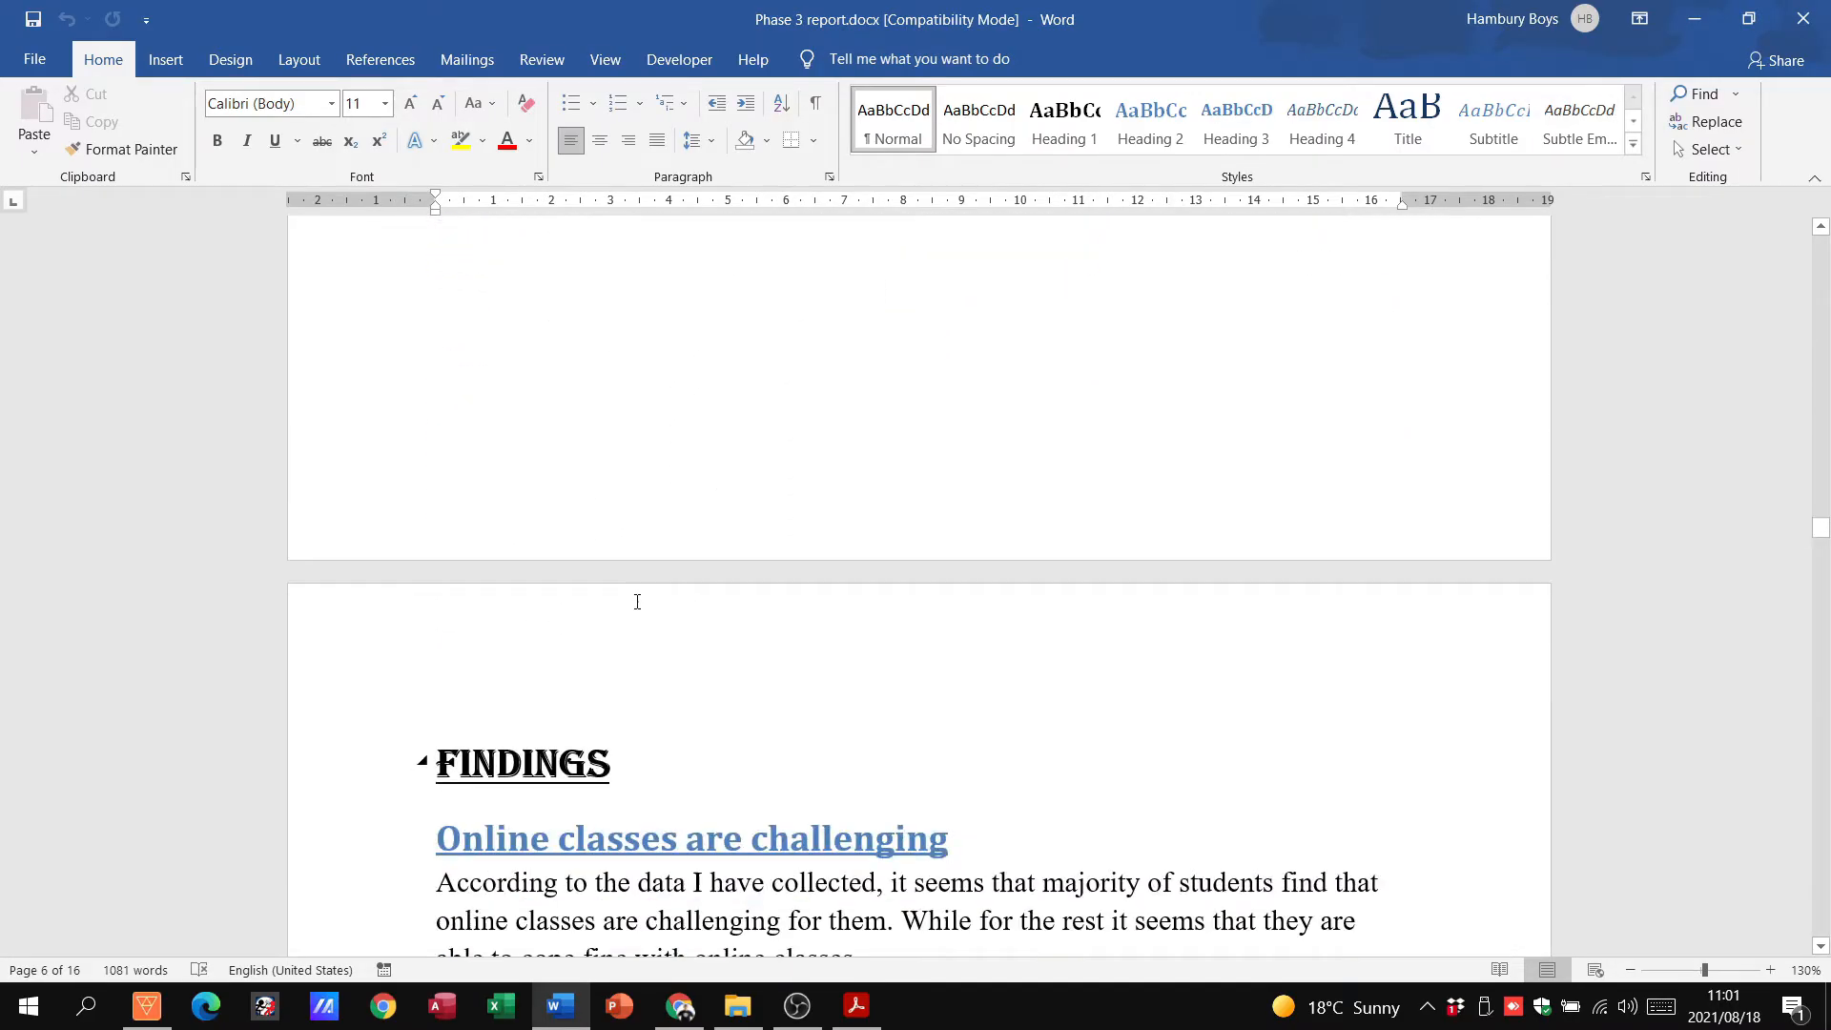
{"action": "scroll", "scroll_direction": "down", "scroll_amount": 3}
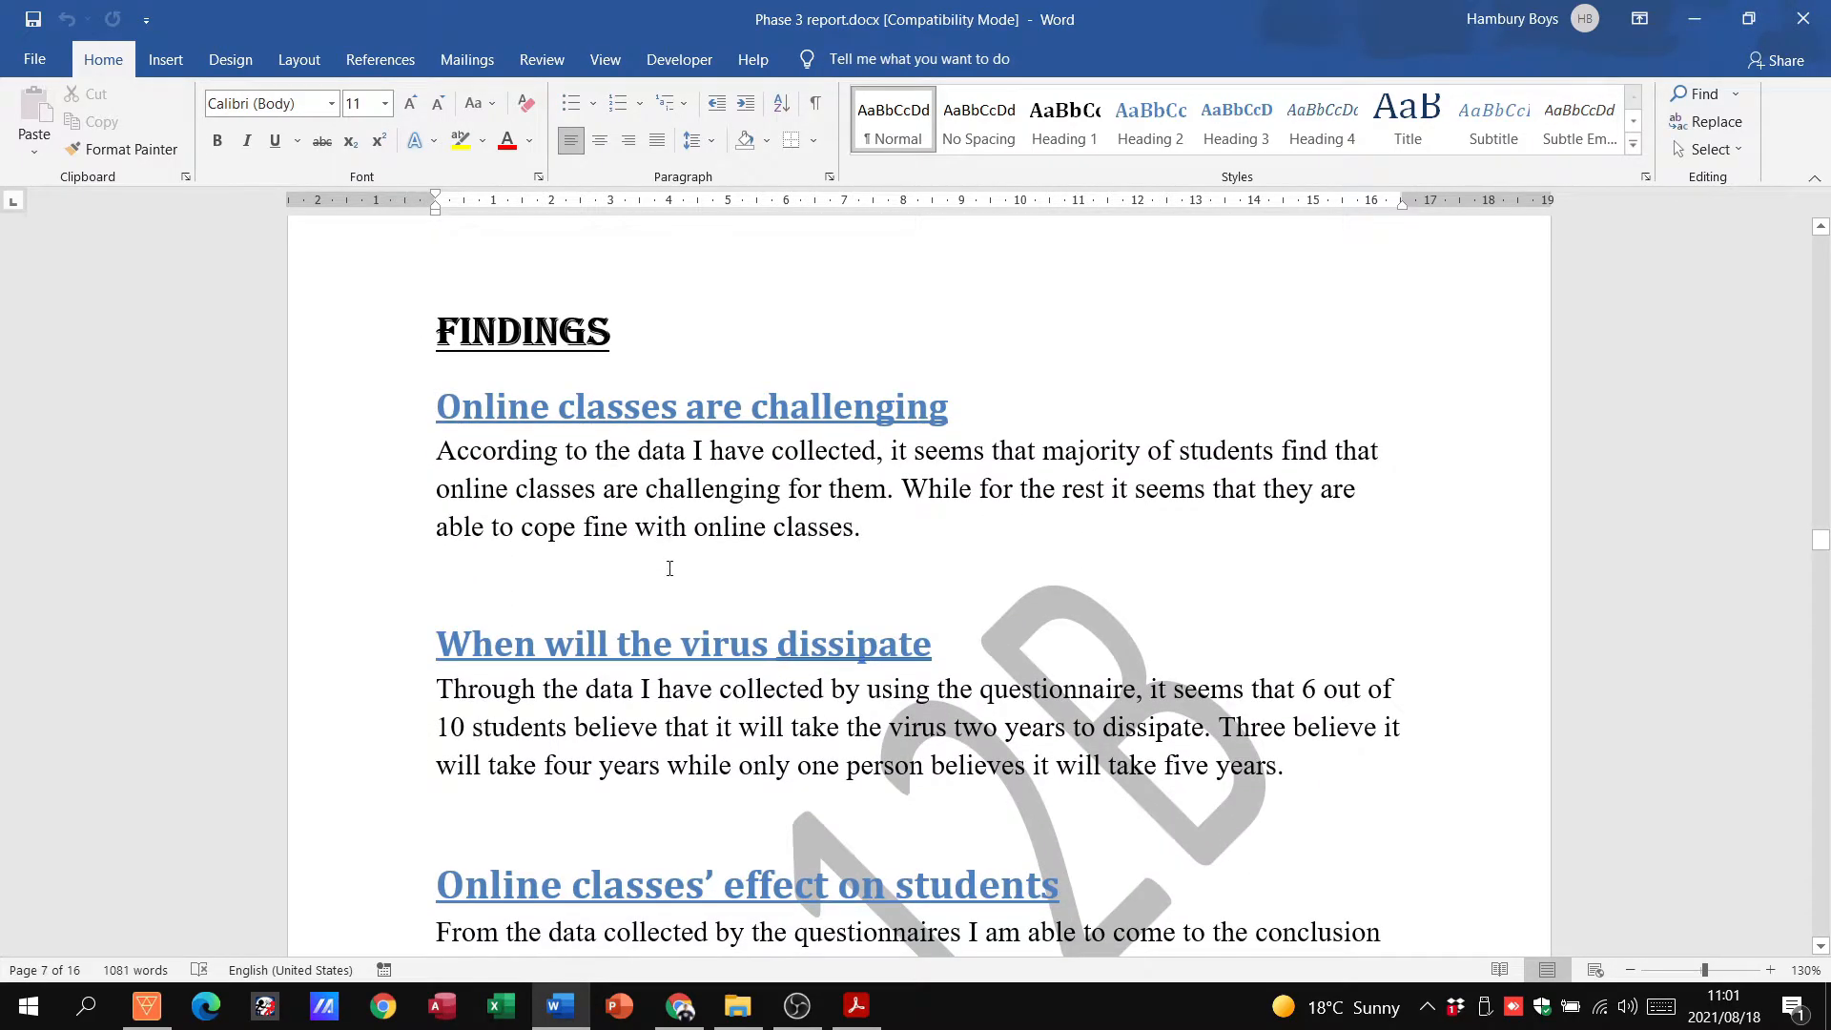
{"action": "scroll", "scroll_direction": "down", "scroll_amount": 3}
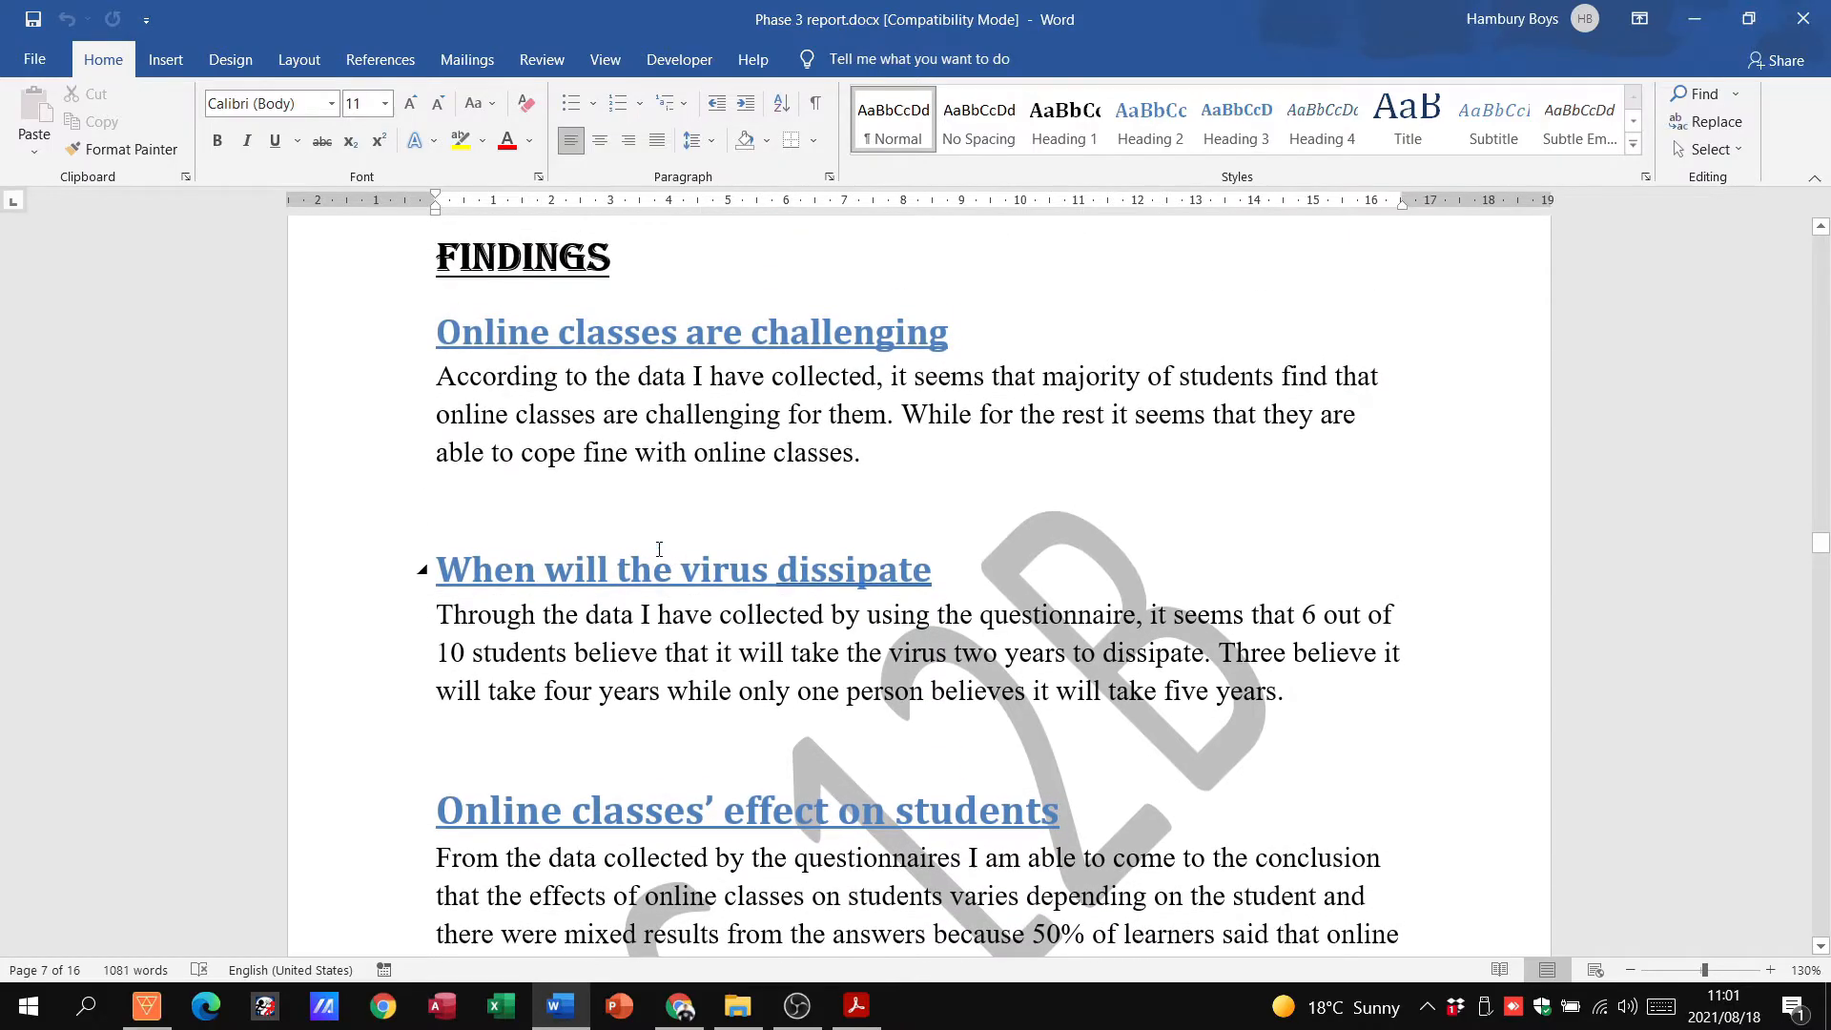
{"action": "scroll", "scroll_direction": "down", "scroll_amount": 3}
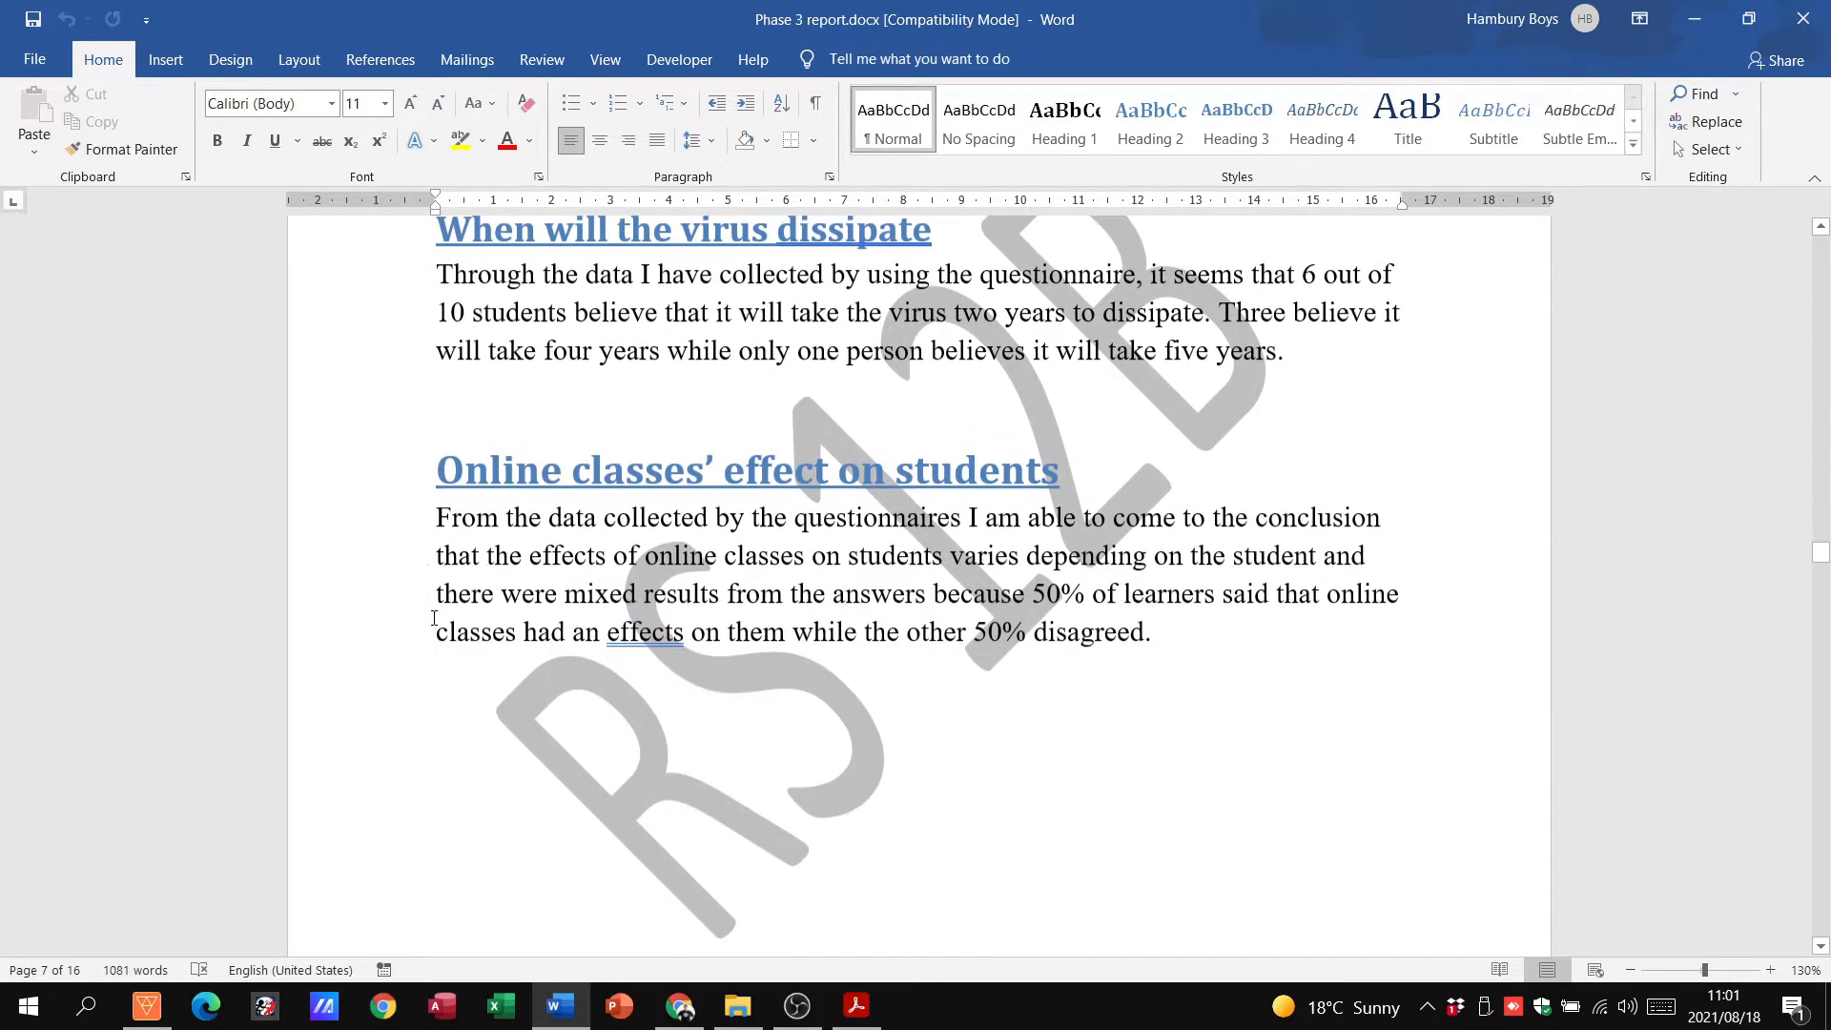
{"action": "scroll", "scroll_direction": "down", "scroll_amount": 3}
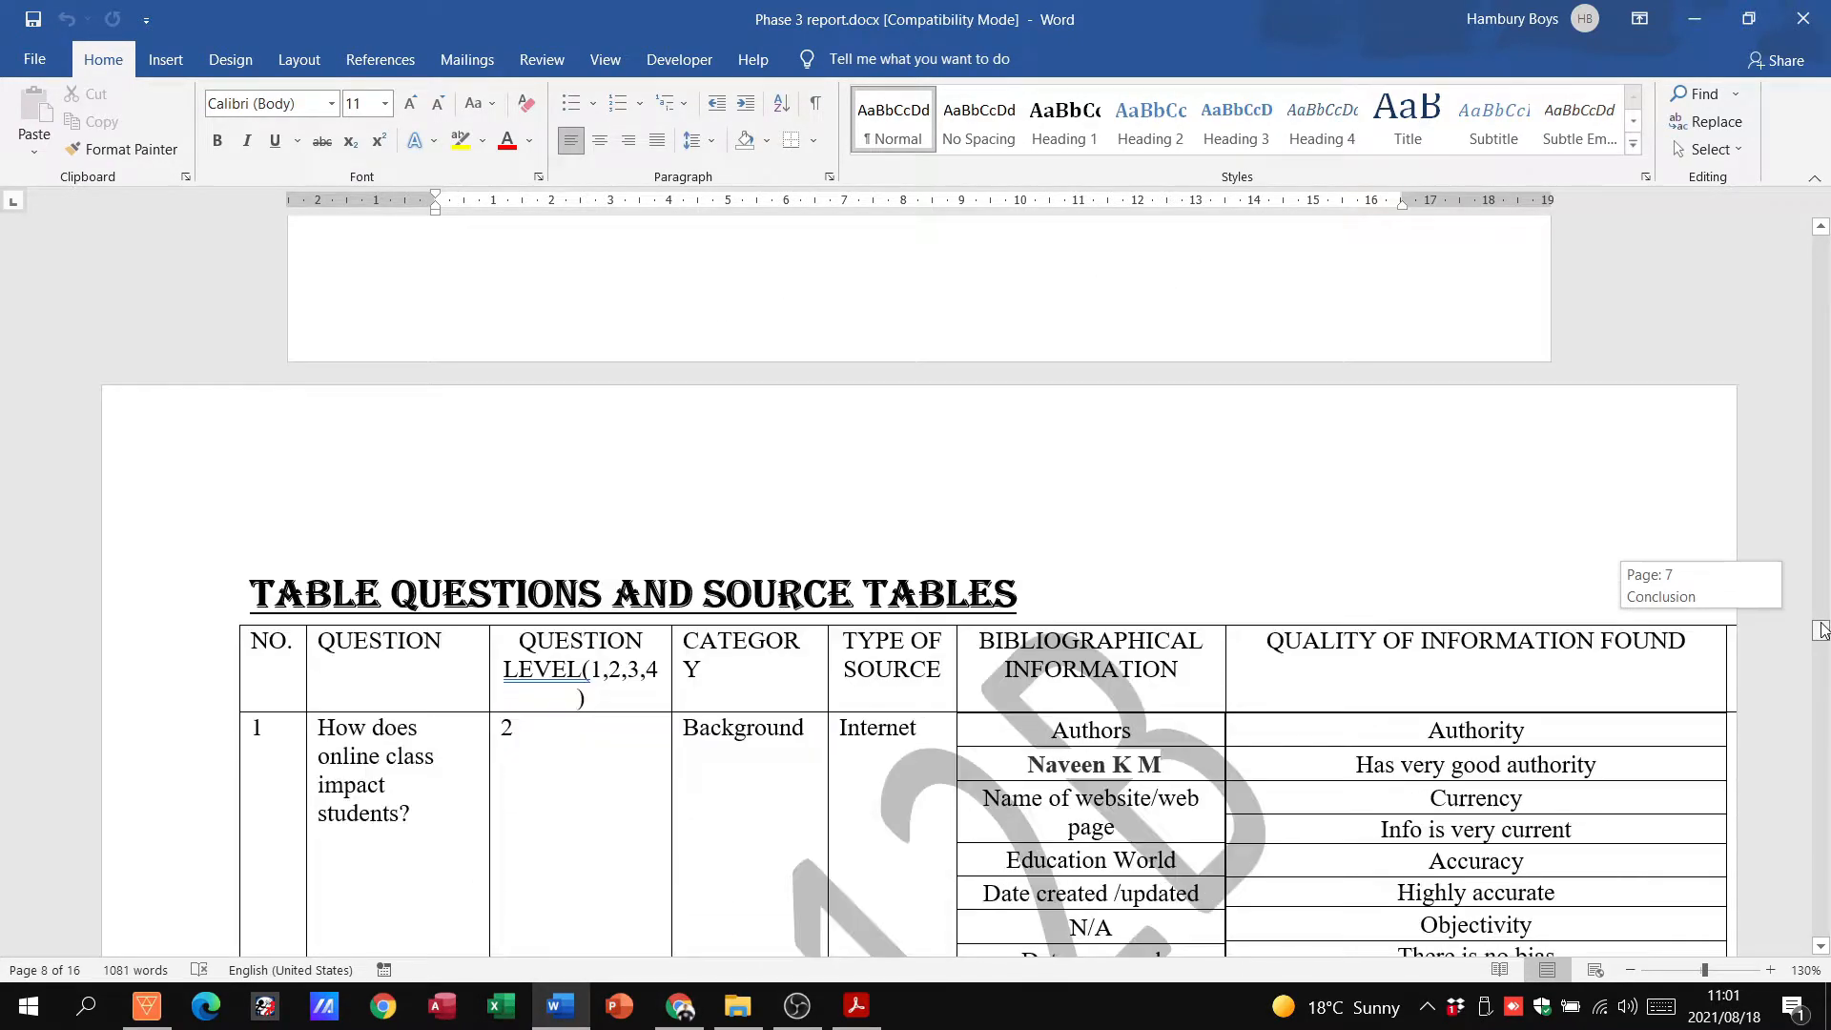
Scroll through the source tables to the bibliography links on page 16, then bring the rubric back
{"action": "scroll", "scroll_direction": "down", "scroll_amount": 3}
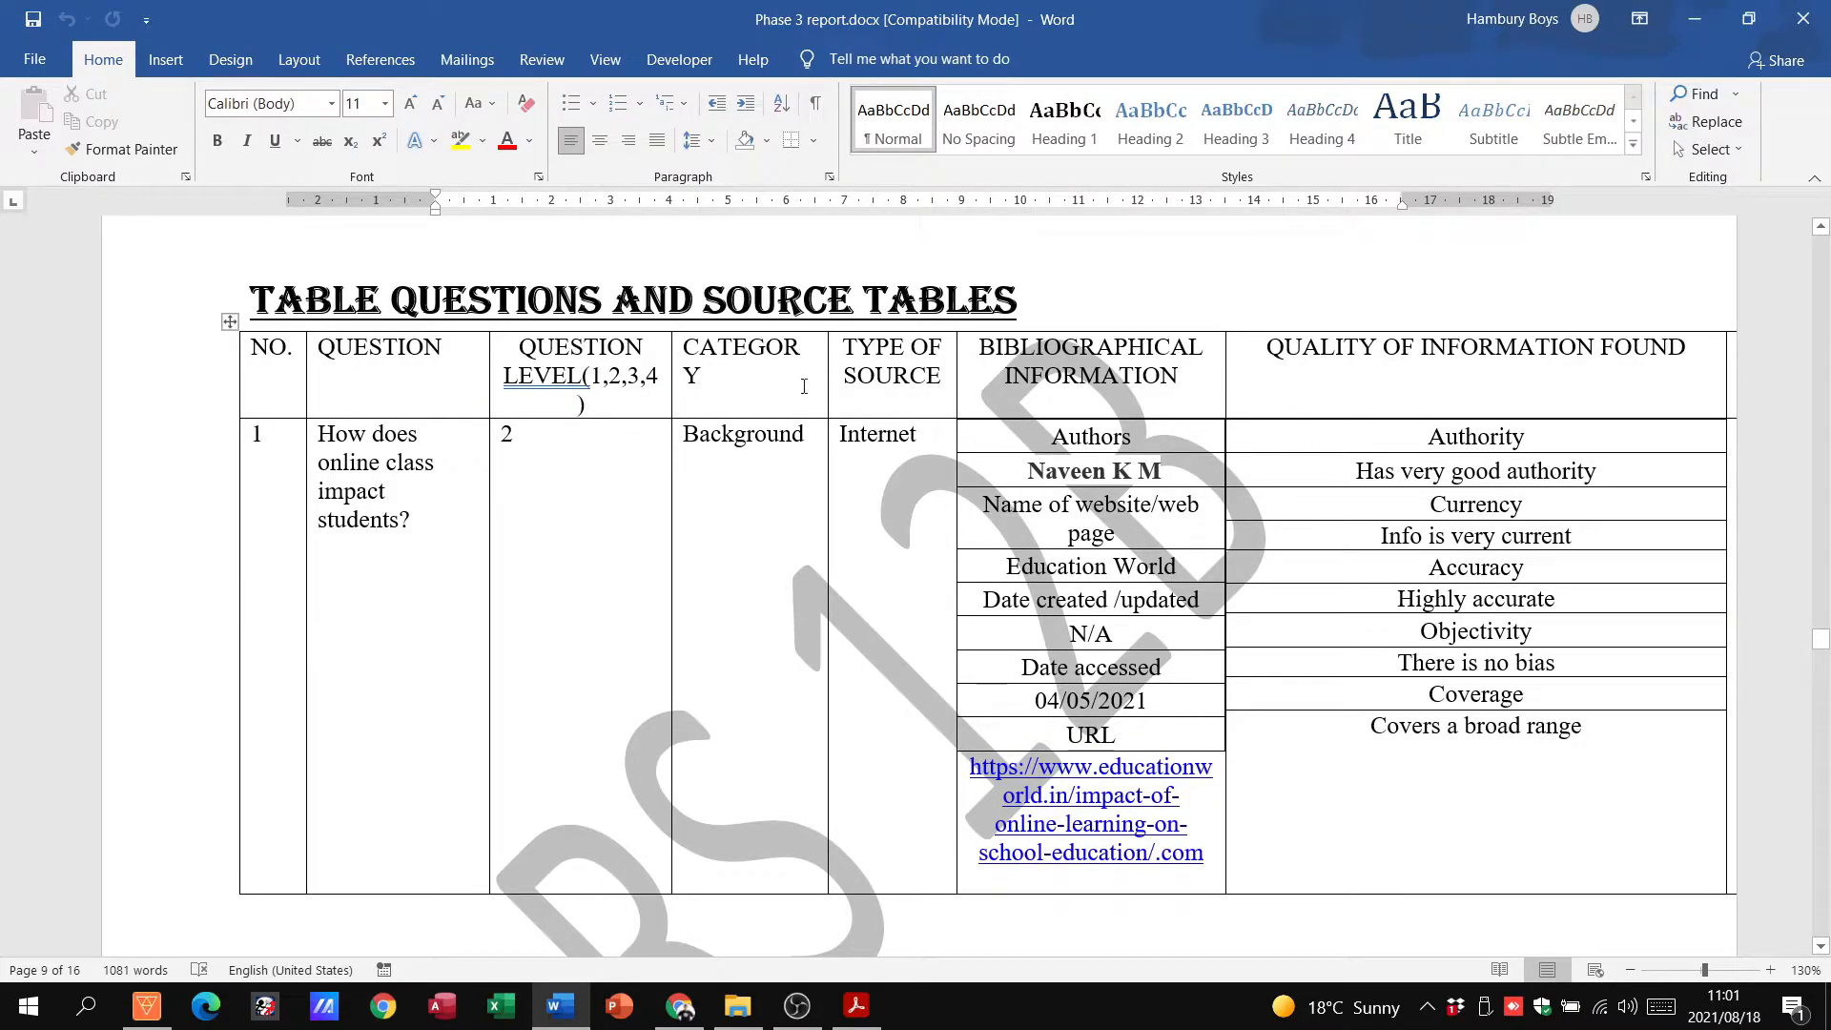
{"action": "scroll", "scroll_direction": "down", "scroll_amount": 3}
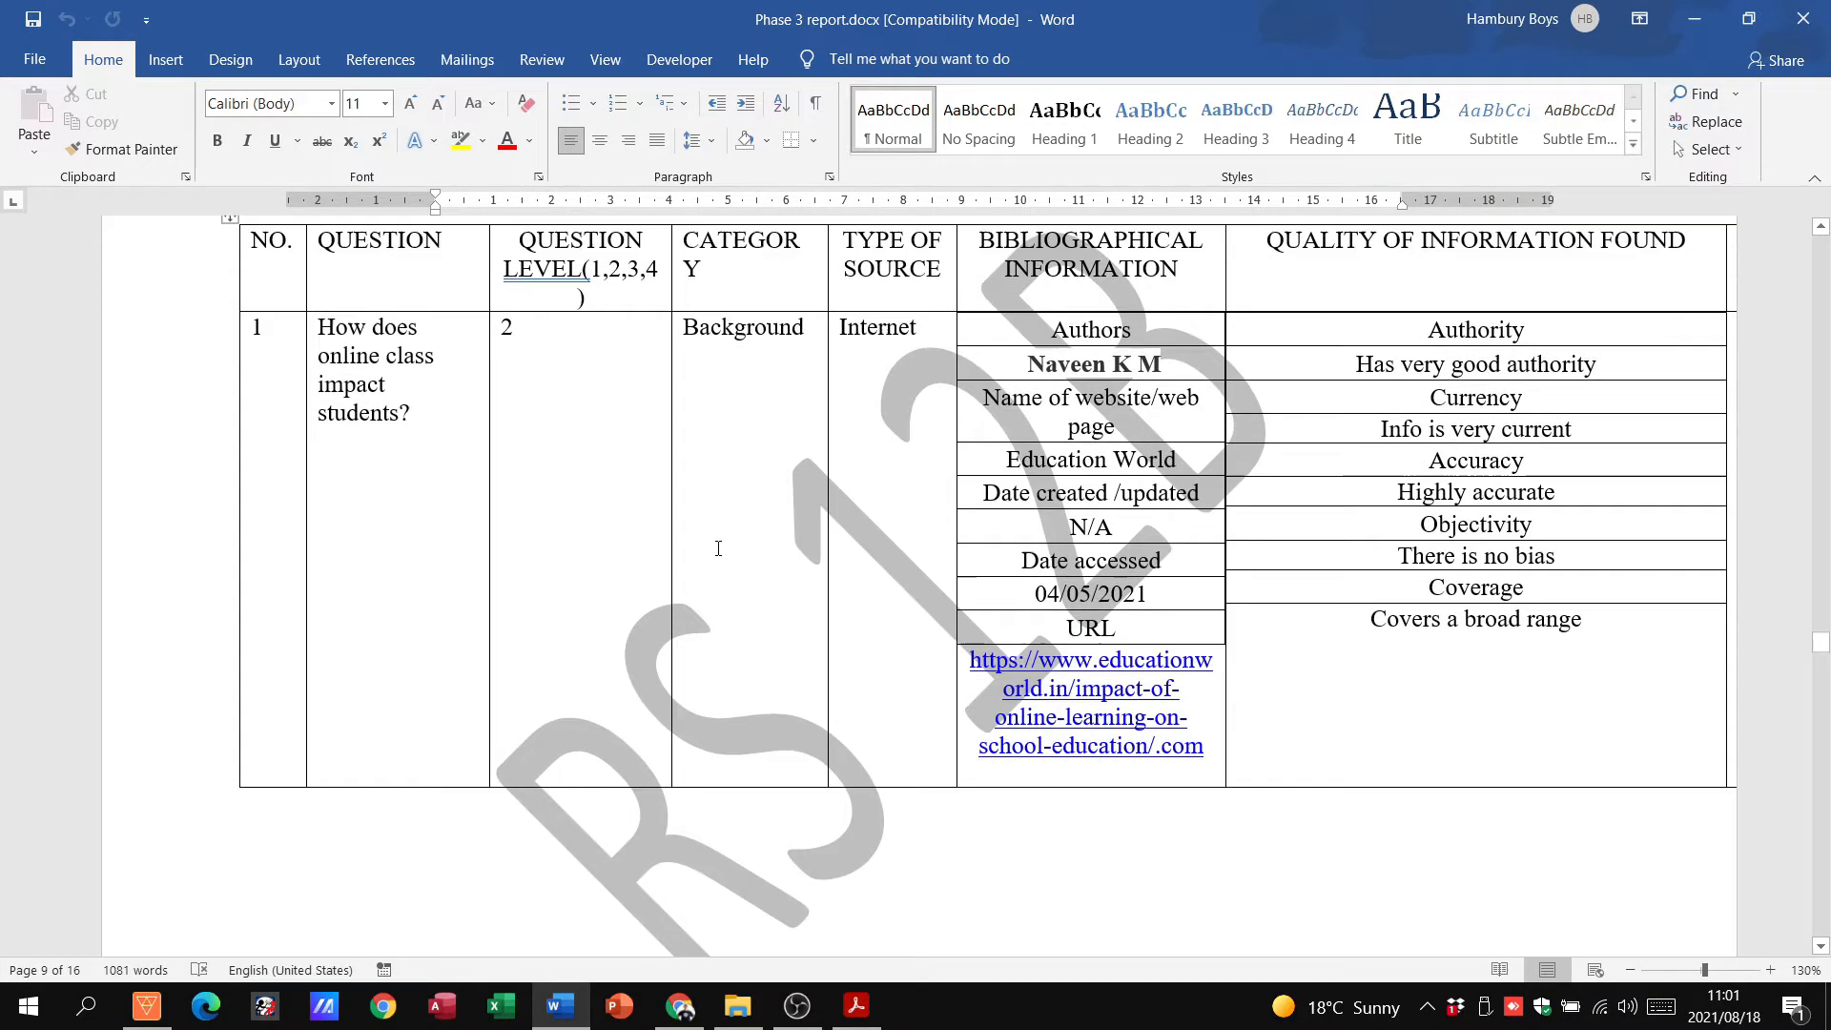
{"action": "scroll", "scroll_direction": "down", "scroll_amount": 3}
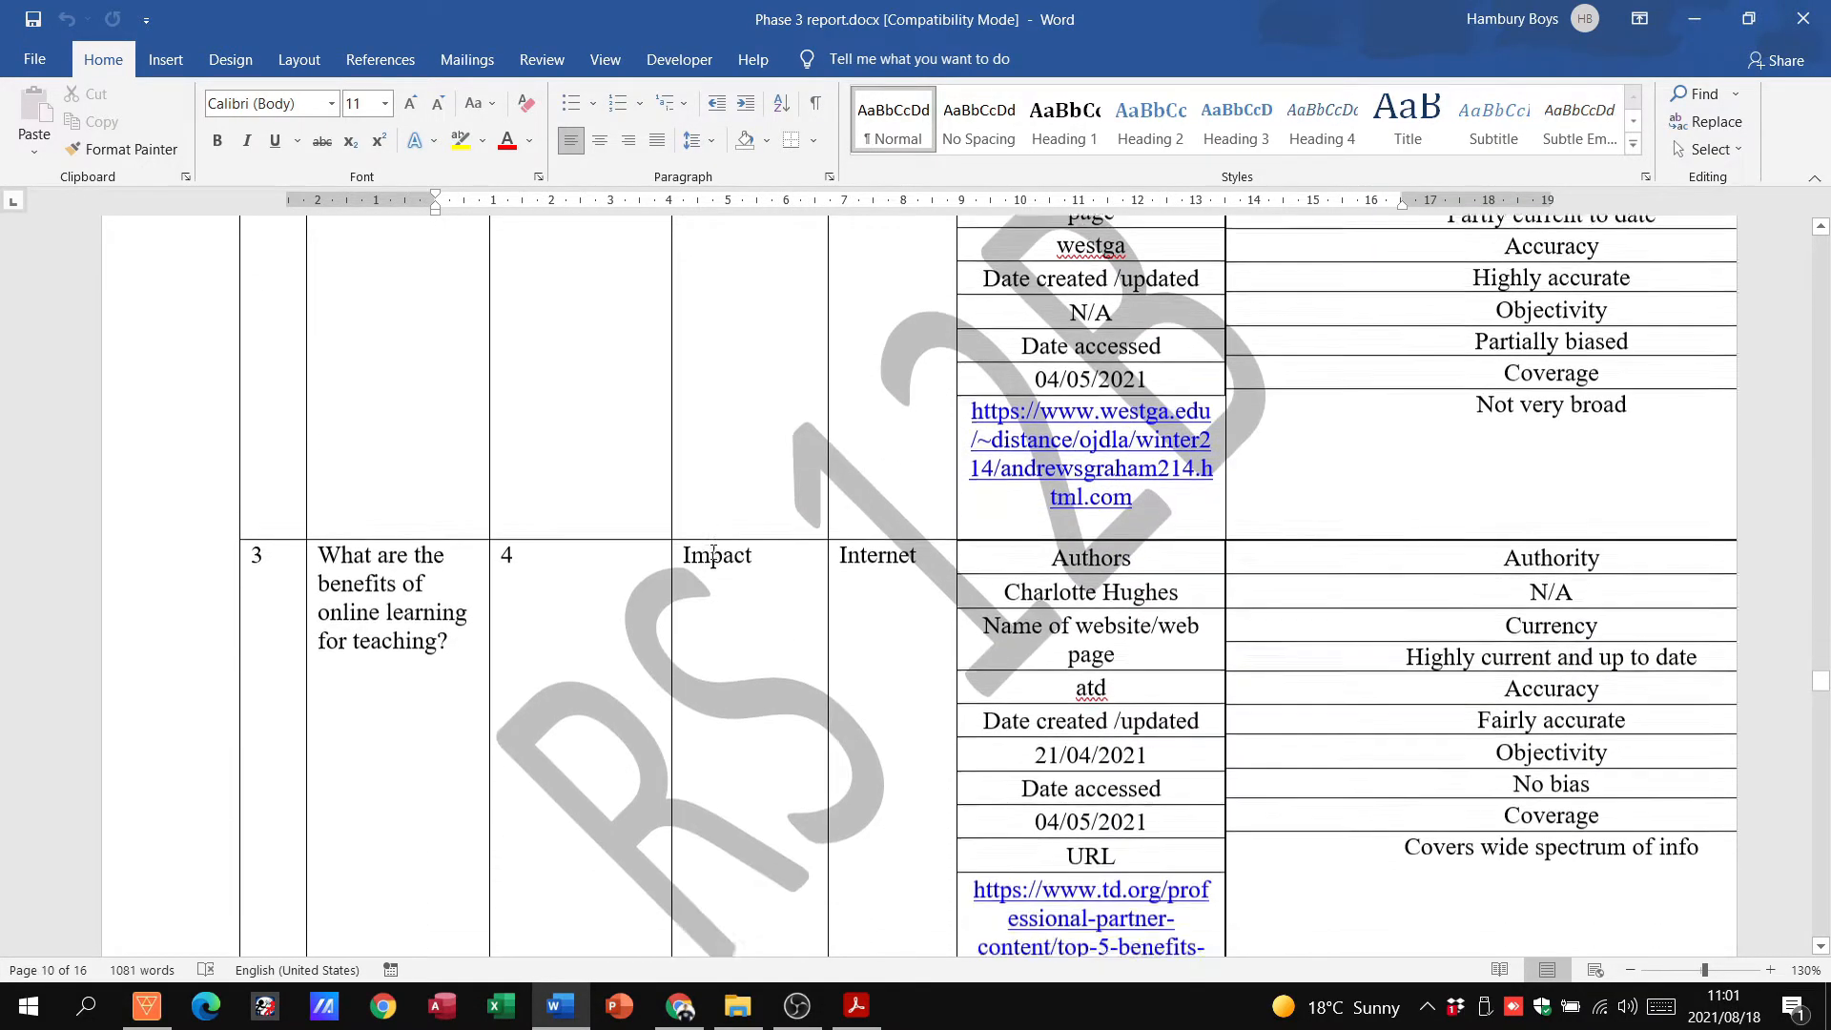
{"action": "scroll", "scroll_direction": "down", "scroll_amount": 3}
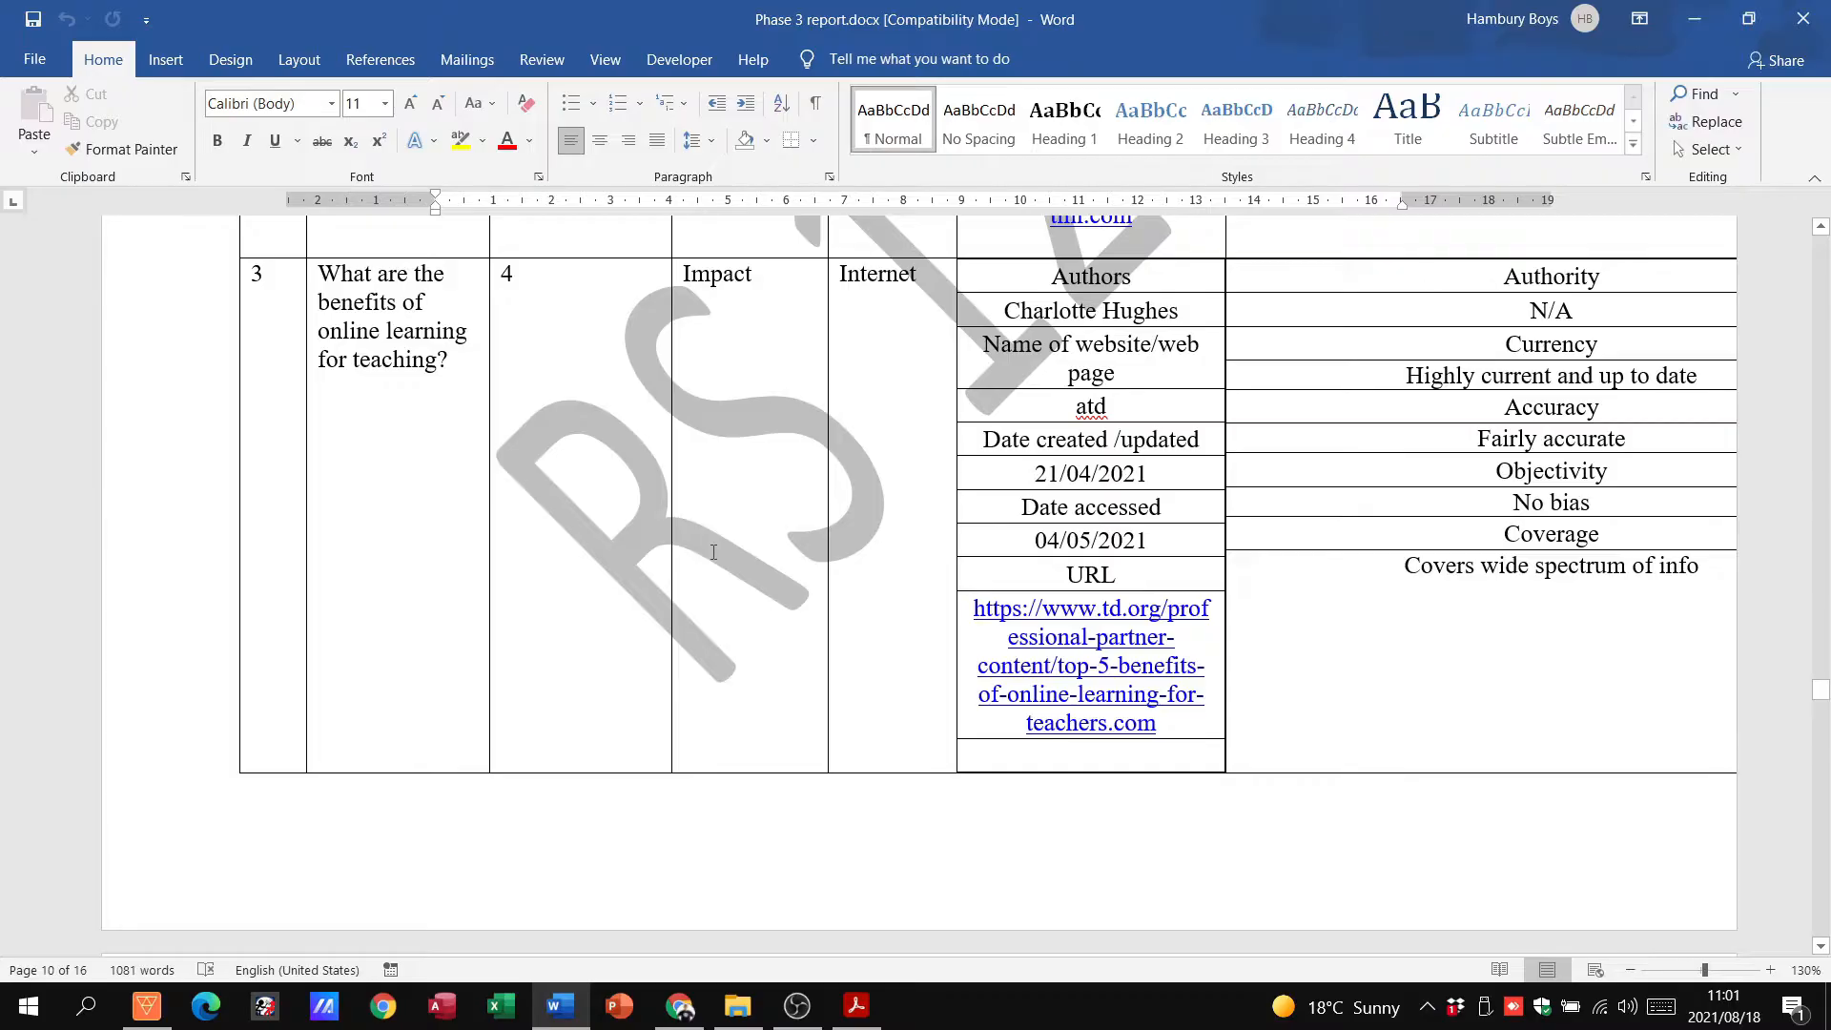
{"action": "mouse_move", "coordinate": [882, 460]}
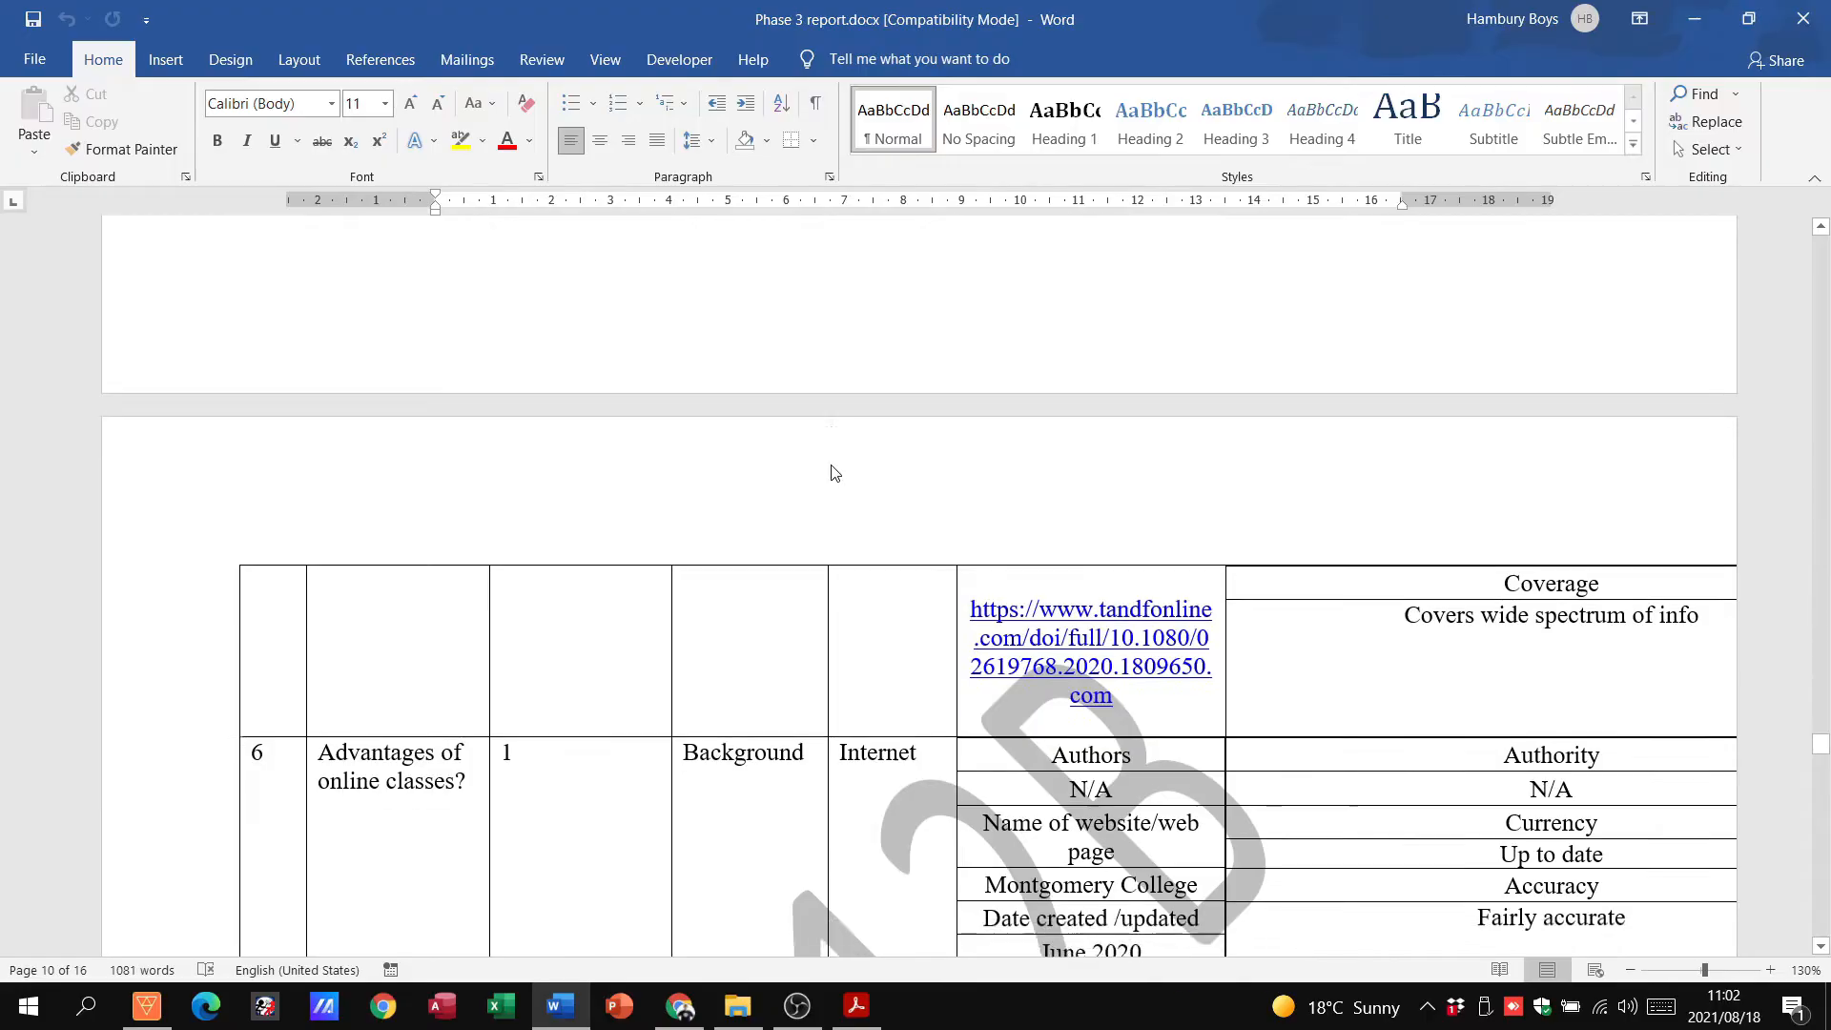
{"action": "scroll", "scroll_direction": "down", "scroll_amount": 3}
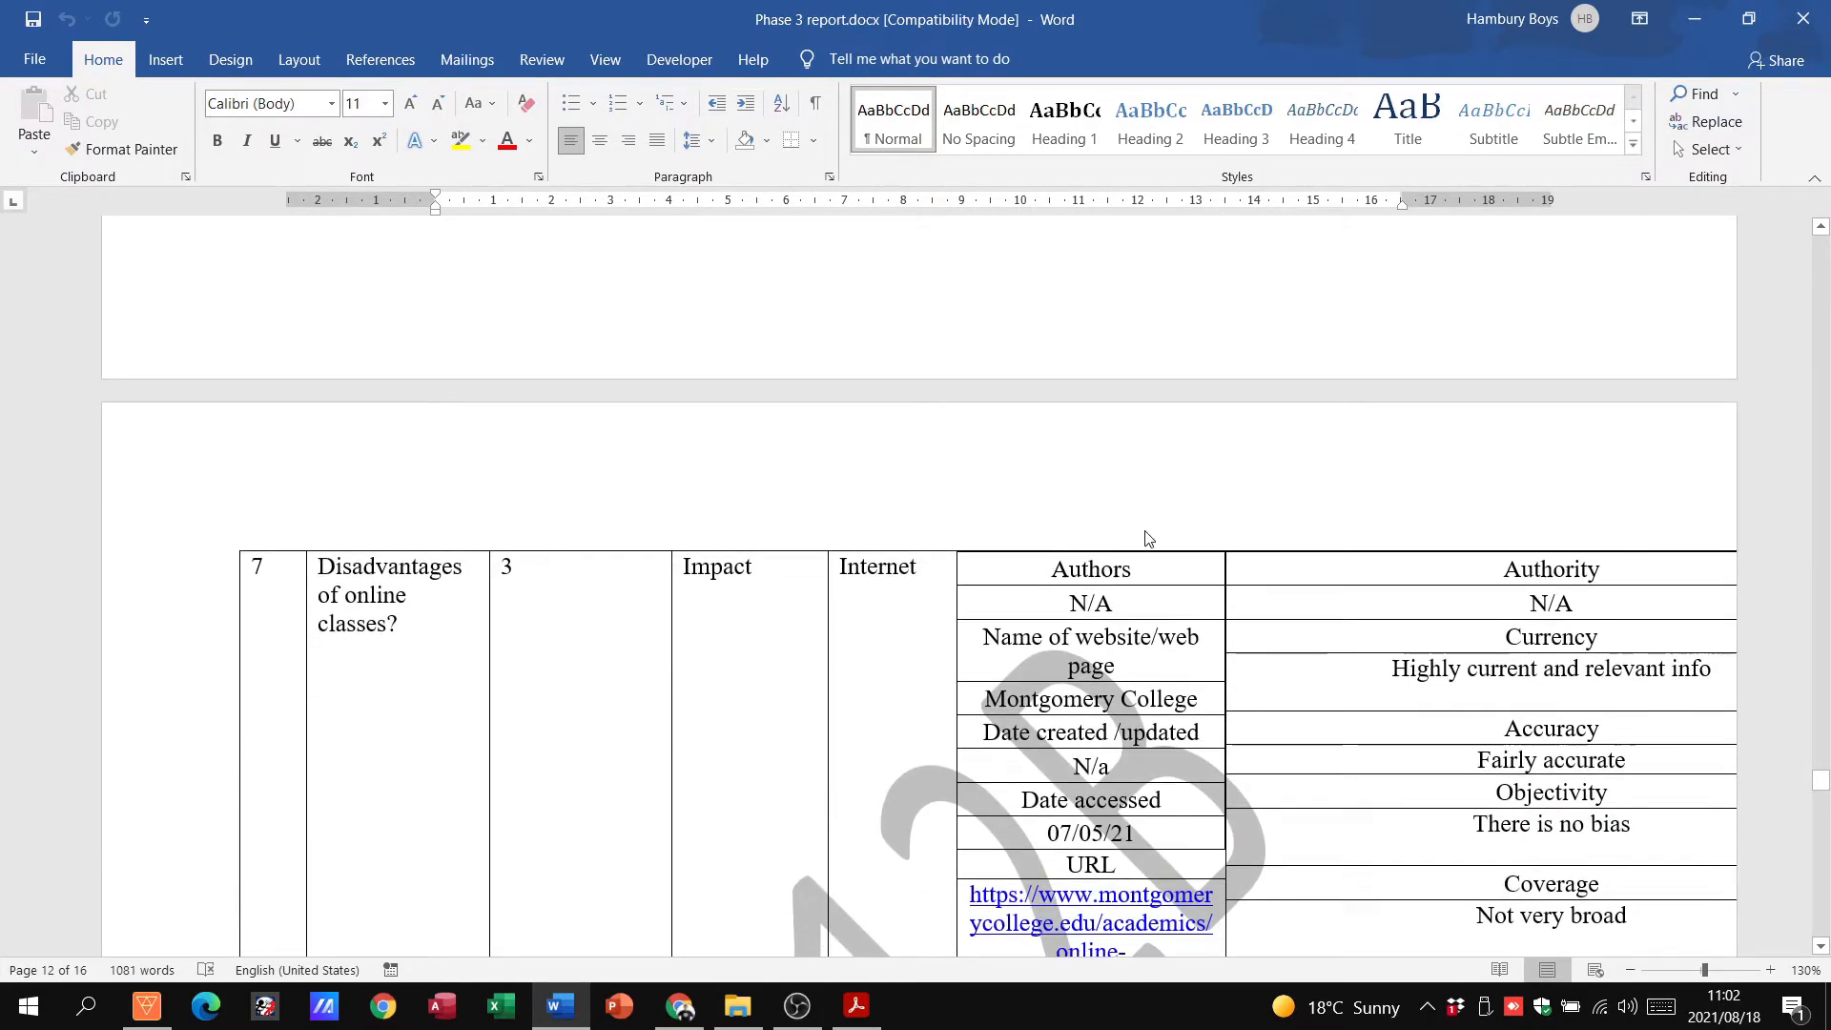
{"action": "scroll", "scroll_direction": "down", "scroll_amount": 3}
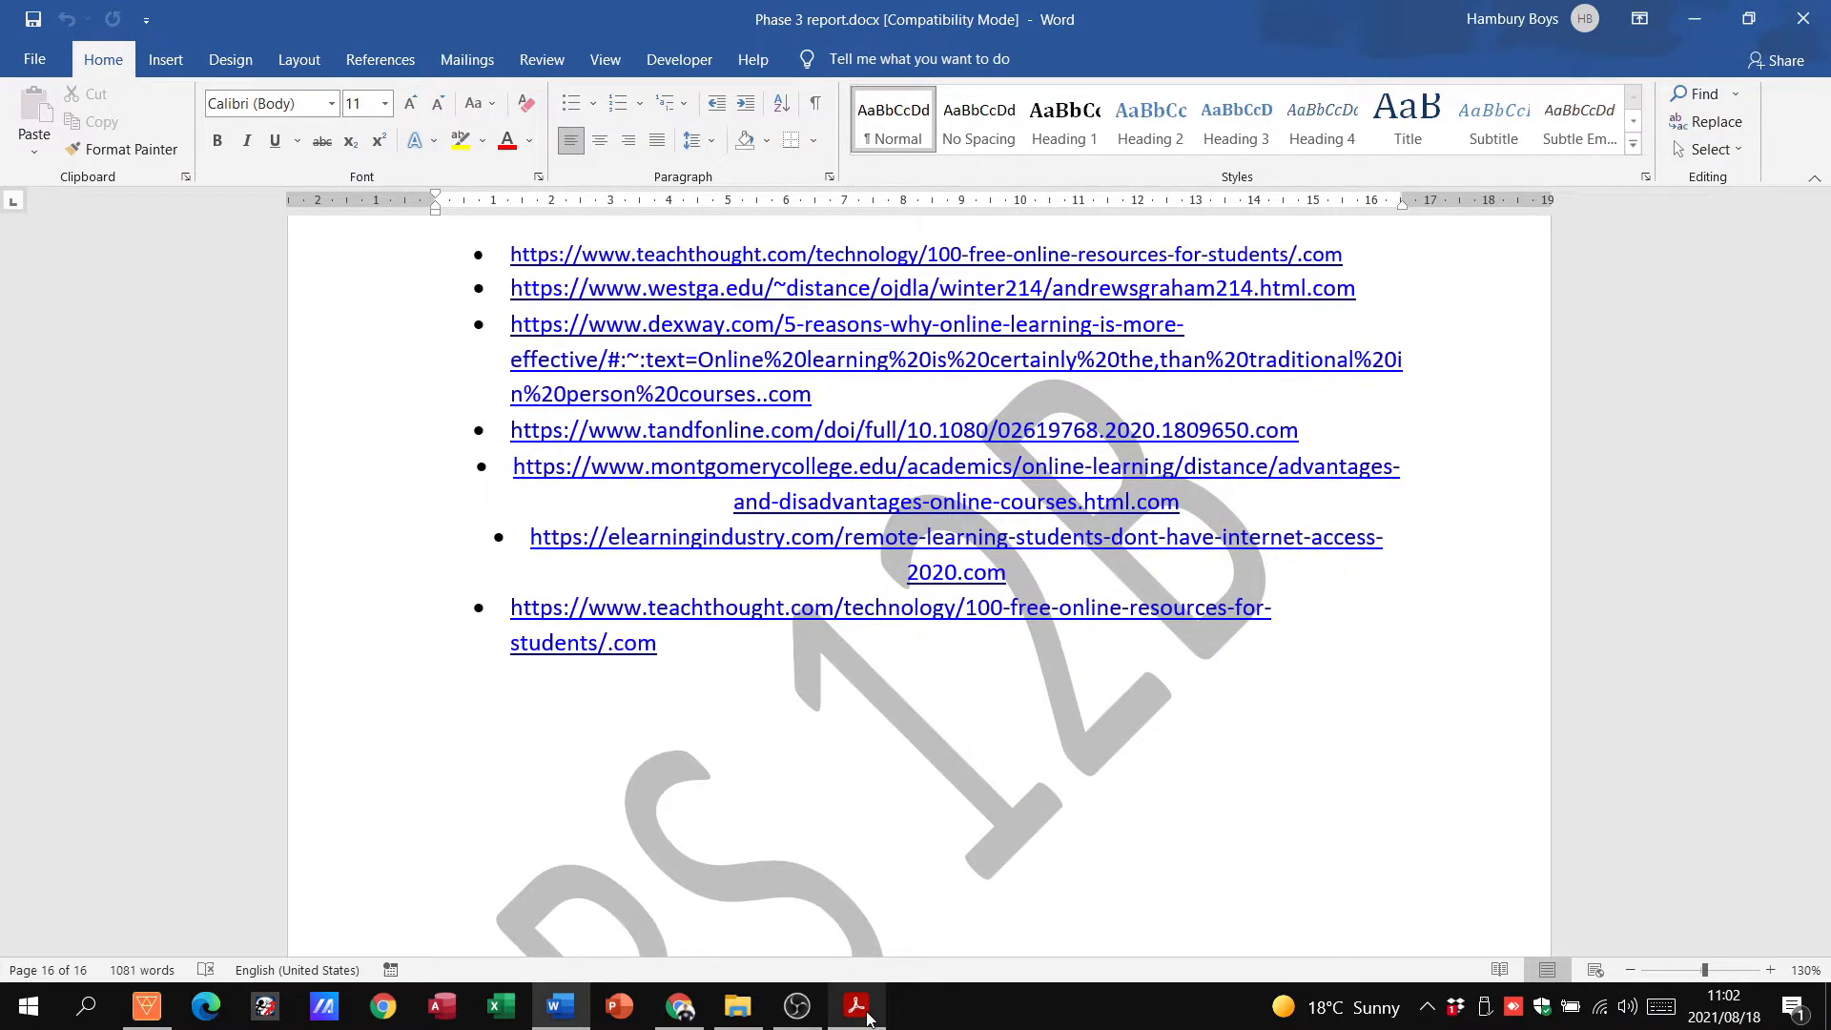
{"action": "left_click", "coordinate": [857, 1006]}
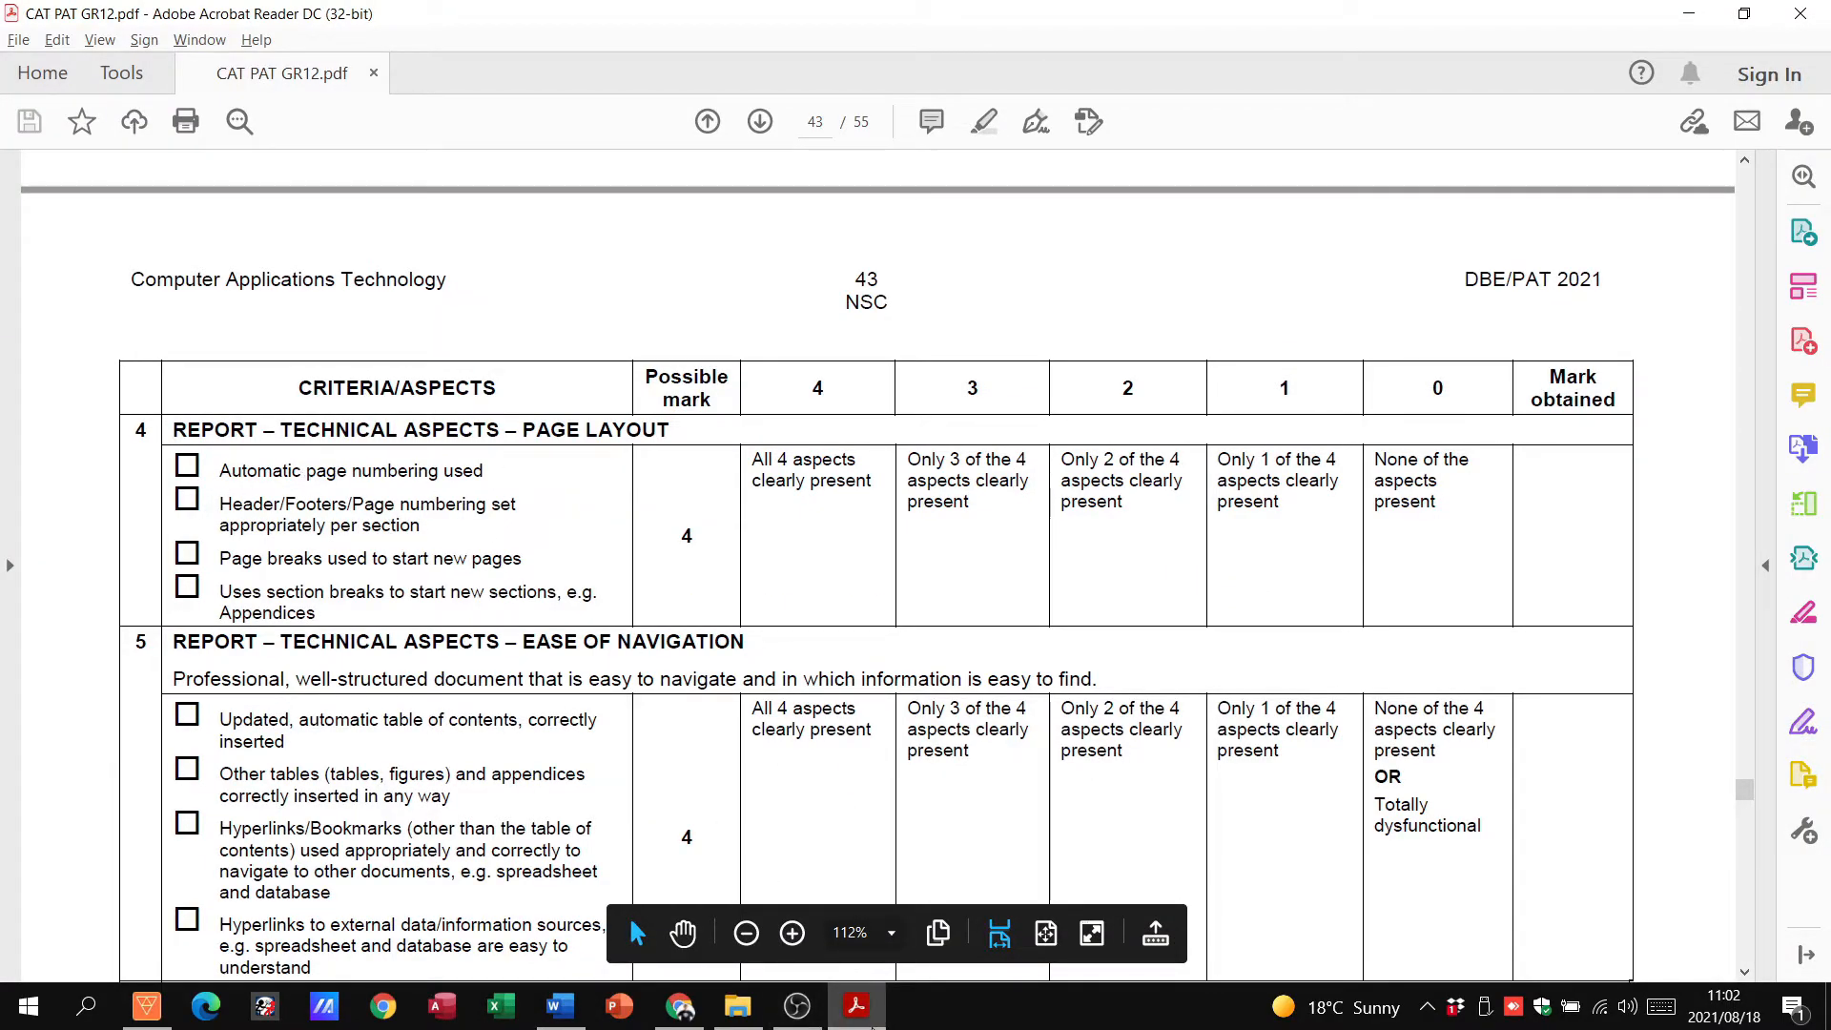
Read page 43's layout, navigation and presentation criteria through to the top of page 44
{"action": "left_click", "coordinate": [559, 1005]}
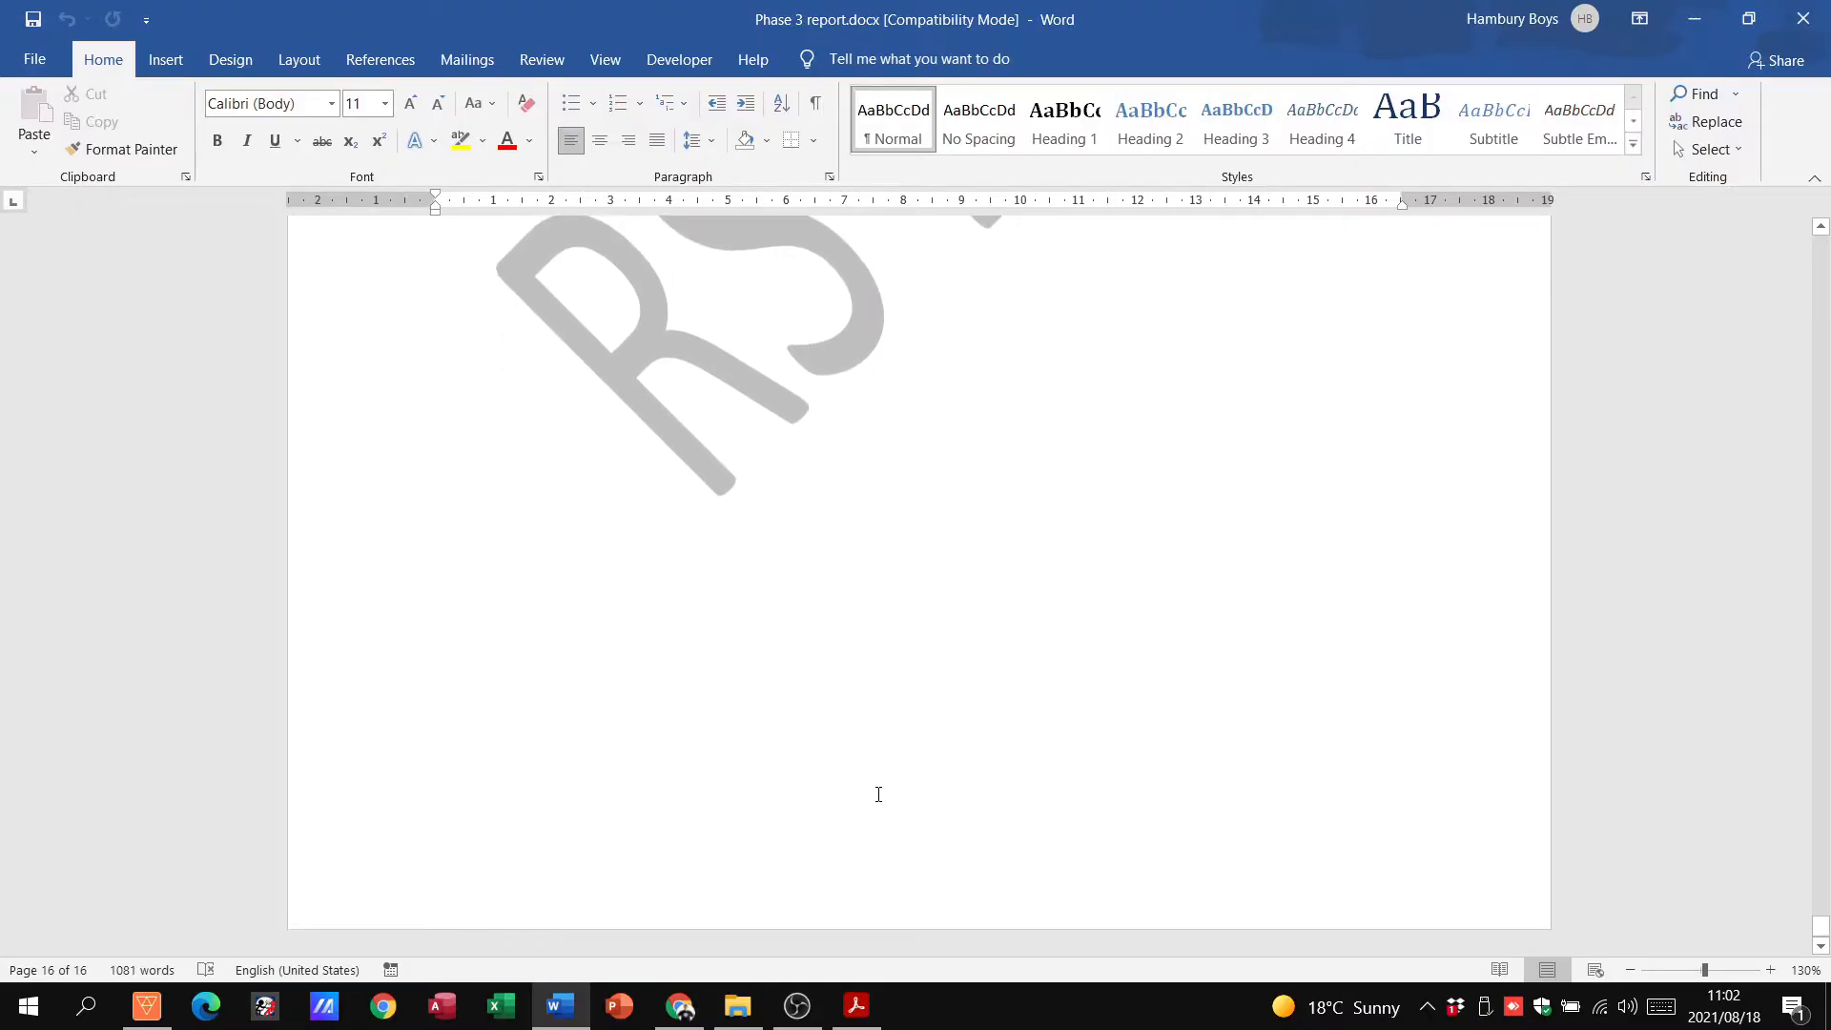
{"action": "left_click", "coordinate": [857, 1005]}
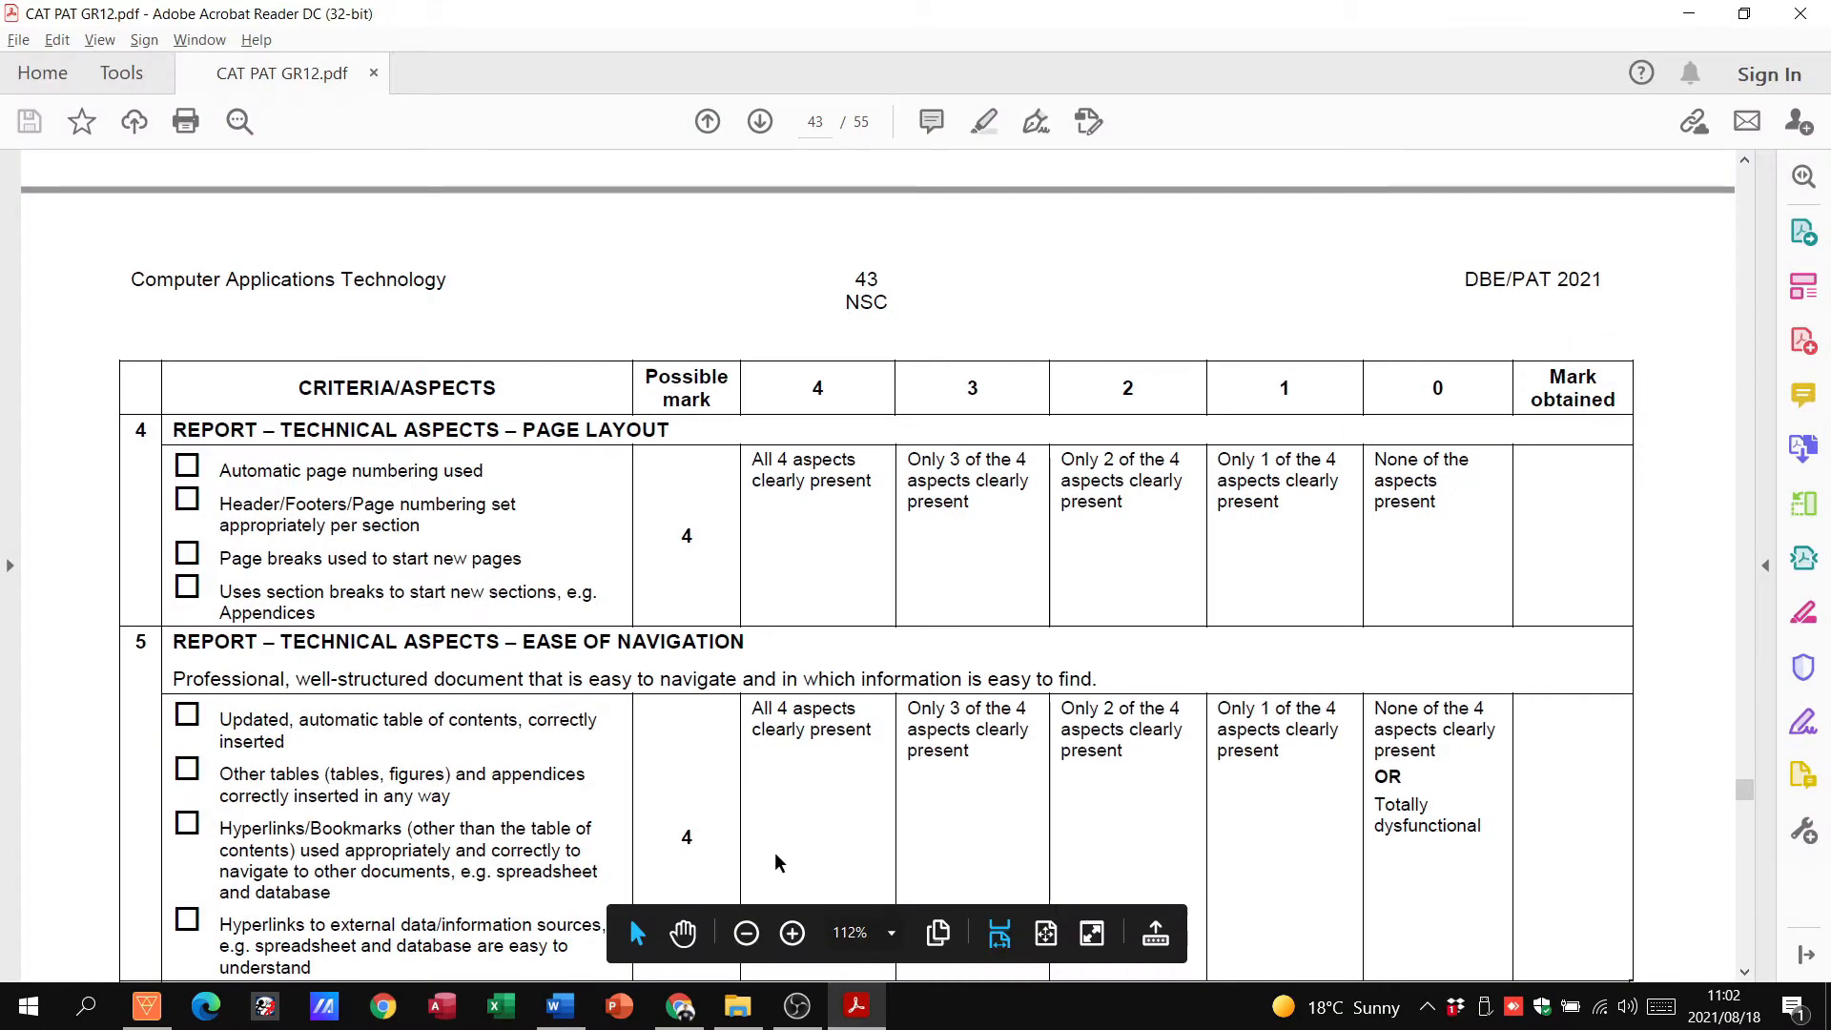
{"action": "scroll", "scroll_direction": "down", "scroll_amount": 3}
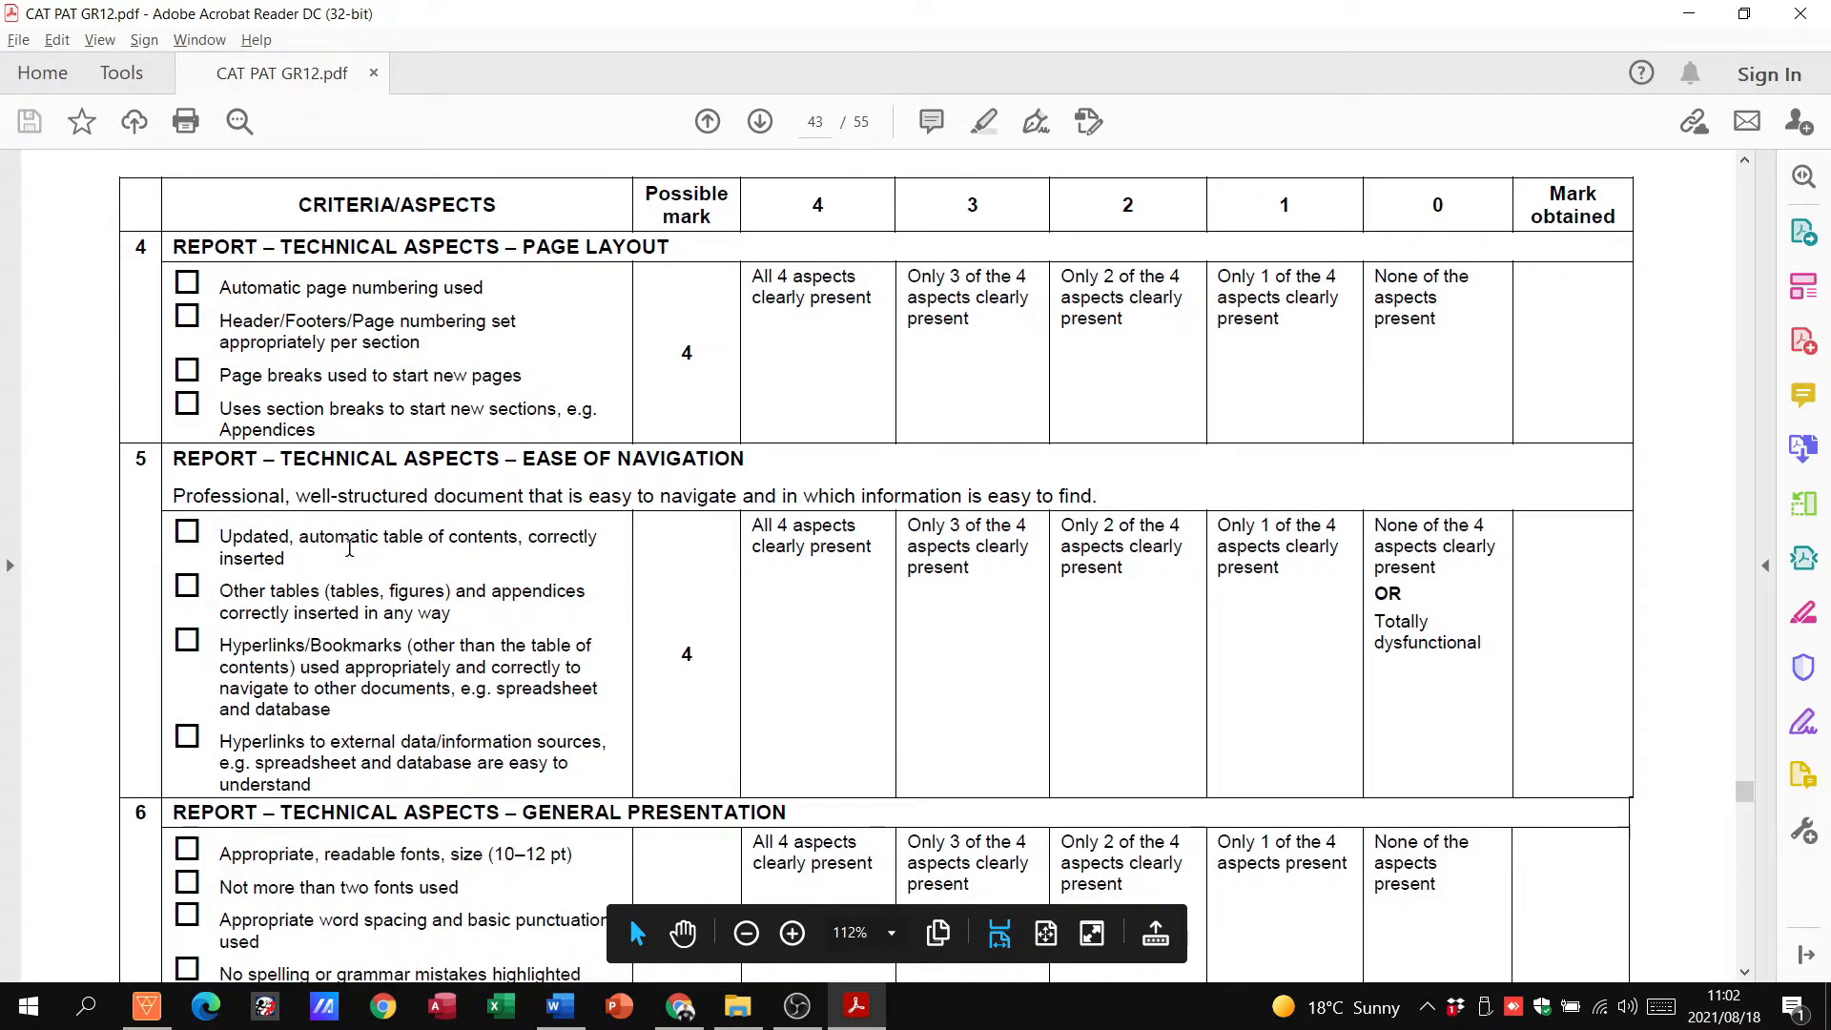
{"action": "scroll", "scroll_direction": "down", "scroll_amount": 3}
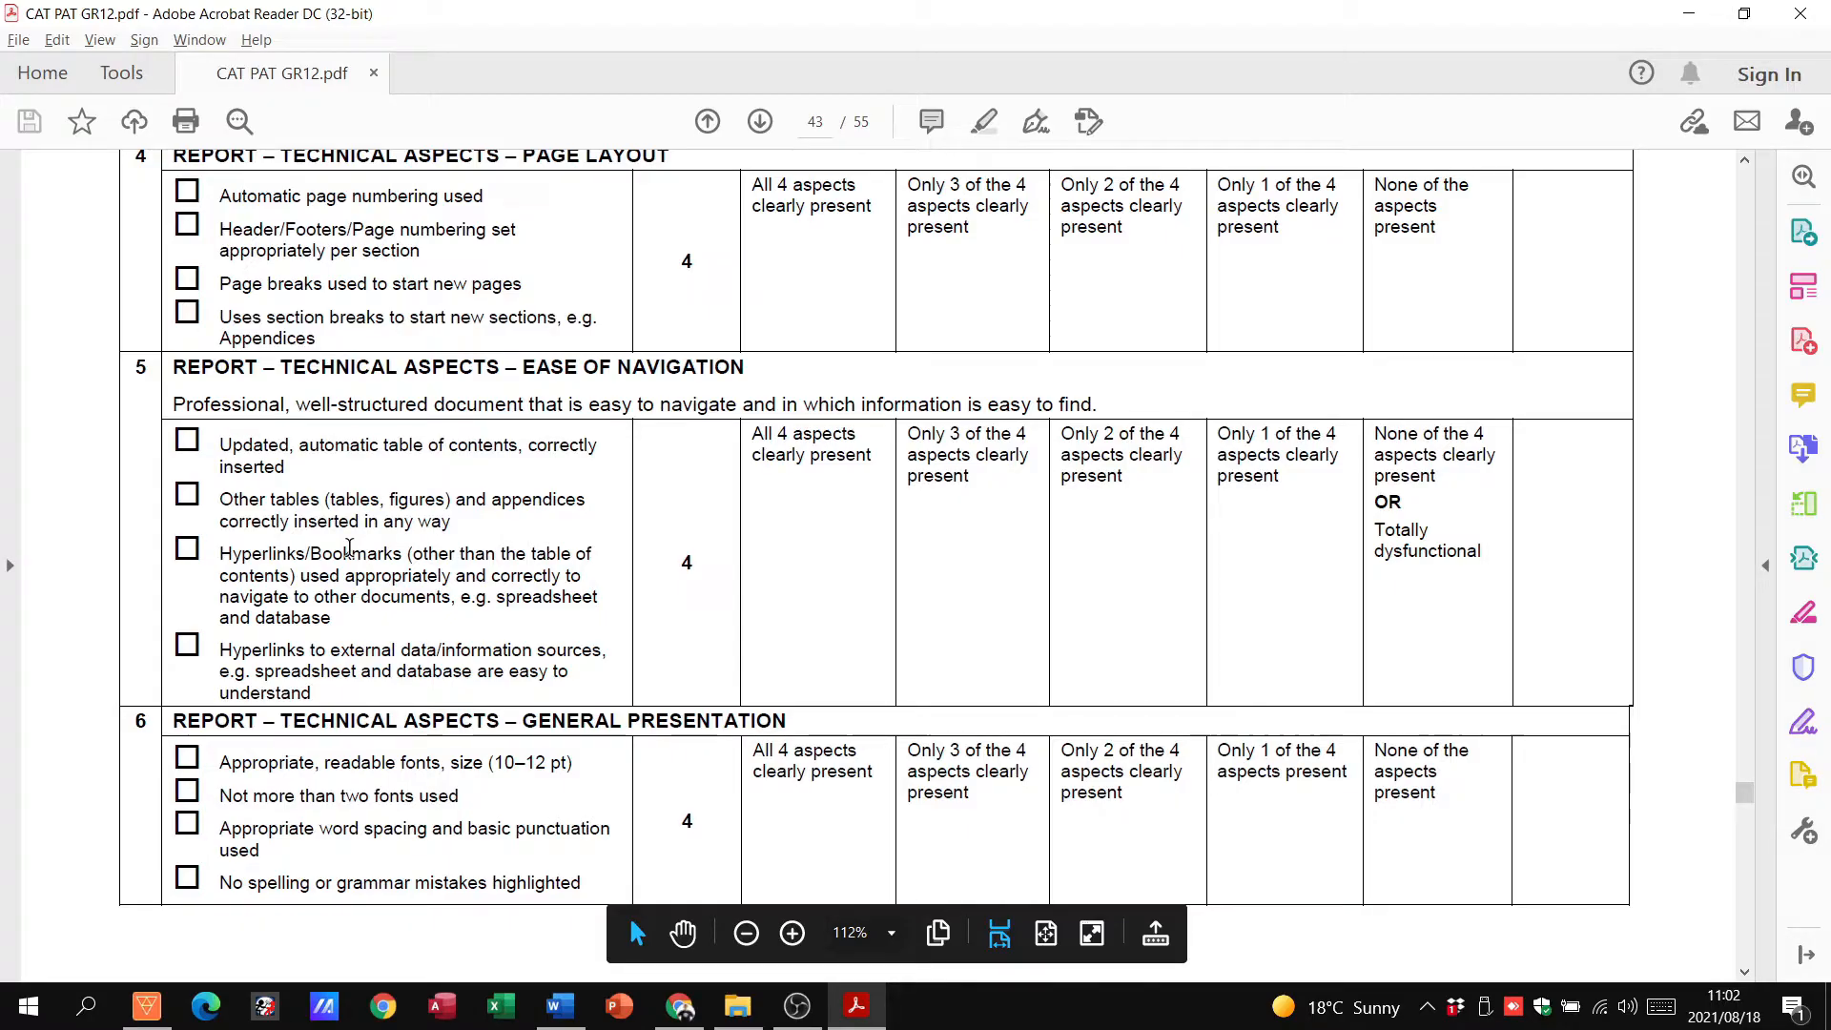
{"action": "scroll", "scroll_direction": "down", "scroll_amount": 3}
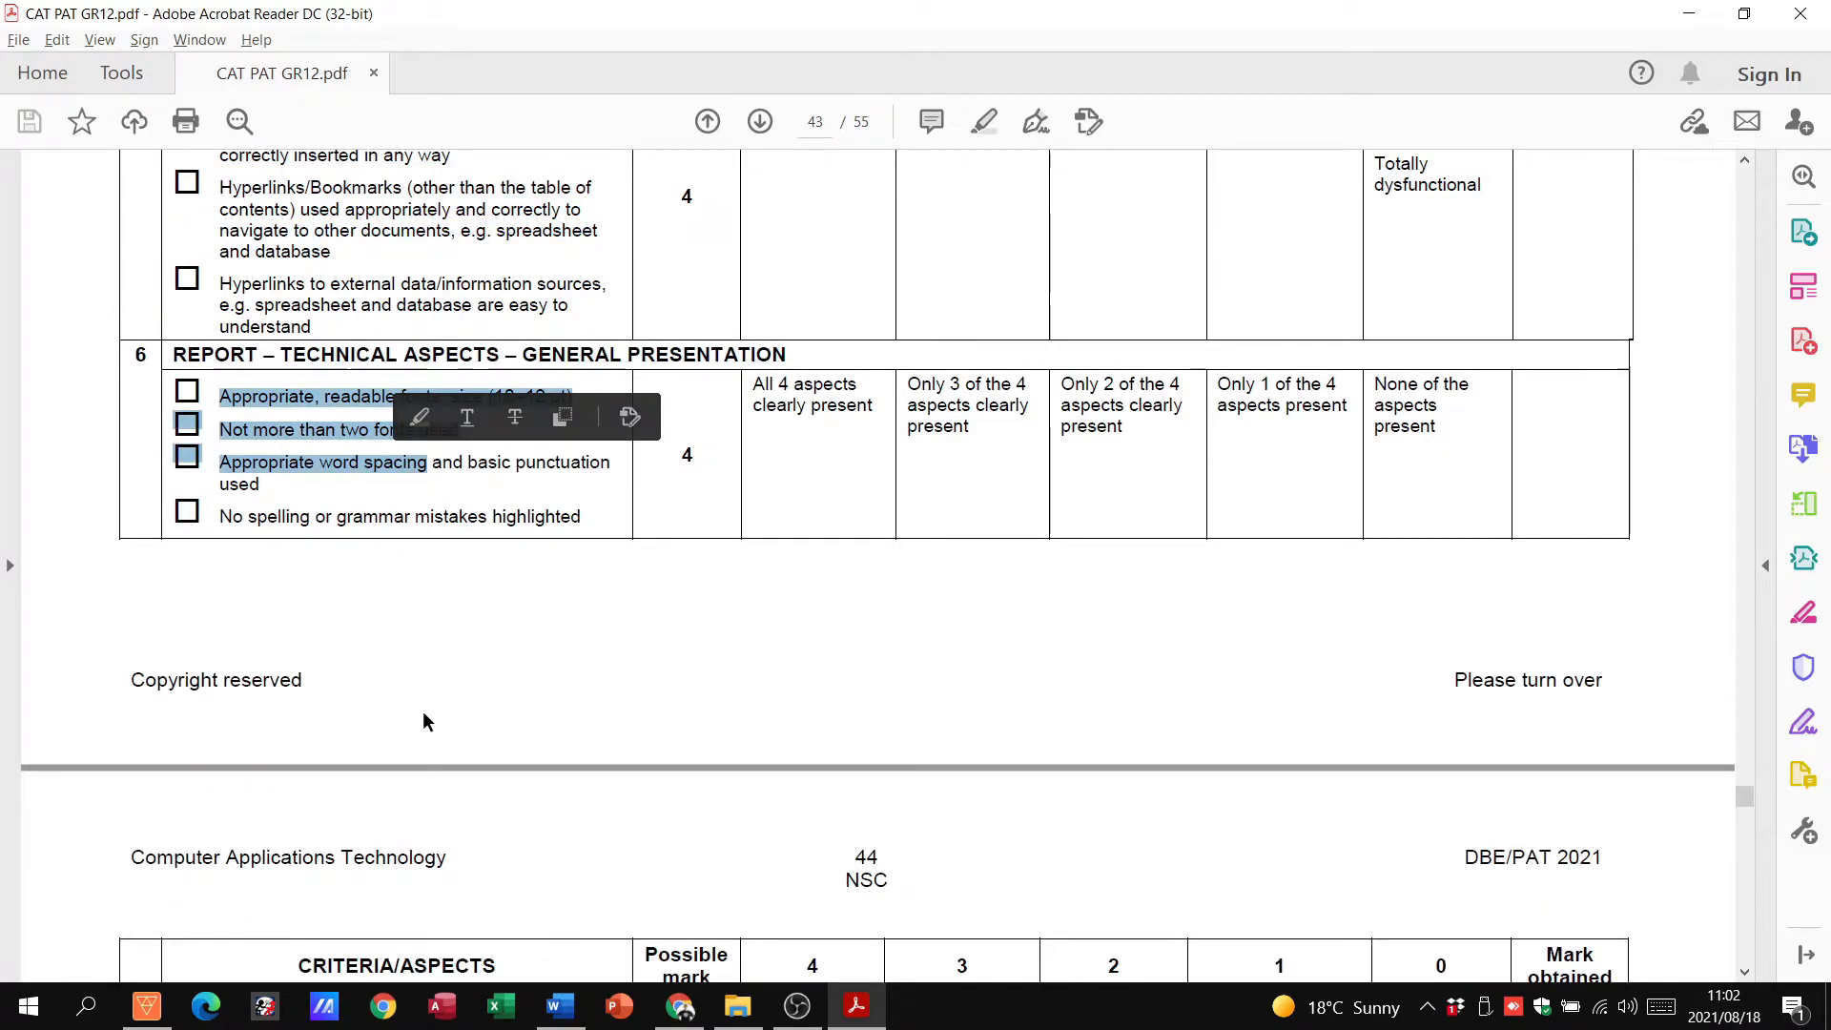
{"action": "scroll", "scroll_direction": "down", "scroll_amount": 3}
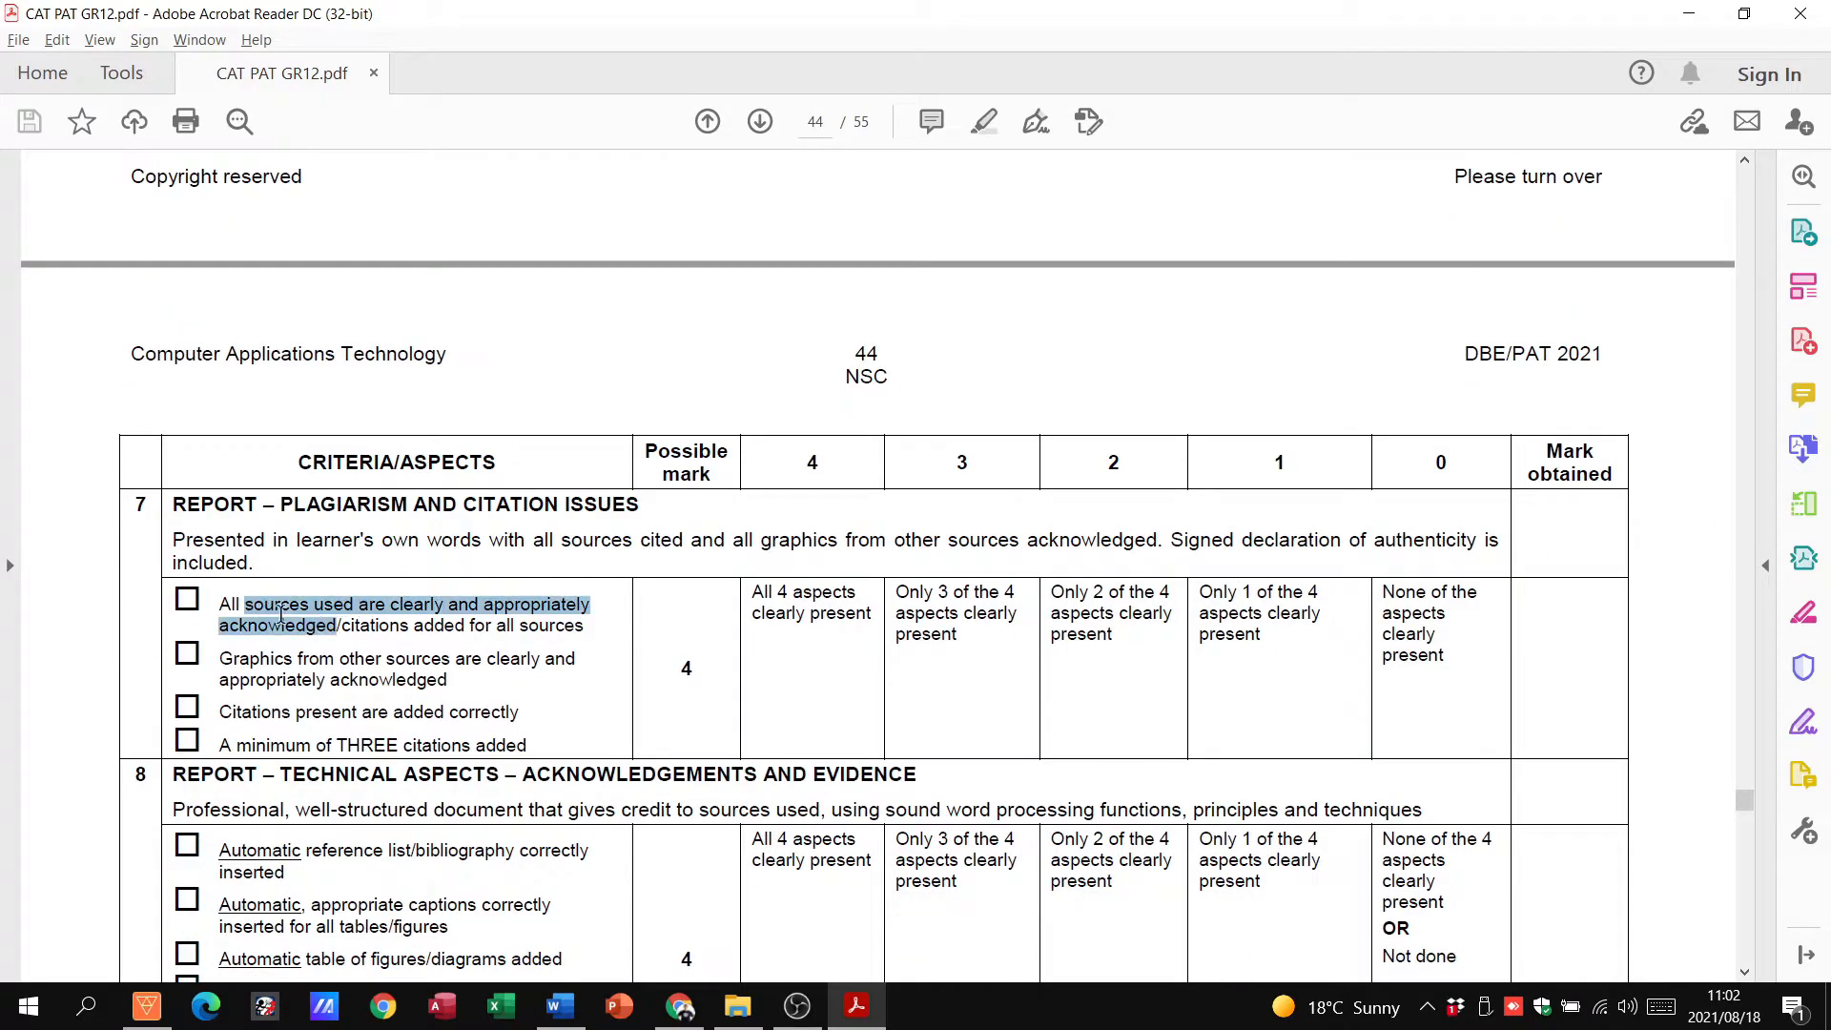
Read page 44's plagiarism, acknowledgements and introduction criteria, reaching page 45's discussion criteria
{"action": "scroll", "scroll_direction": "down", "scroll_amount": 3}
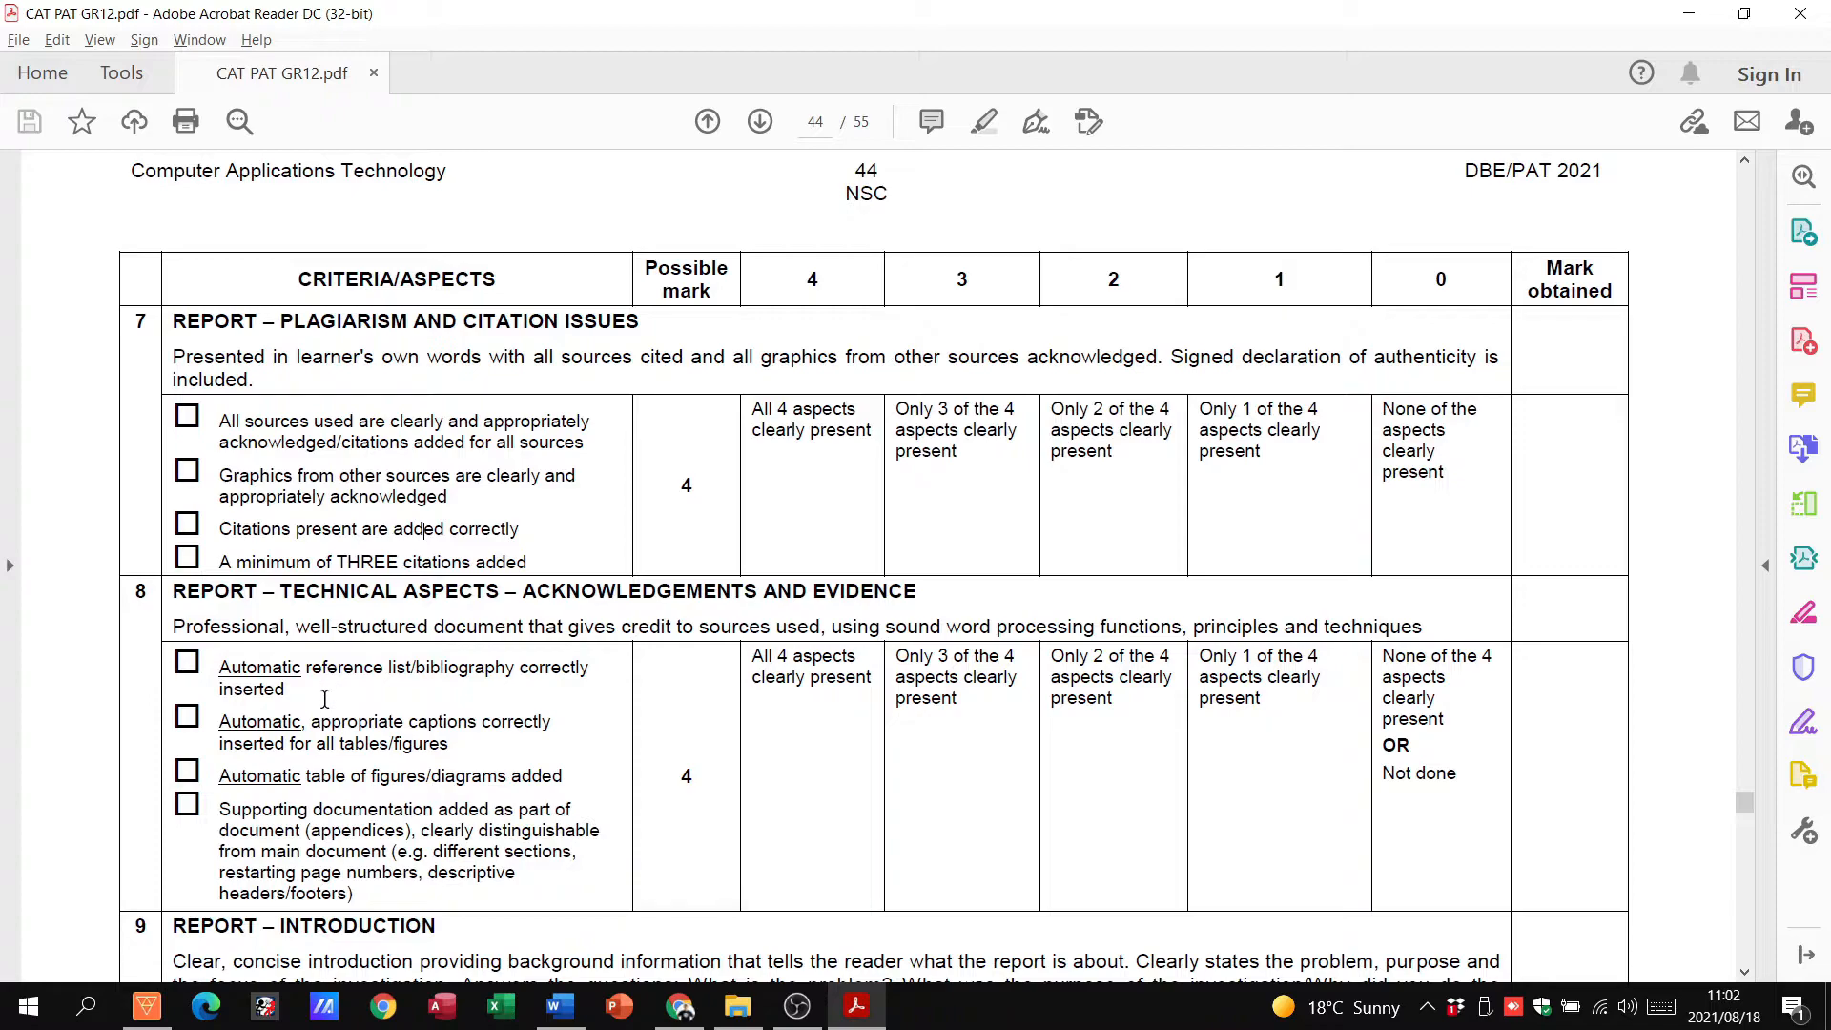
{"action": "mouse_move", "coordinate": [398, 767]}
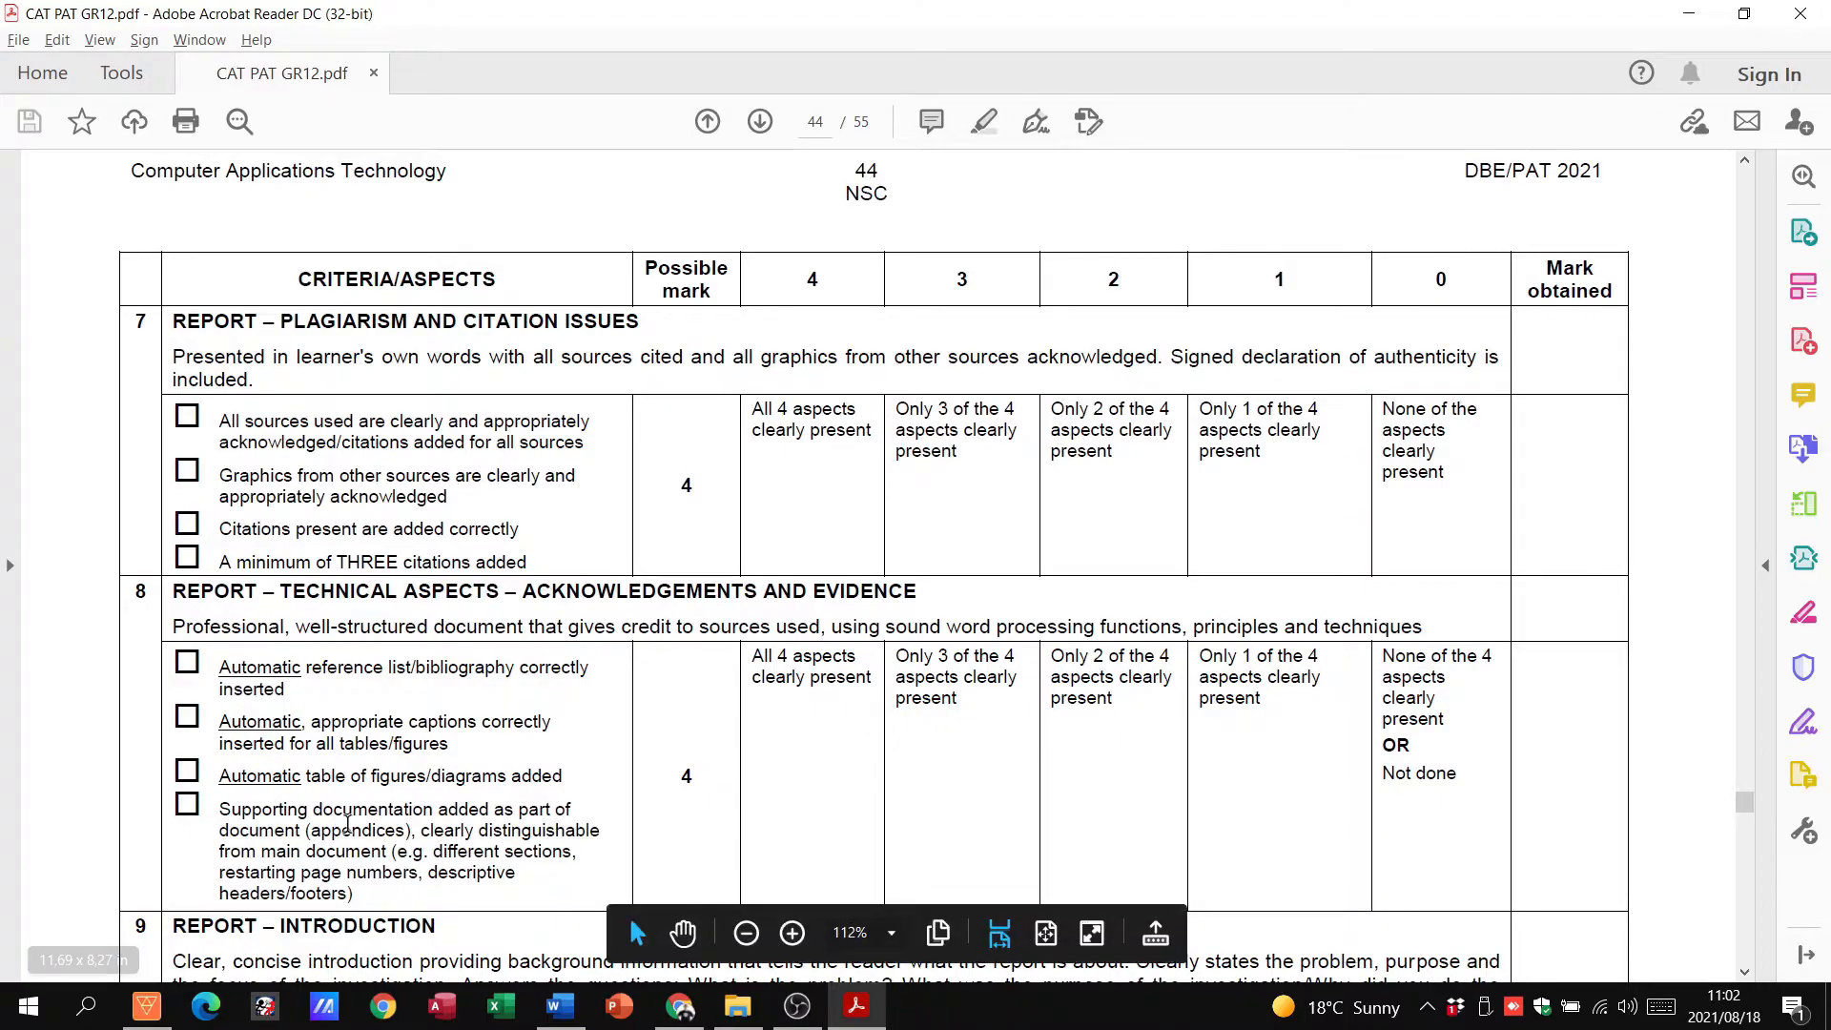
{"action": "scroll", "scroll_direction": "down", "scroll_amount": 3}
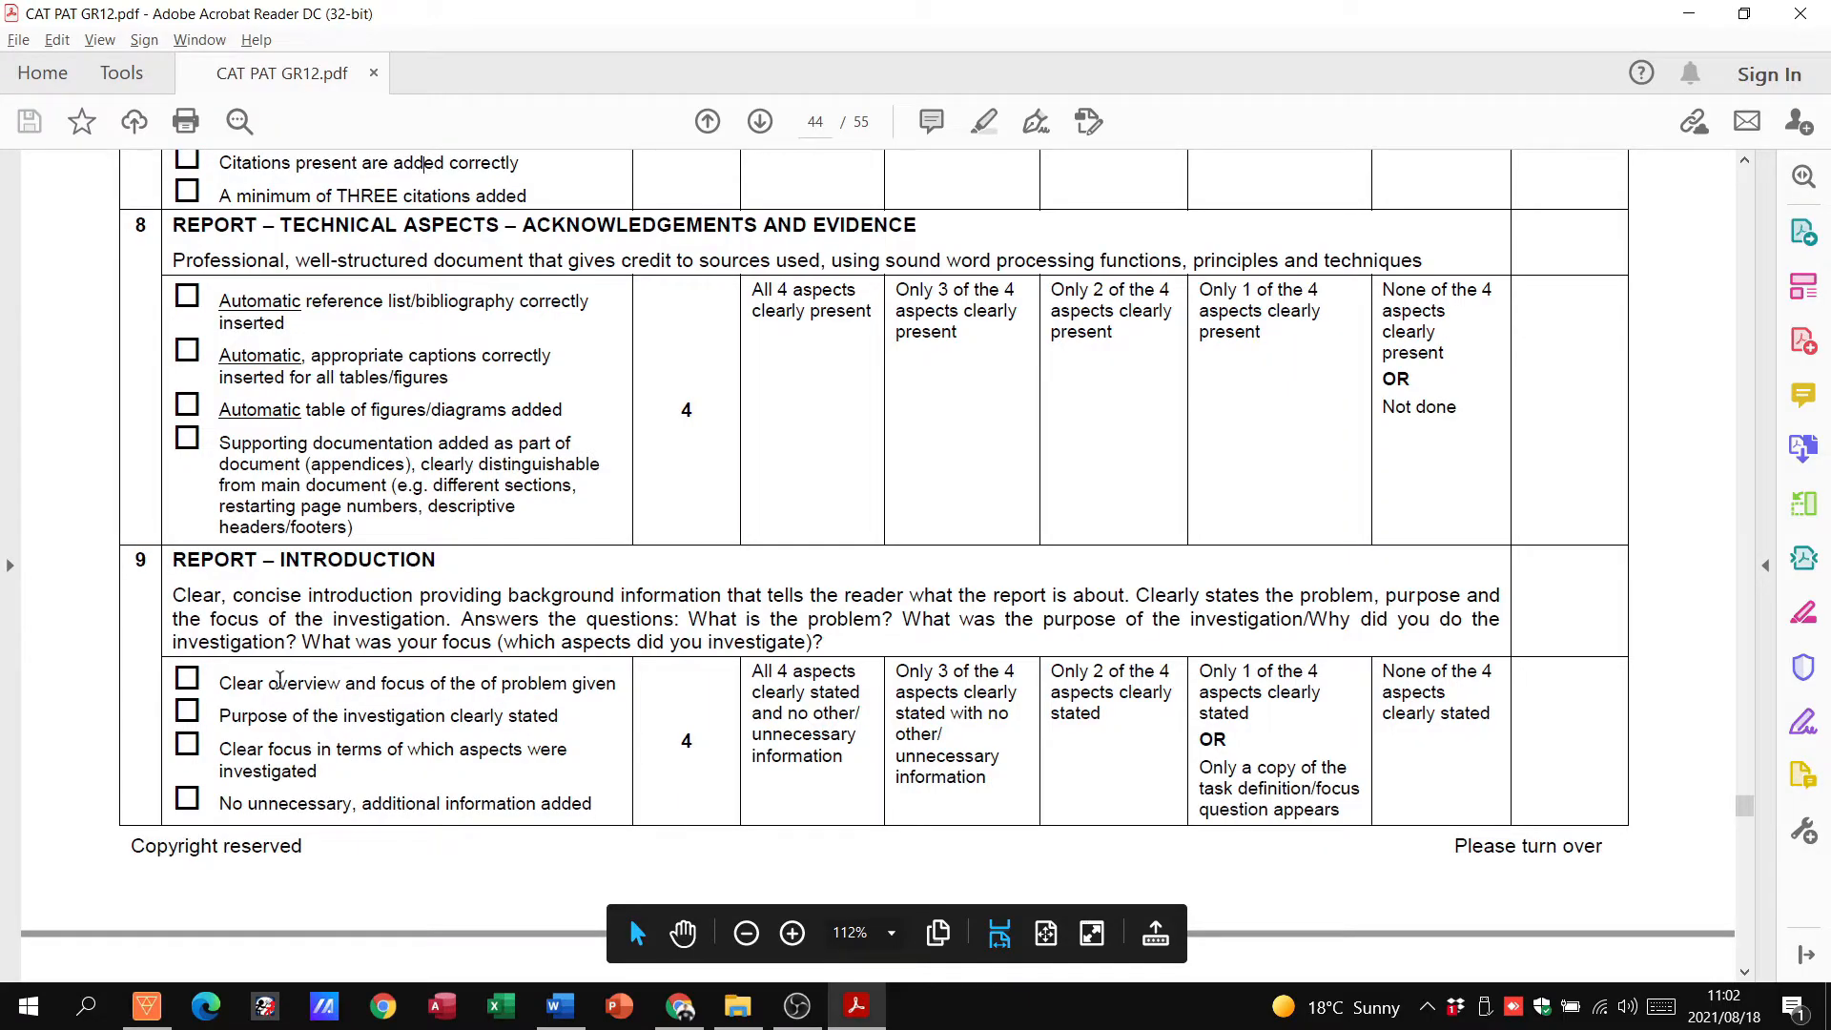
{"action": "mouse_move", "coordinate": [450, 743]}
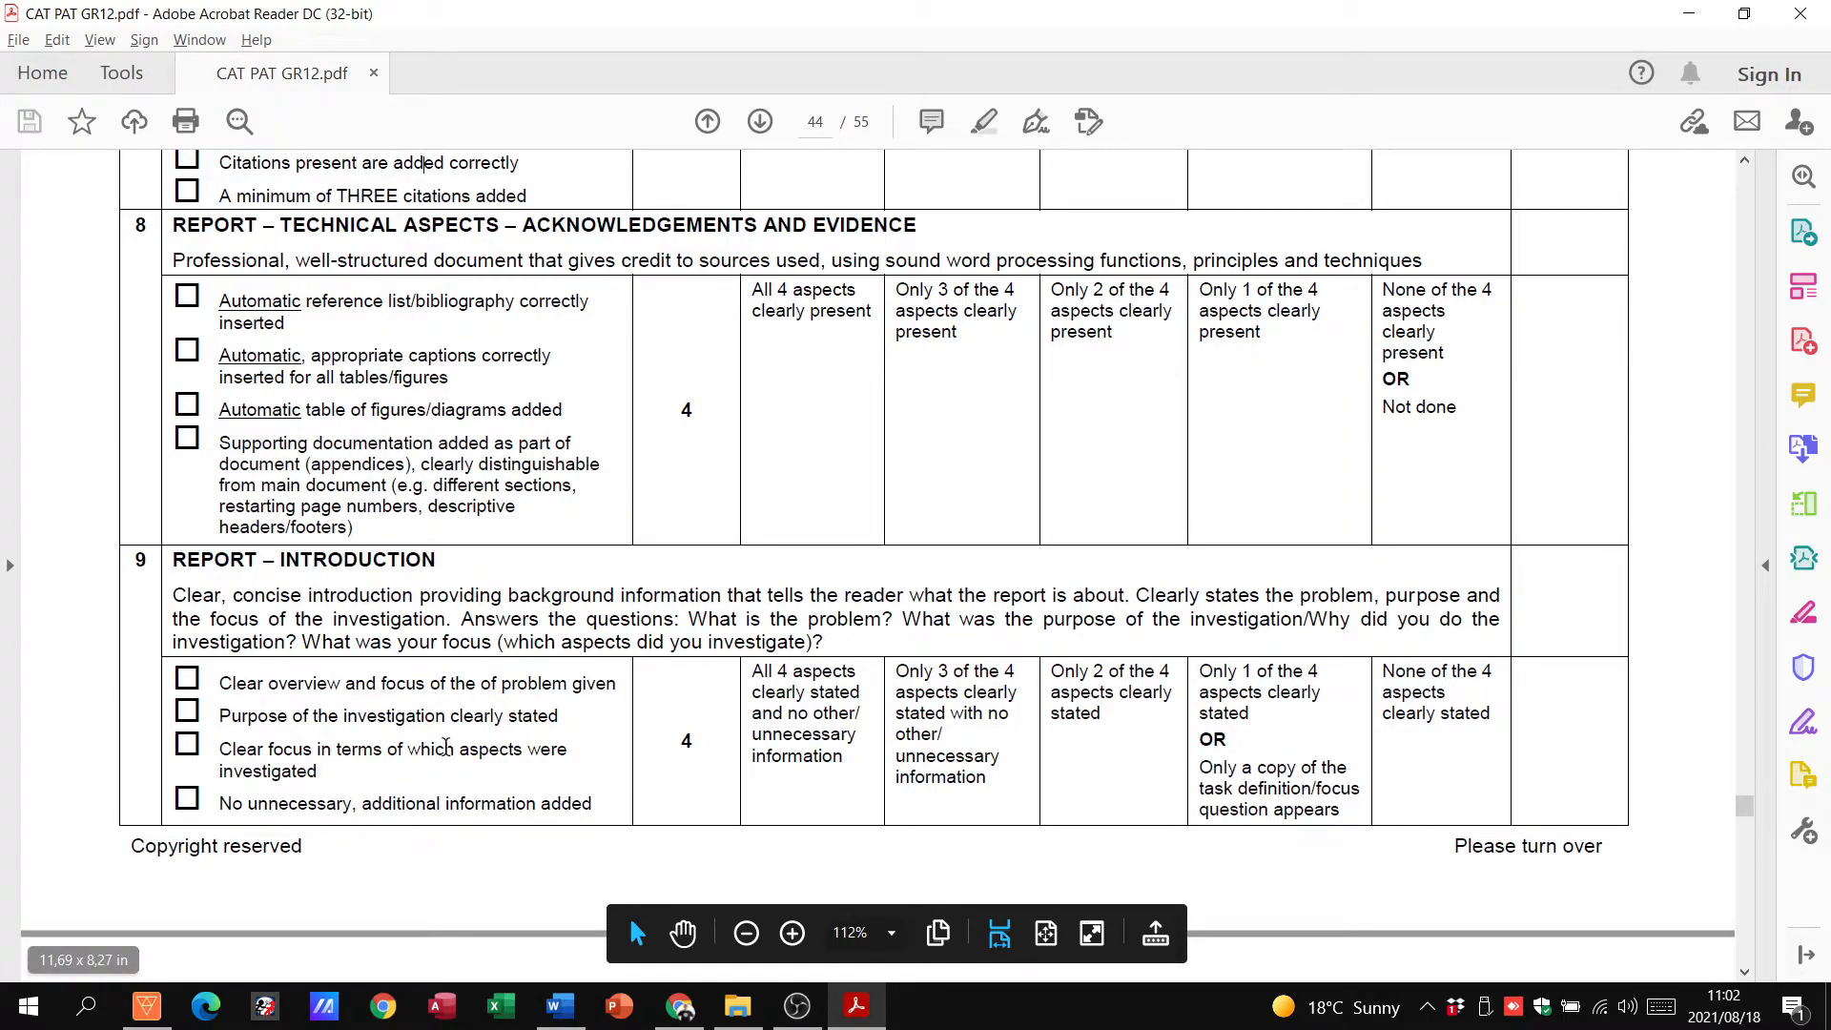
{"action": "scroll", "scroll_direction": "down", "scroll_amount": 3}
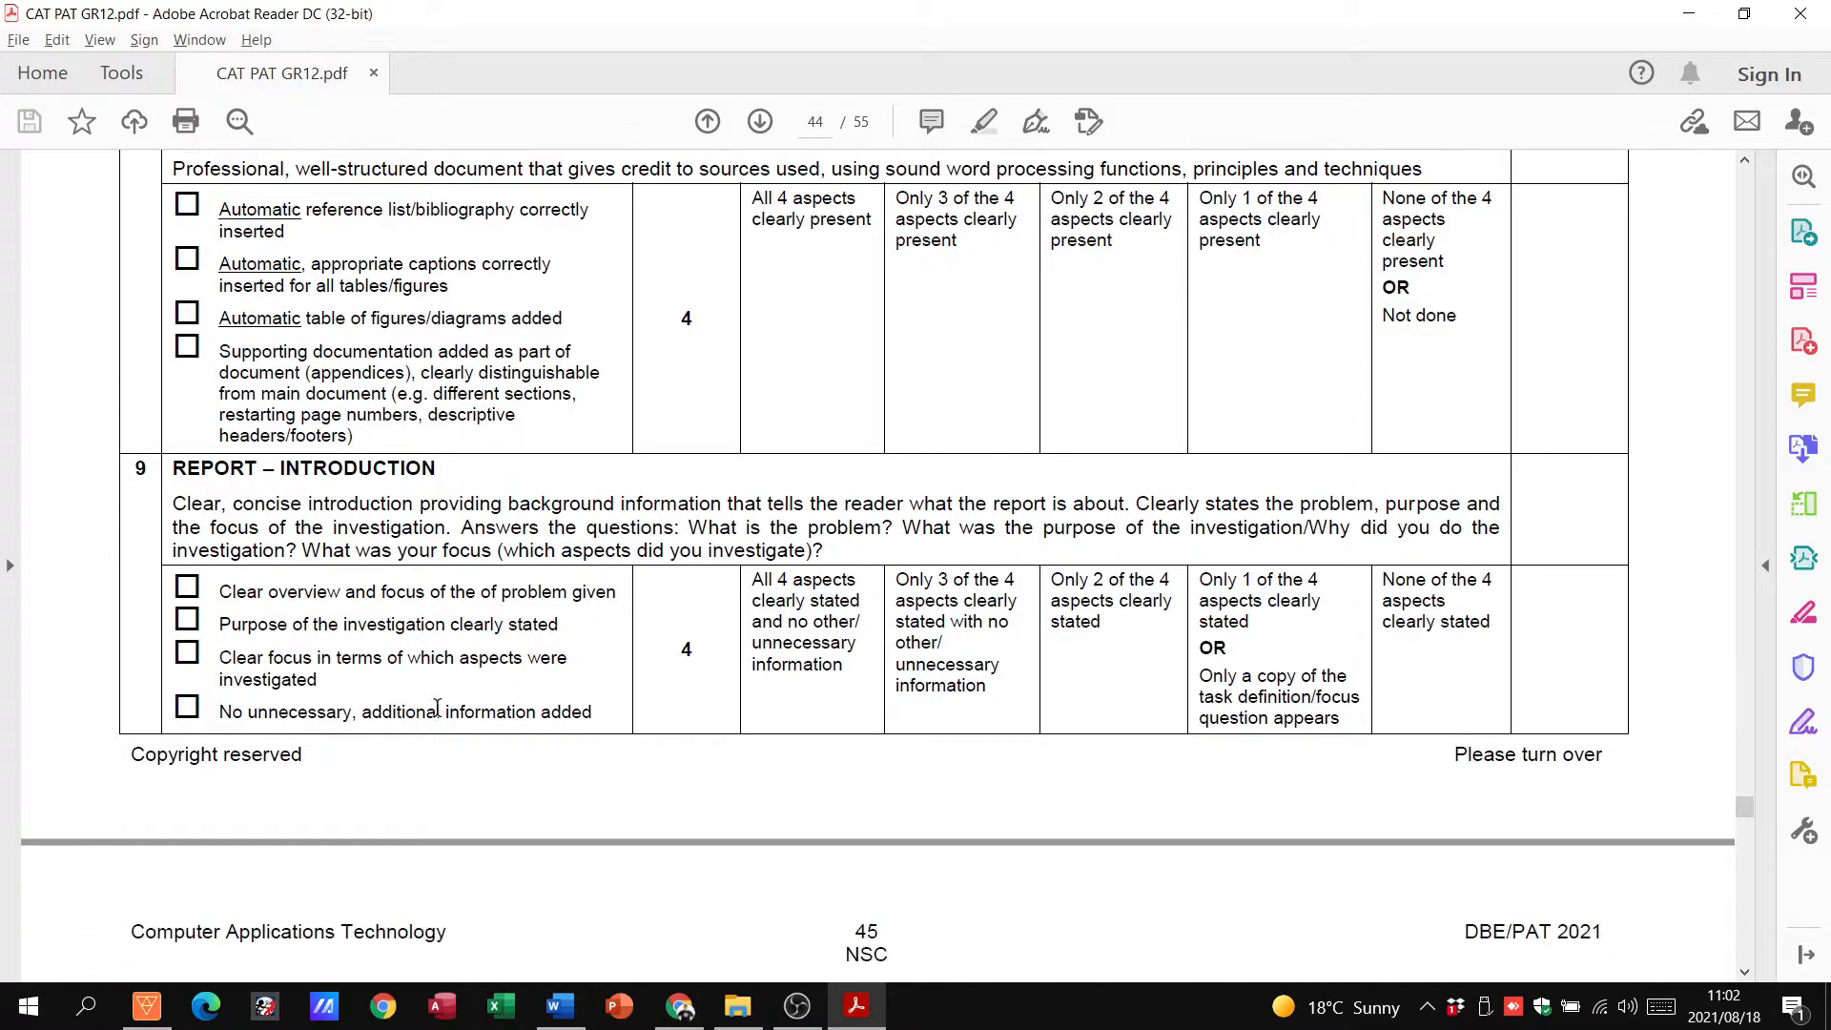
{"action": "scroll", "scroll_direction": "down", "scroll_amount": 3}
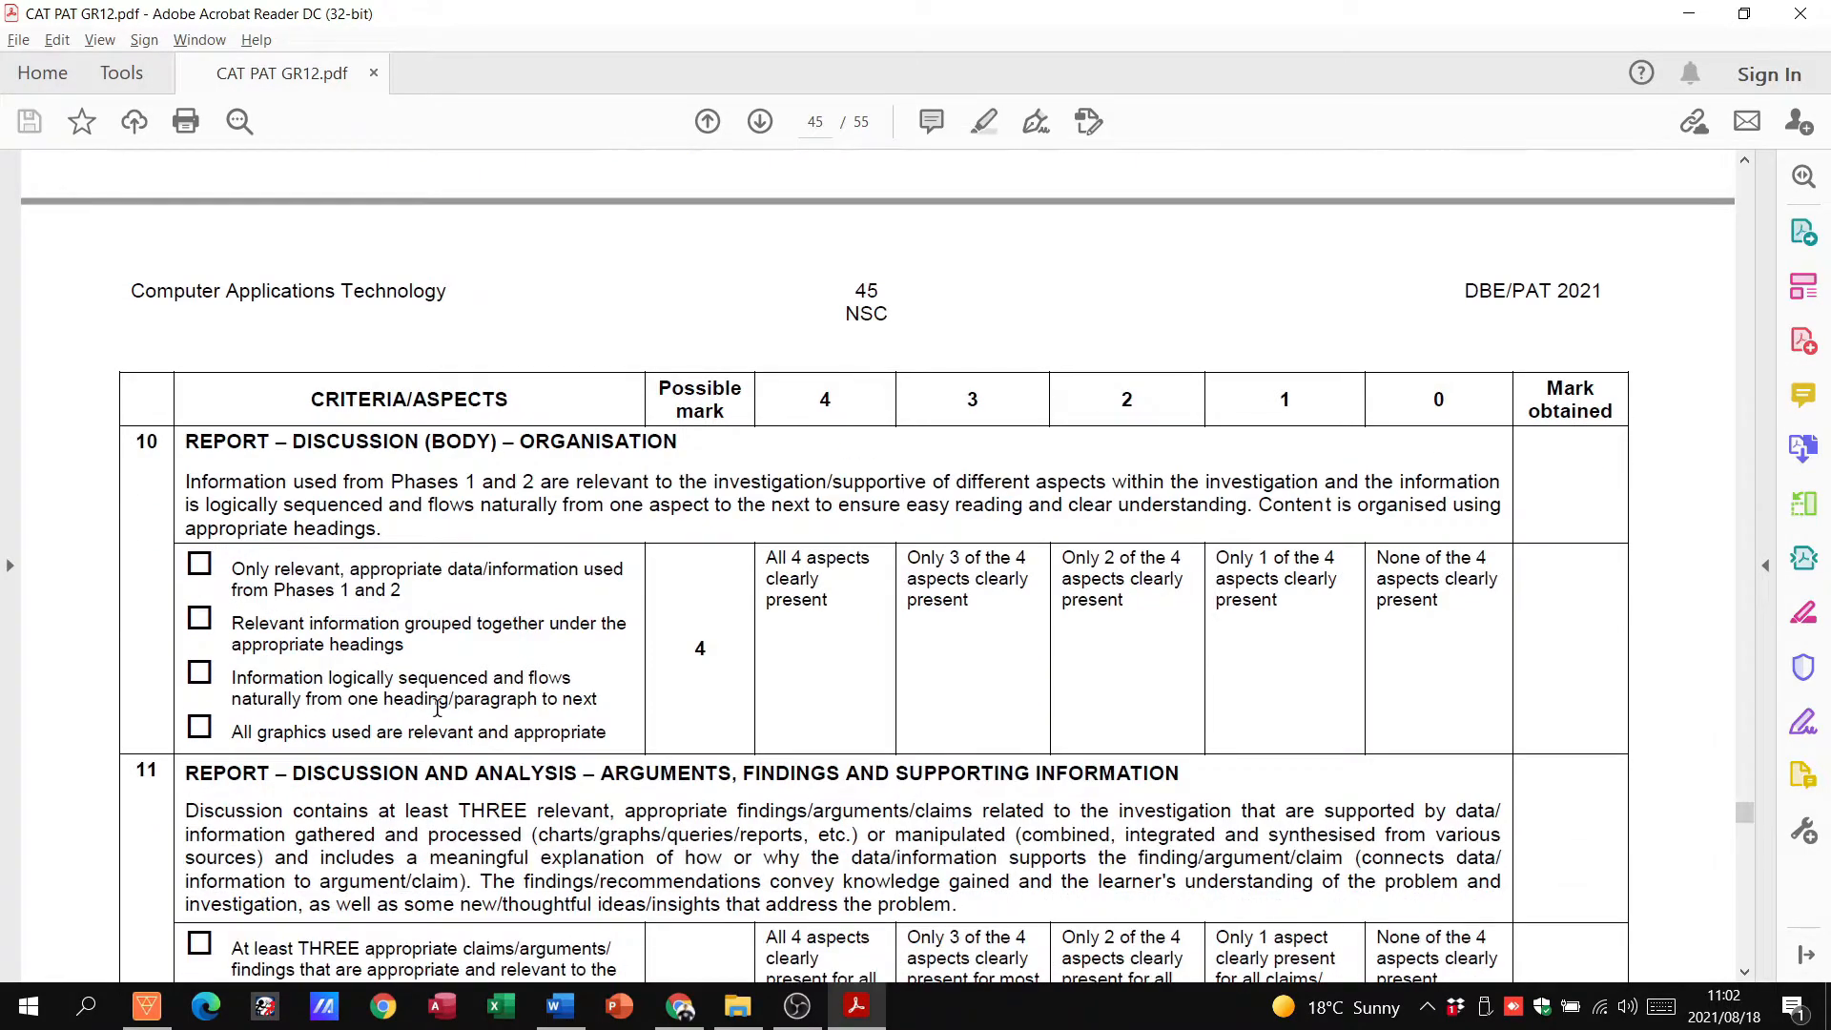
Read the discussion and conclusion criteria on pages 45–46, highlighting text, down to the total mark of 48
{"action": "scroll", "scroll_direction": "down", "scroll_amount": 3}
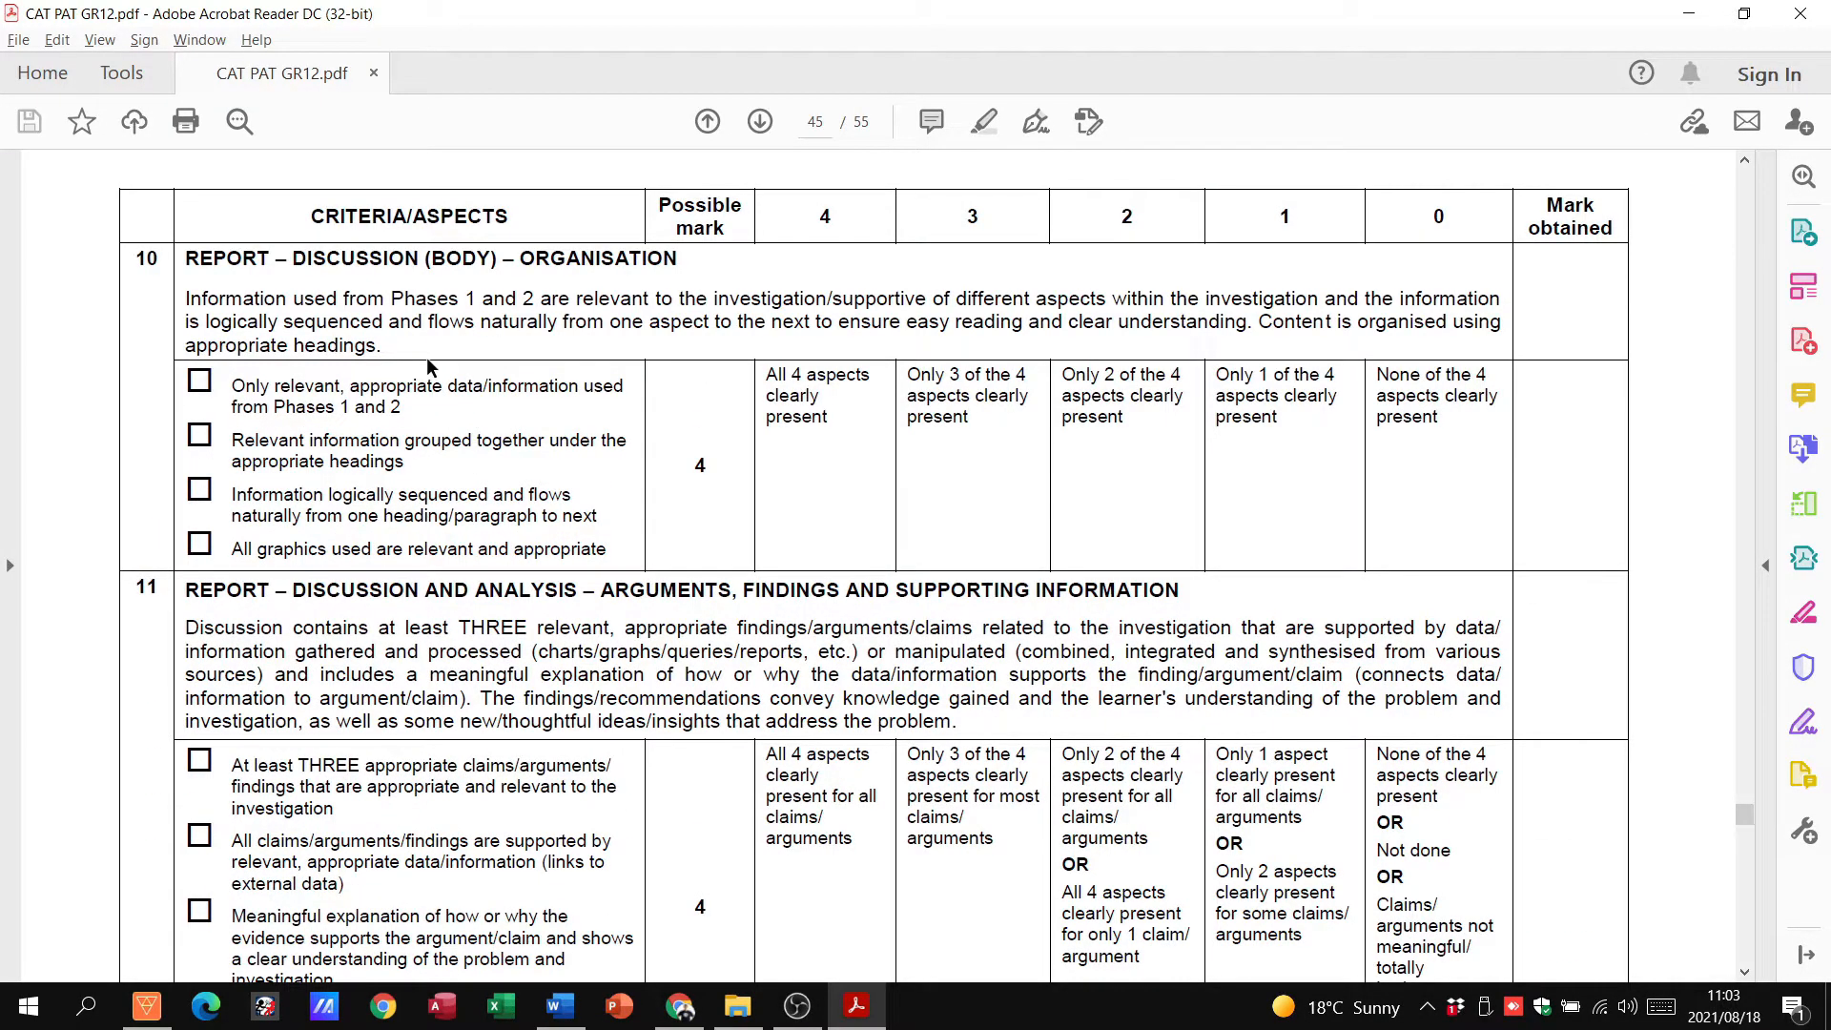
{"action": "scroll", "scroll_direction": "down", "scroll_amount": 3}
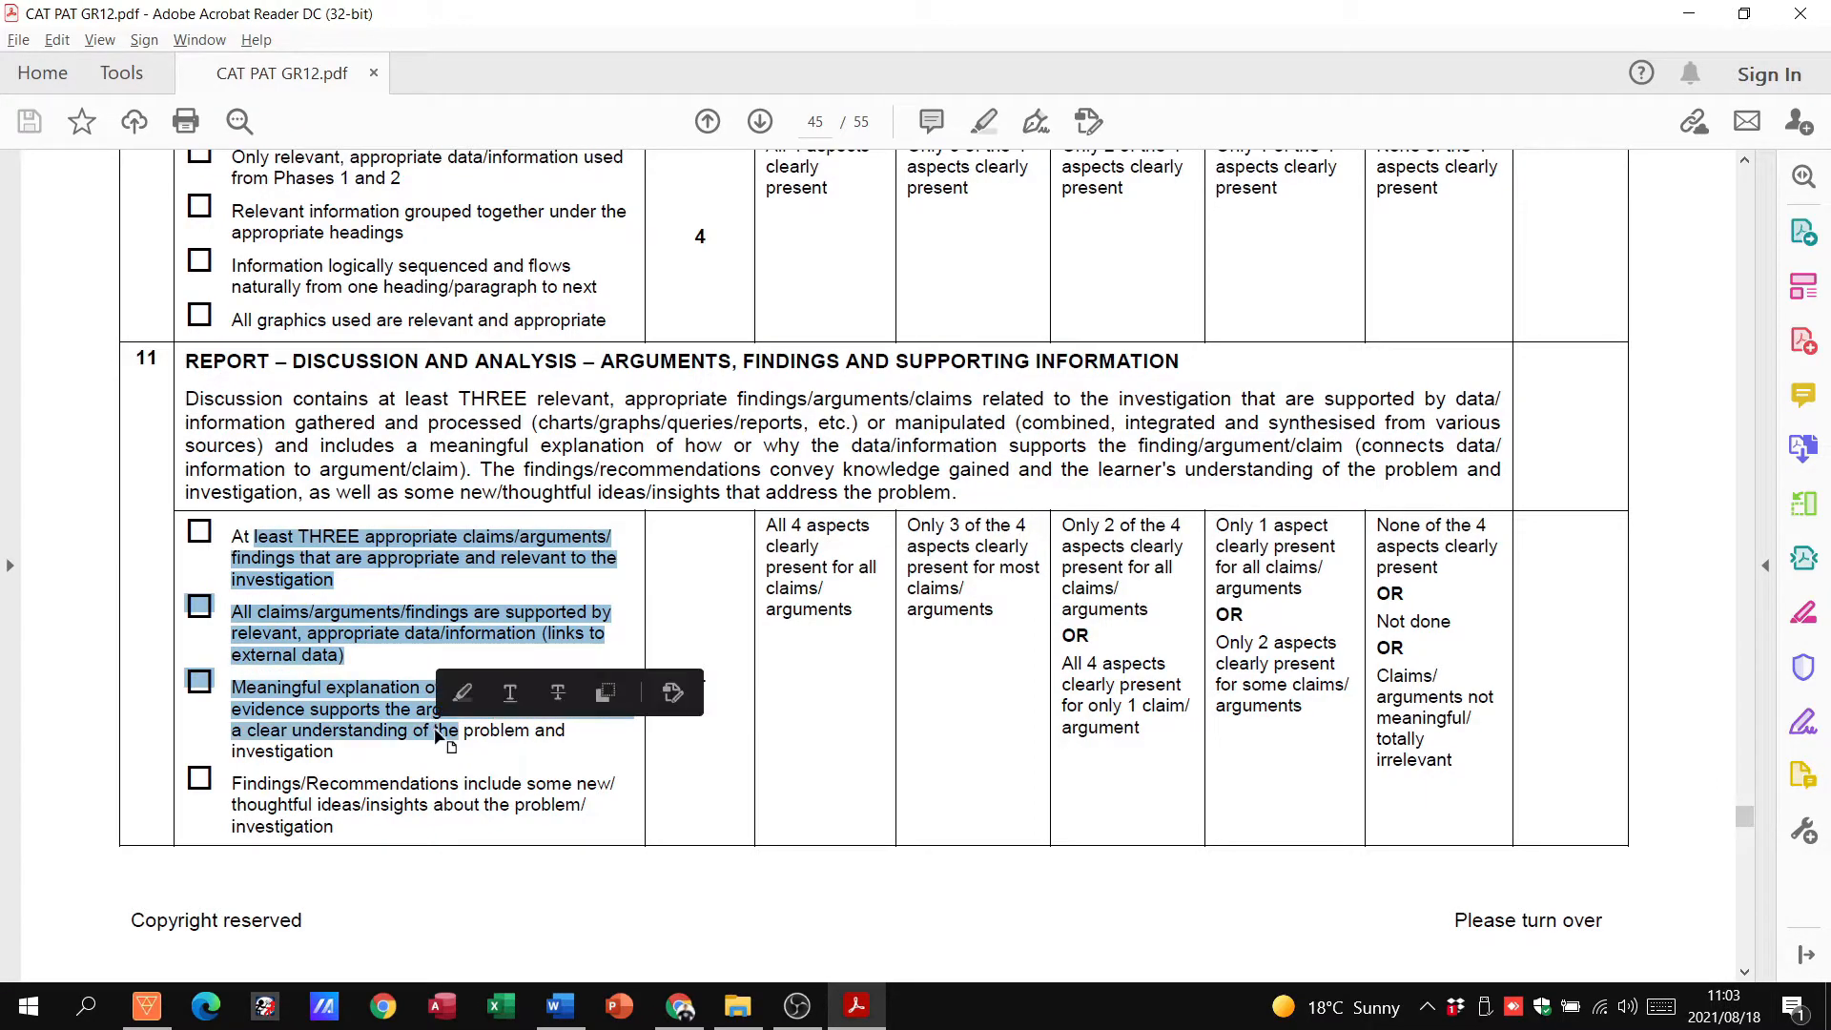
{"action": "scroll", "scroll_direction": "down", "scroll_amount": 3}
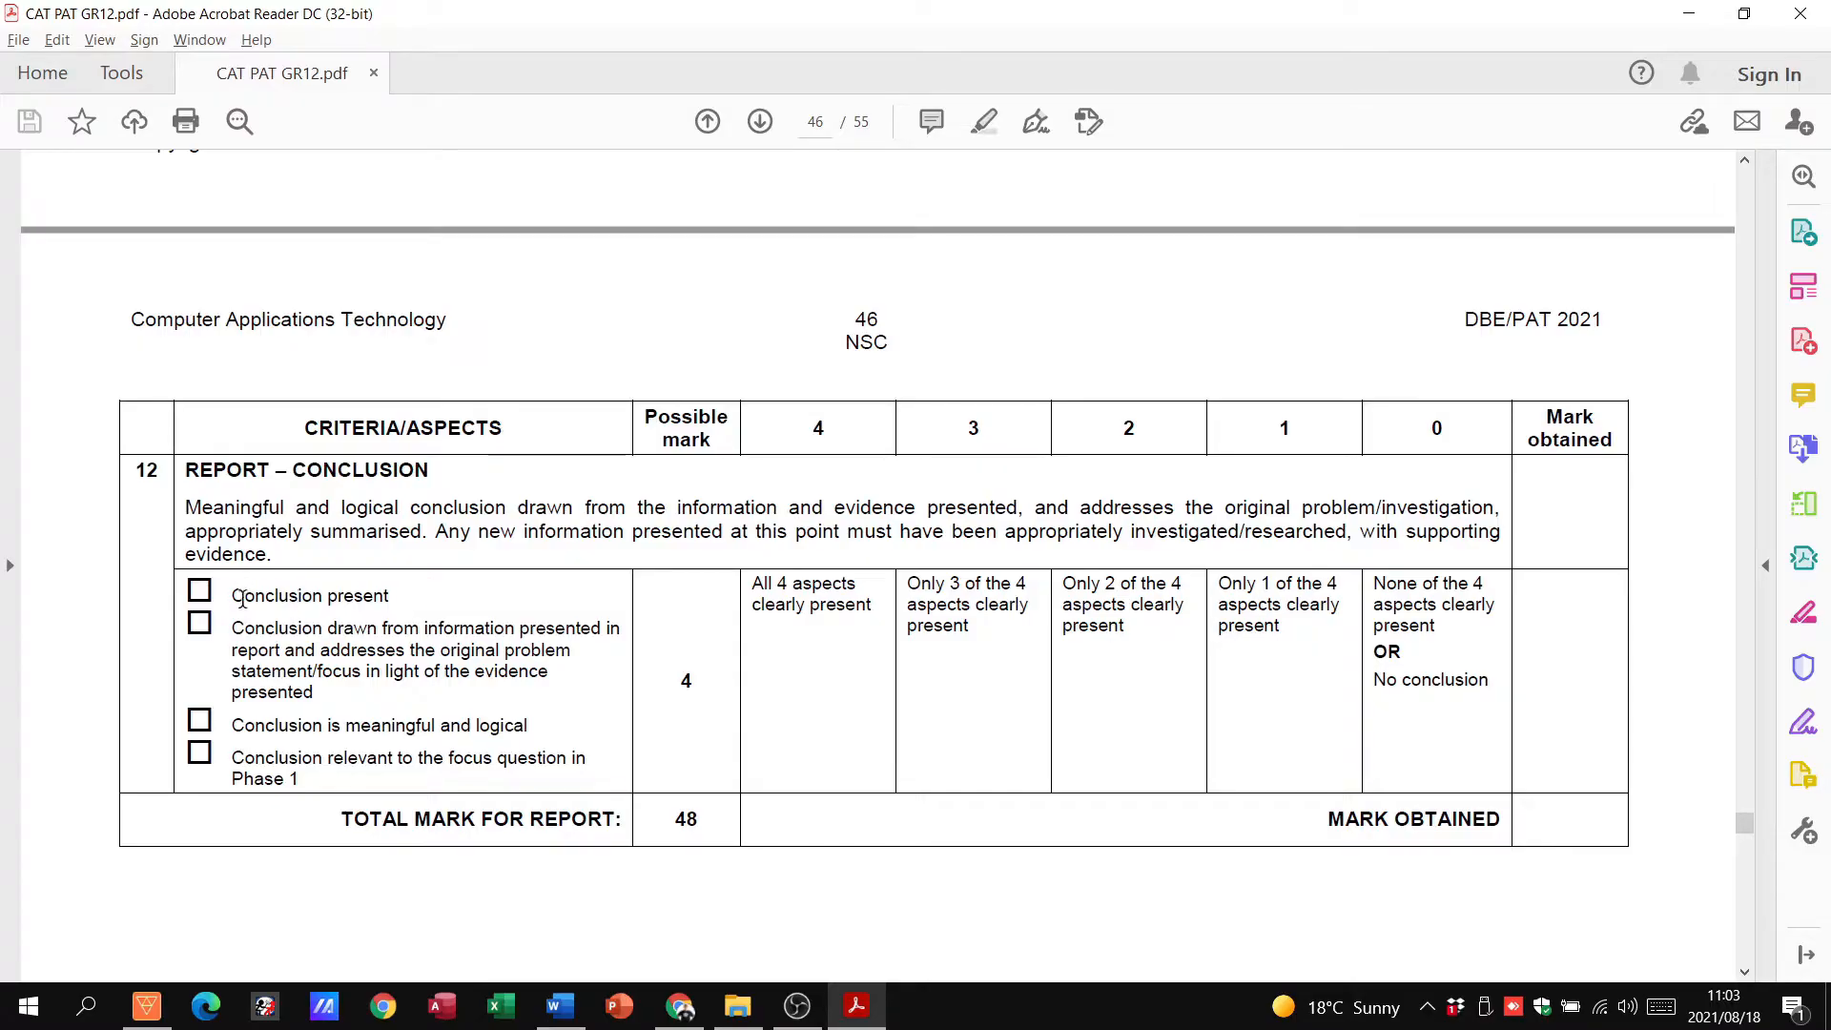
{"action": "left_click_drag", "start_coordinate": [233, 595], "coordinate": [564, 757]}
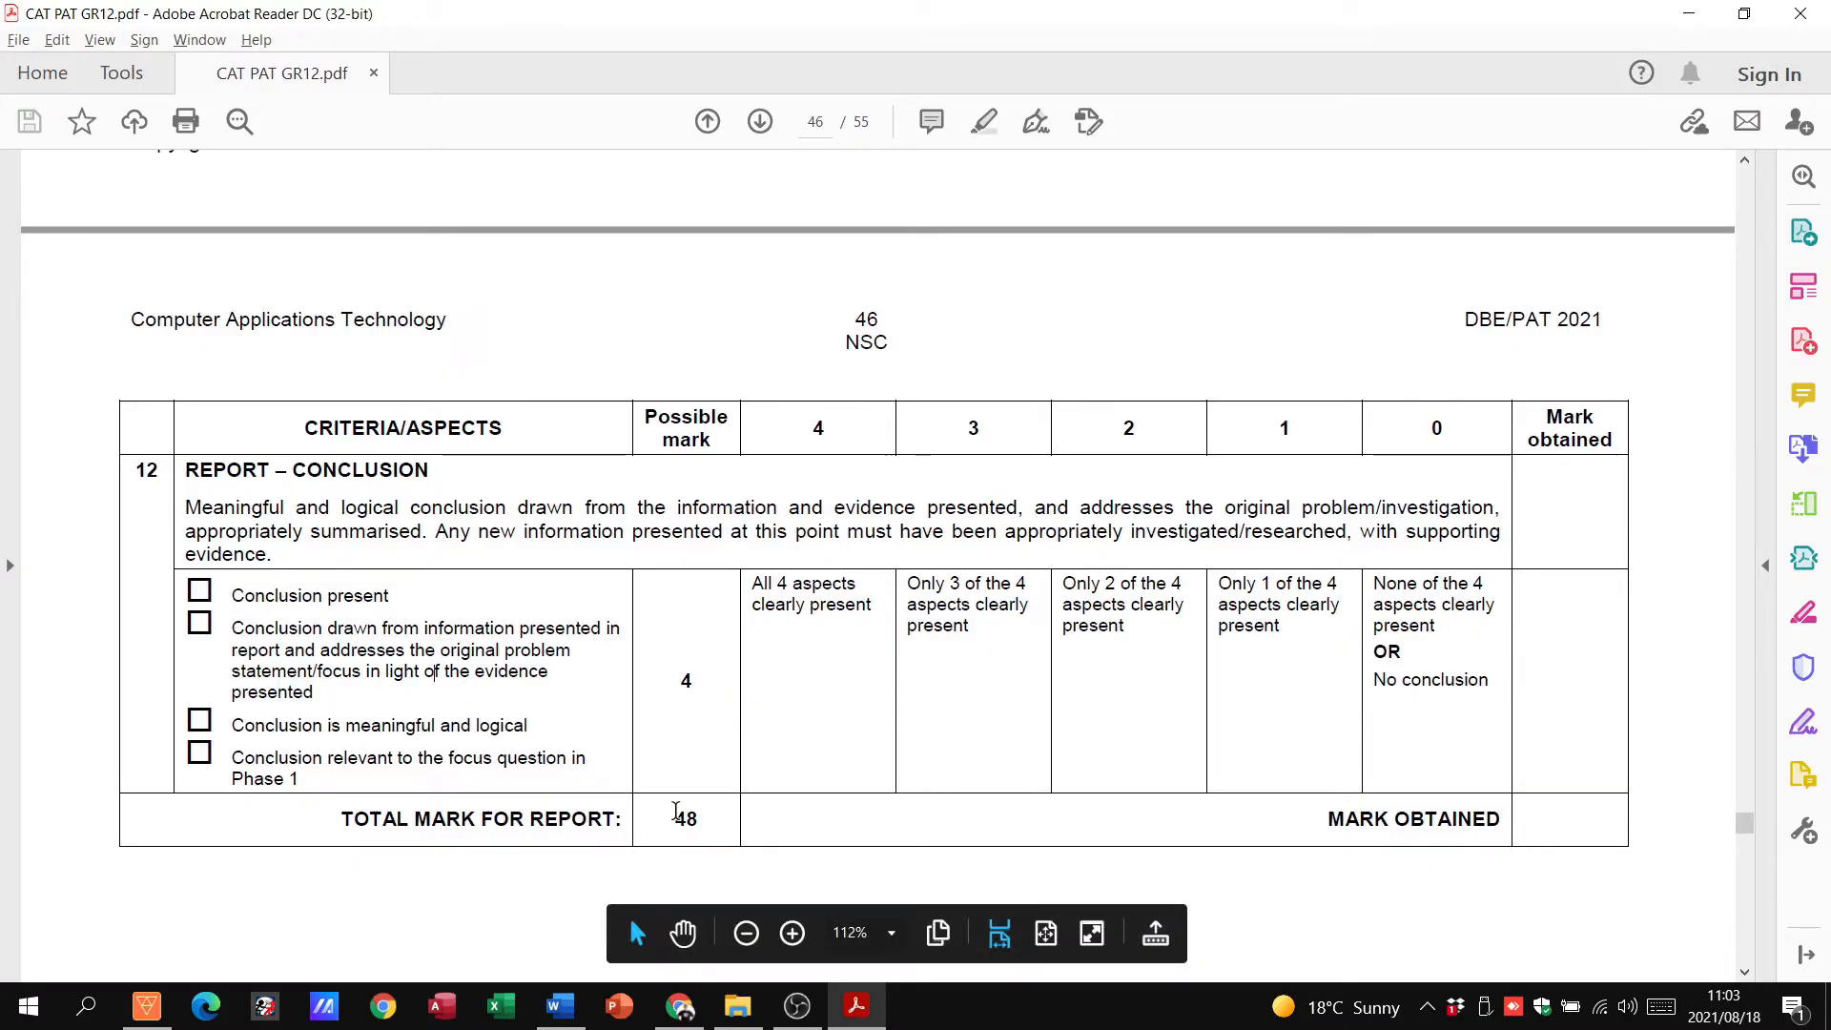
{"action": "double_click", "coordinate": [685, 818]}
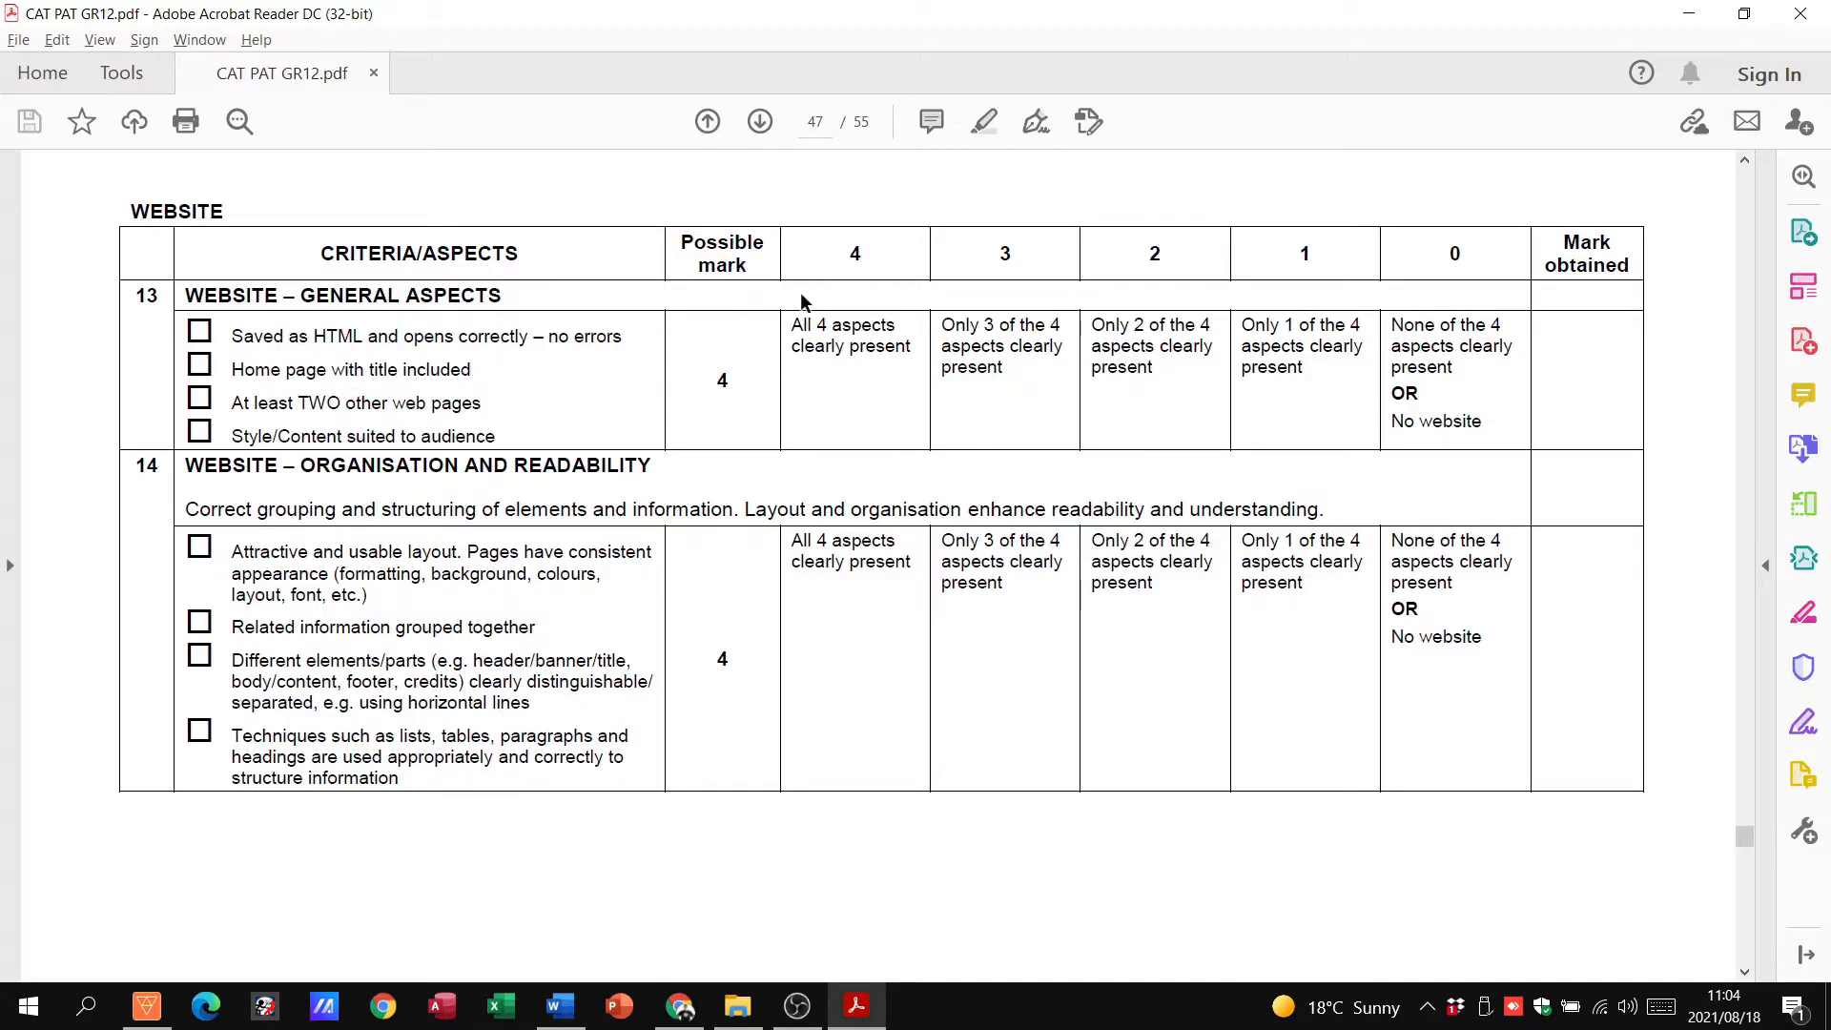
Scroll on to the website criteria on pages 47–48
{"action": "scroll", "scroll_direction": "down", "scroll_amount": 3}
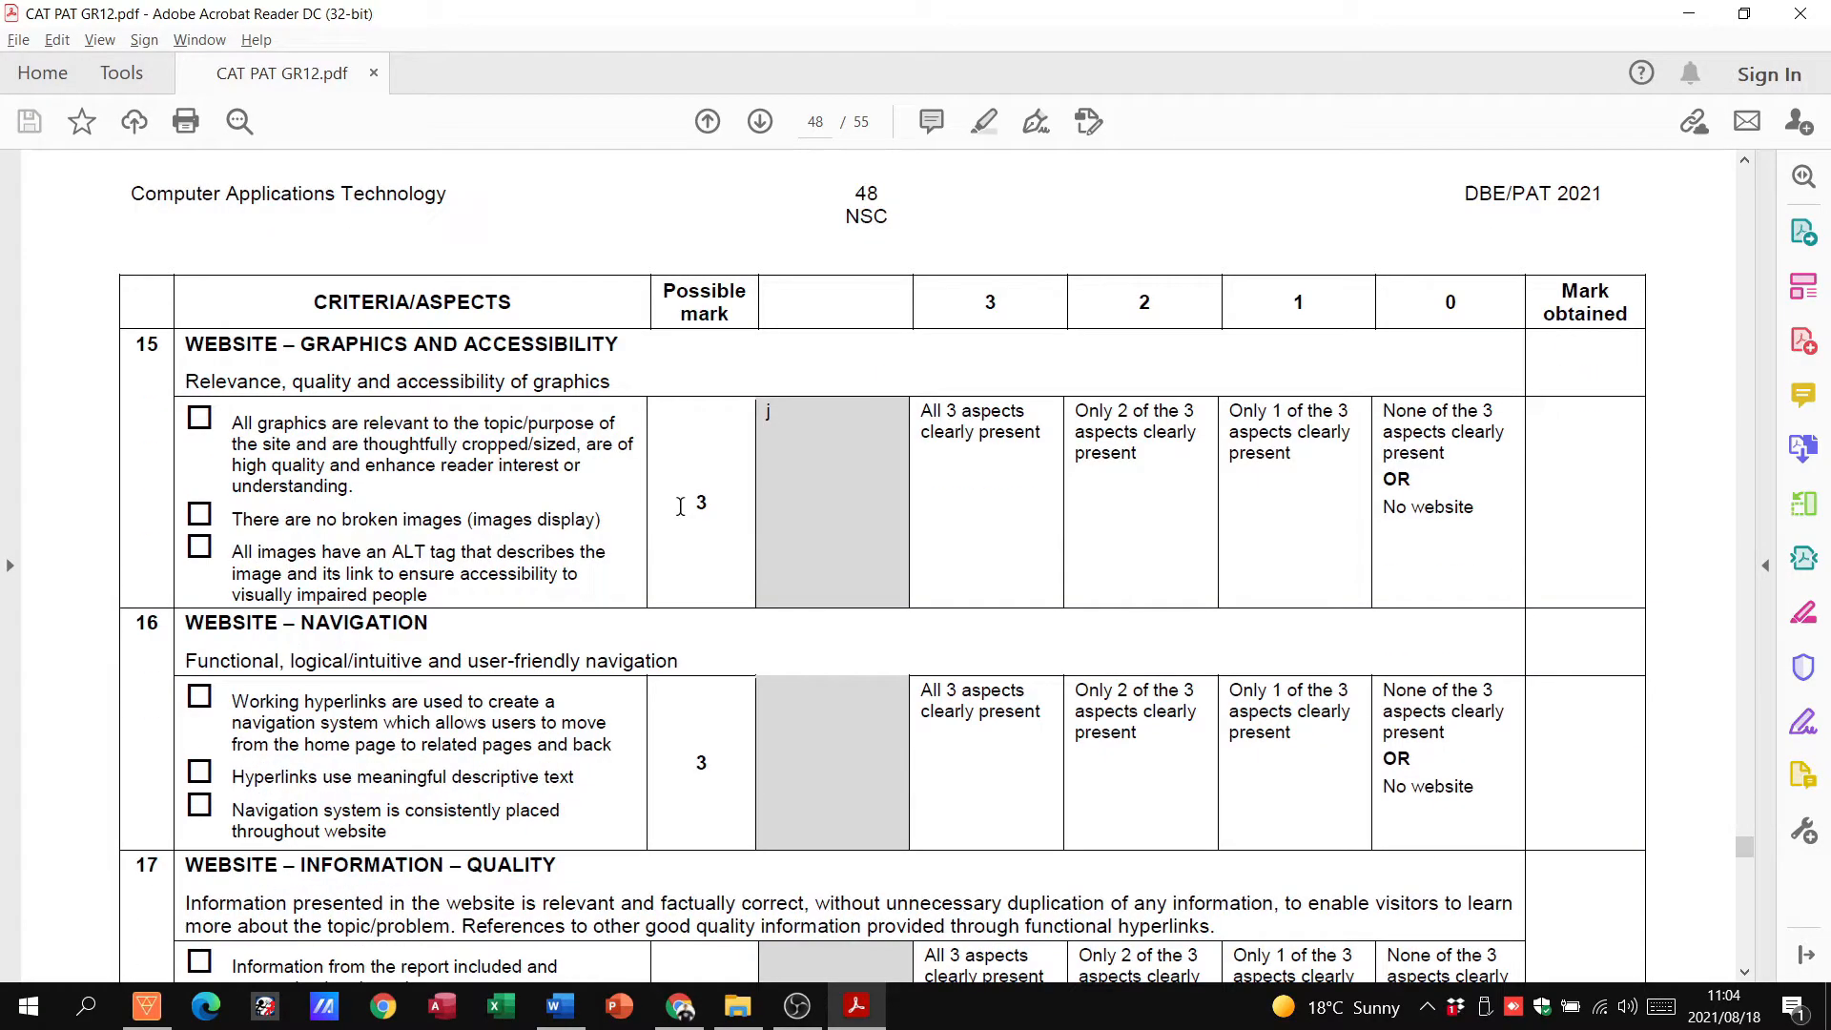
{"action": "scroll", "scroll_direction": "down", "scroll_amount": 3}
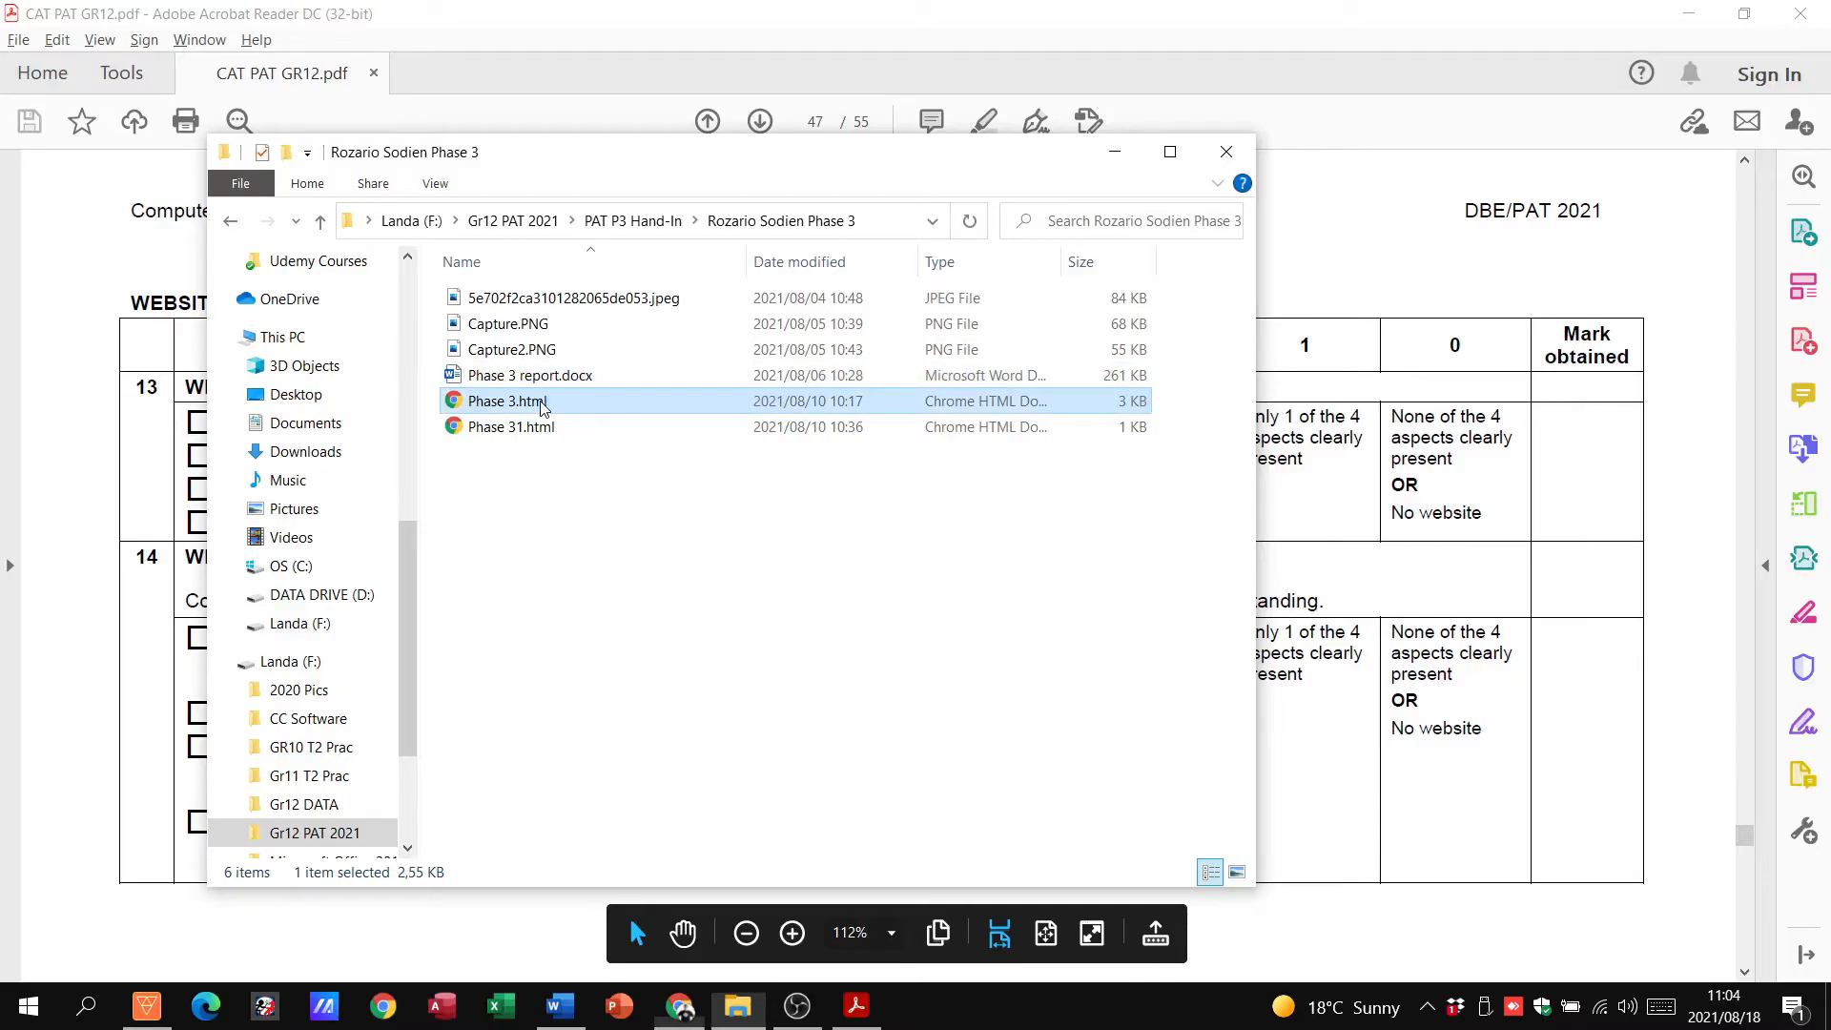
Launch Phase 3.html from the learner's Phase 3 folder into Chrome
{"action": "double_click", "coordinate": [504, 401]}
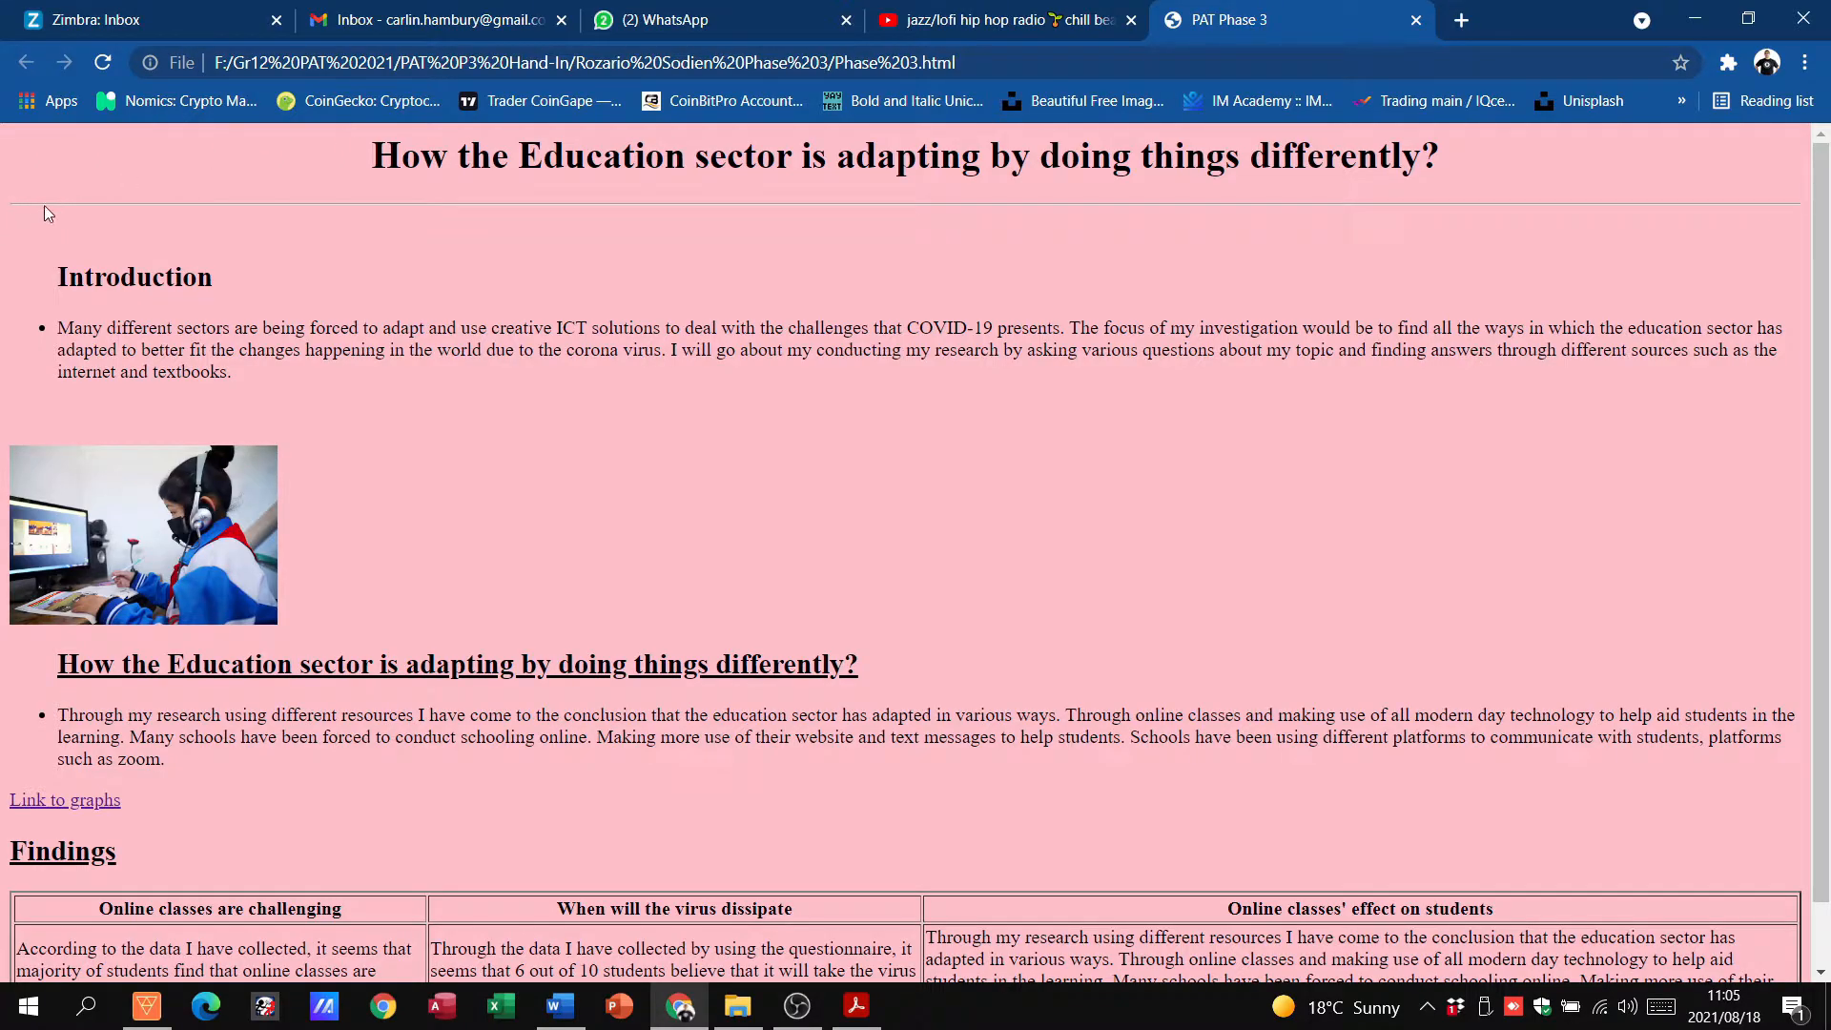
{"action": "mouse_move", "coordinate": [332, 259]}
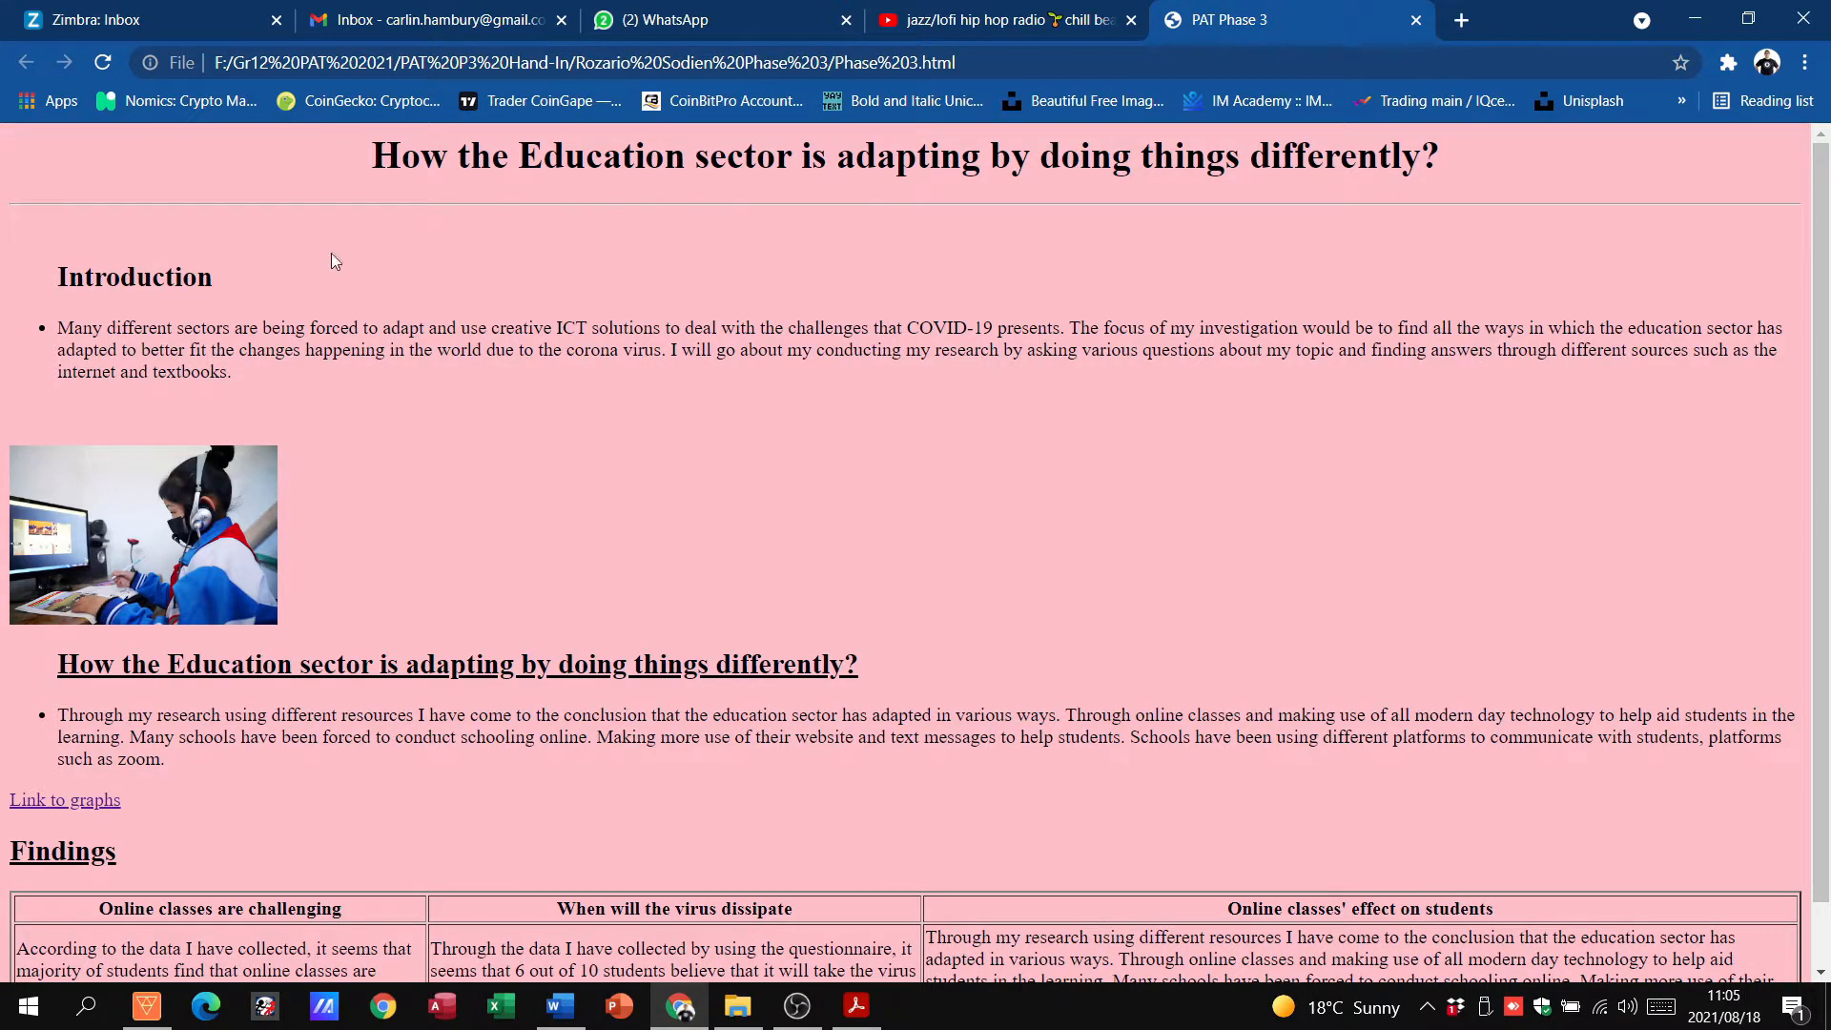
{"action": "mouse_move", "coordinate": [378, 689]}
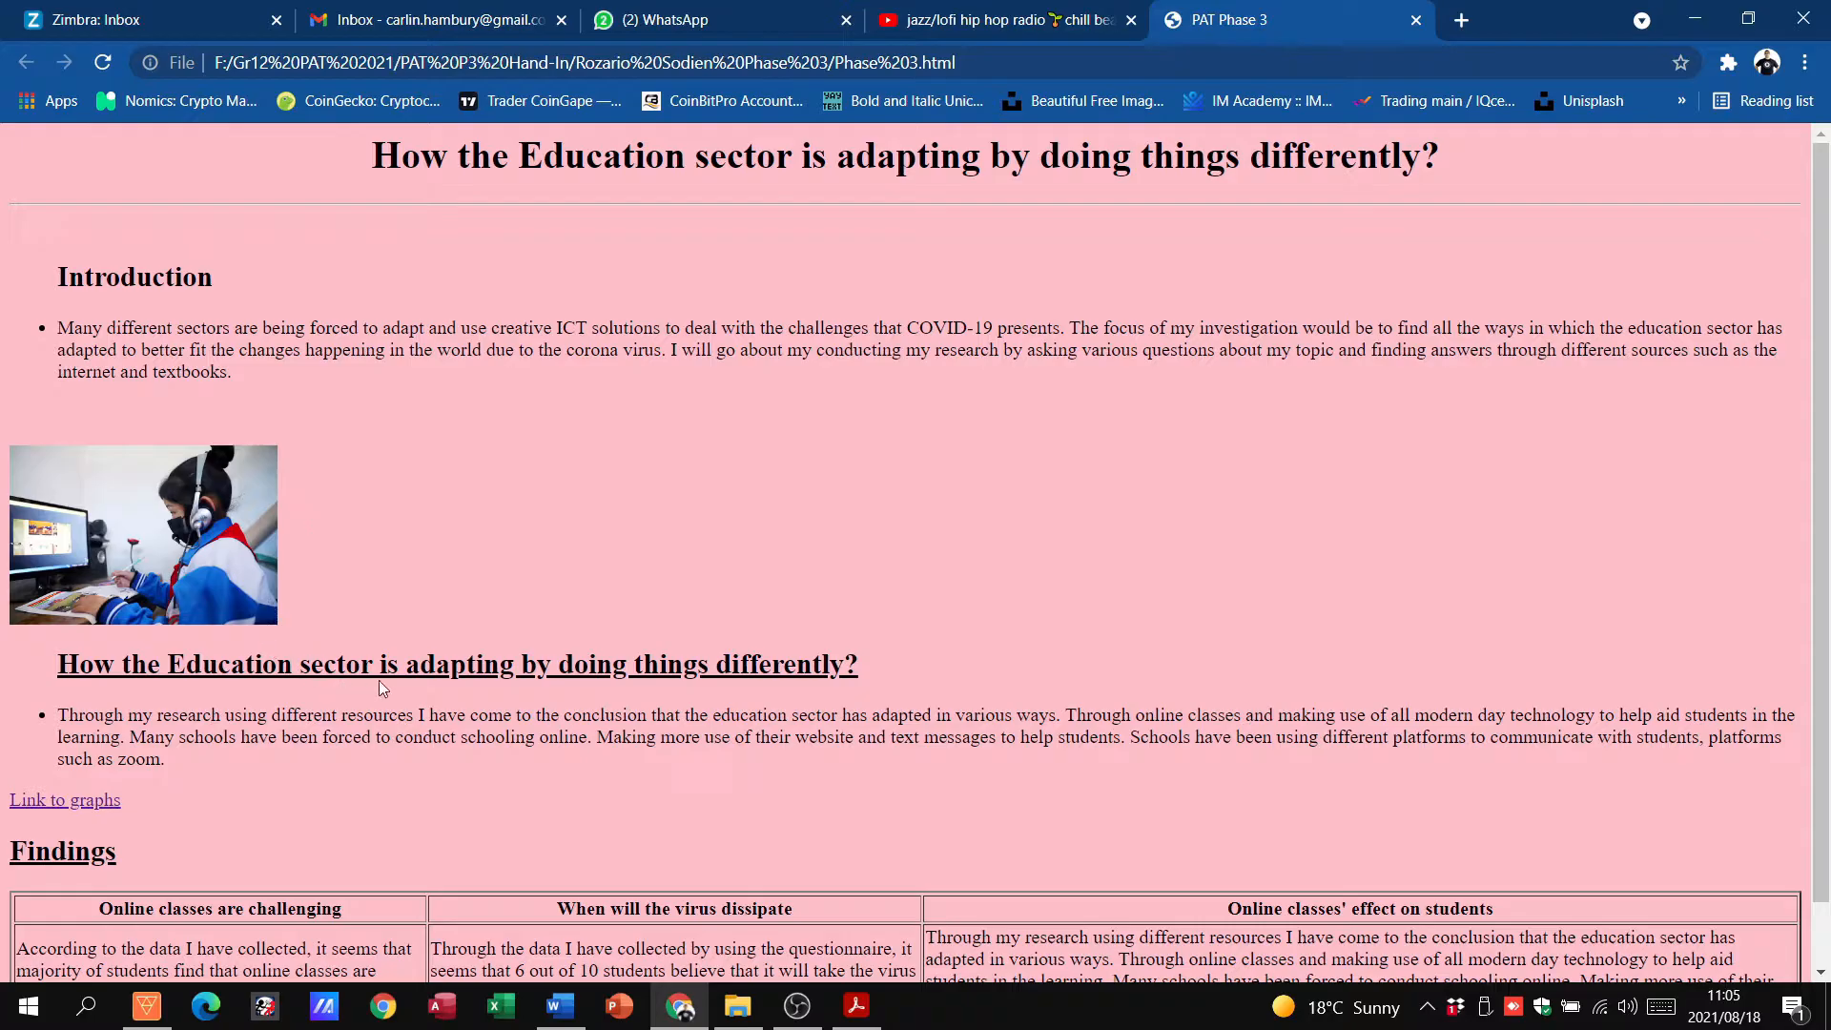
Follow the 'Link to graphs' hyperlink to the charts page, then go back to the home page
{"action": "scroll", "scroll_direction": "down", "scroll_amount": 3}
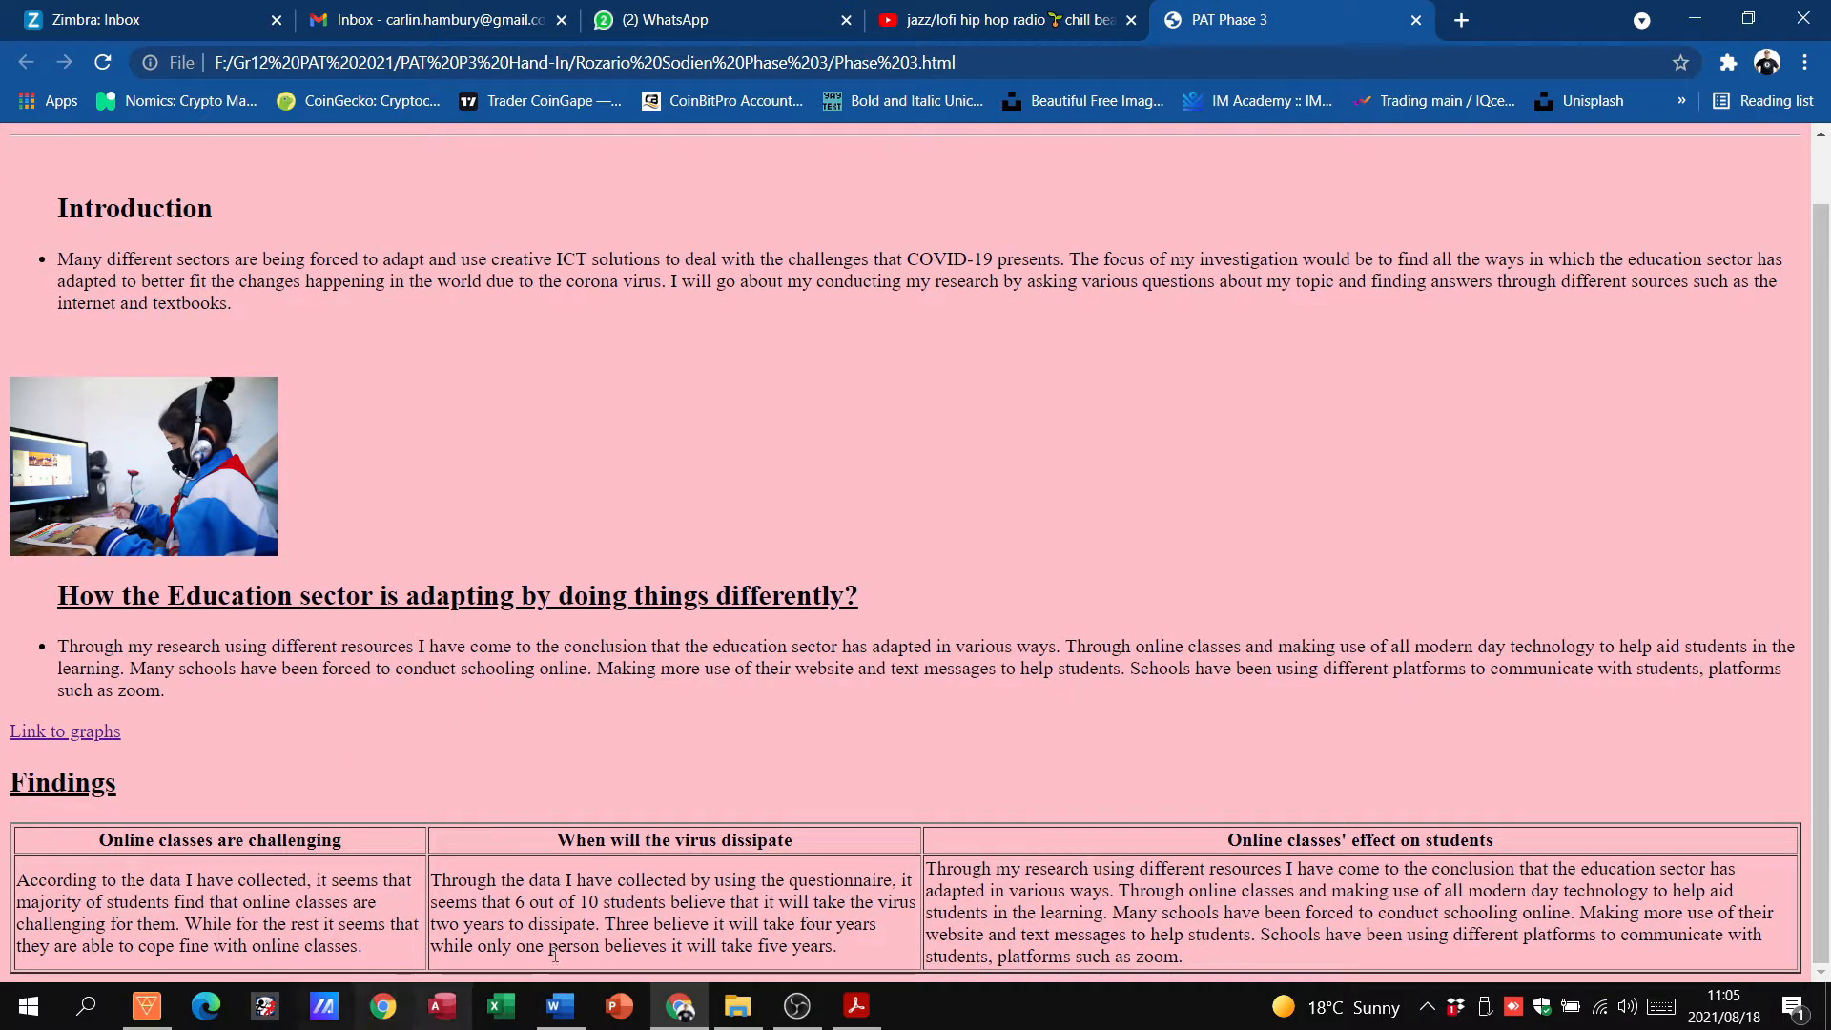
{"action": "left_click", "coordinate": [65, 731]}
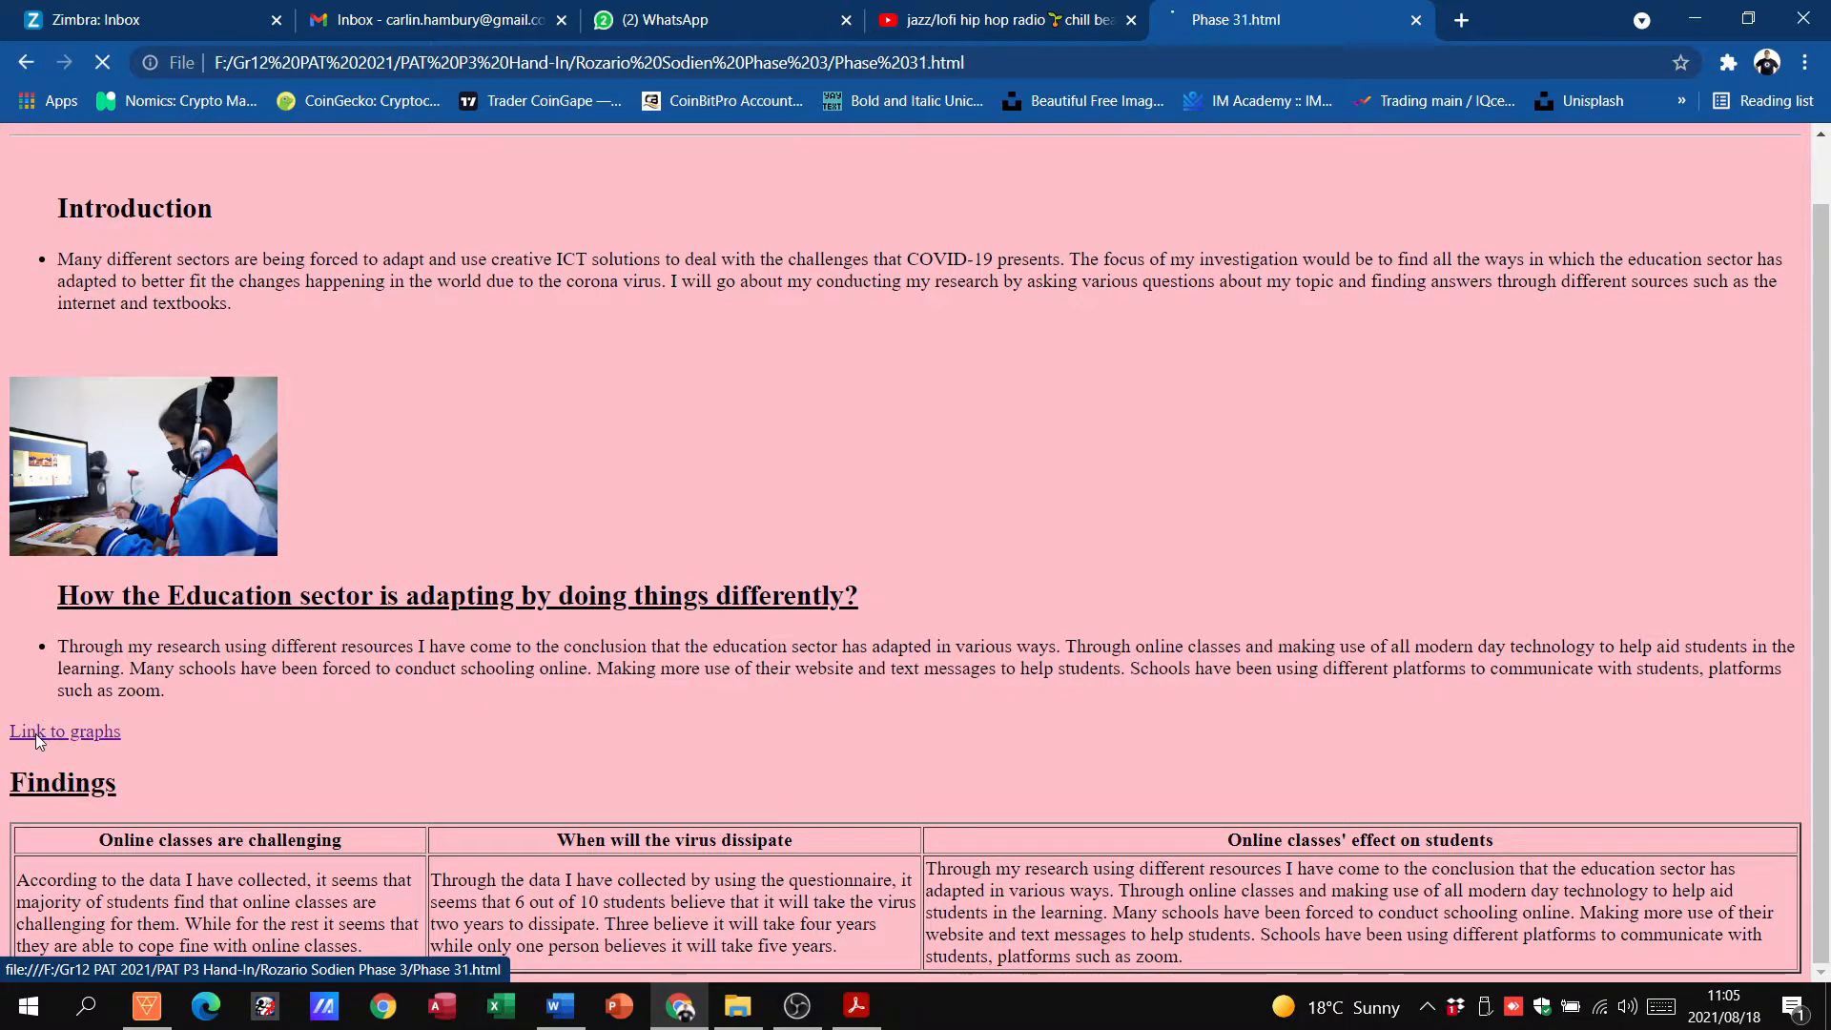
{"action": "left_click", "coordinate": [65, 730]}
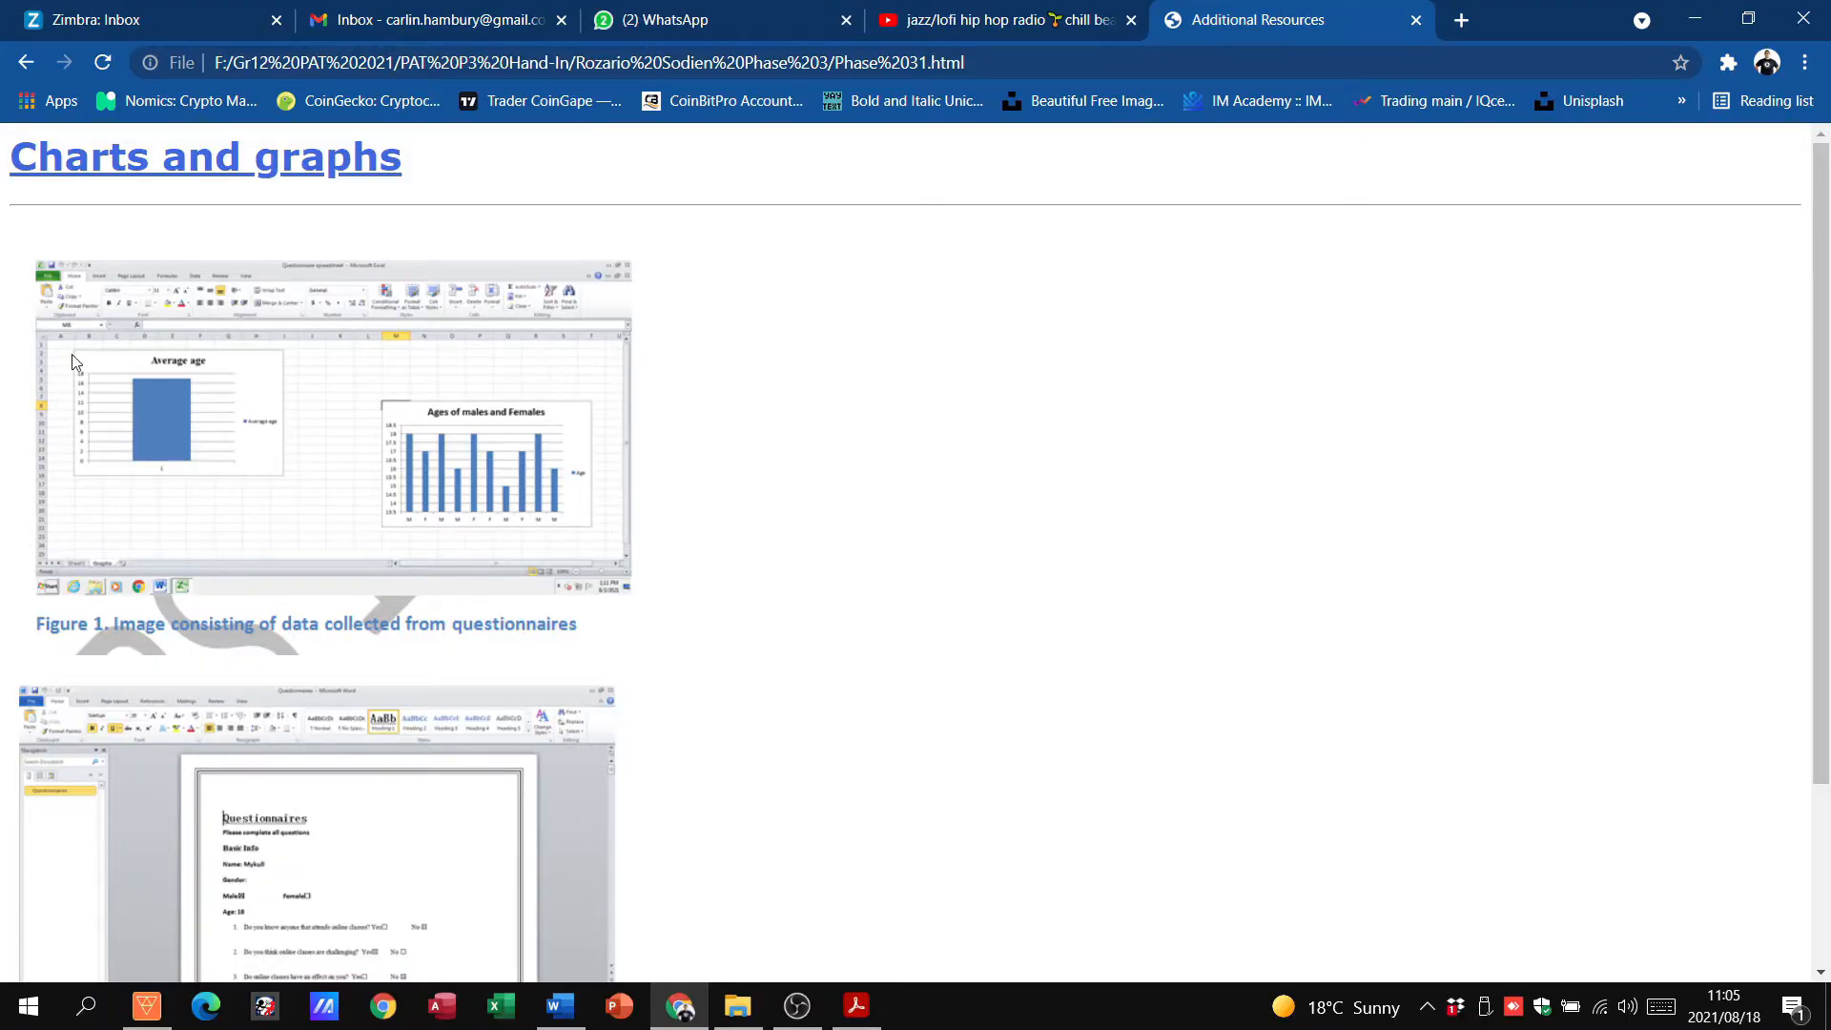
{"action": "mouse_move", "coordinate": [26, 61]}
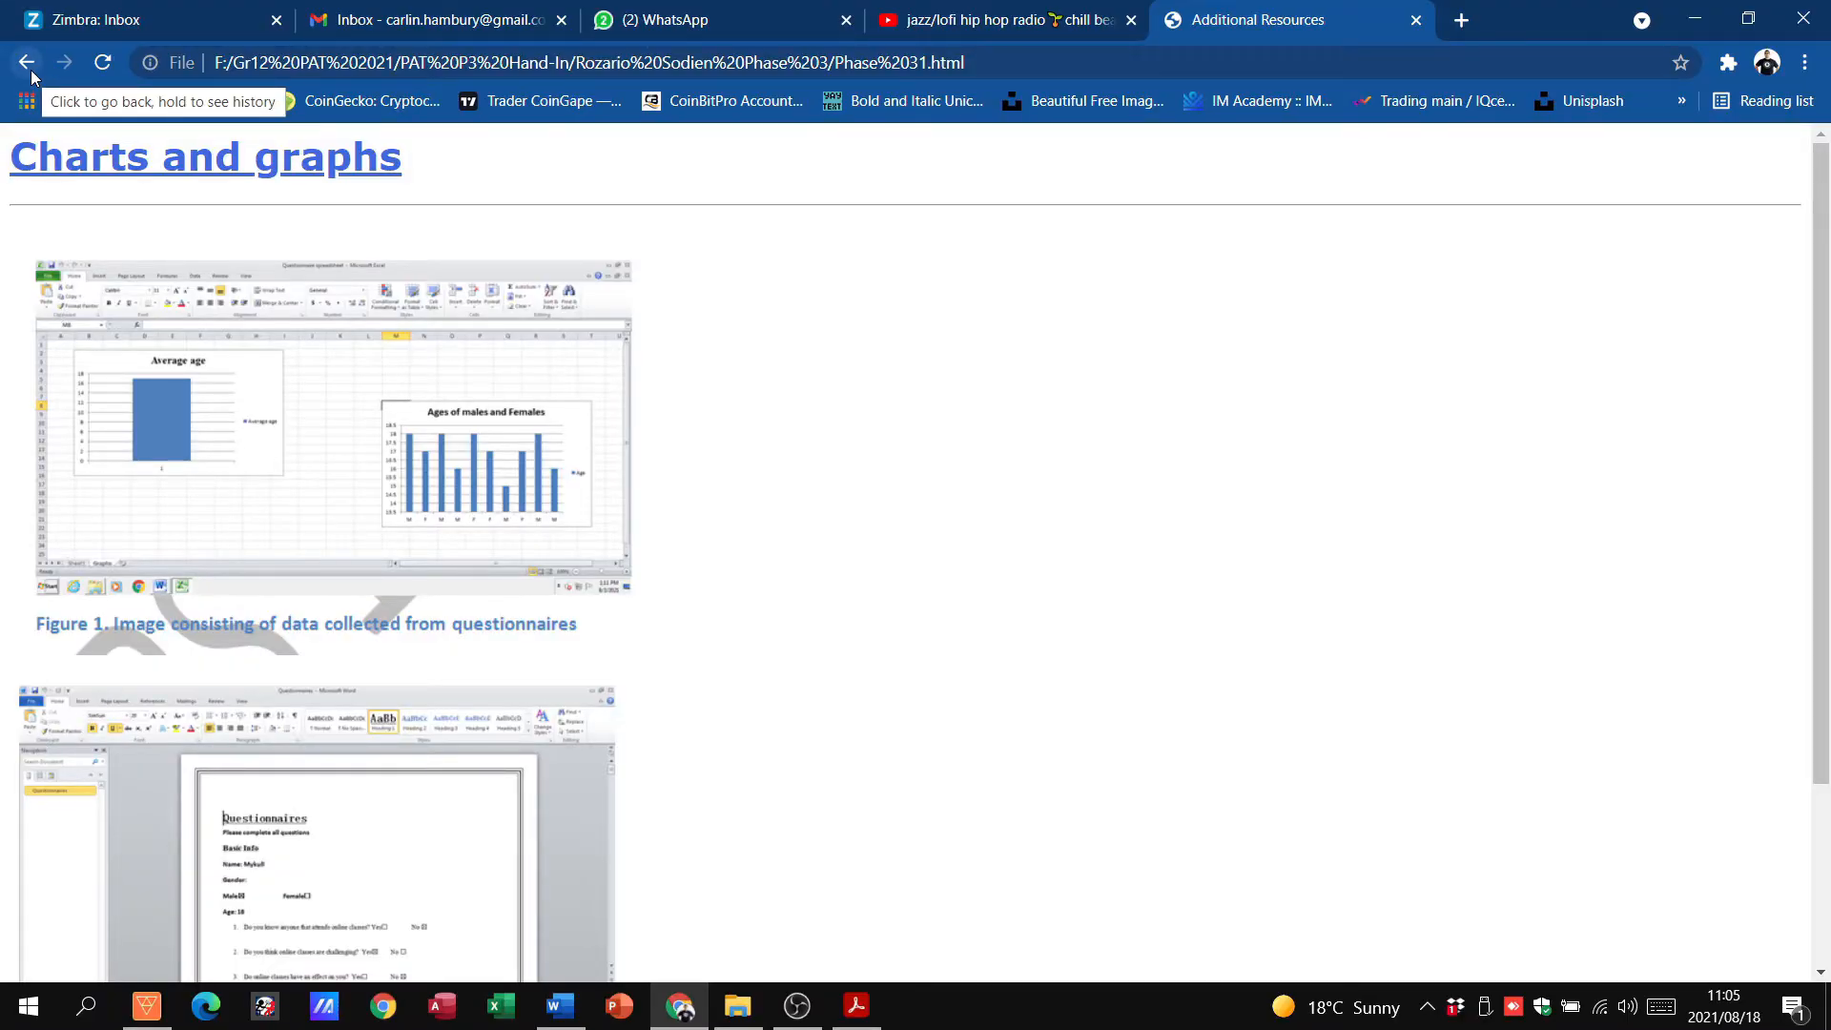
{"action": "left_click", "coordinate": [27, 61]}
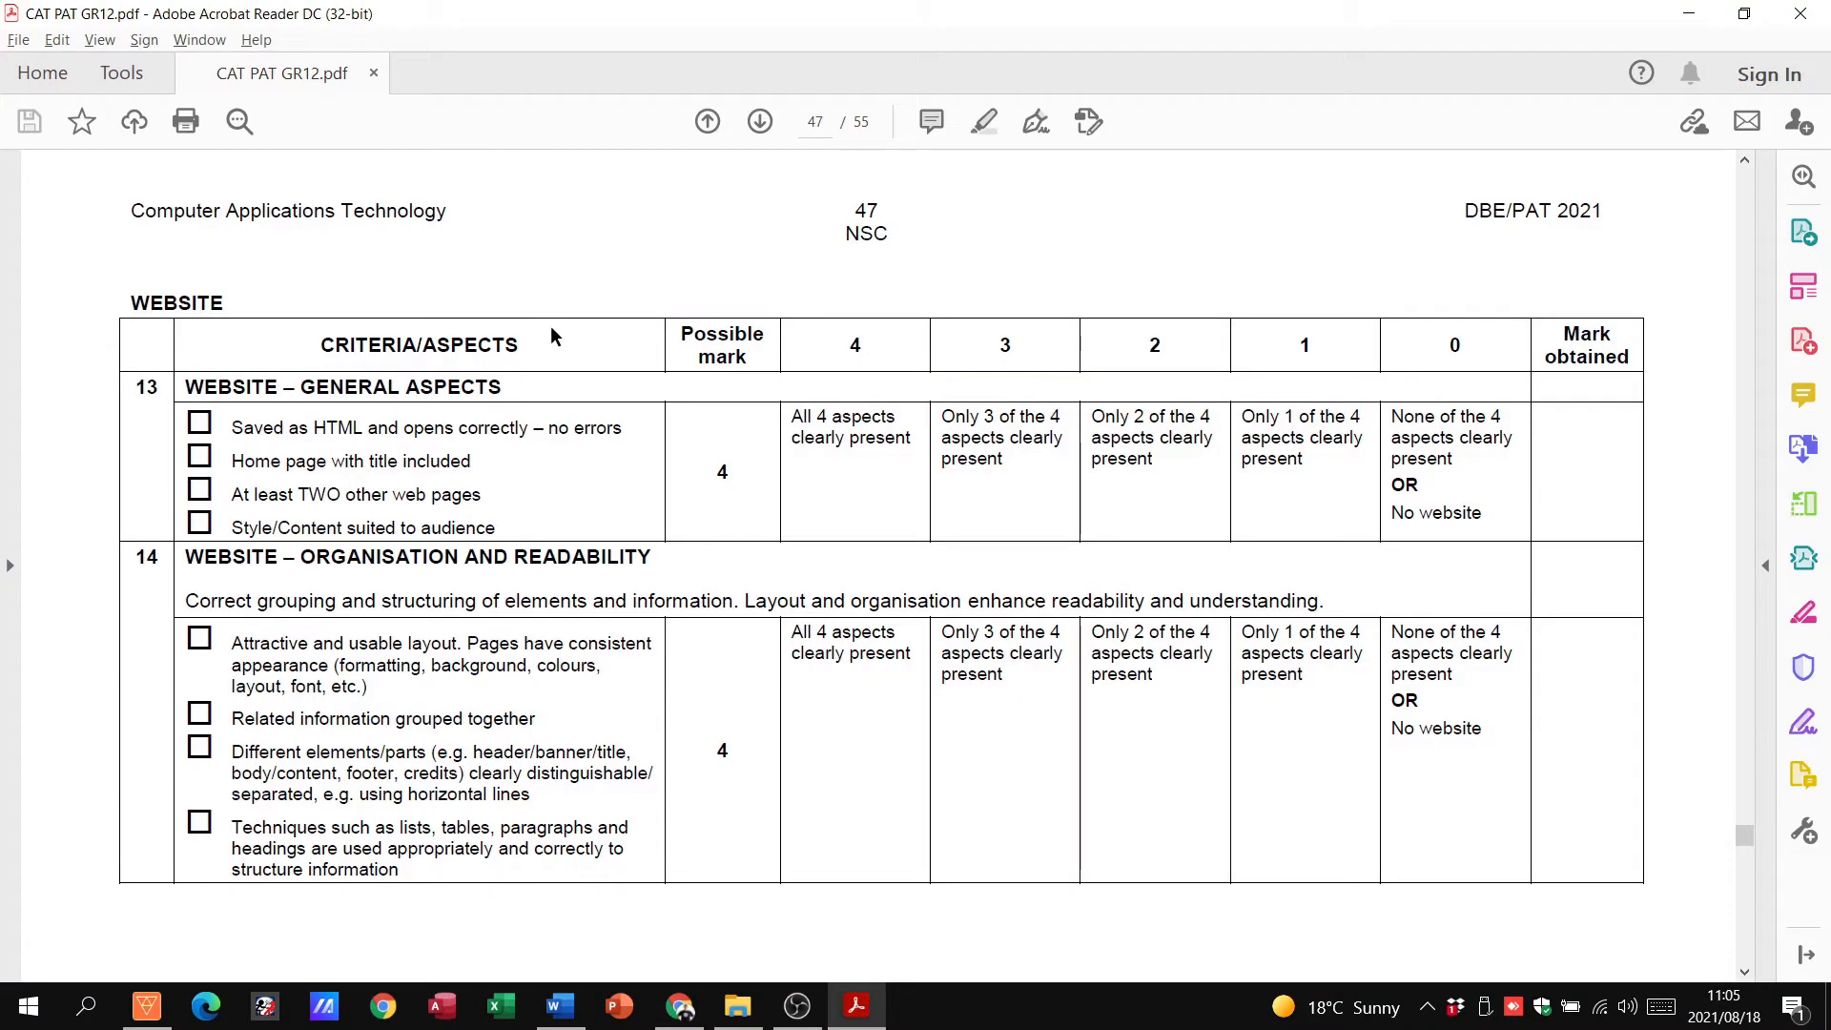
{"action": "mouse_move", "coordinate": [284, 454]}
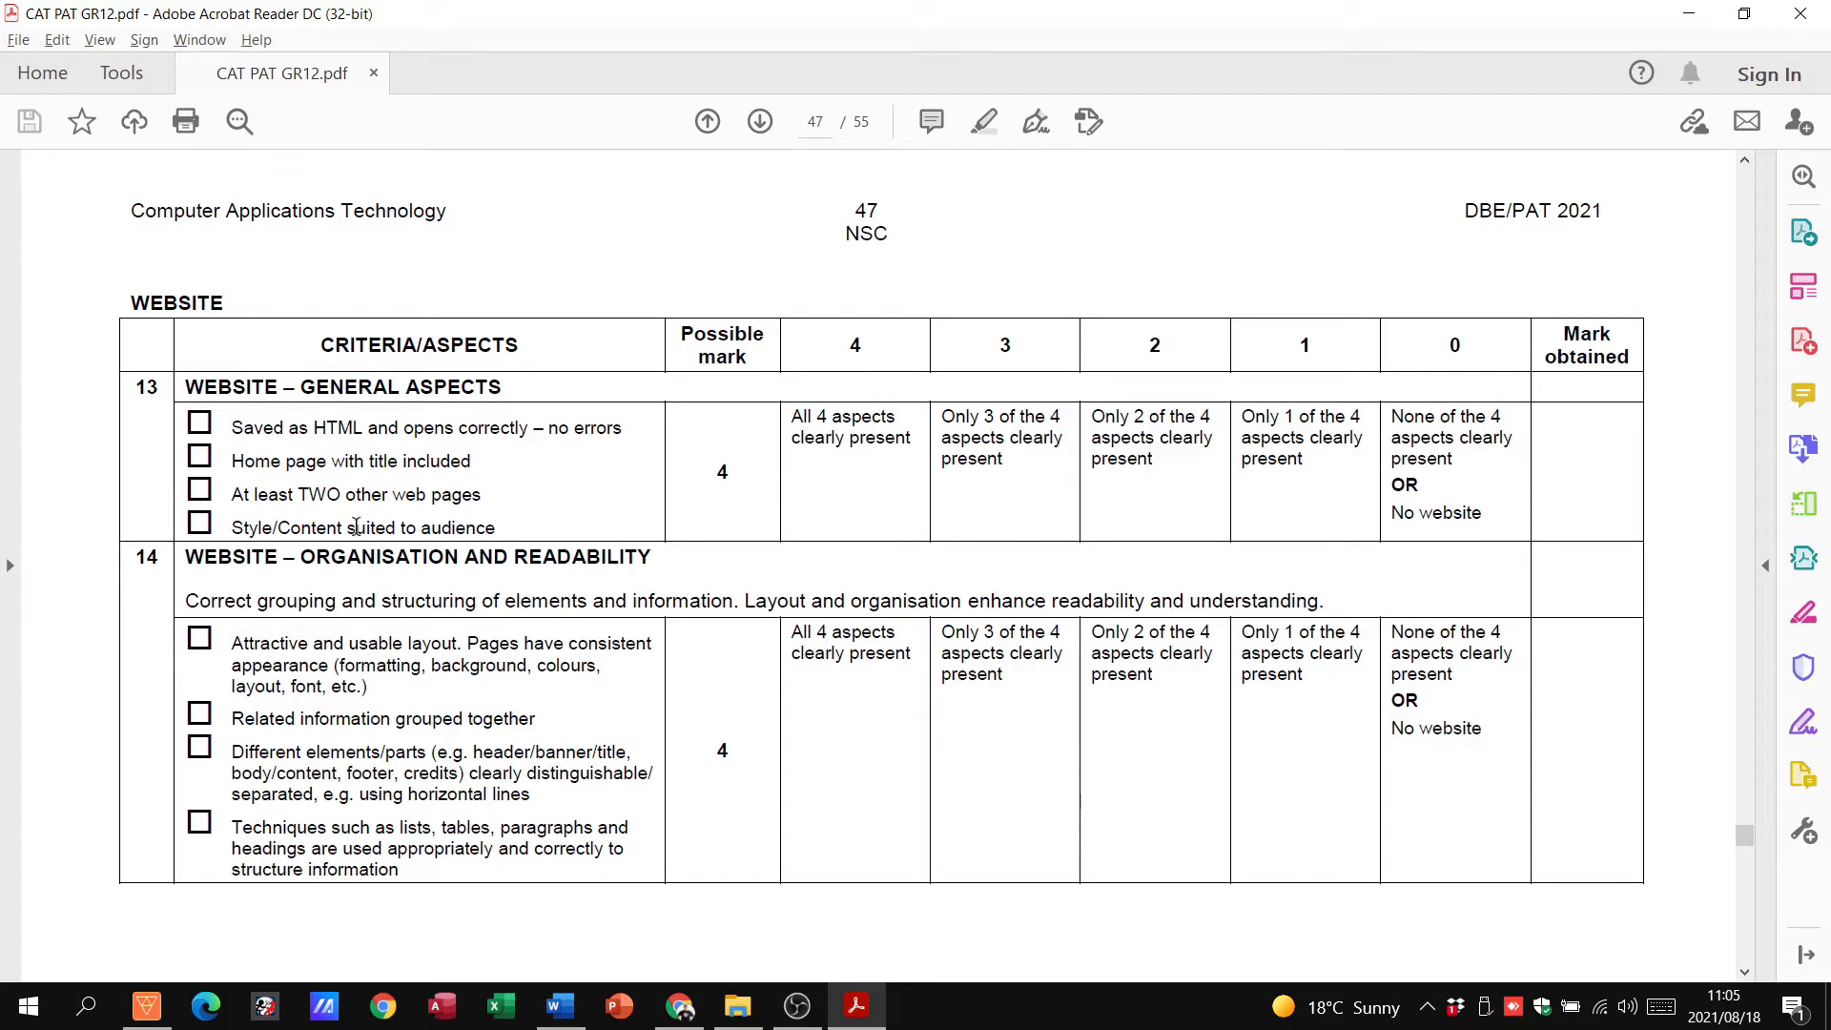
{"action": "mouse_move", "coordinate": [330, 501]}
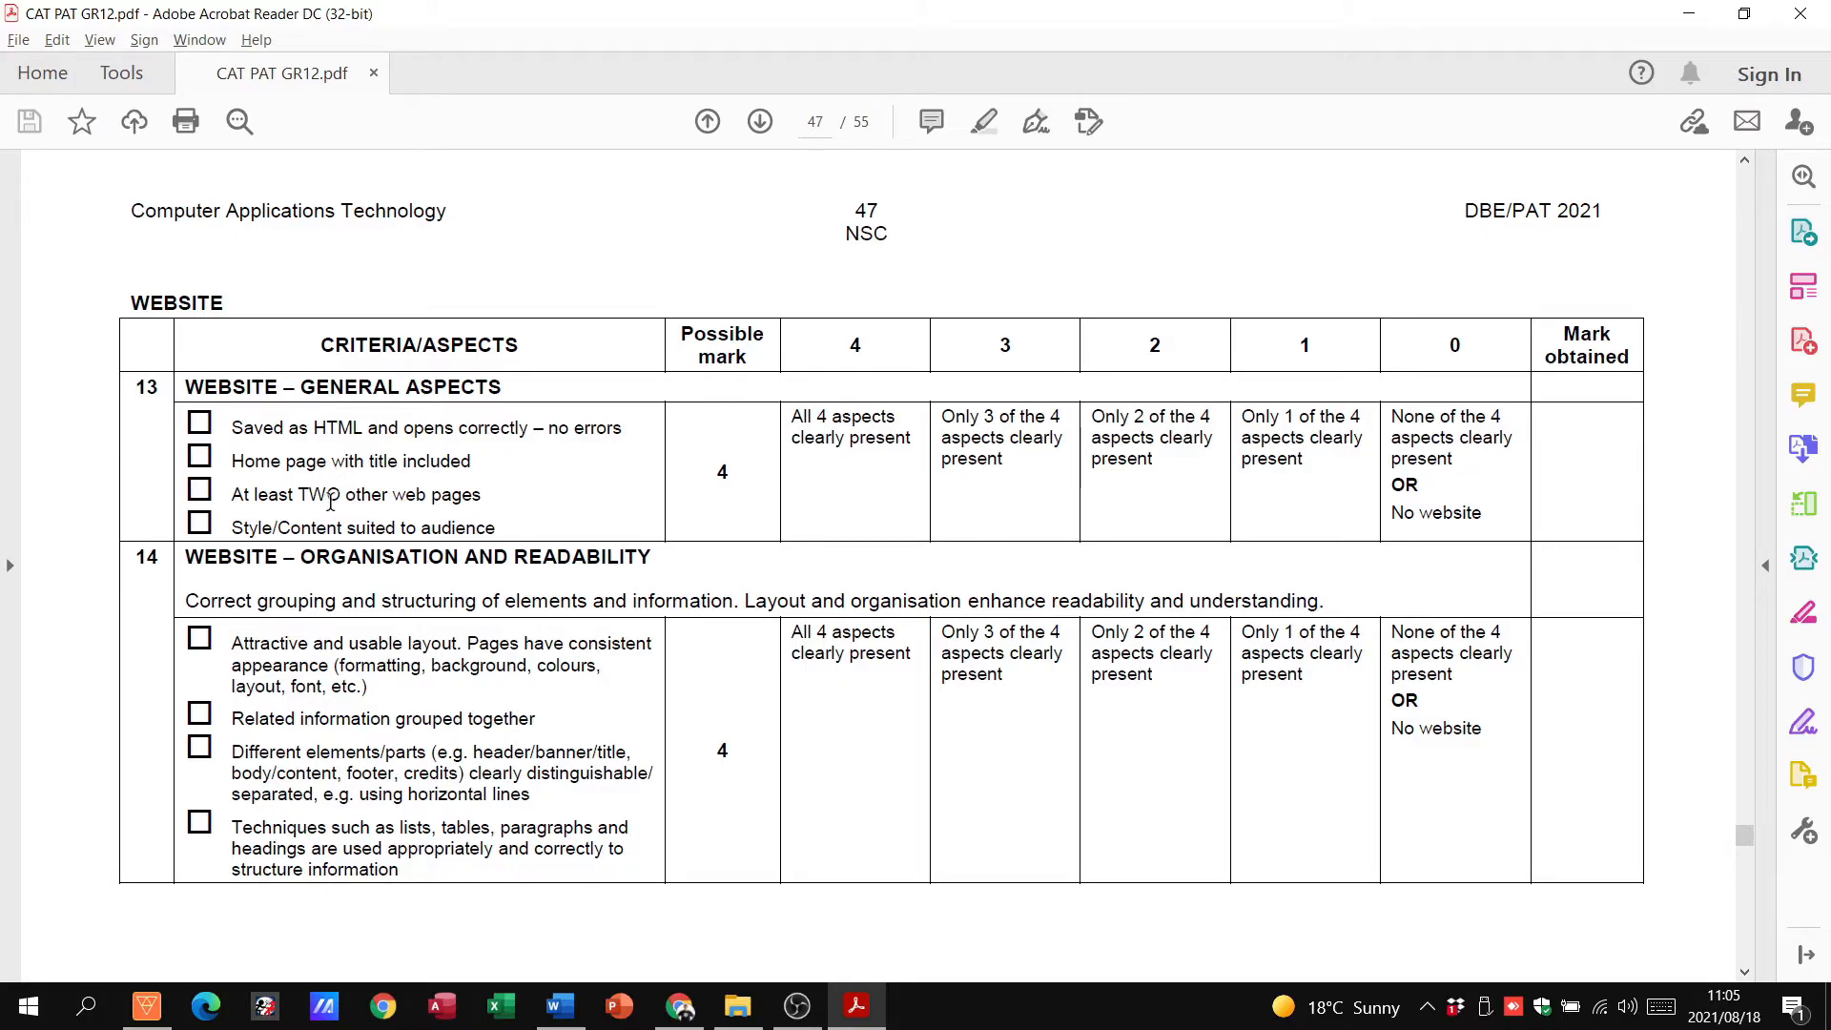
Read criteria 13 and 14 on page 47, then bring up the learner's website
{"action": "scroll", "scroll_direction": "down", "scroll_amount": 3}
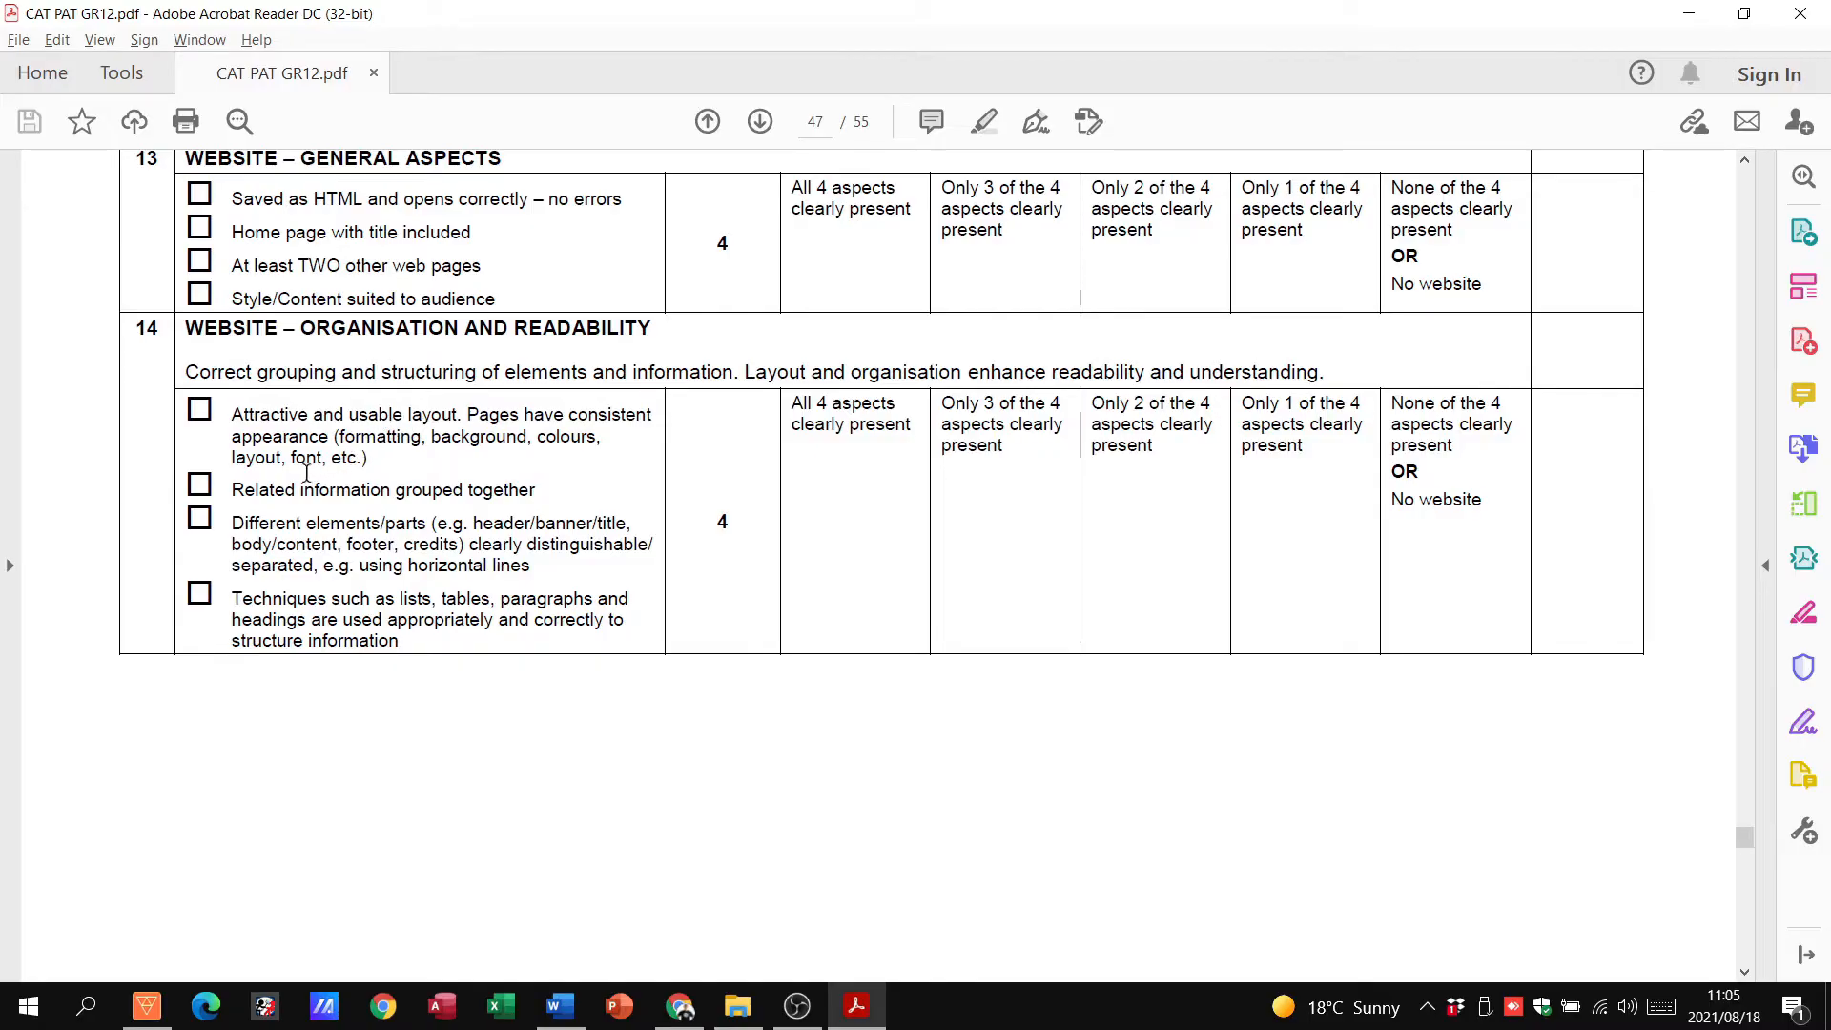
{"action": "left_click", "coordinate": [679, 1005]}
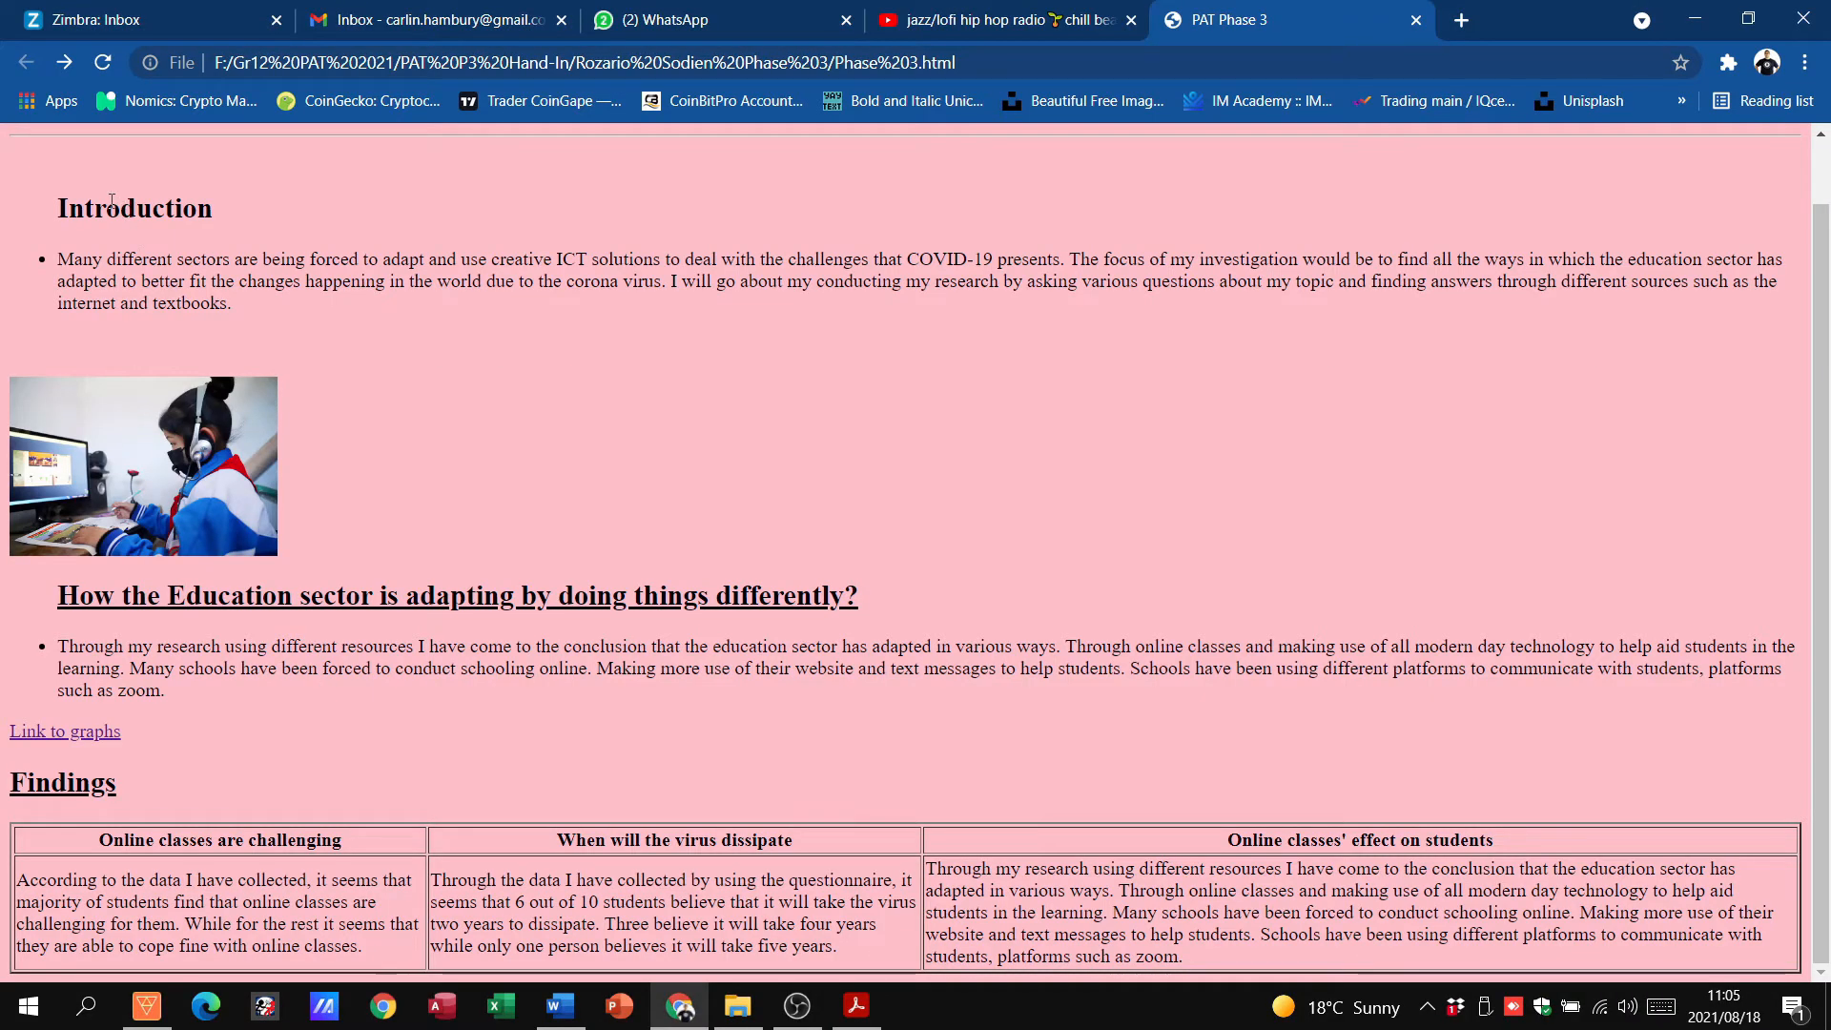
Read page 48's criteria 15–17, alternating with the website window to compare
{"action": "left_click", "coordinate": [857, 1006]}
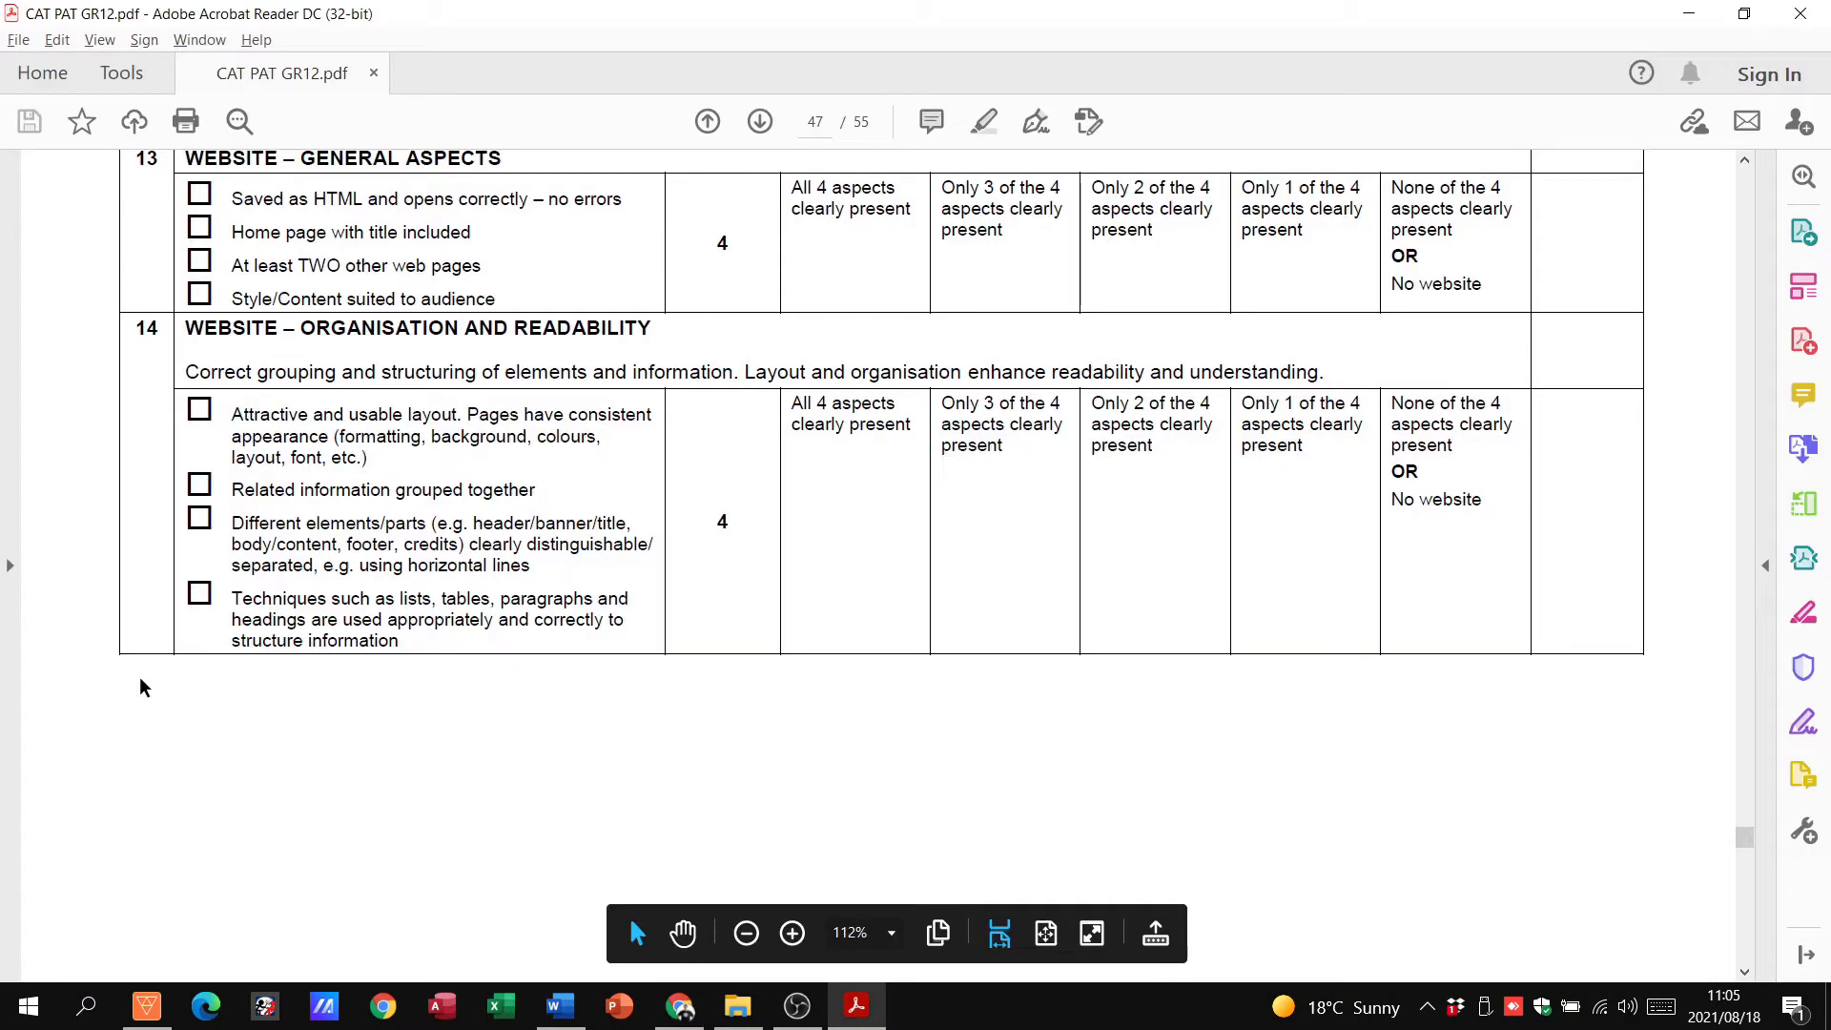
{"action": "scroll", "scroll_direction": "down", "scroll_amount": 3}
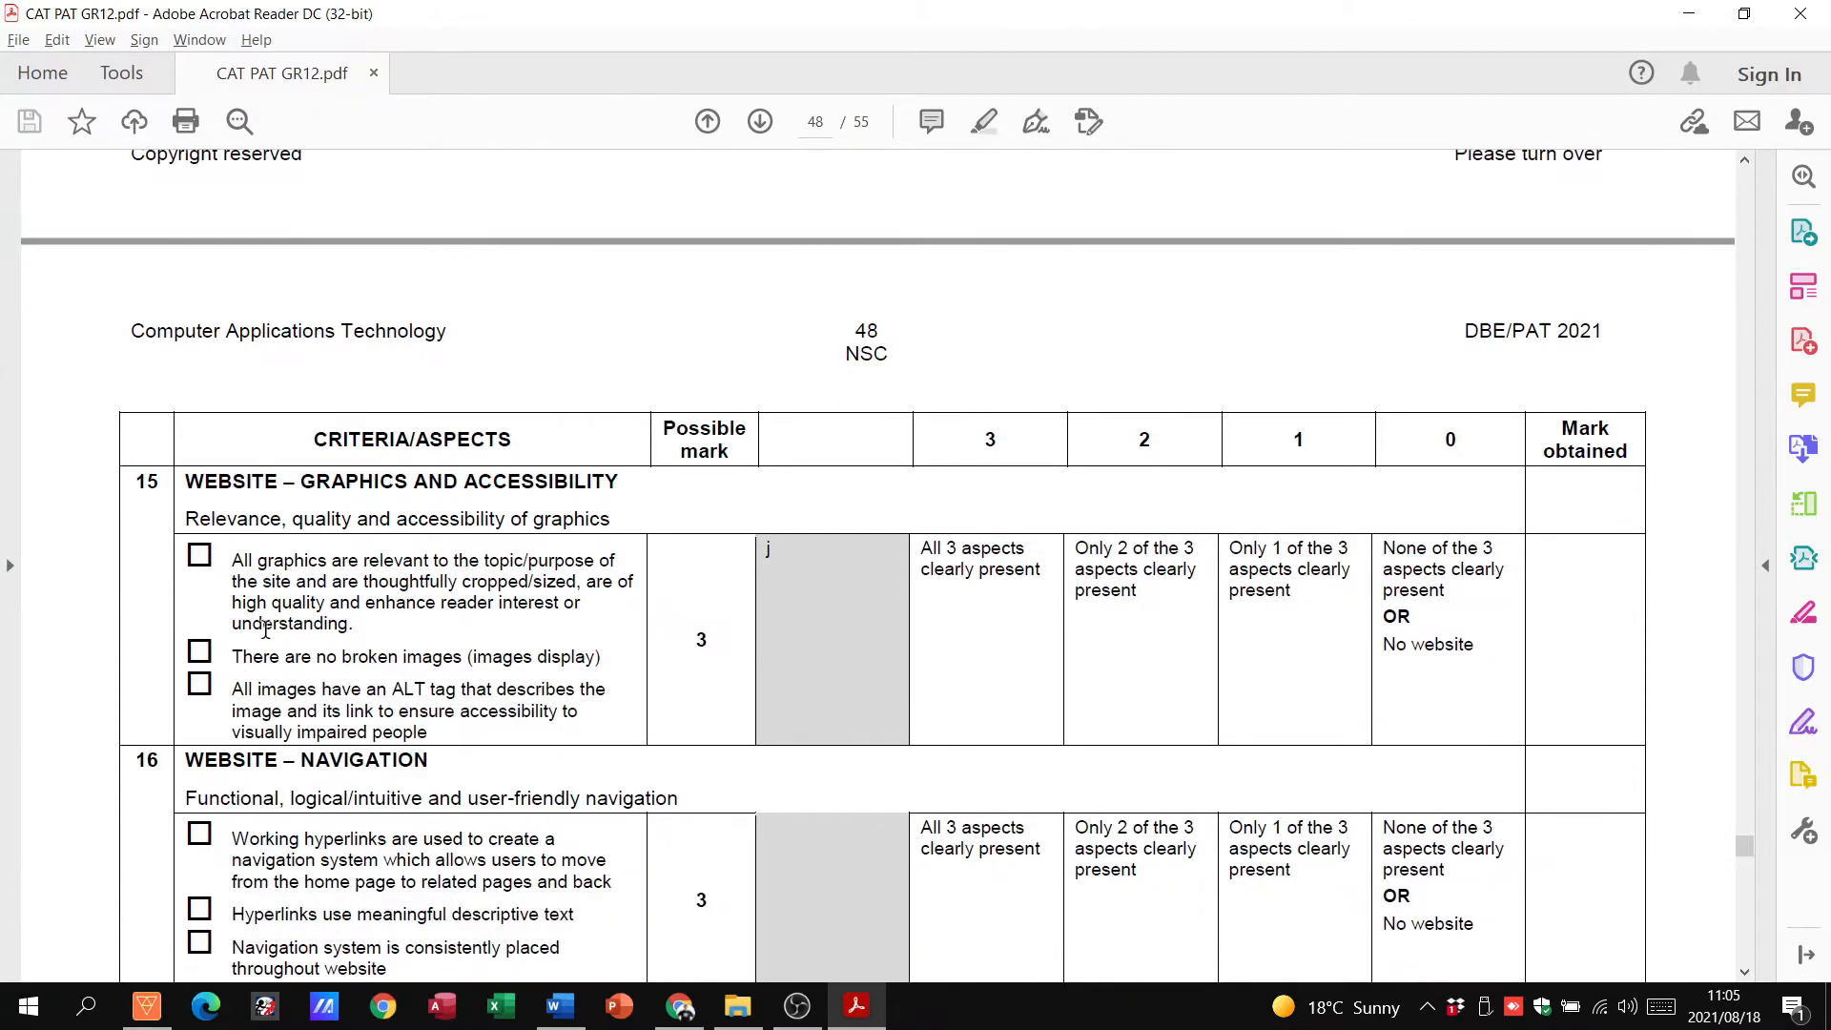
{"action": "scroll", "scroll_direction": "down", "scroll_amount": 3}
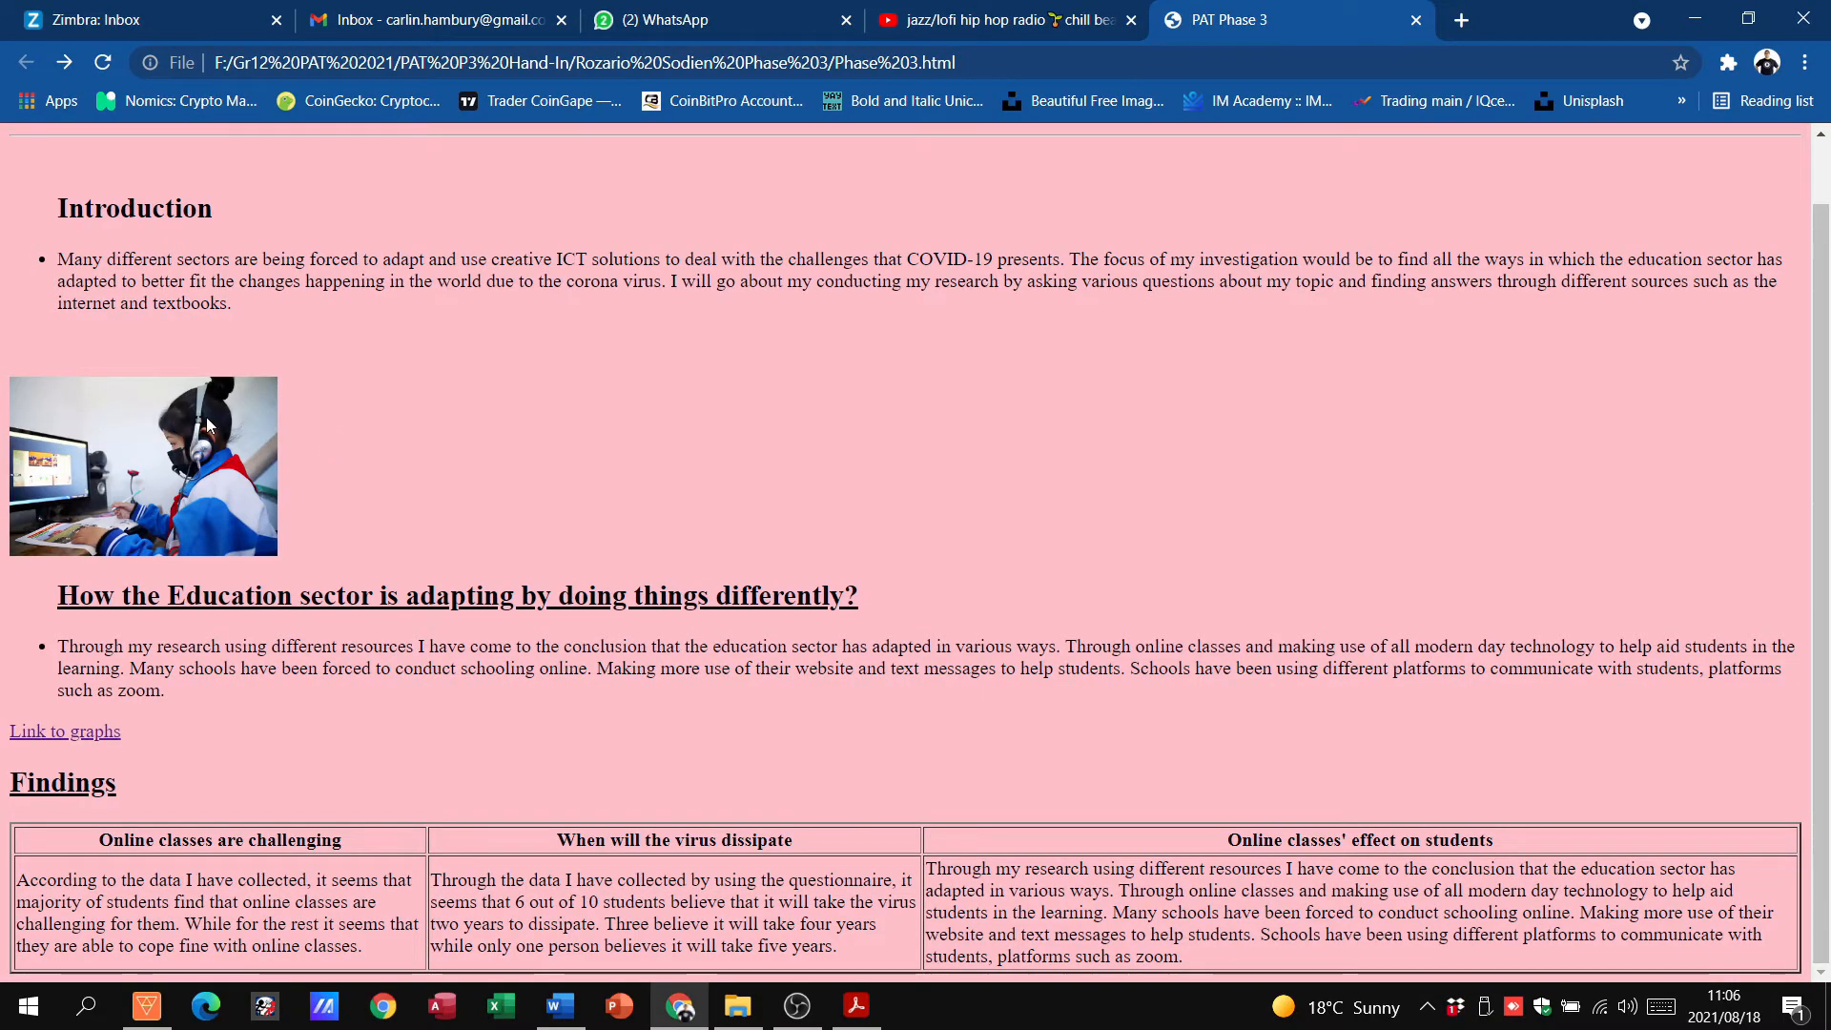
{"action": "mouse_move", "coordinate": [422, 531]}
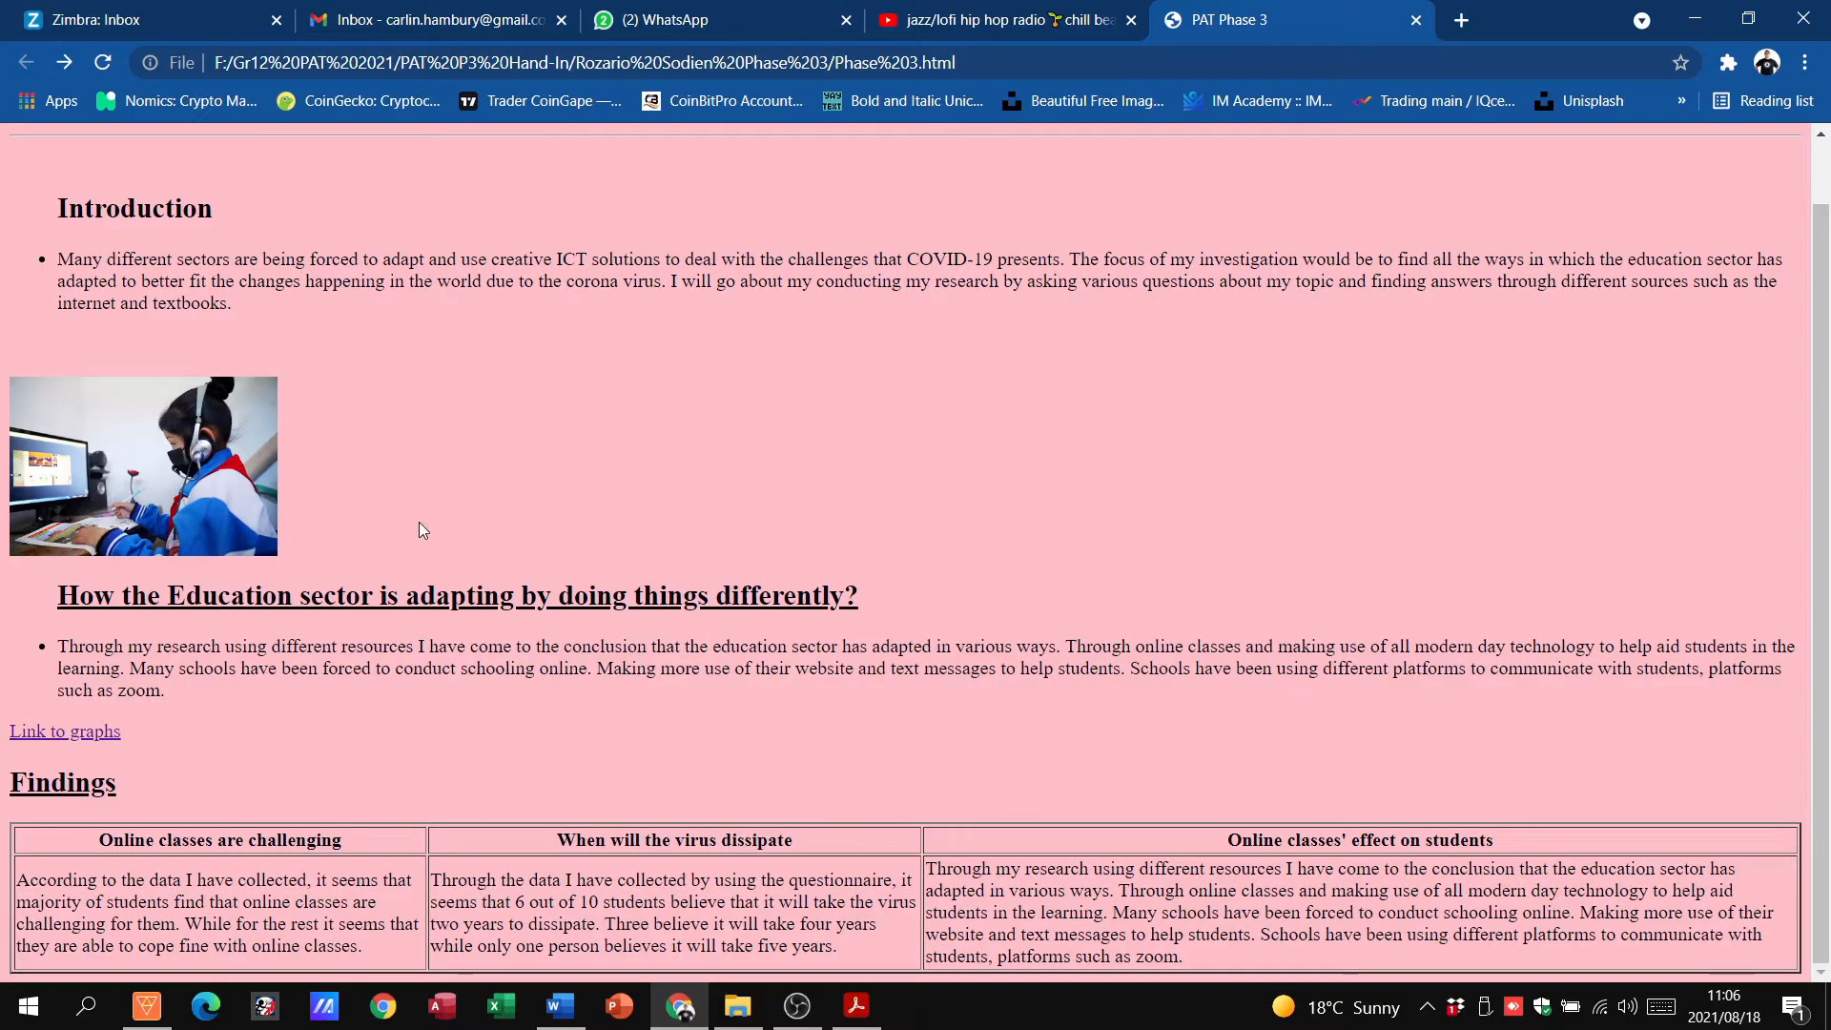
{"action": "left_click", "coordinate": [855, 1006]}
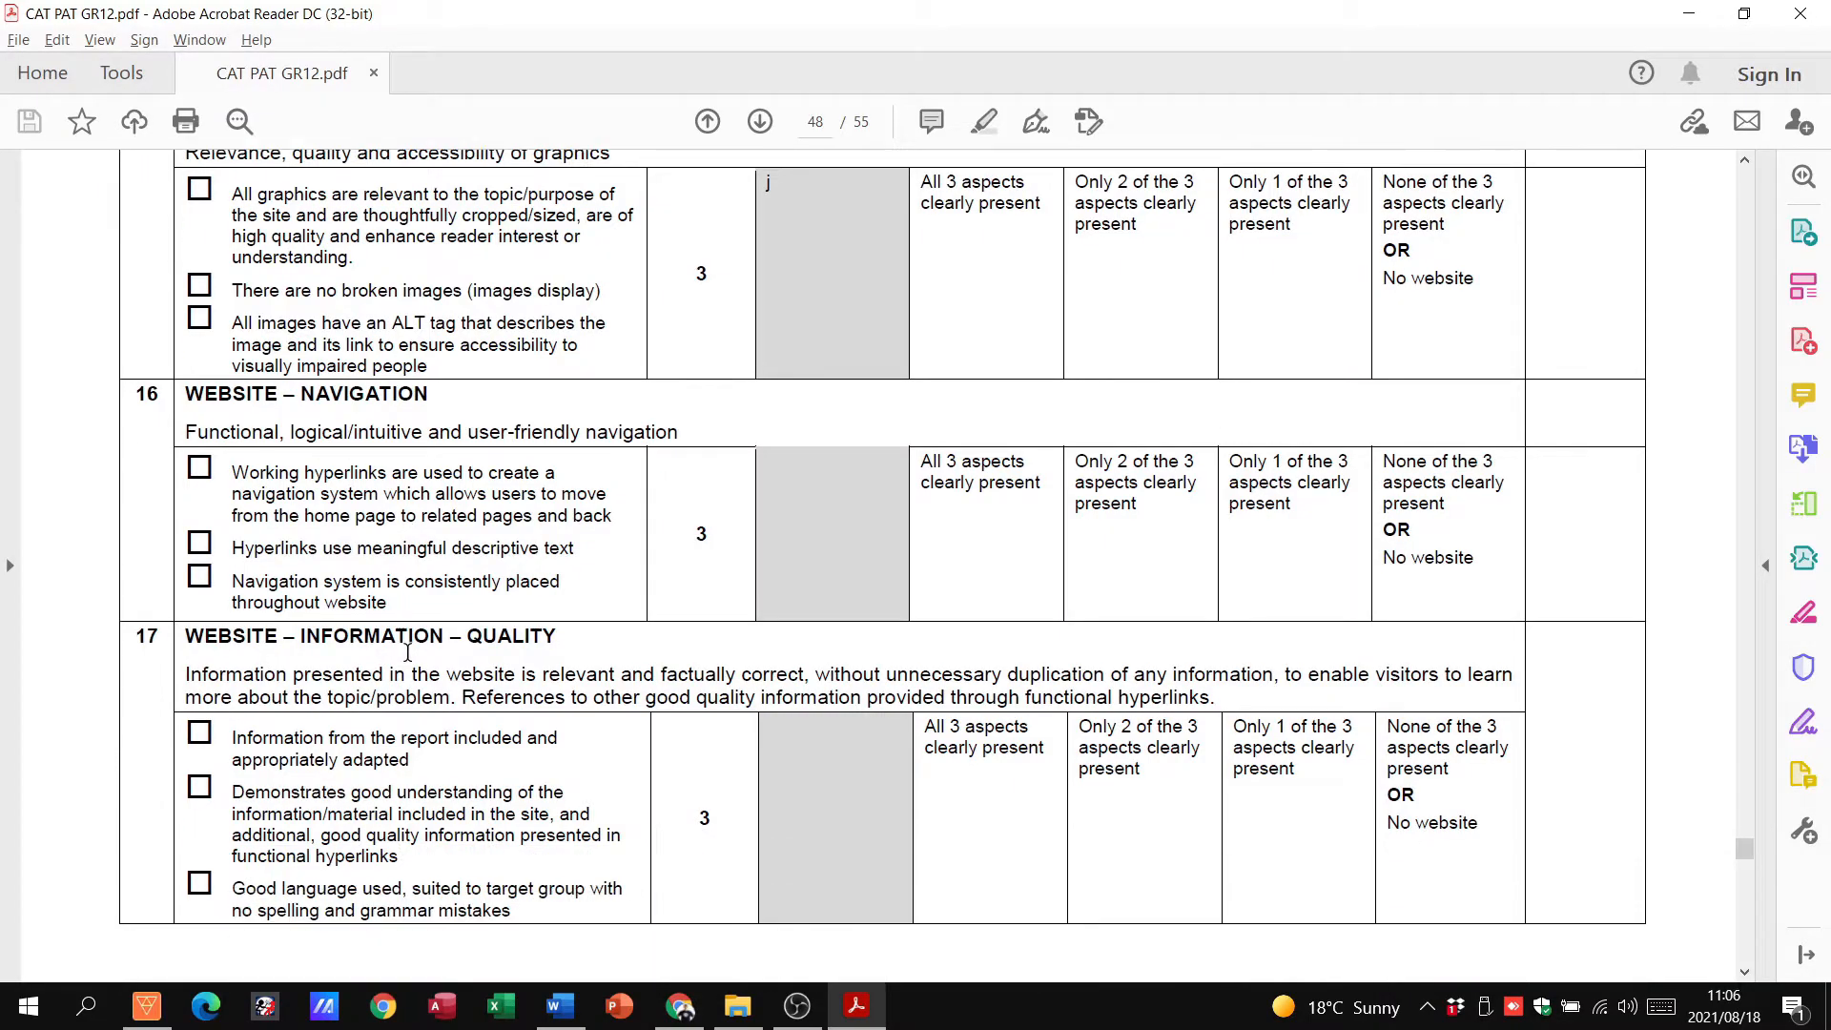
{"action": "mouse_move", "coordinate": [309, 482]}
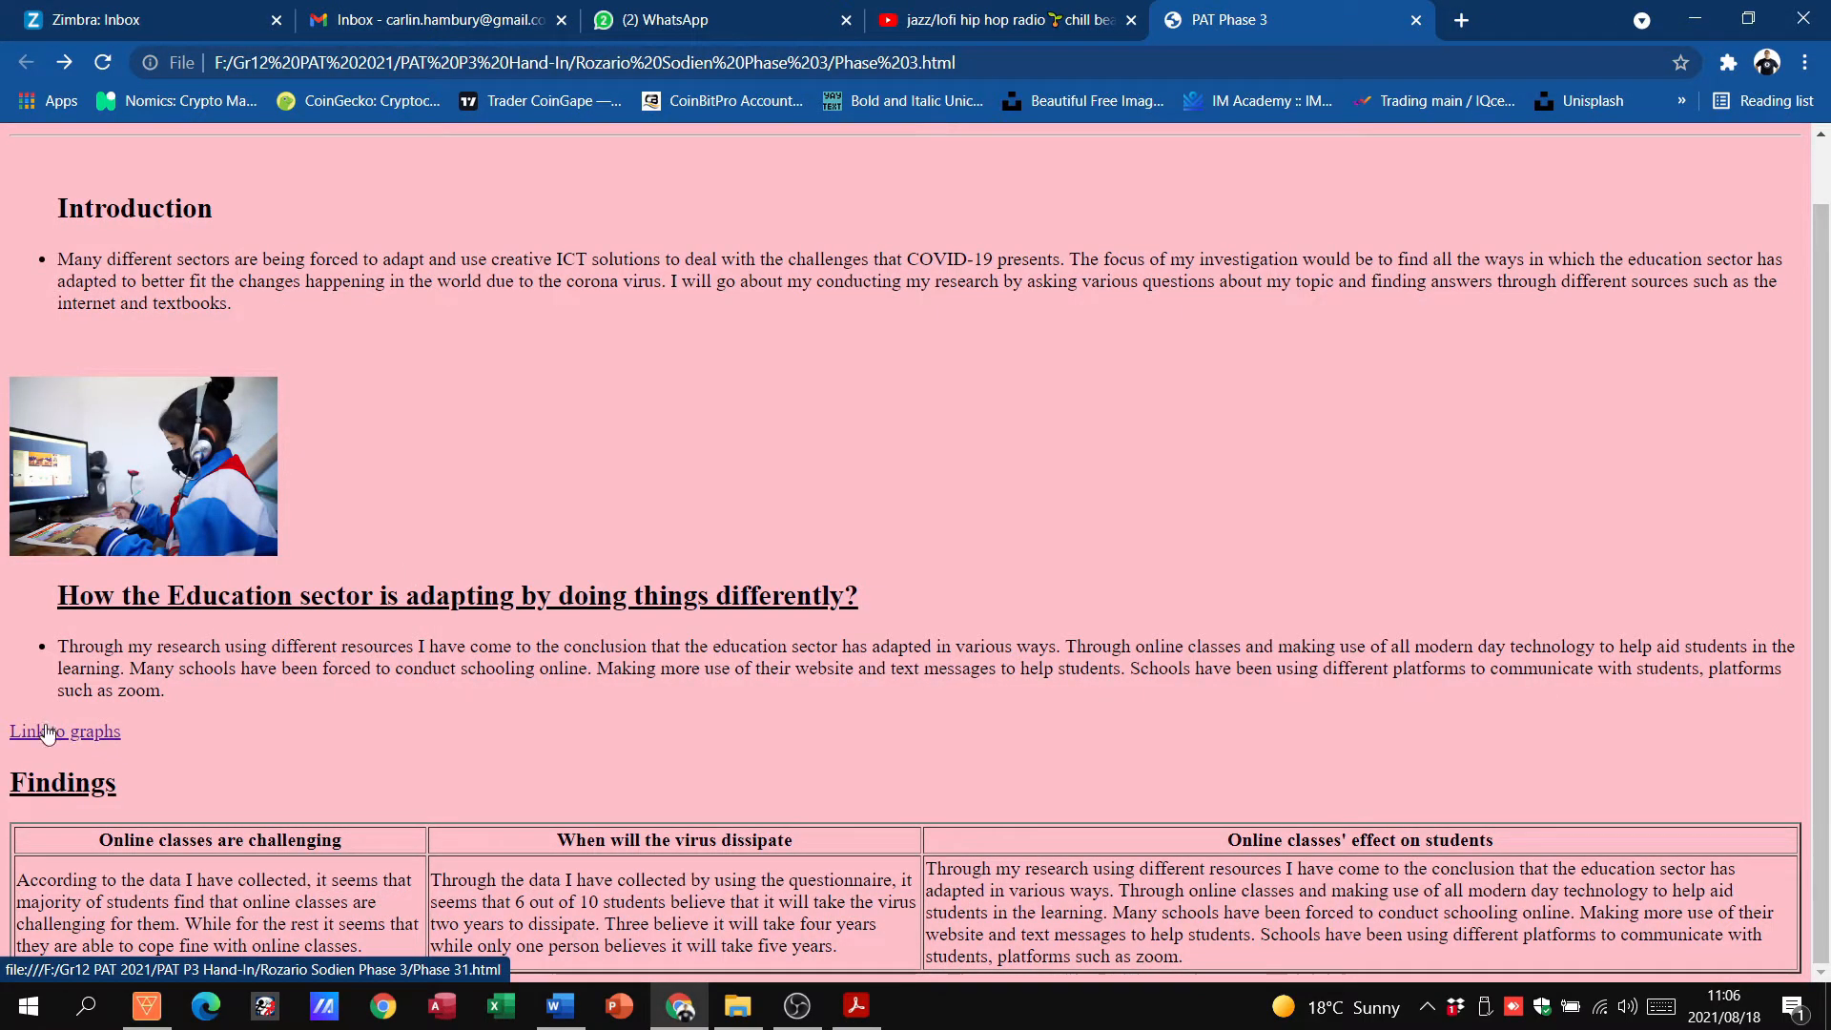
Test the Link to graphs again, return to the home page, and go back to the rubric
{"action": "left_click", "coordinate": [65, 731]}
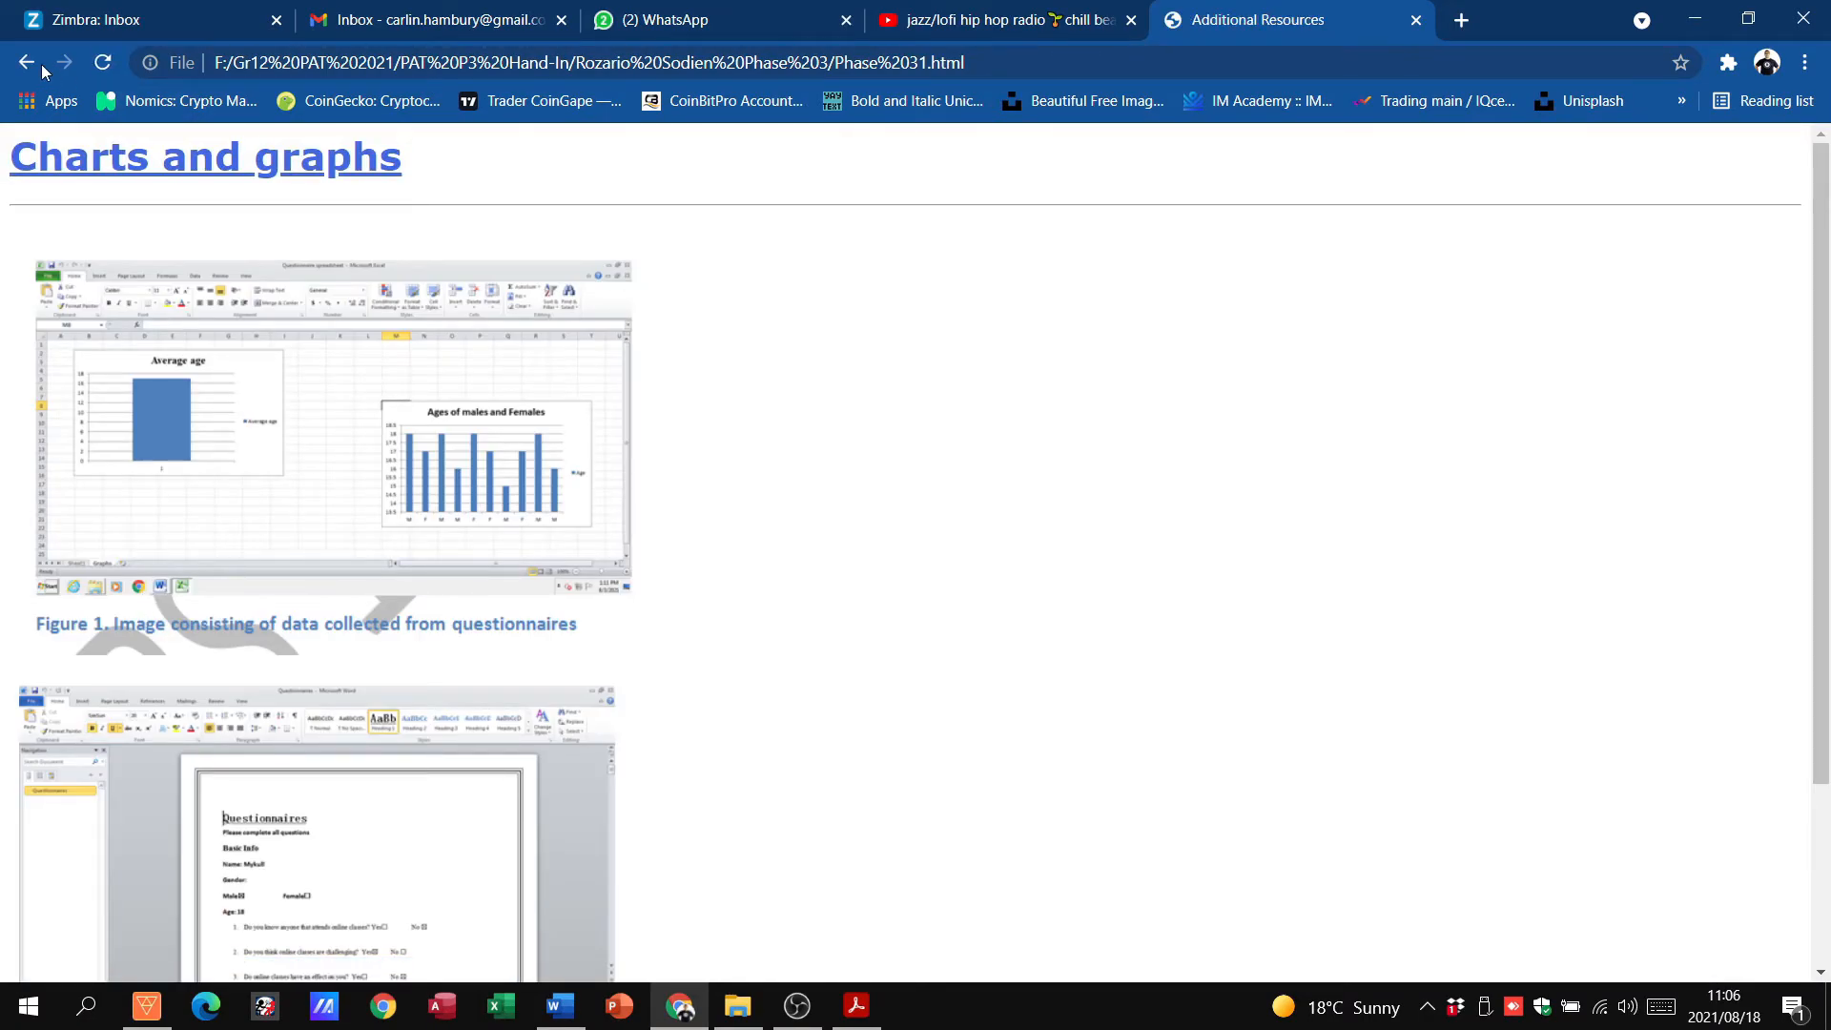
{"action": "left_click", "coordinate": [858, 1005]}
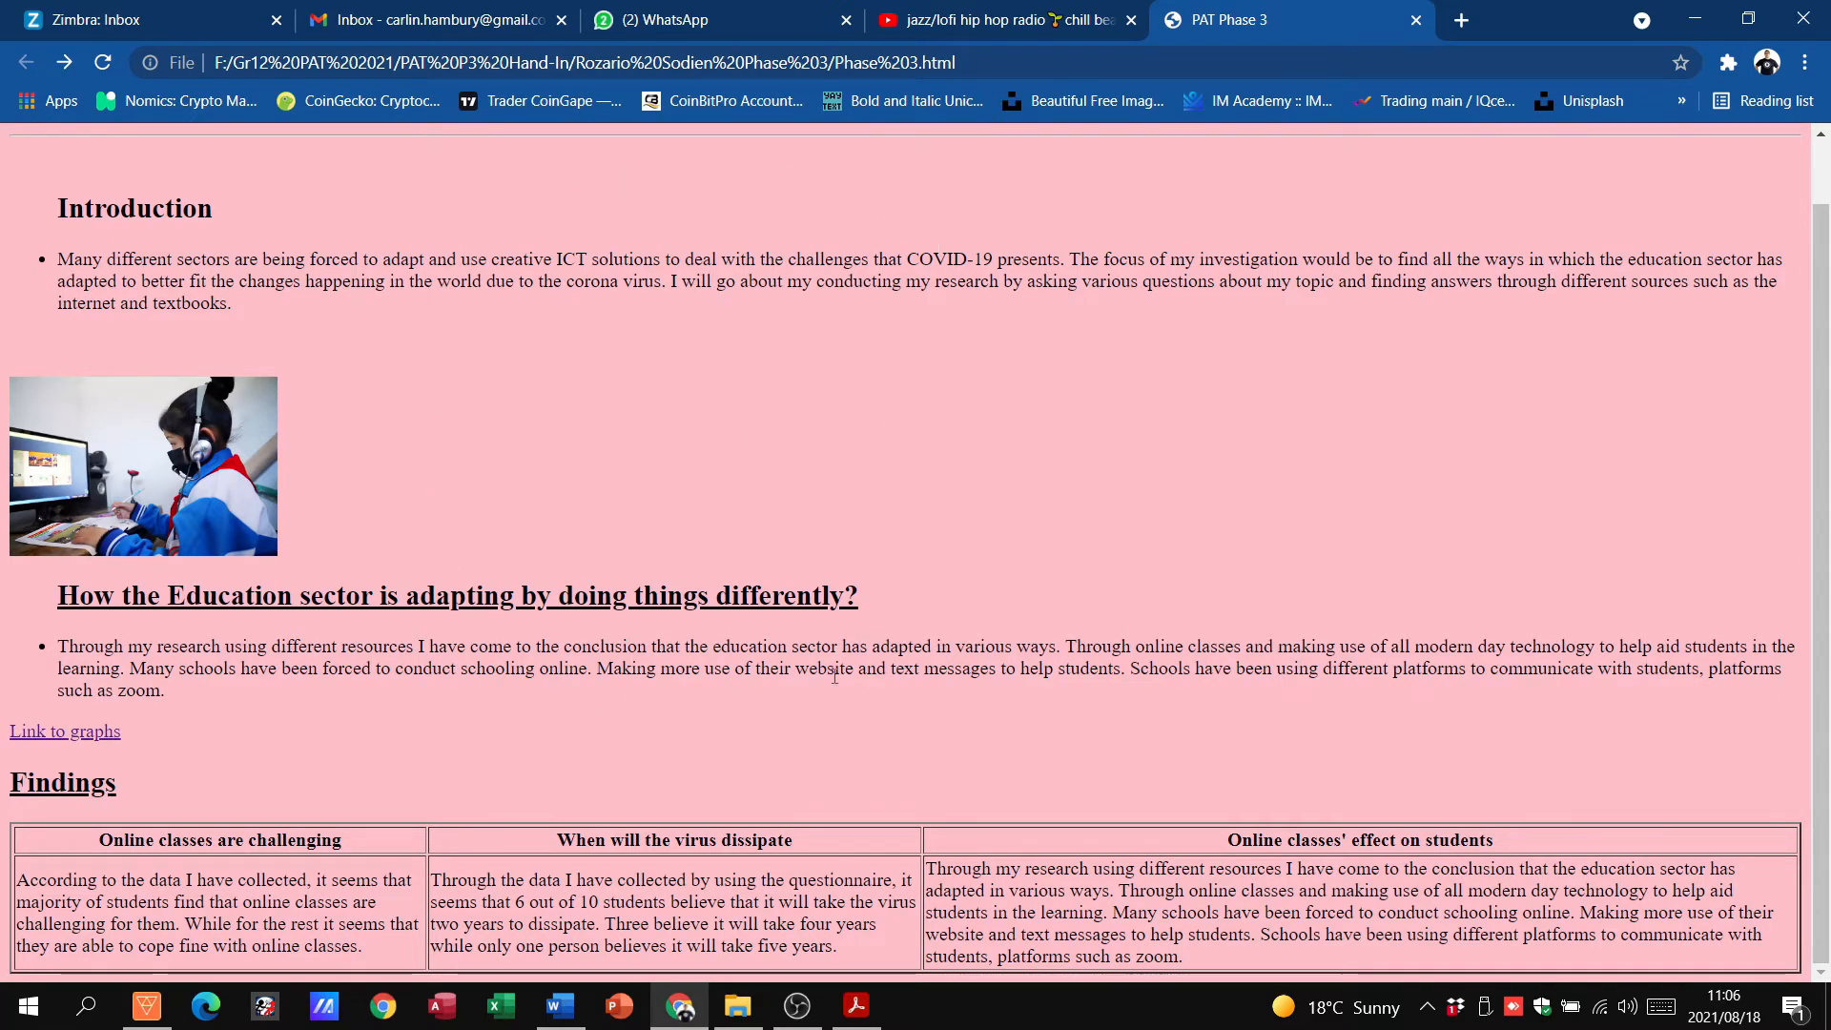
{"action": "mouse_move", "coordinate": [960, 465]}
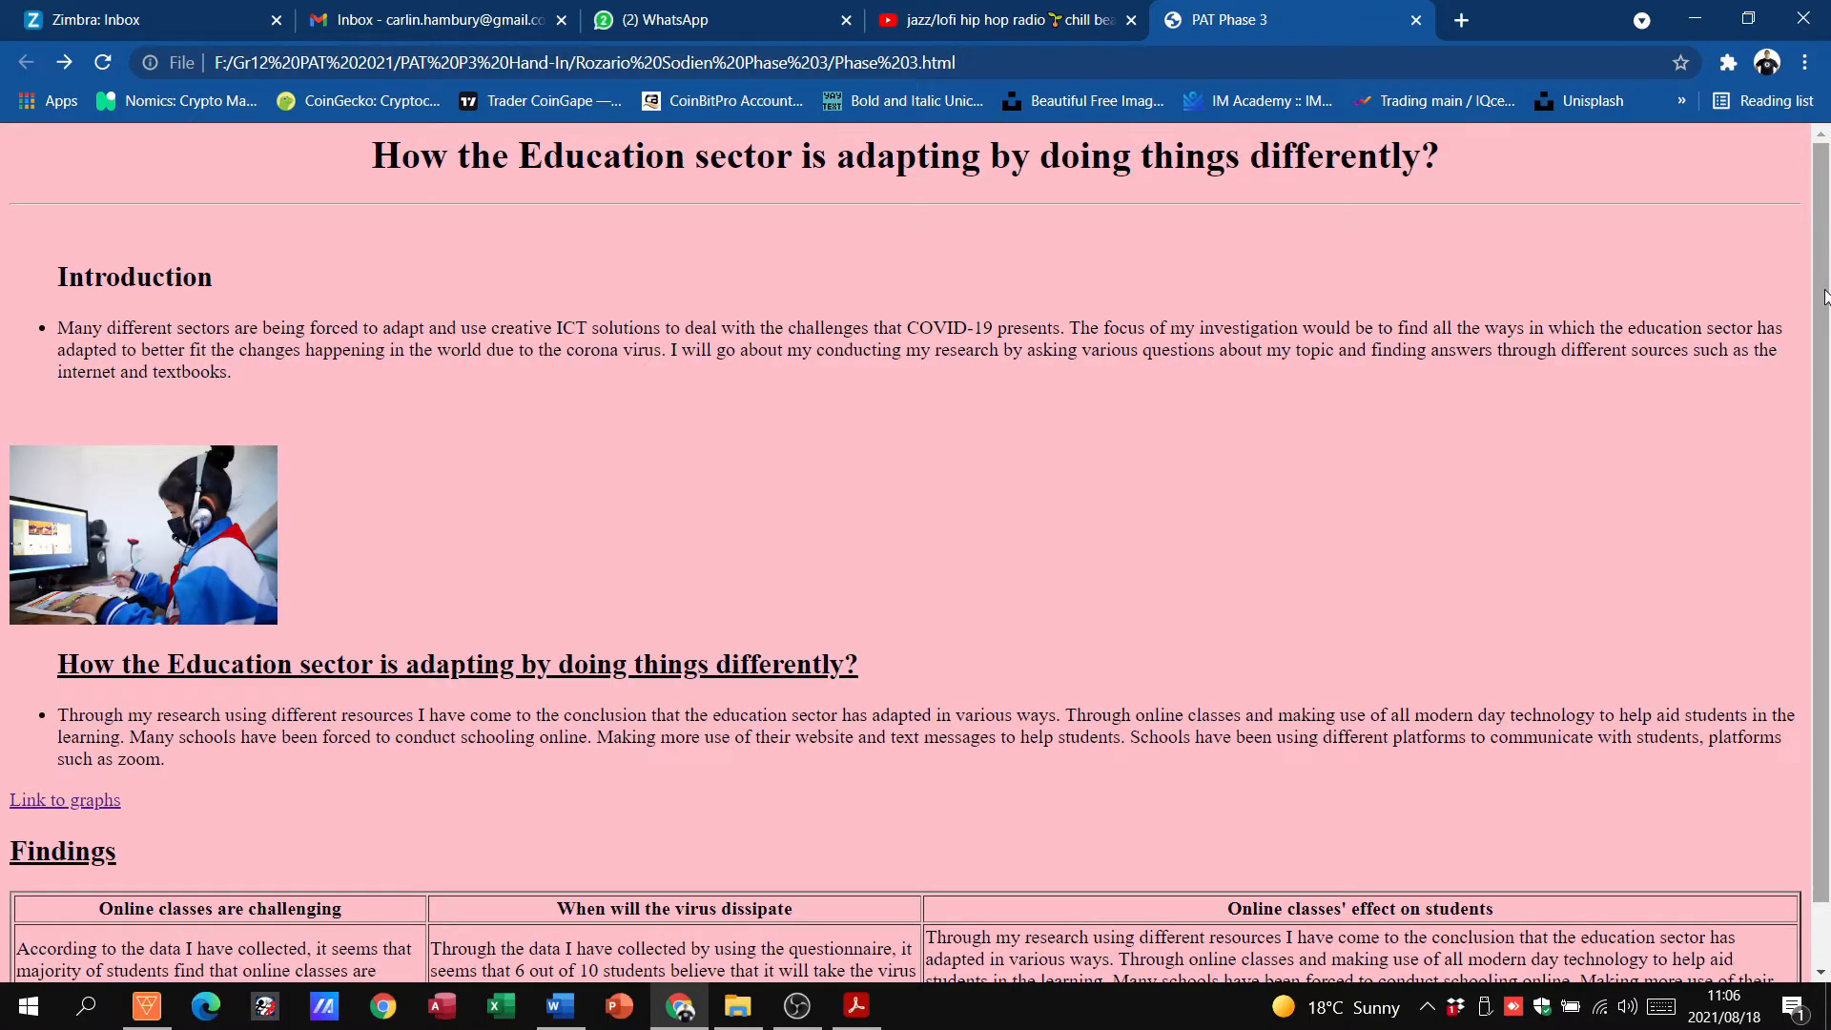
{"action": "scroll", "scroll_direction": "down", "scroll_amount": 3}
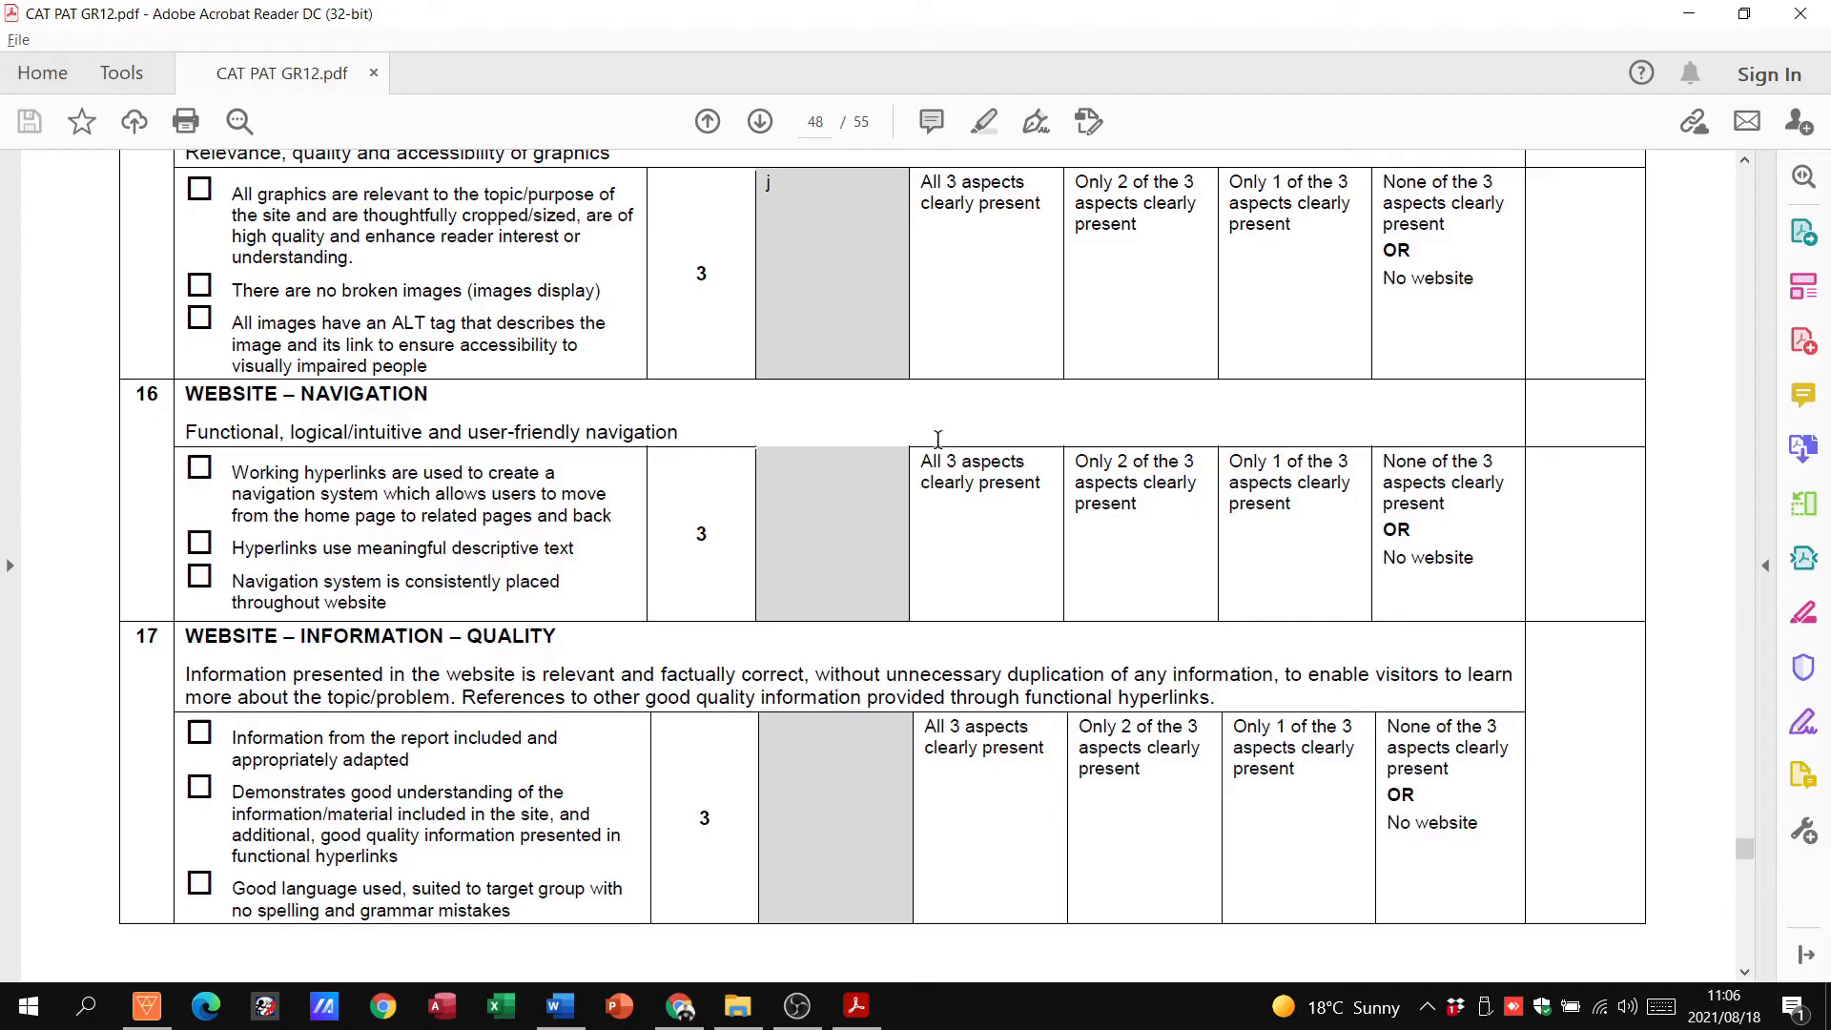
Read page 49's plagiarism and additional-tags criteria, highlighting the graphics acknowledgement text, and reach the page 51 summary
{"action": "scroll", "scroll_direction": "down", "scroll_amount": 3}
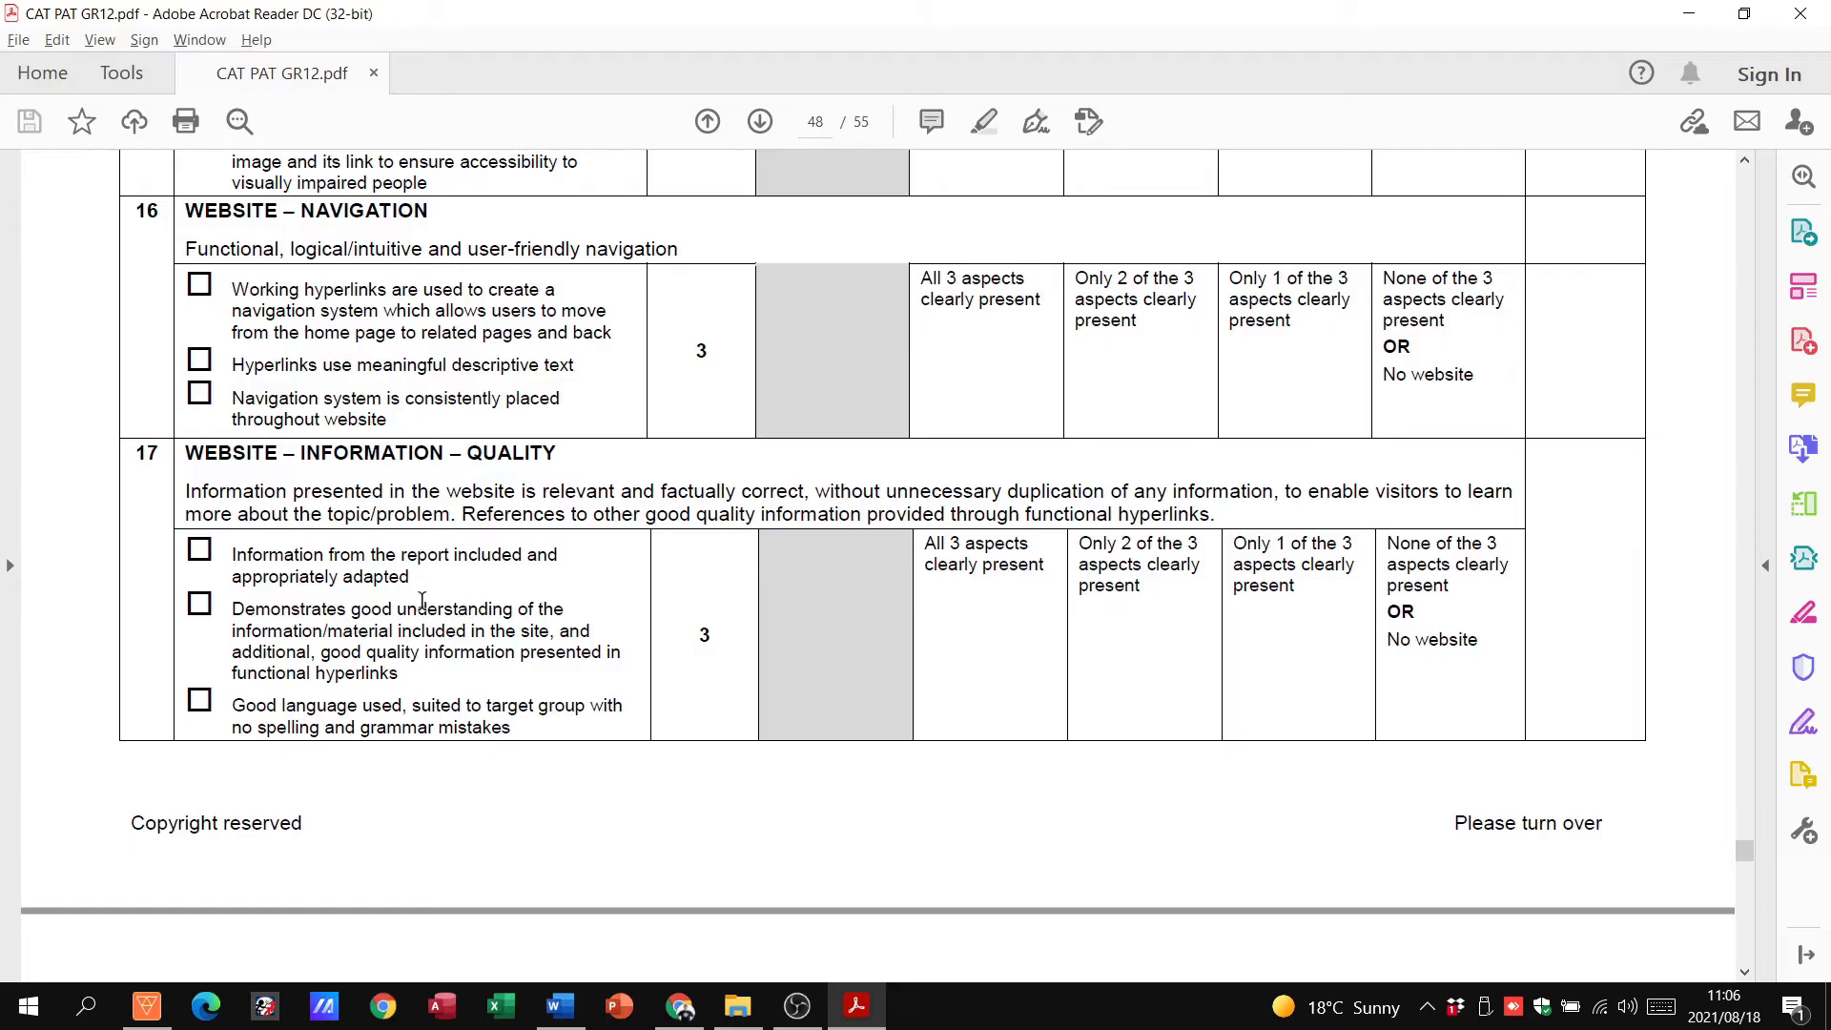
{"action": "scroll", "scroll_direction": "down", "scroll_amount": 3}
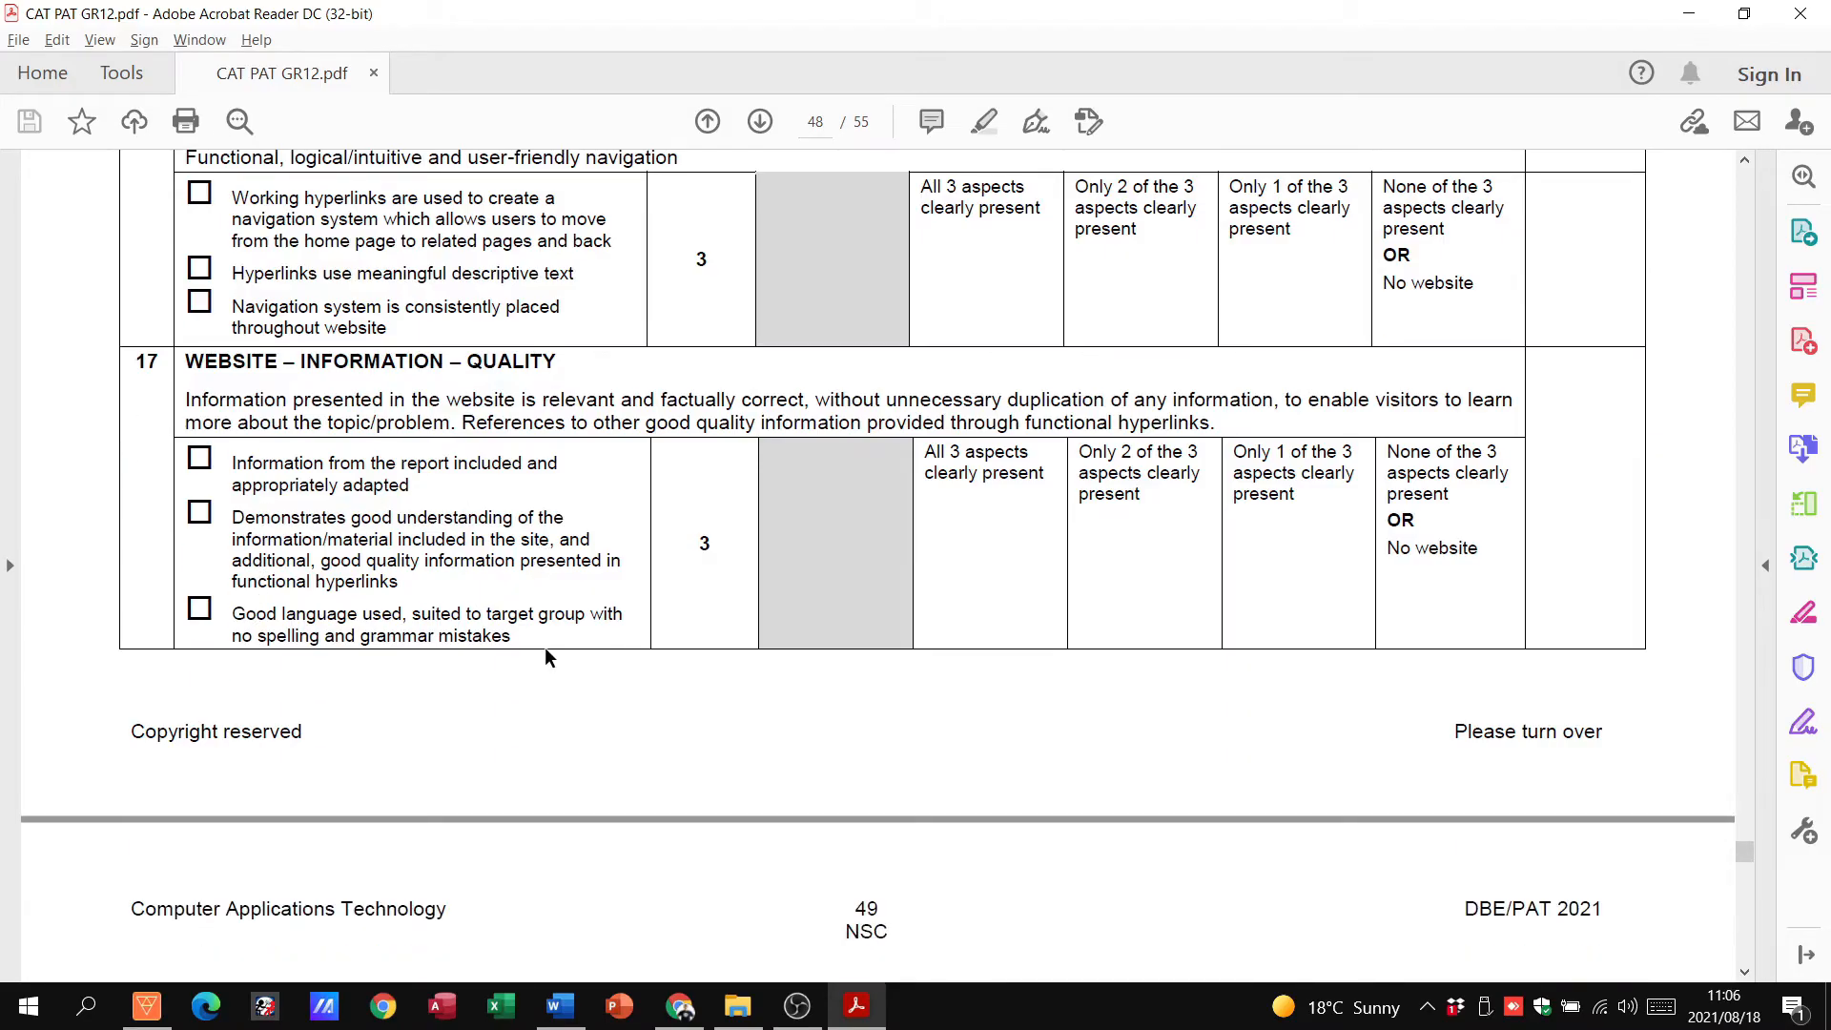
{"action": "scroll", "scroll_direction": "down", "scroll_amount": 3}
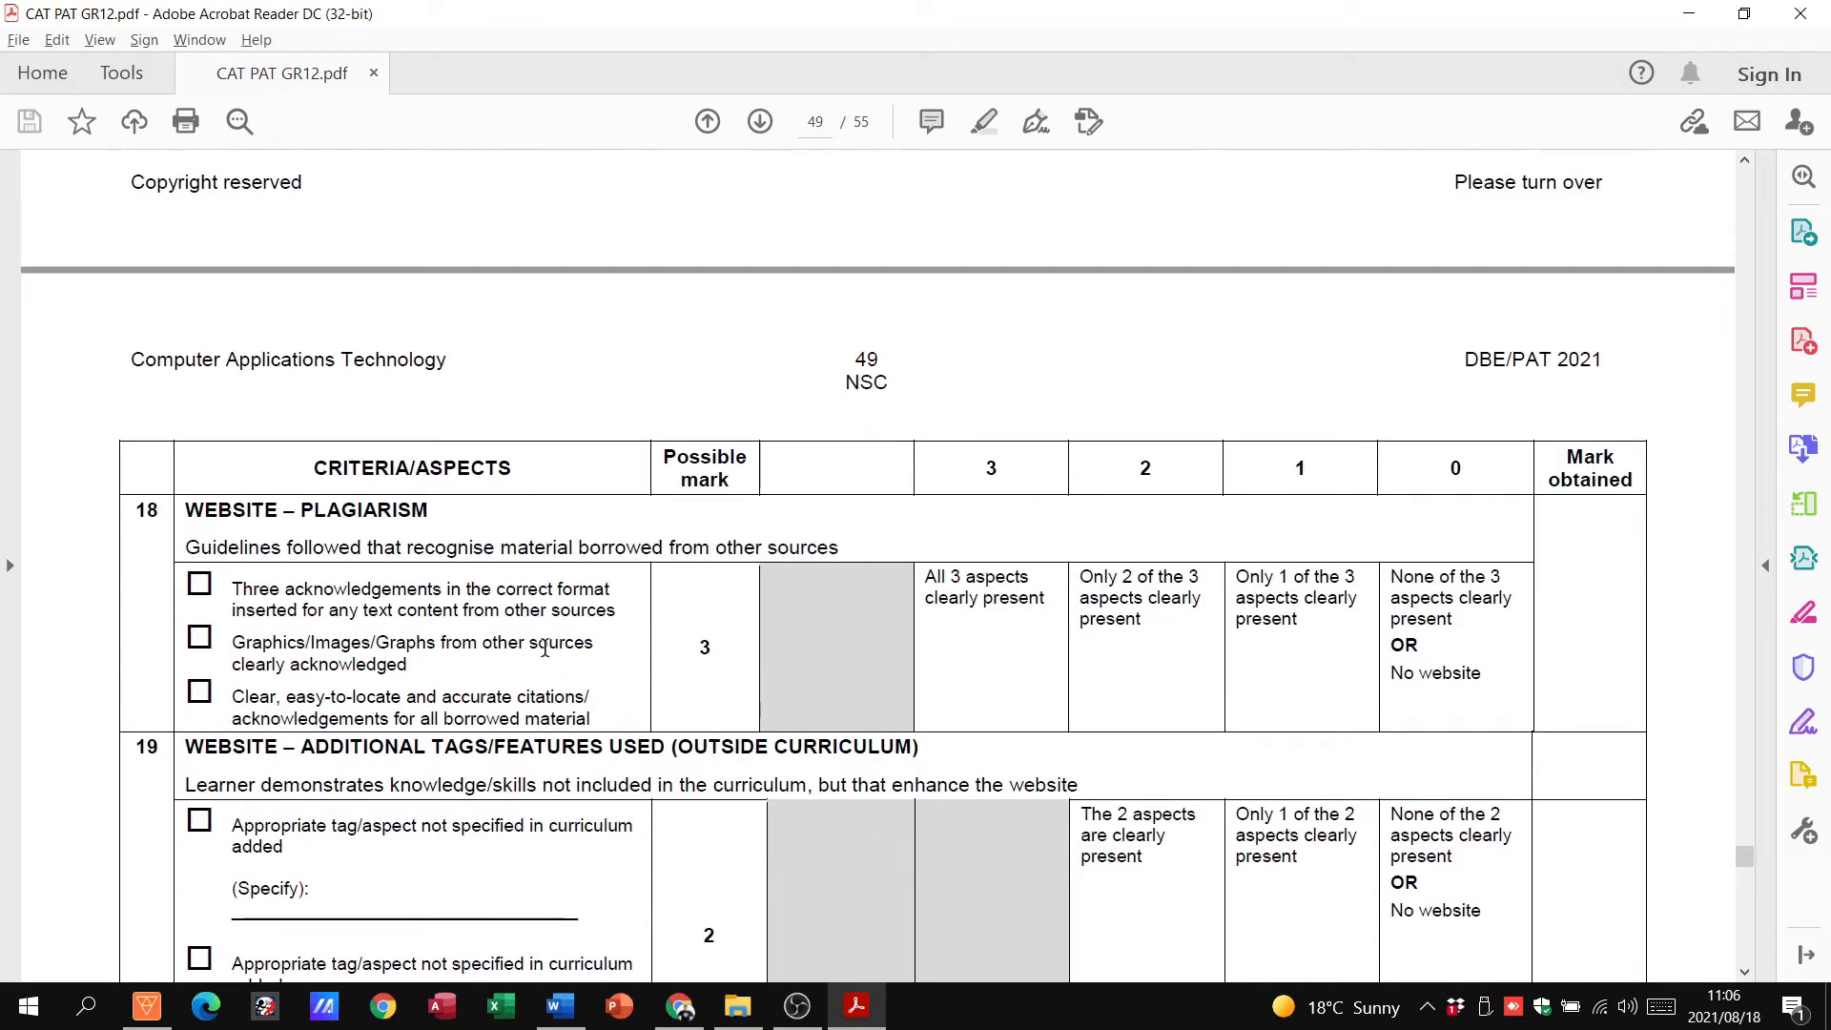
{"action": "scroll", "scroll_direction": "down", "scroll_amount": 3}
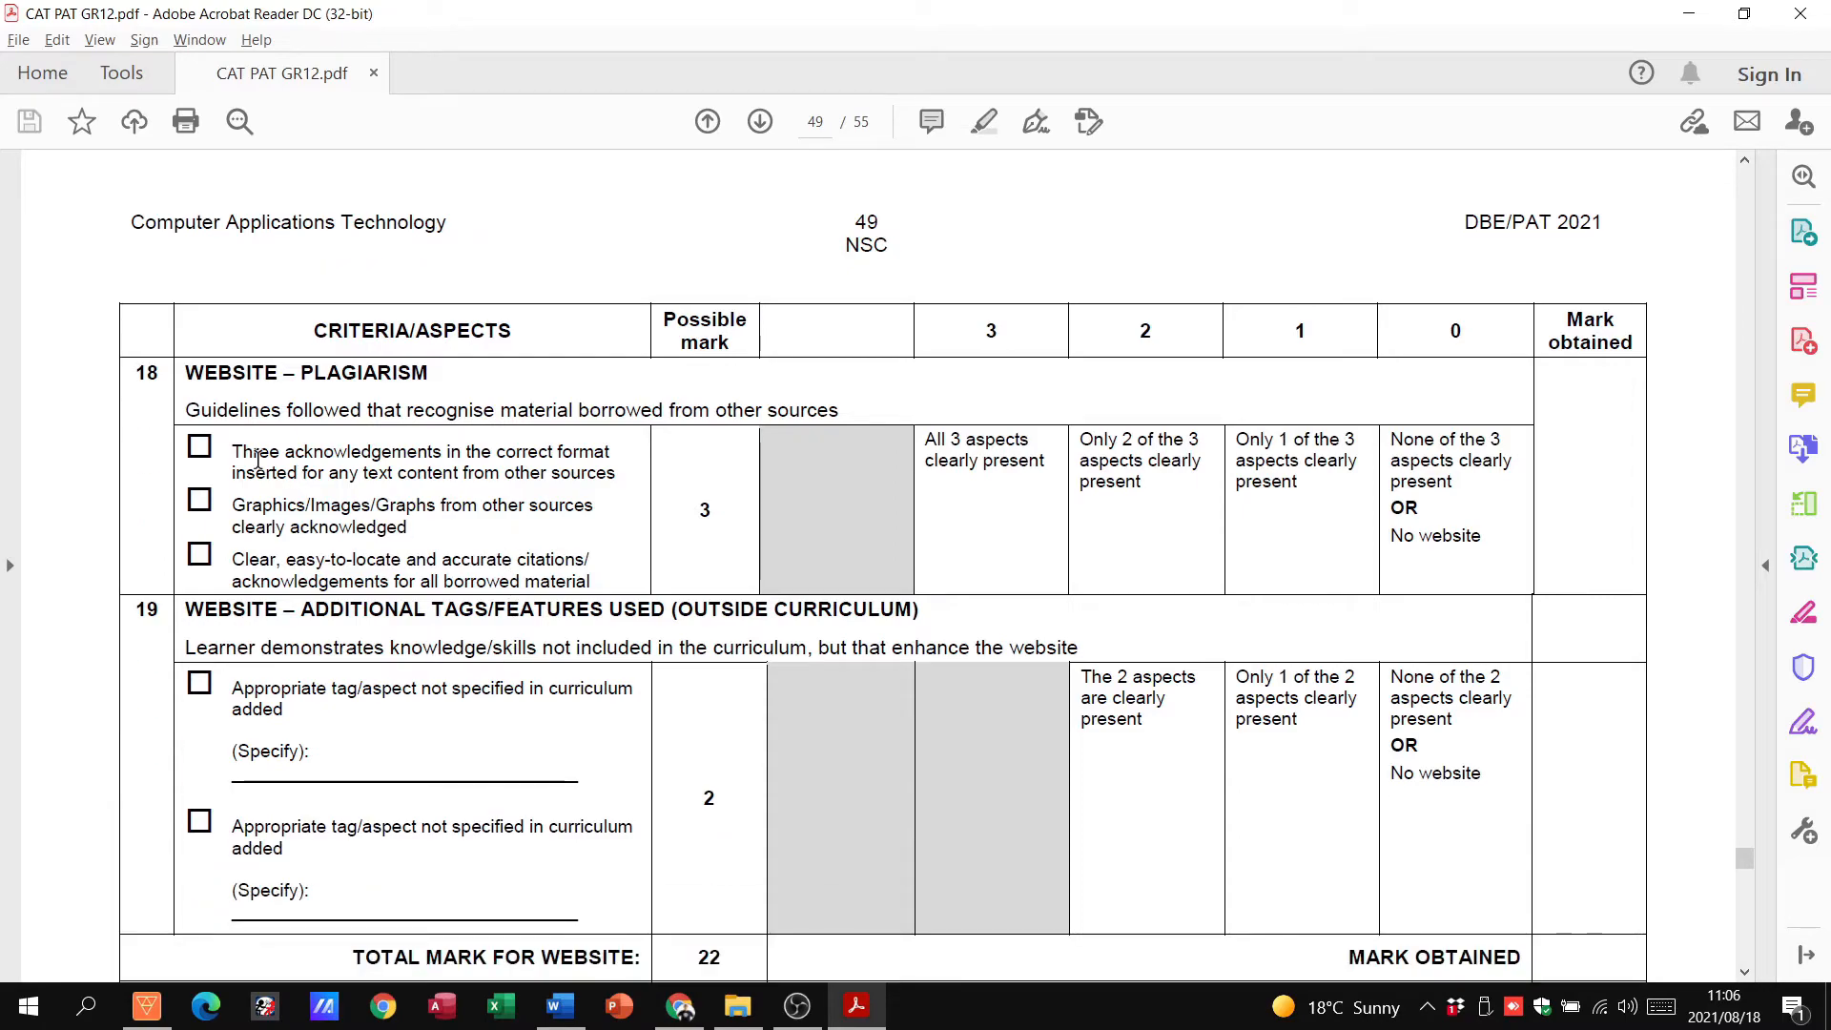
{"action": "left_click_drag", "start_coordinate": [233, 452], "coordinate": [614, 474]}
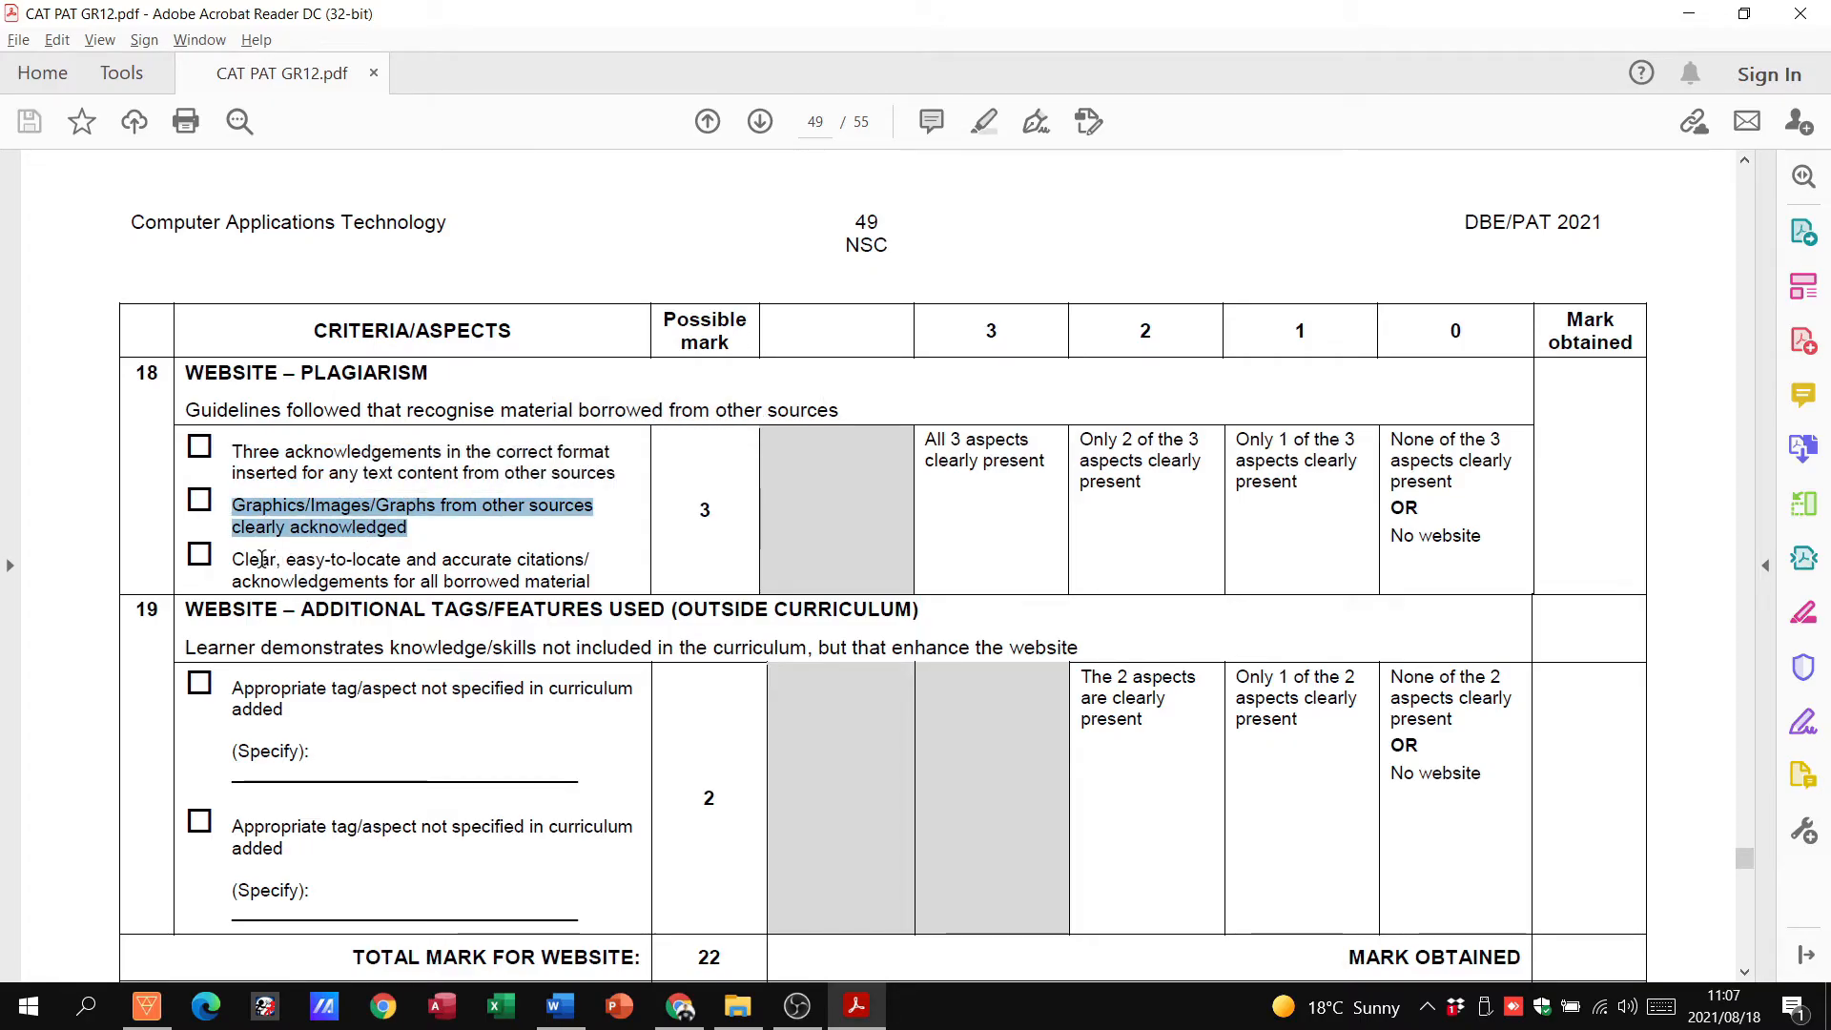
{"action": "left_click_drag", "start_coordinate": [231, 559], "coordinate": [508, 559]}
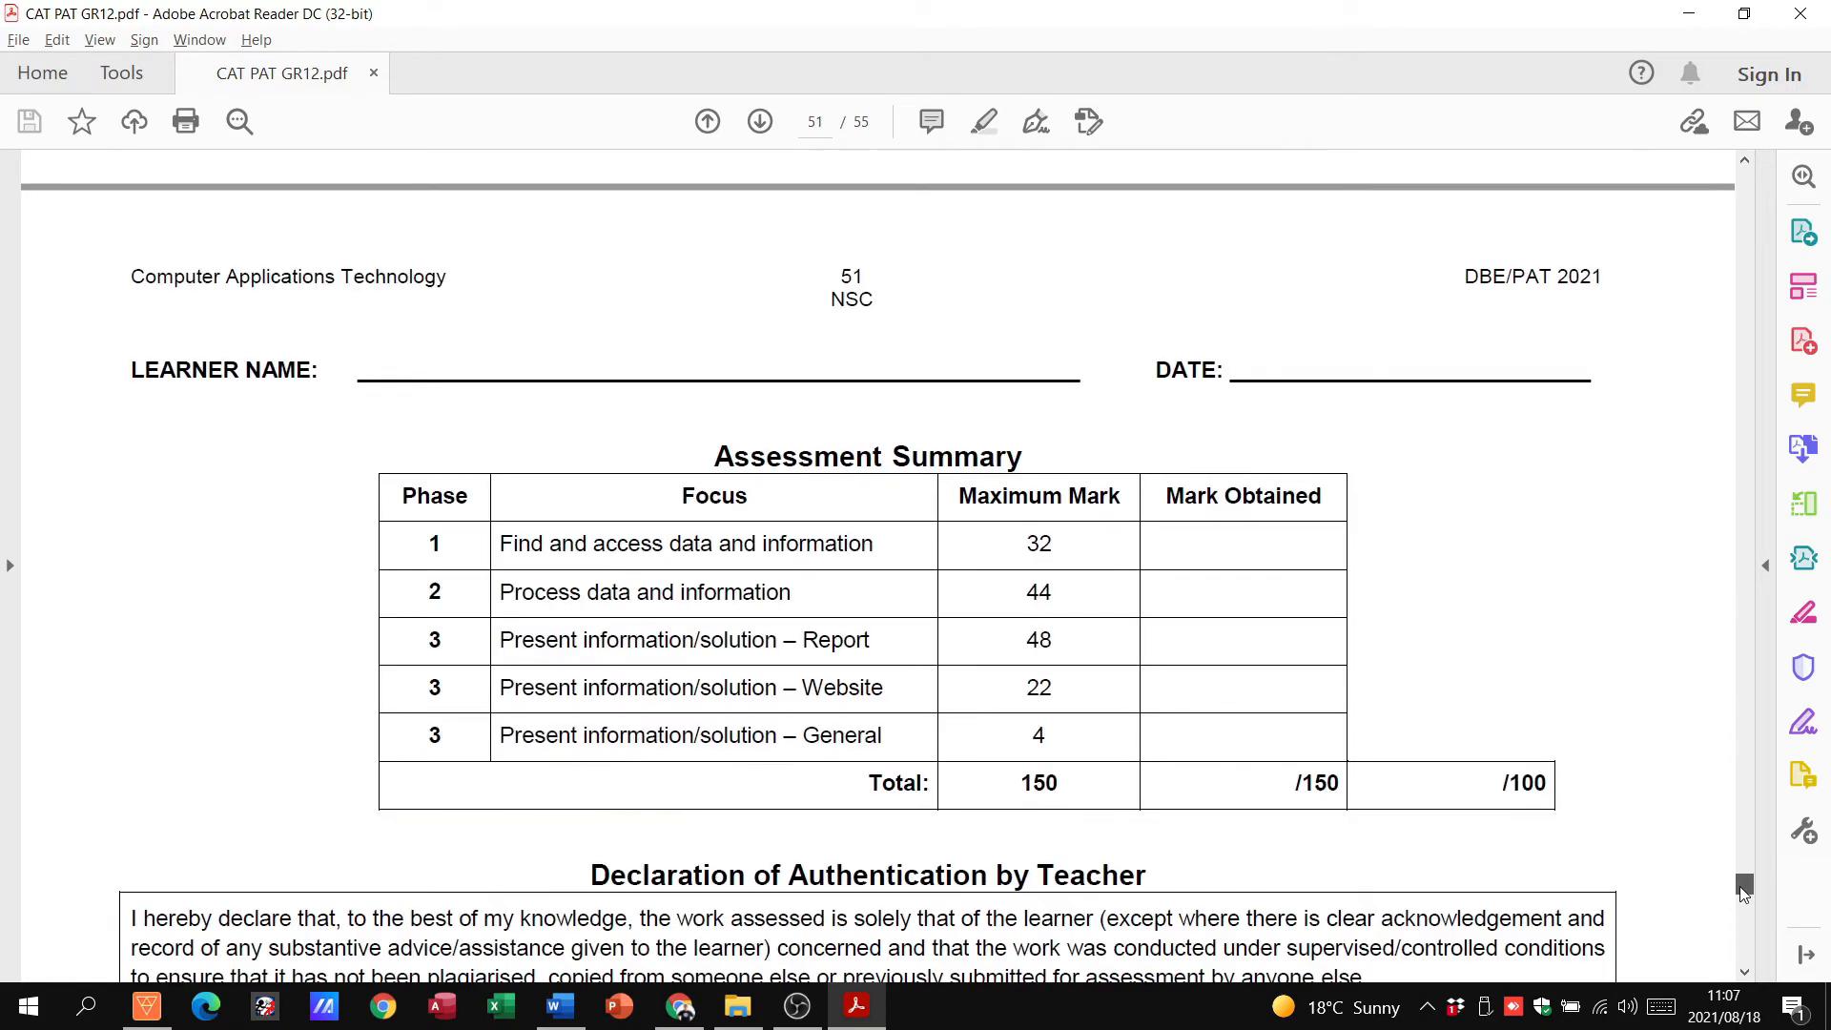
{"action": "scroll", "scroll_direction": "down", "scroll_amount": 3}
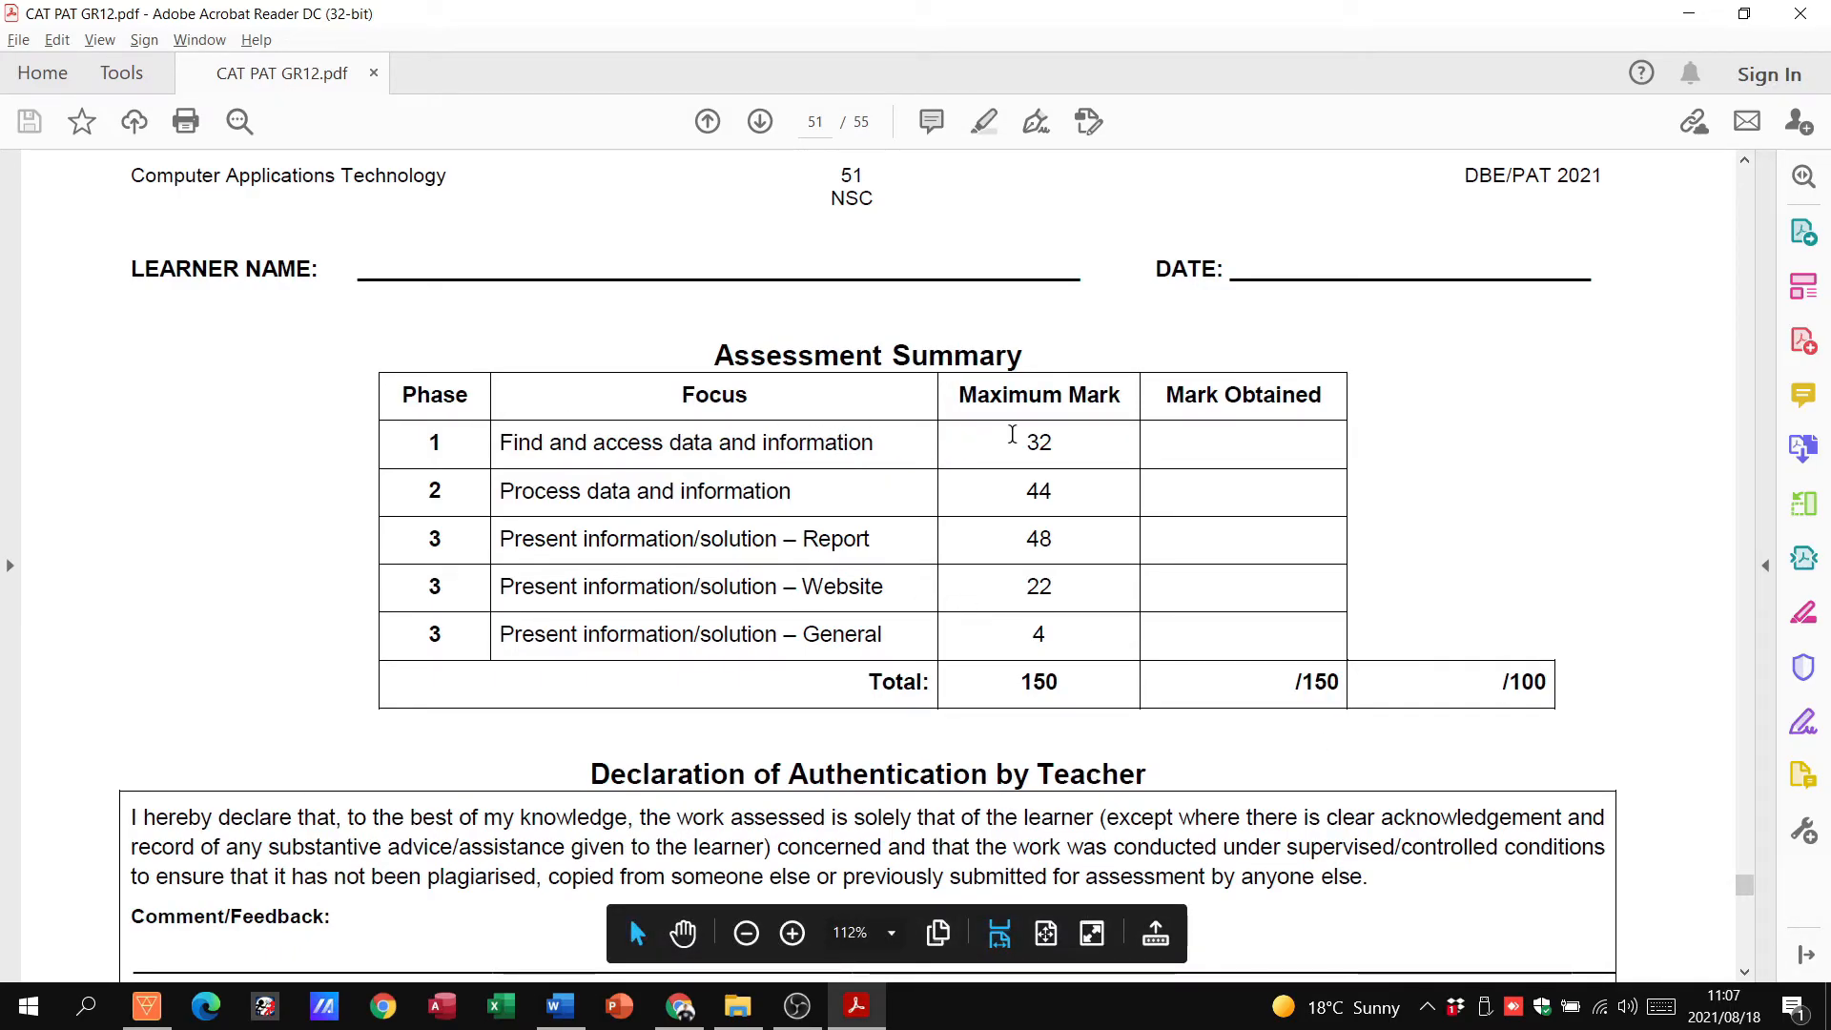
{"action": "double_click", "coordinate": [1036, 443]}
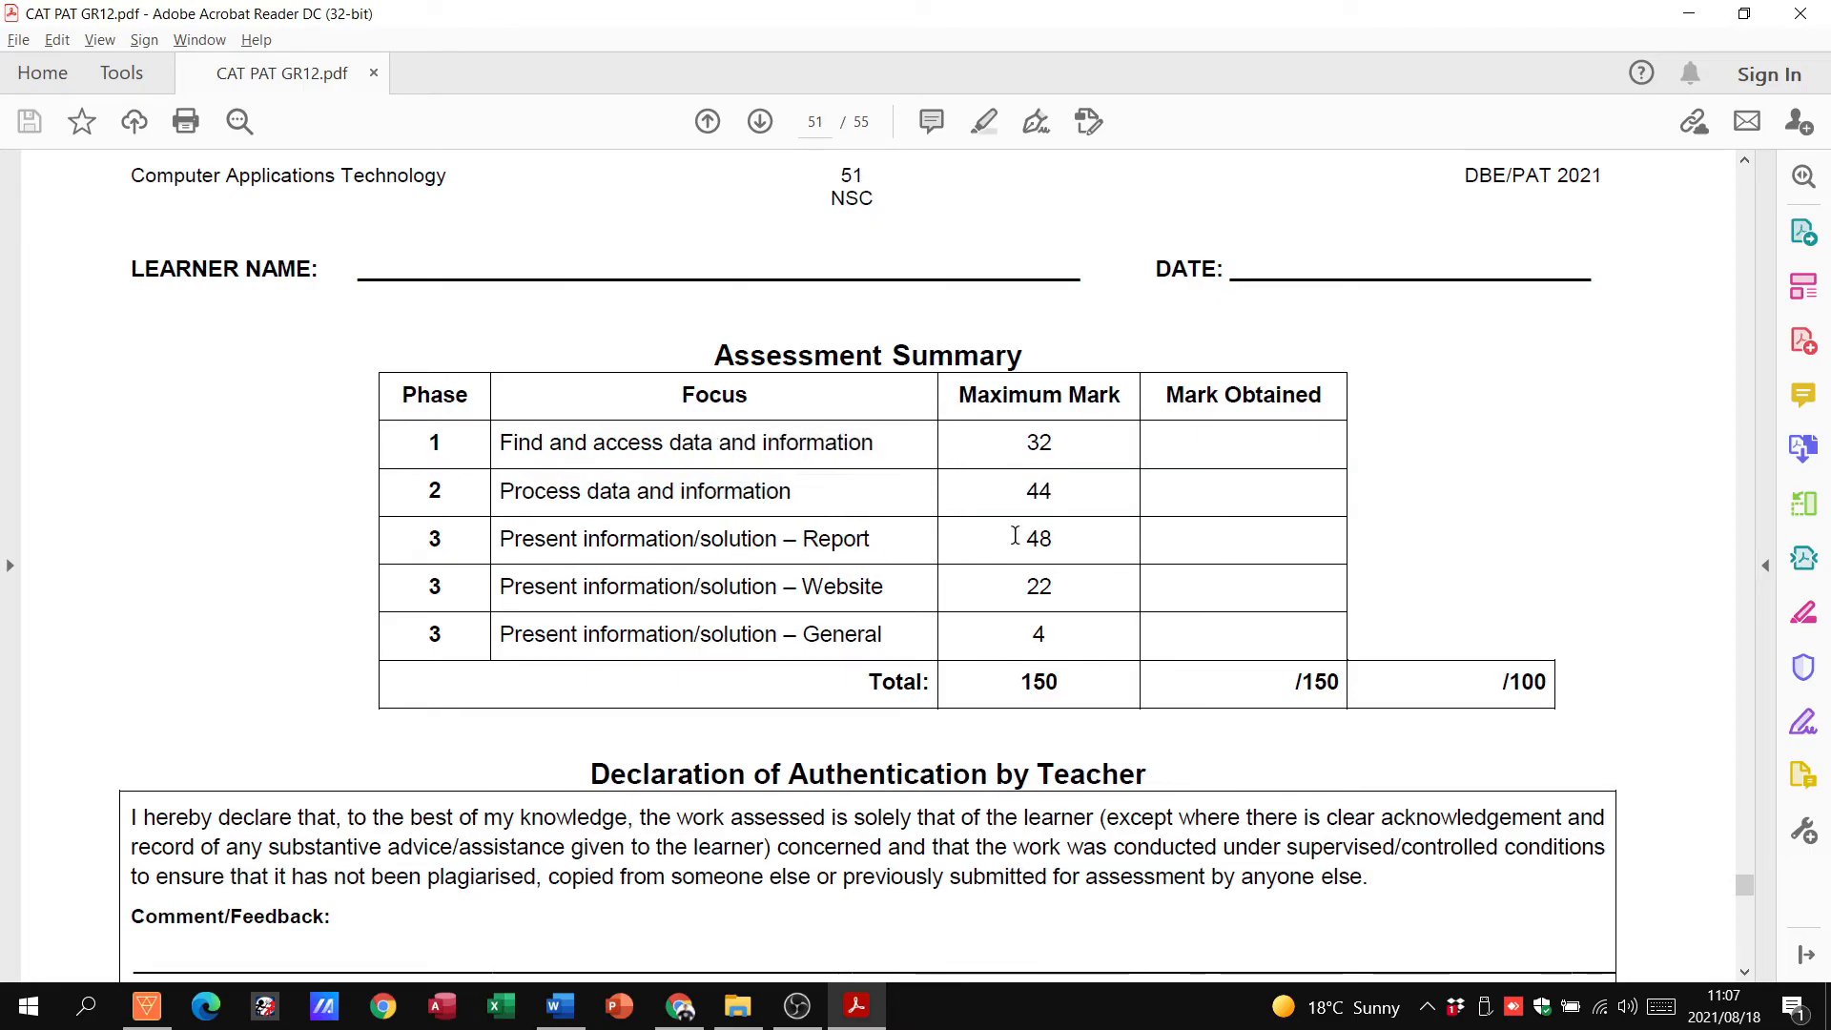
{"action": "double_click", "coordinate": [1038, 538]}
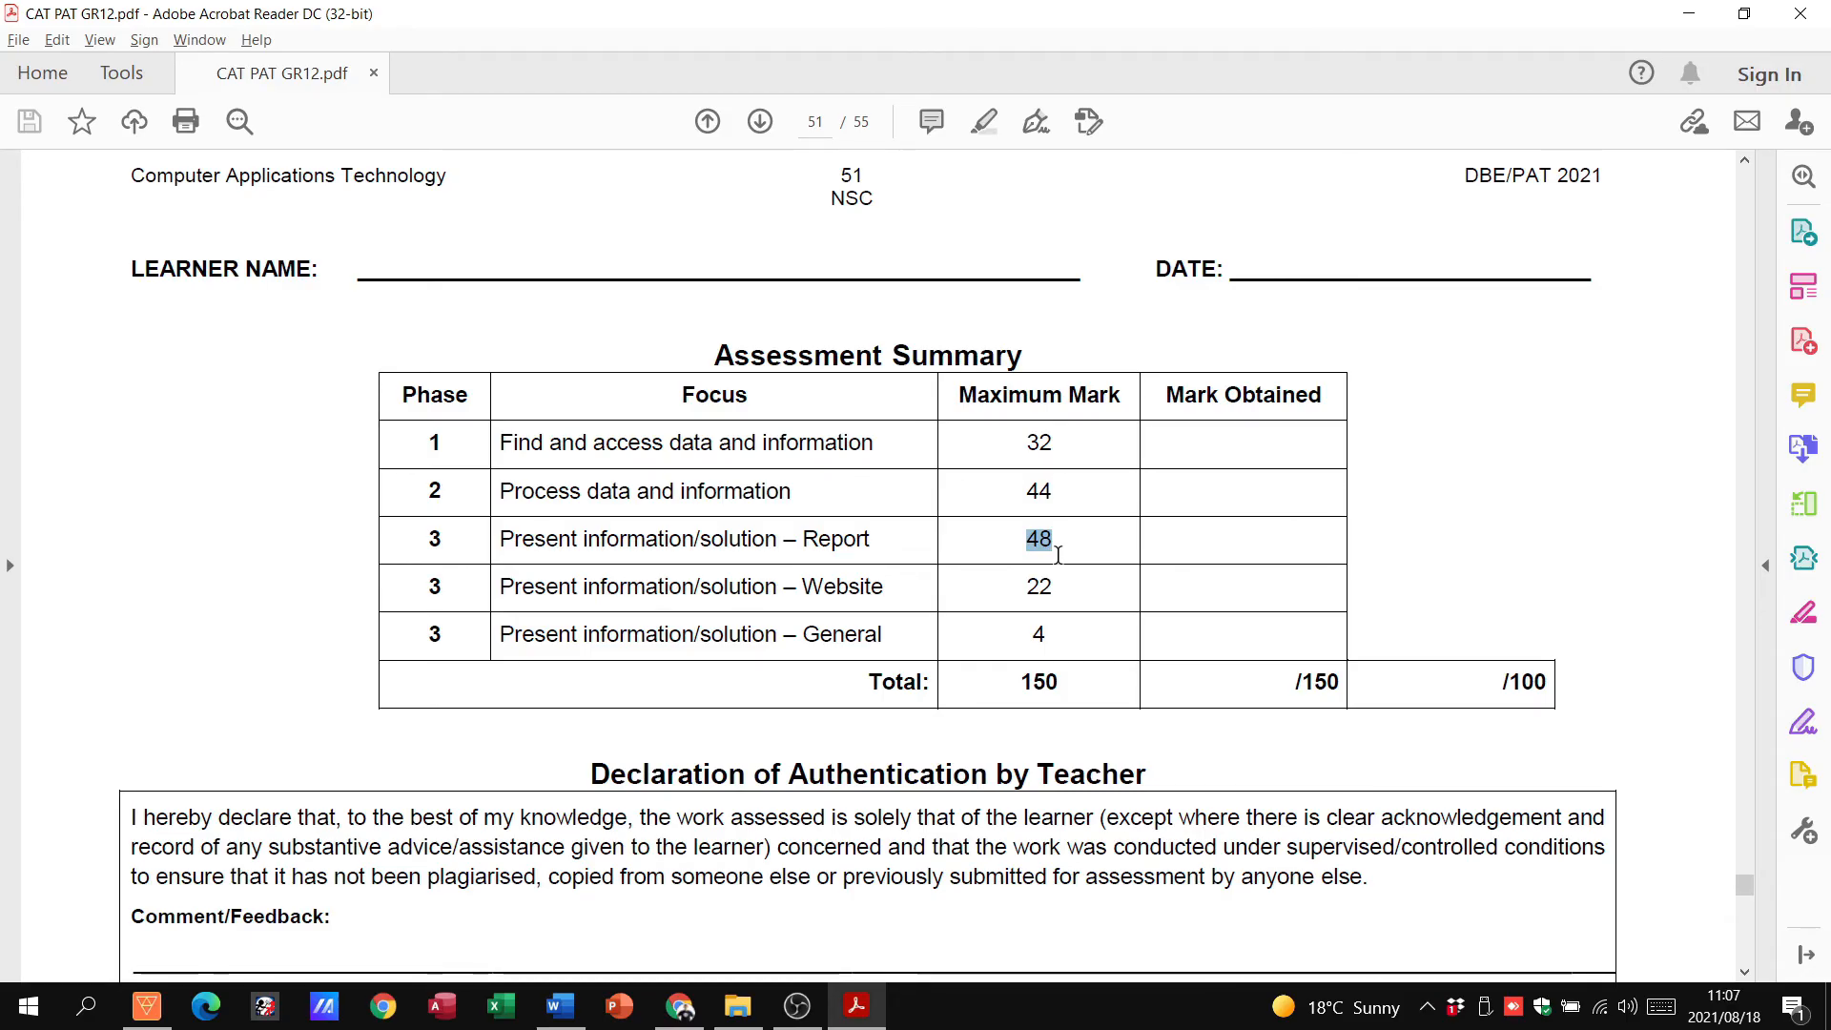
{"action": "mouse_move", "coordinate": [1057, 561]}
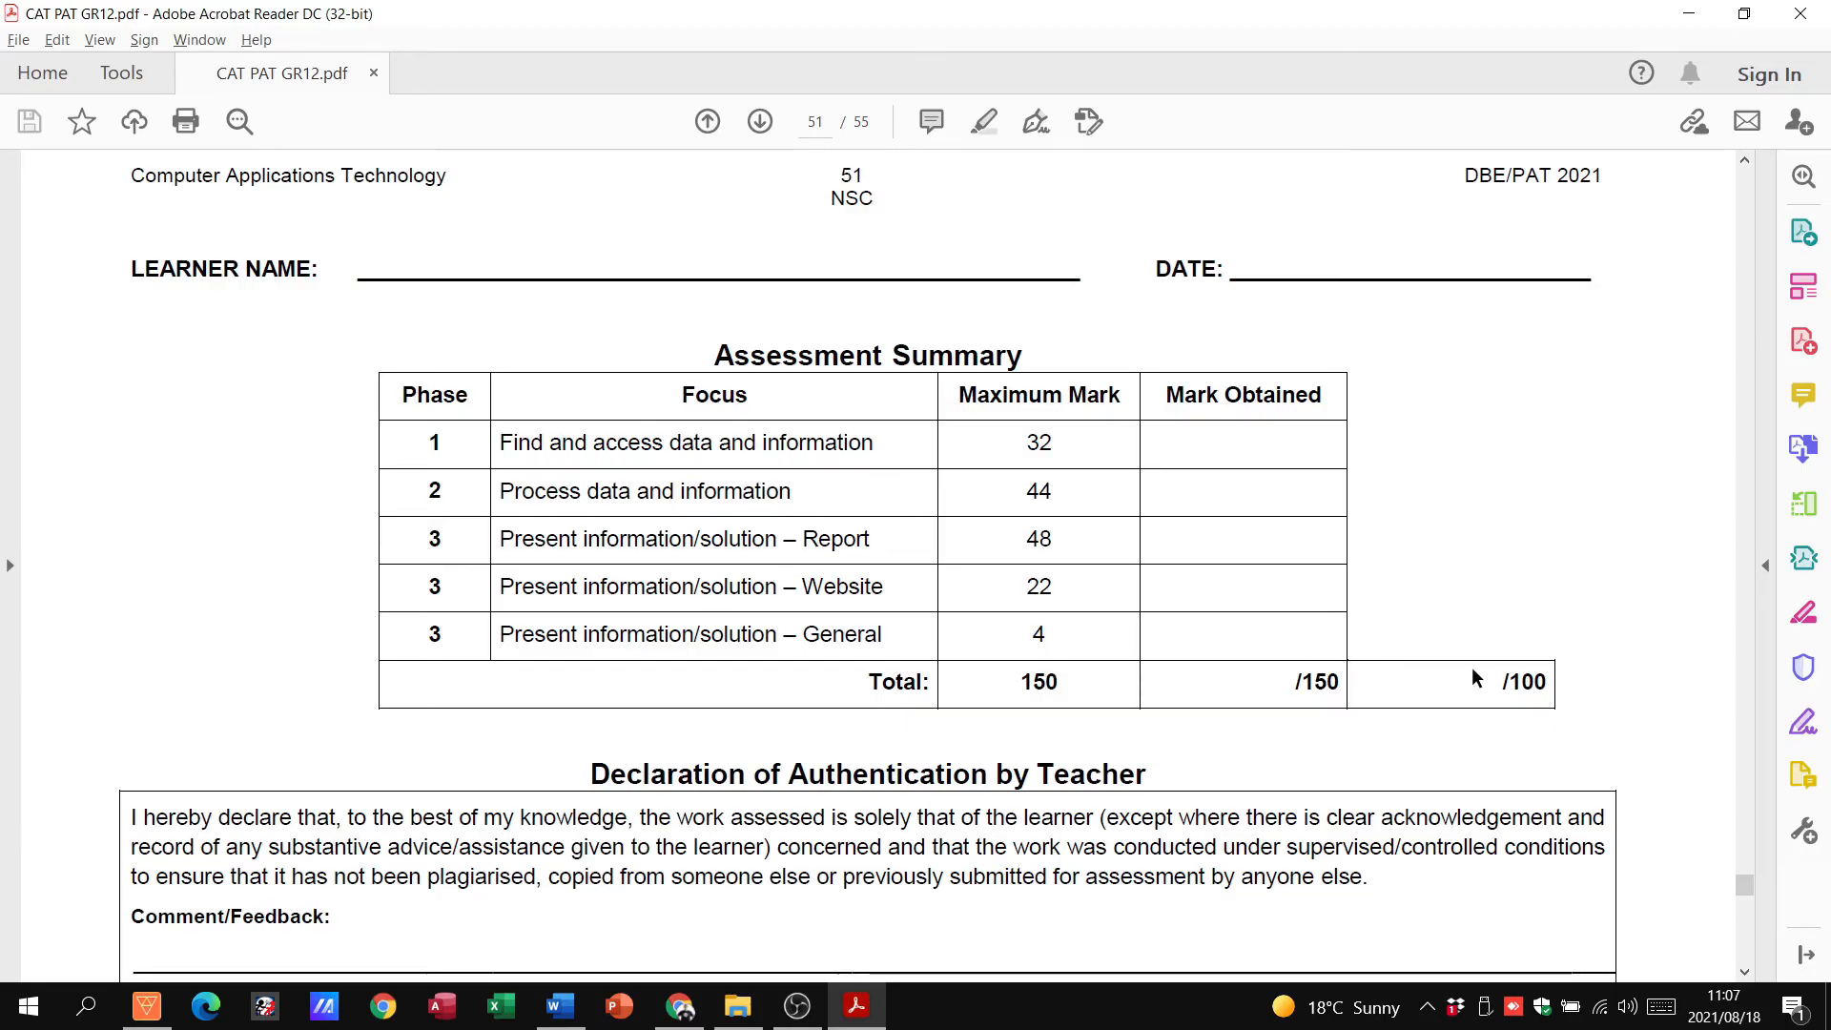
{"action": "mouse_move", "coordinate": [1471, 683]}
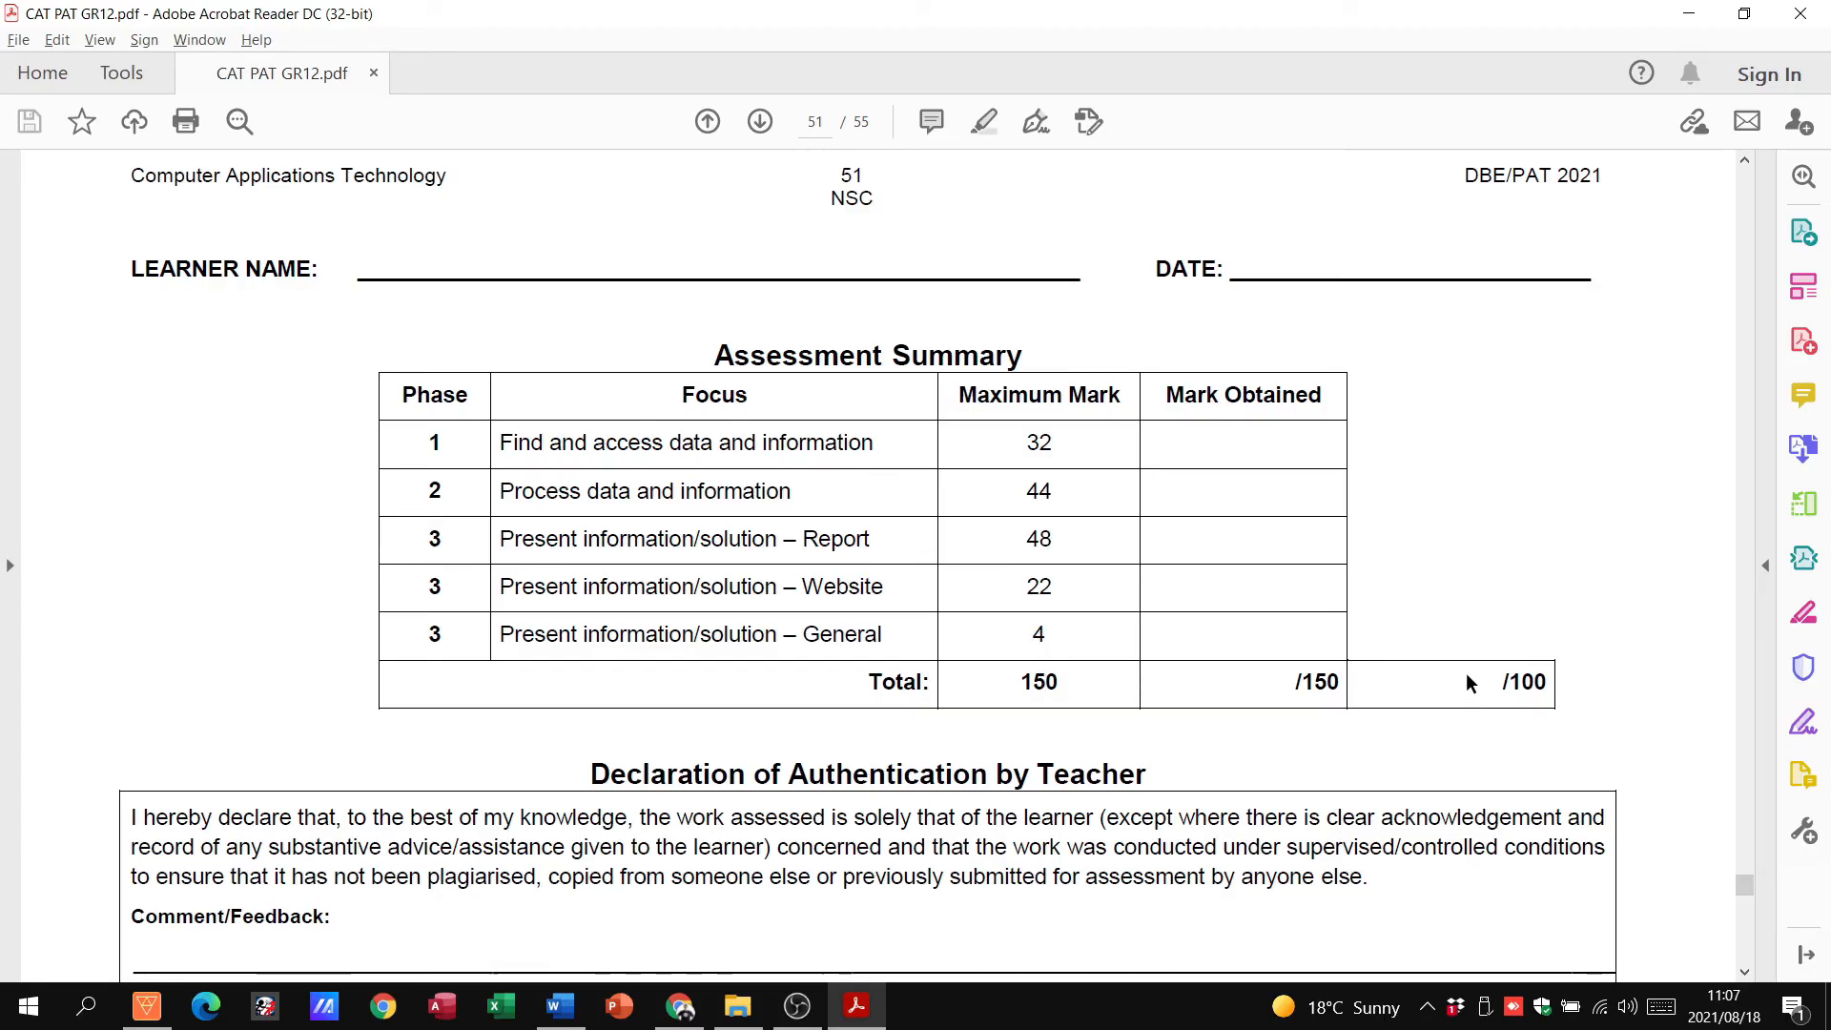